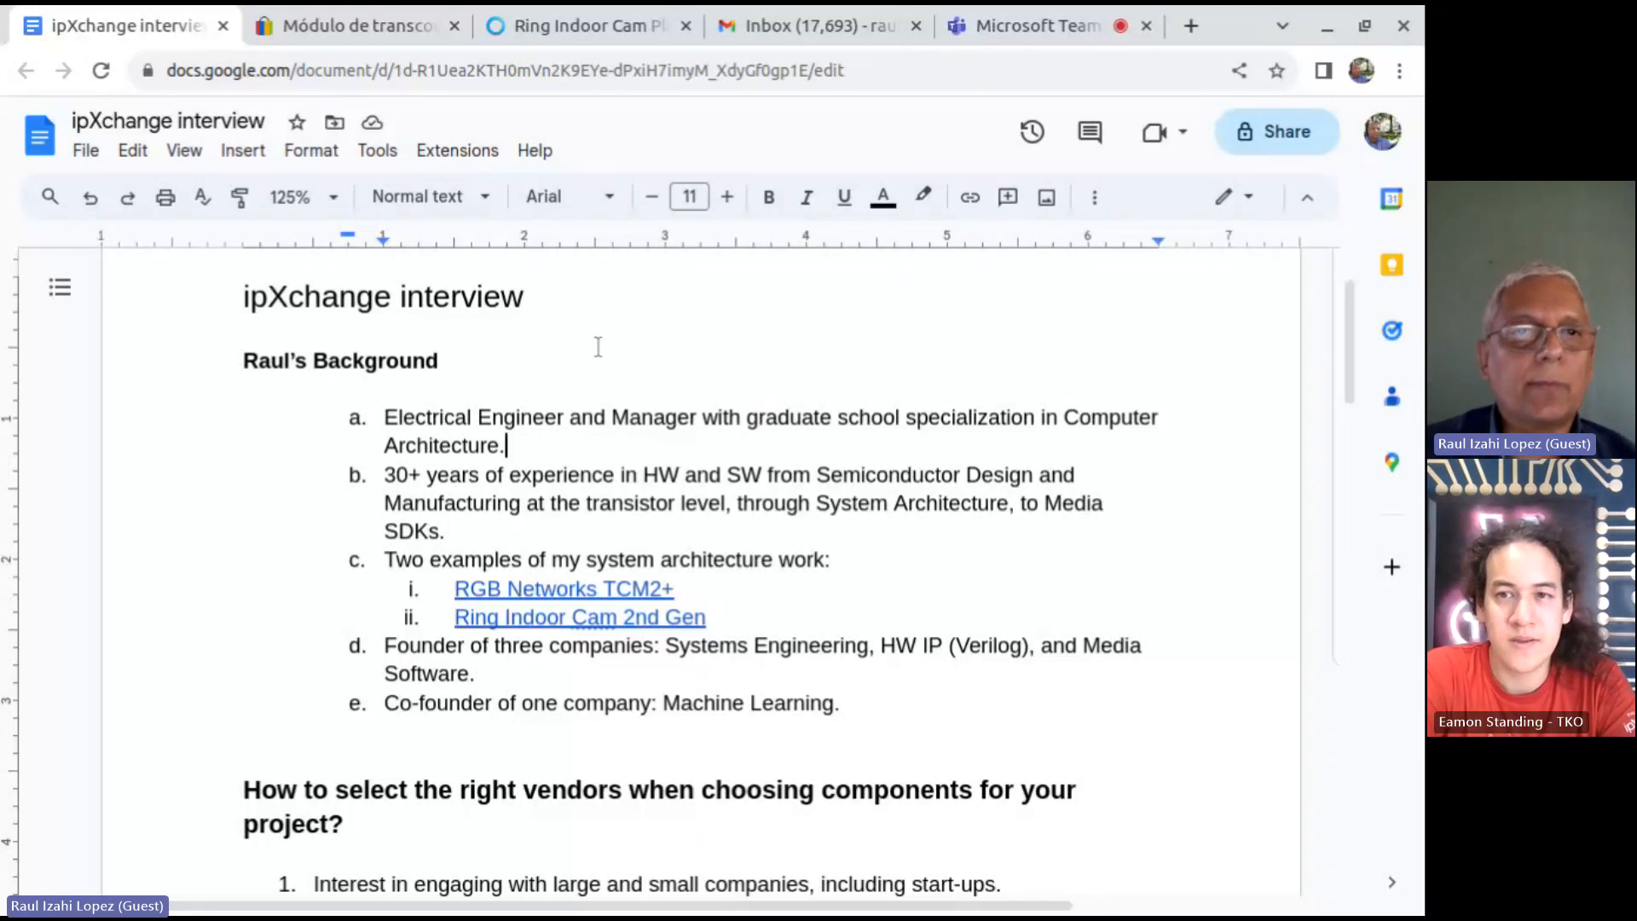
Switch to the eBay listing for the RGB Networks TCM2+ transcoding module.
{"action": "left_click", "coordinate": [355, 26]}
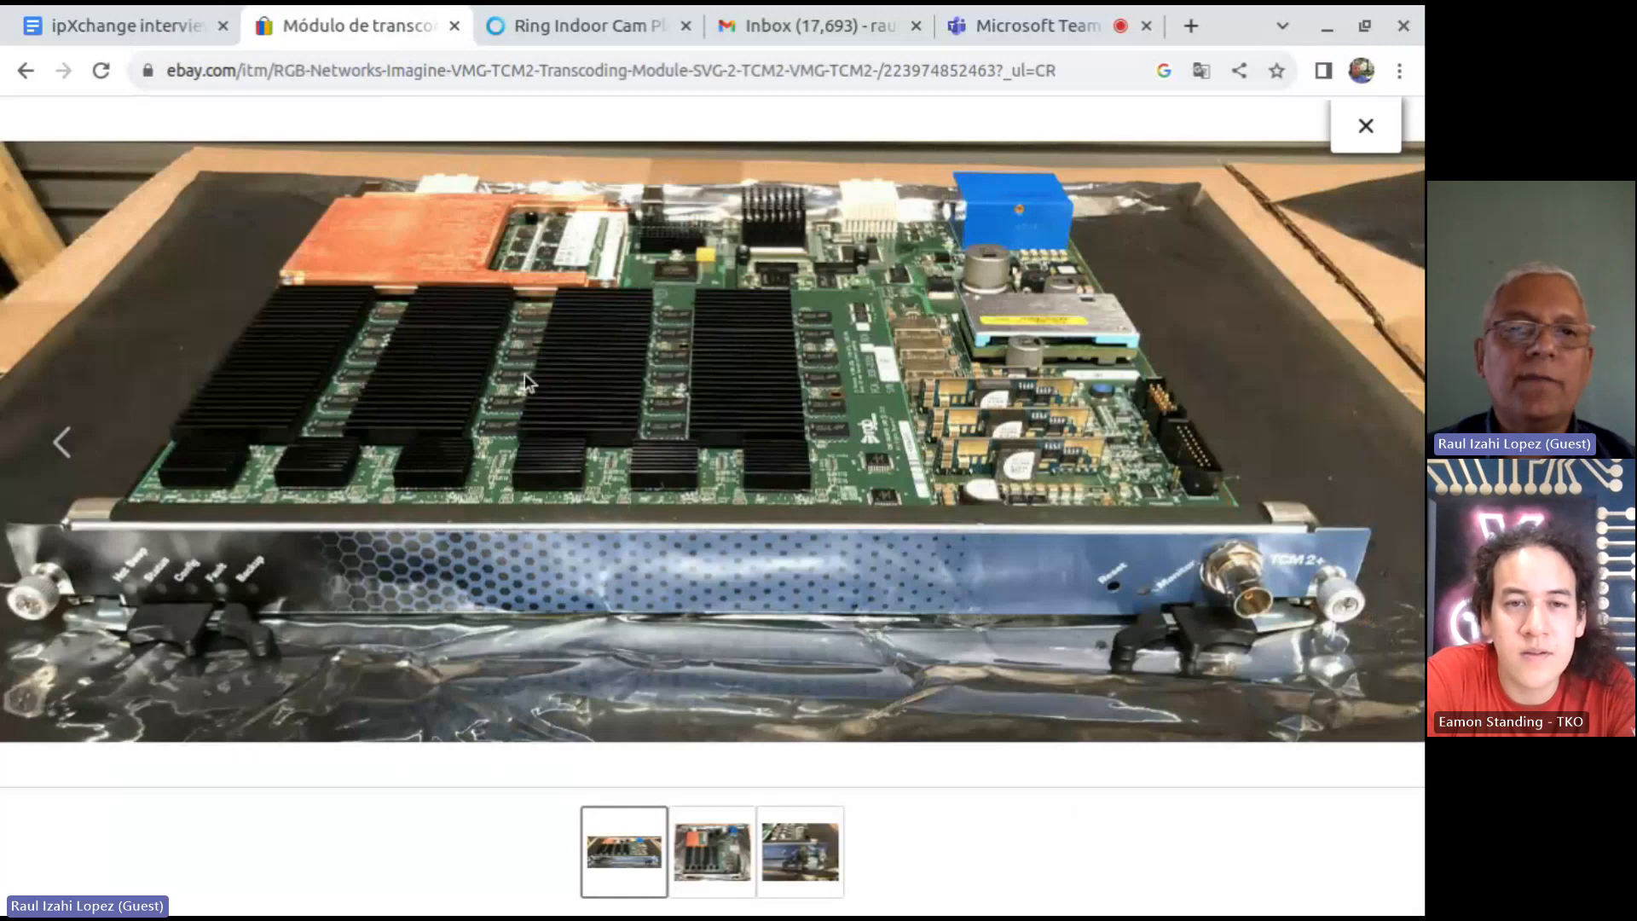
{"action": "mouse_move", "coordinate": [614, 353]}
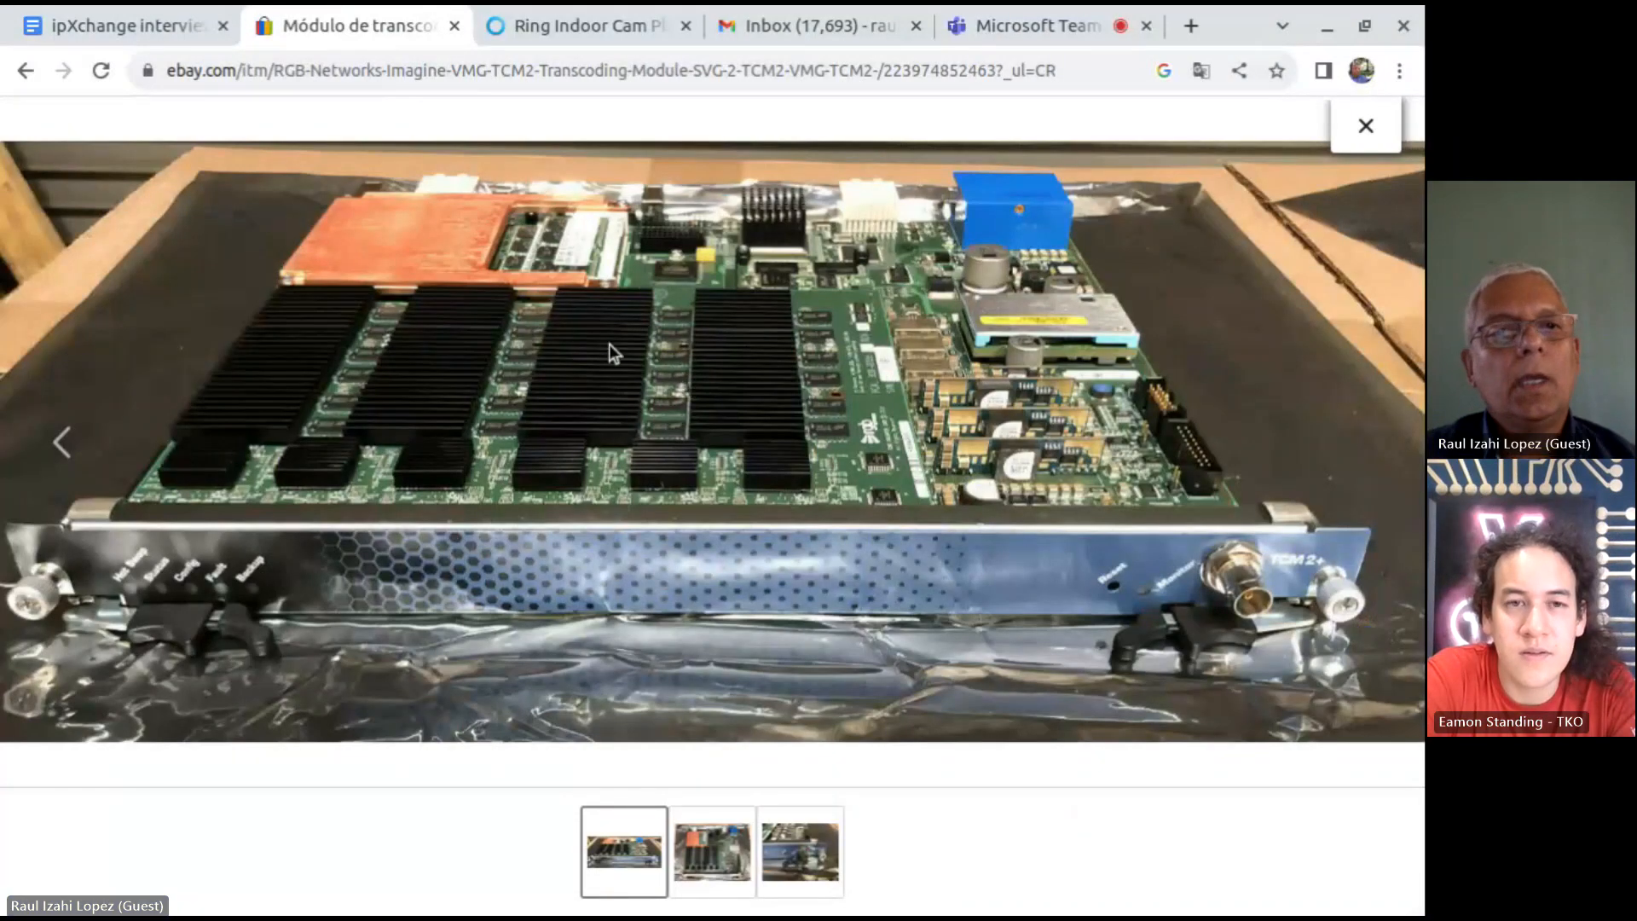
{"action": "mouse_move", "coordinate": [443, 232]}
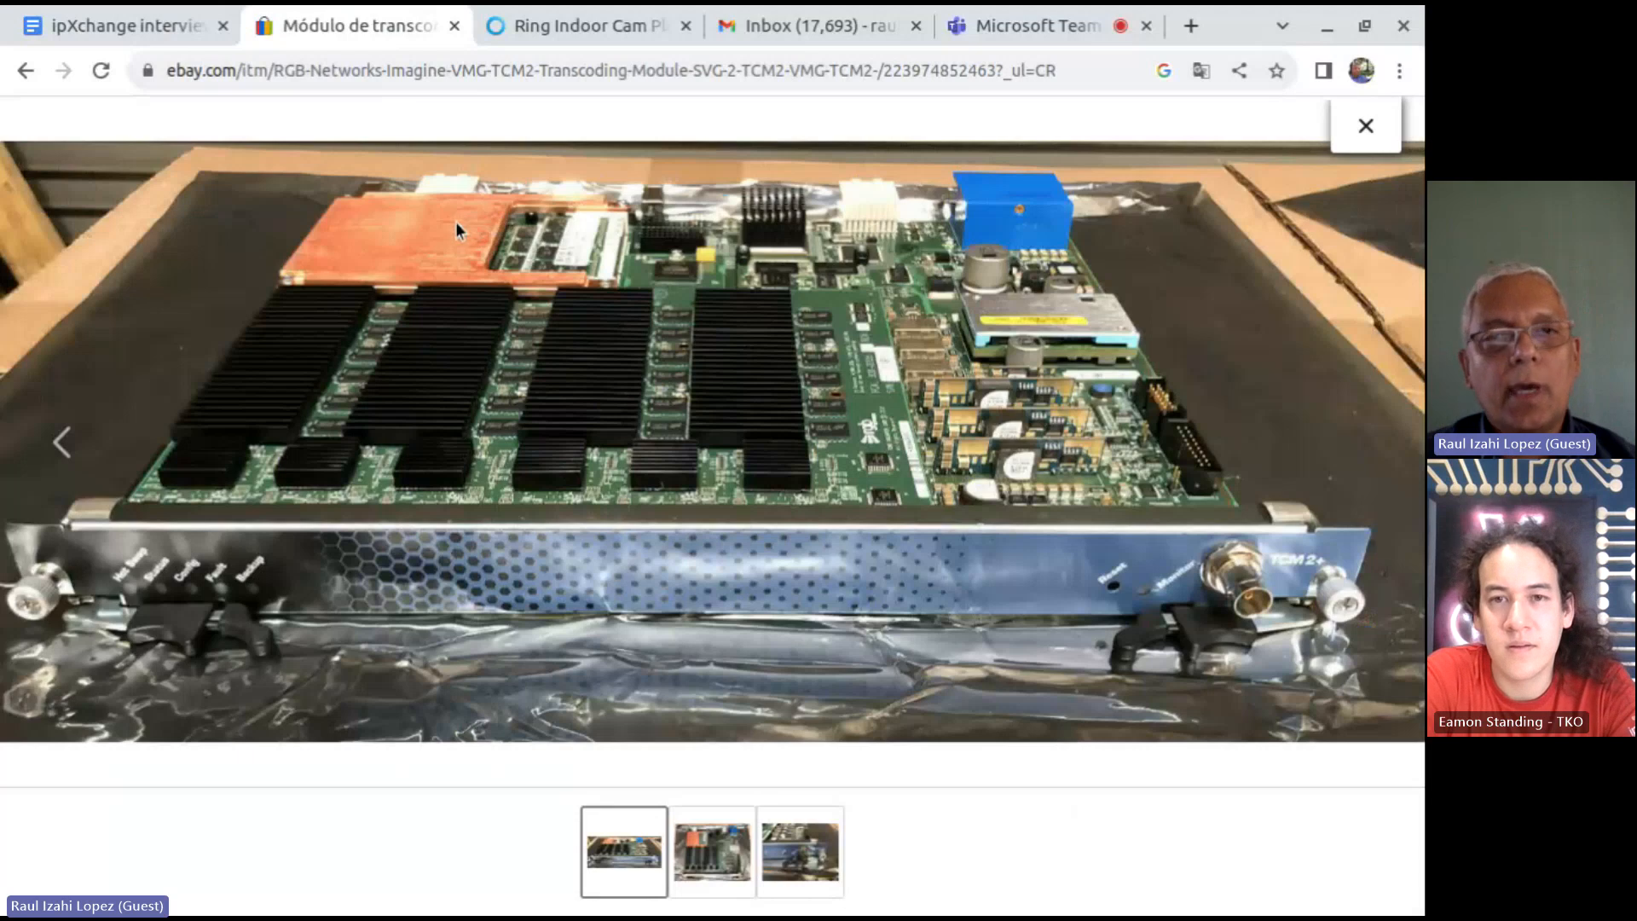
{"action": "mouse_move", "coordinate": [674, 370]}
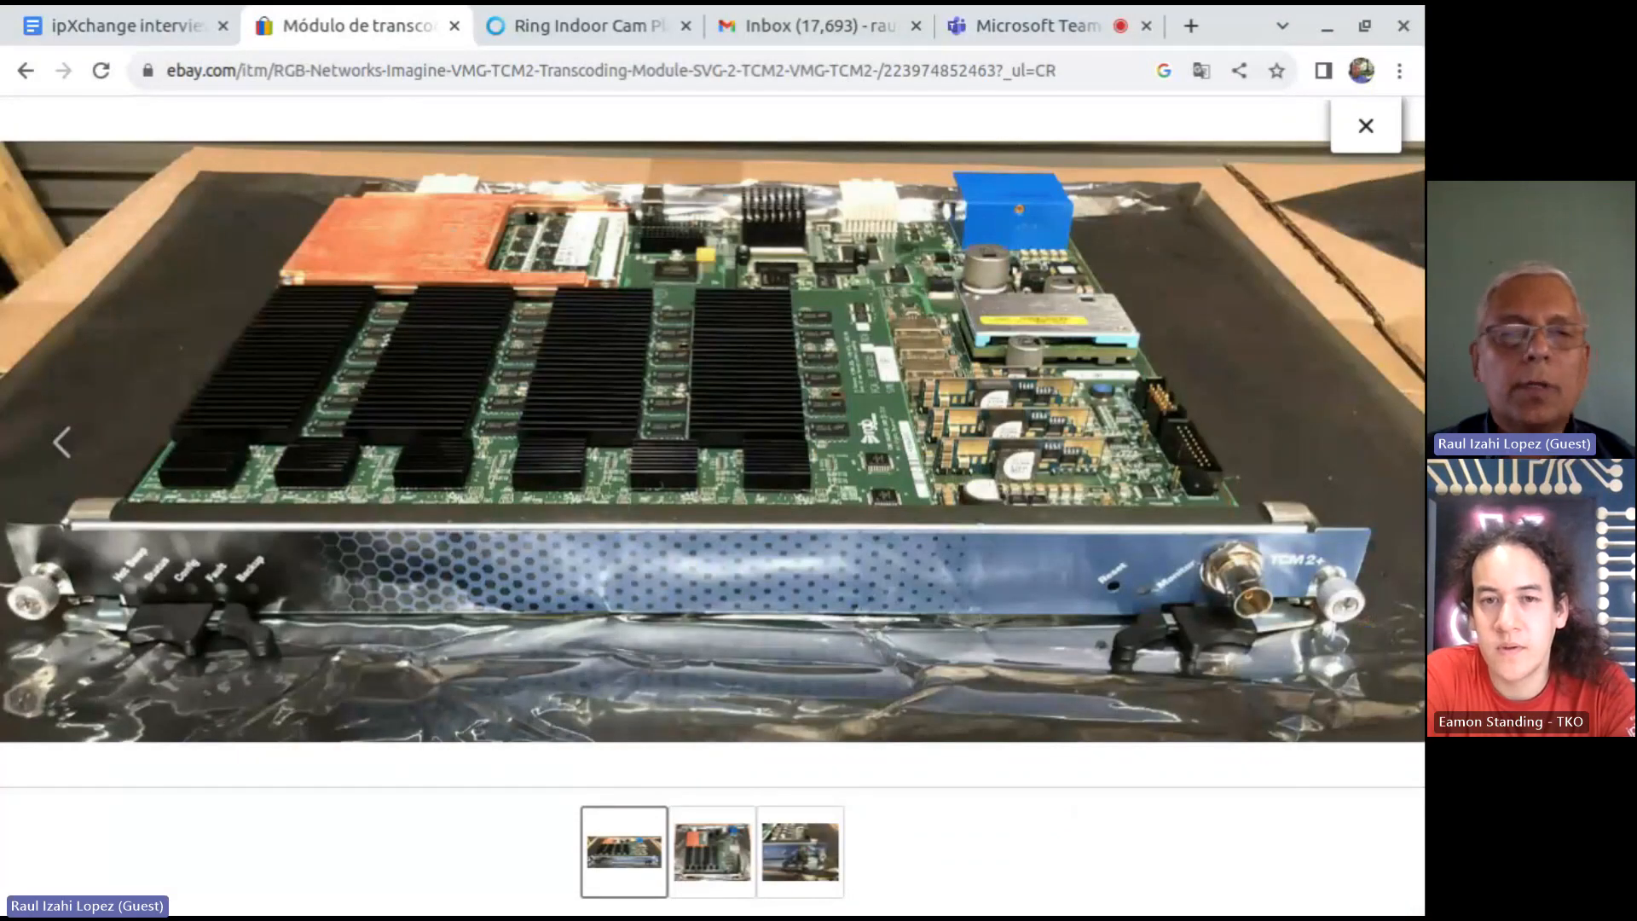
{"action": "mouse_move", "coordinate": [565, 375]}
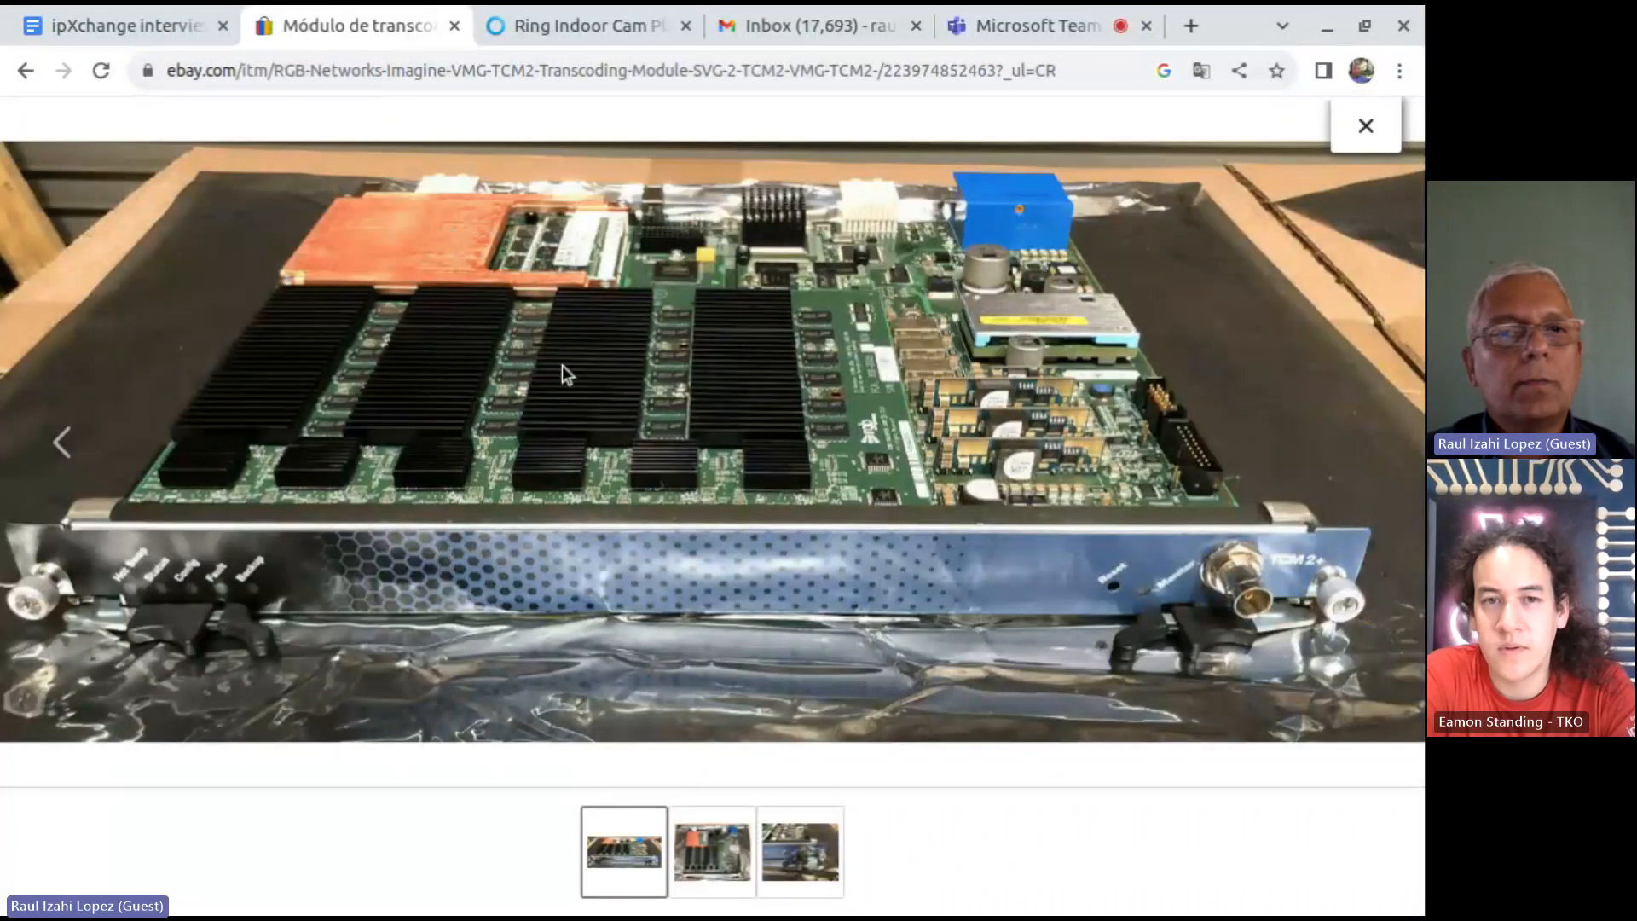
{"action": "mouse_move", "coordinate": [668, 360]}
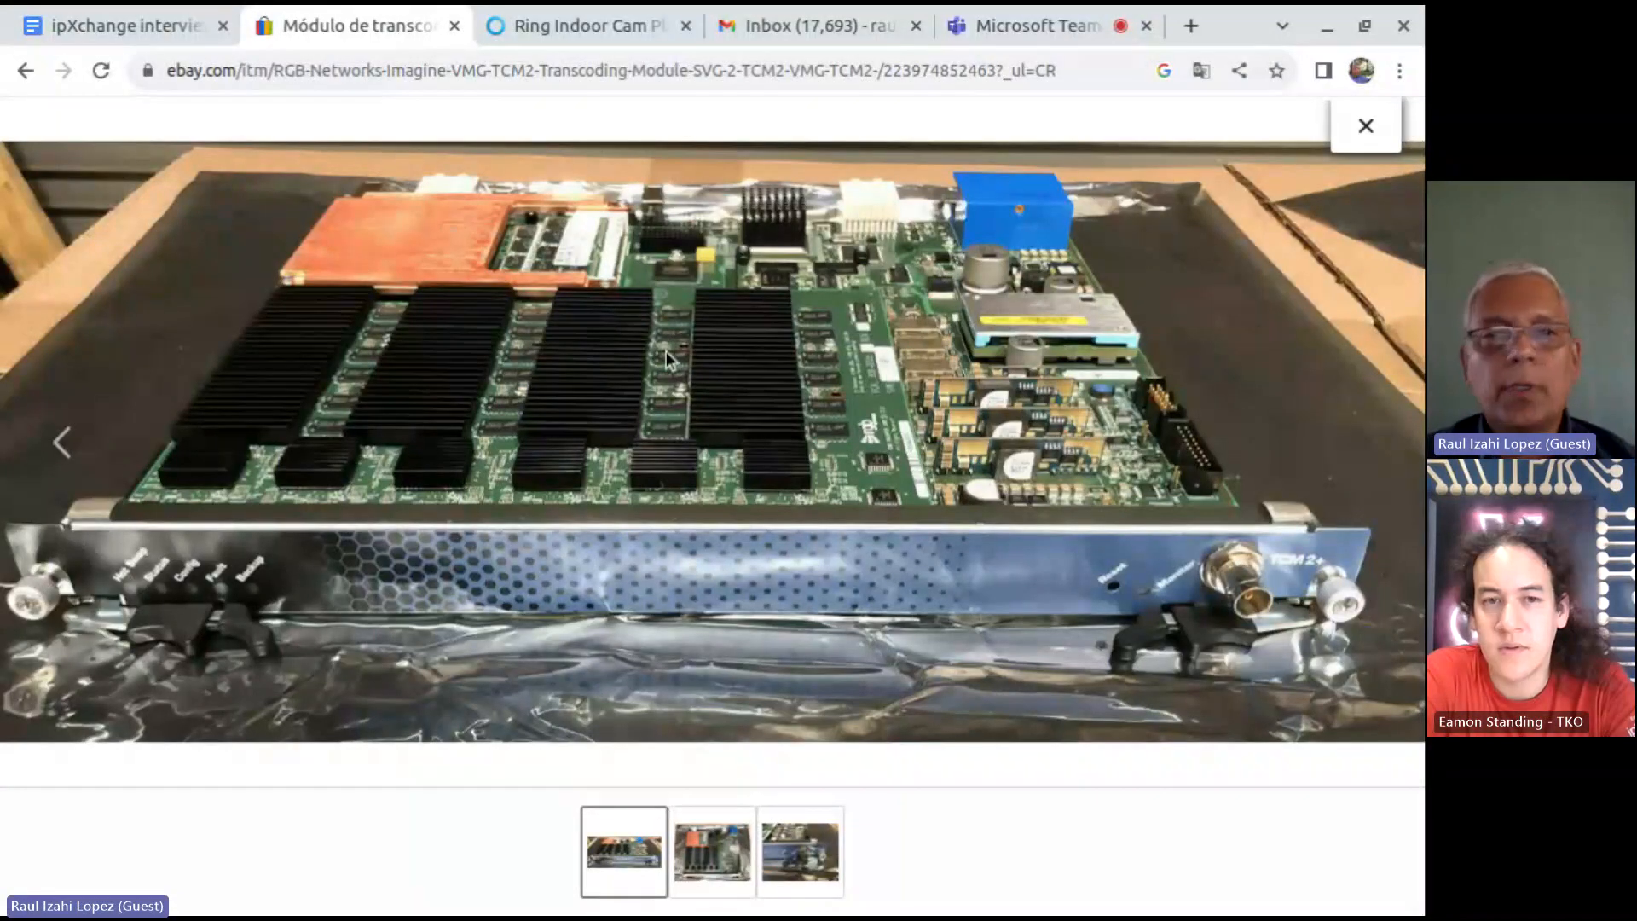
{"action": "mouse_move", "coordinate": [581, 375]}
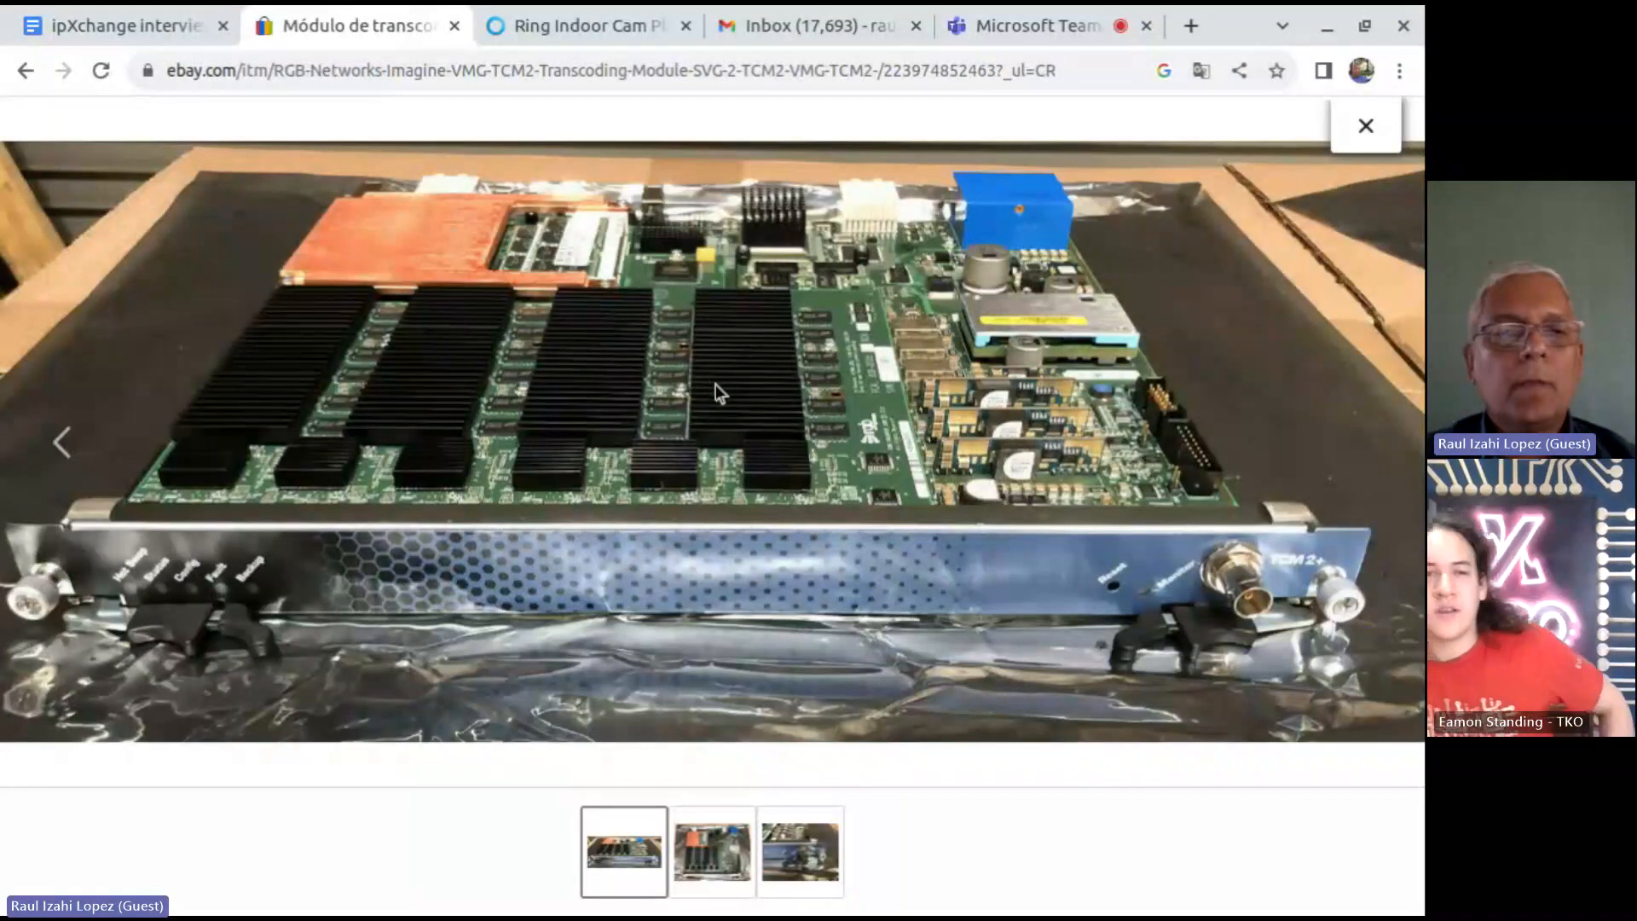
{"action": "mouse_move", "coordinate": [436, 471]}
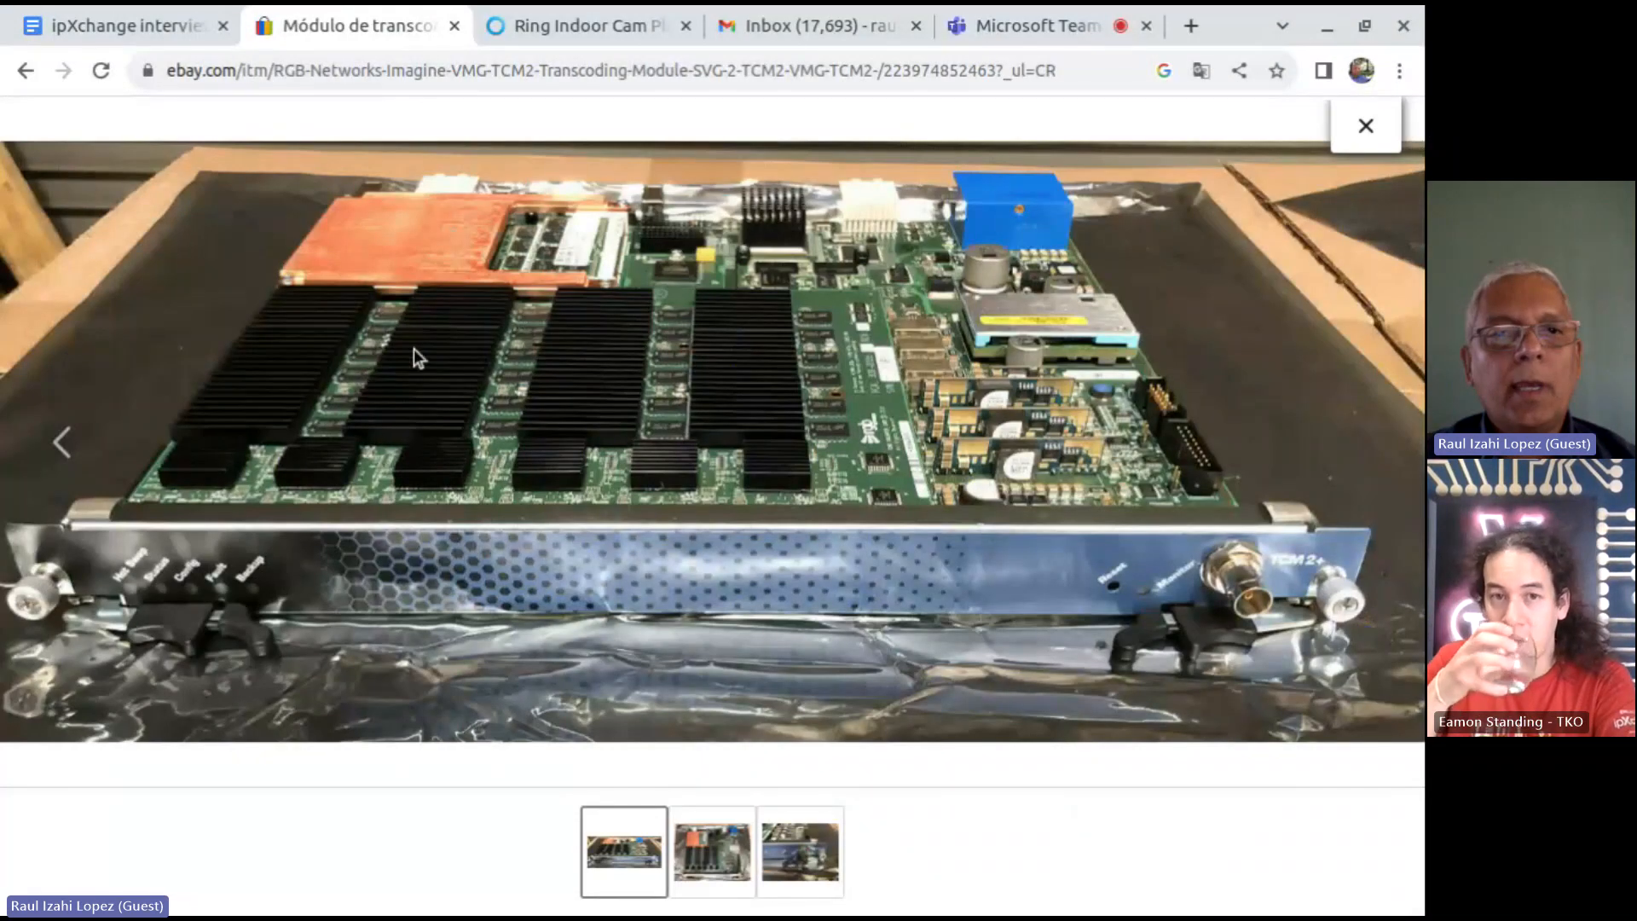
{"action": "mouse_move", "coordinate": [708, 365]}
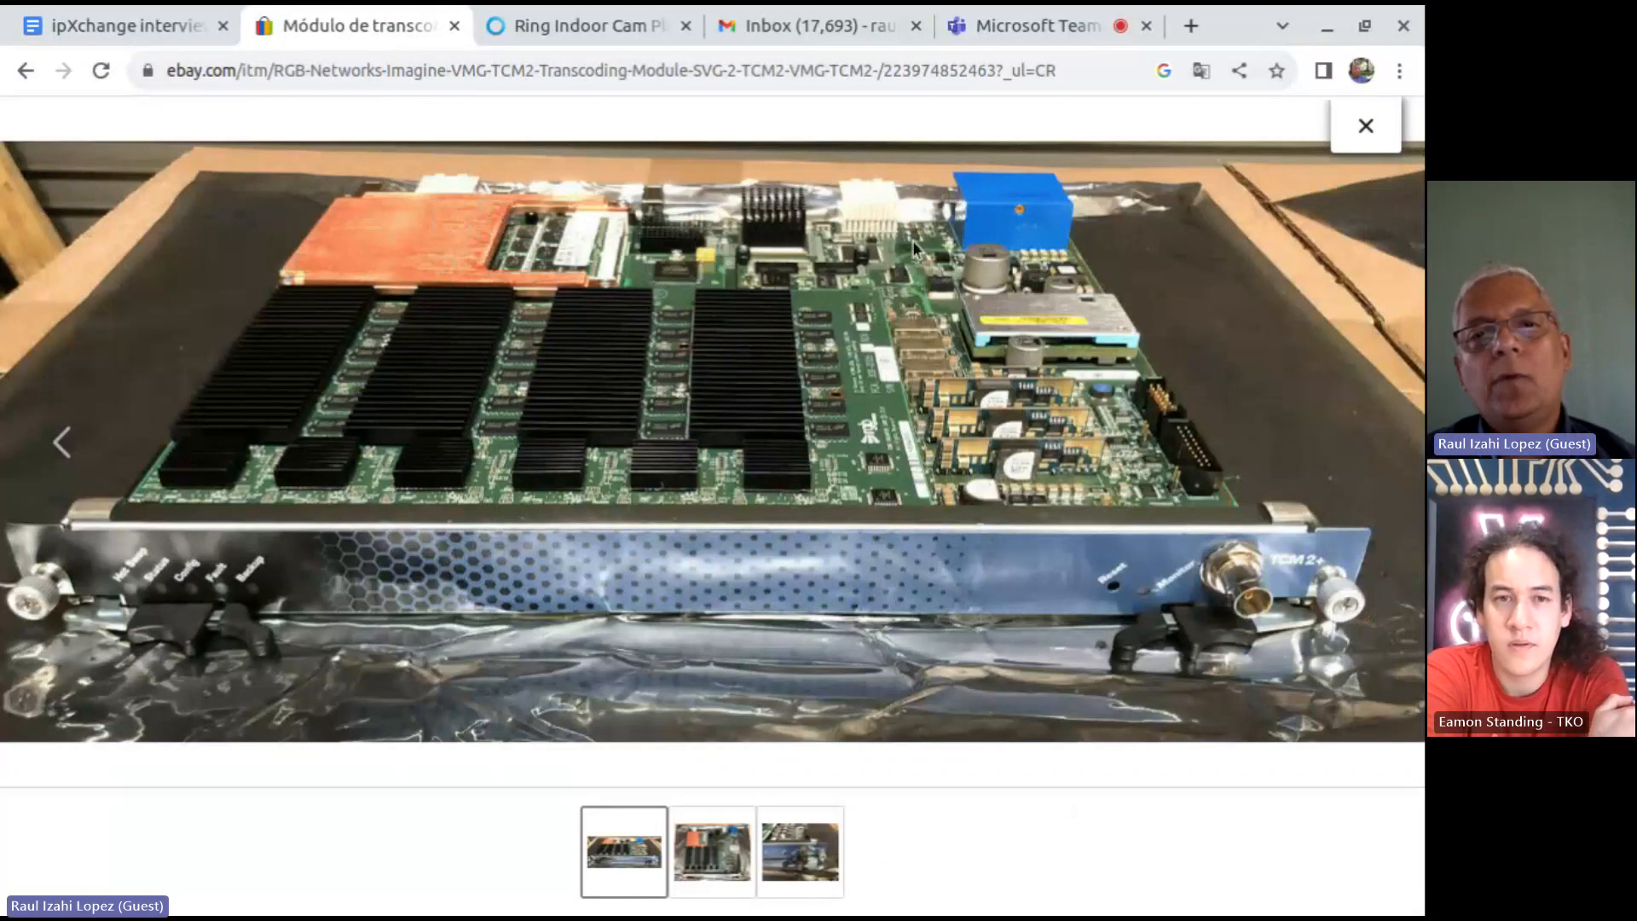
{"action": "mouse_move", "coordinate": [681, 281]}
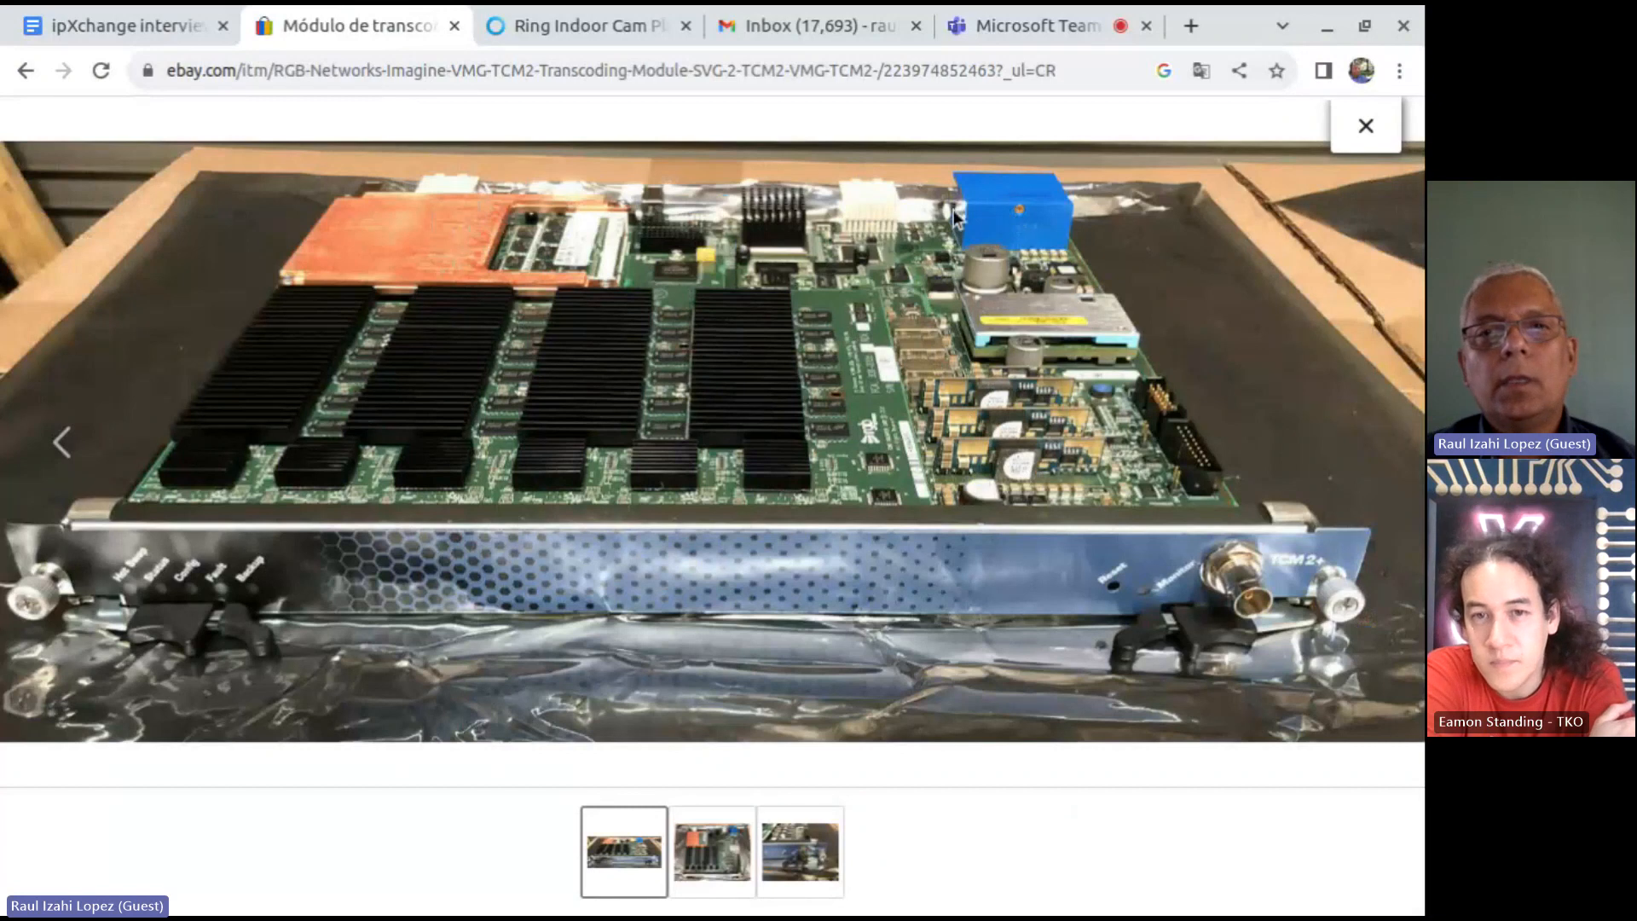
{"action": "mouse_move", "coordinate": [992, 225]}
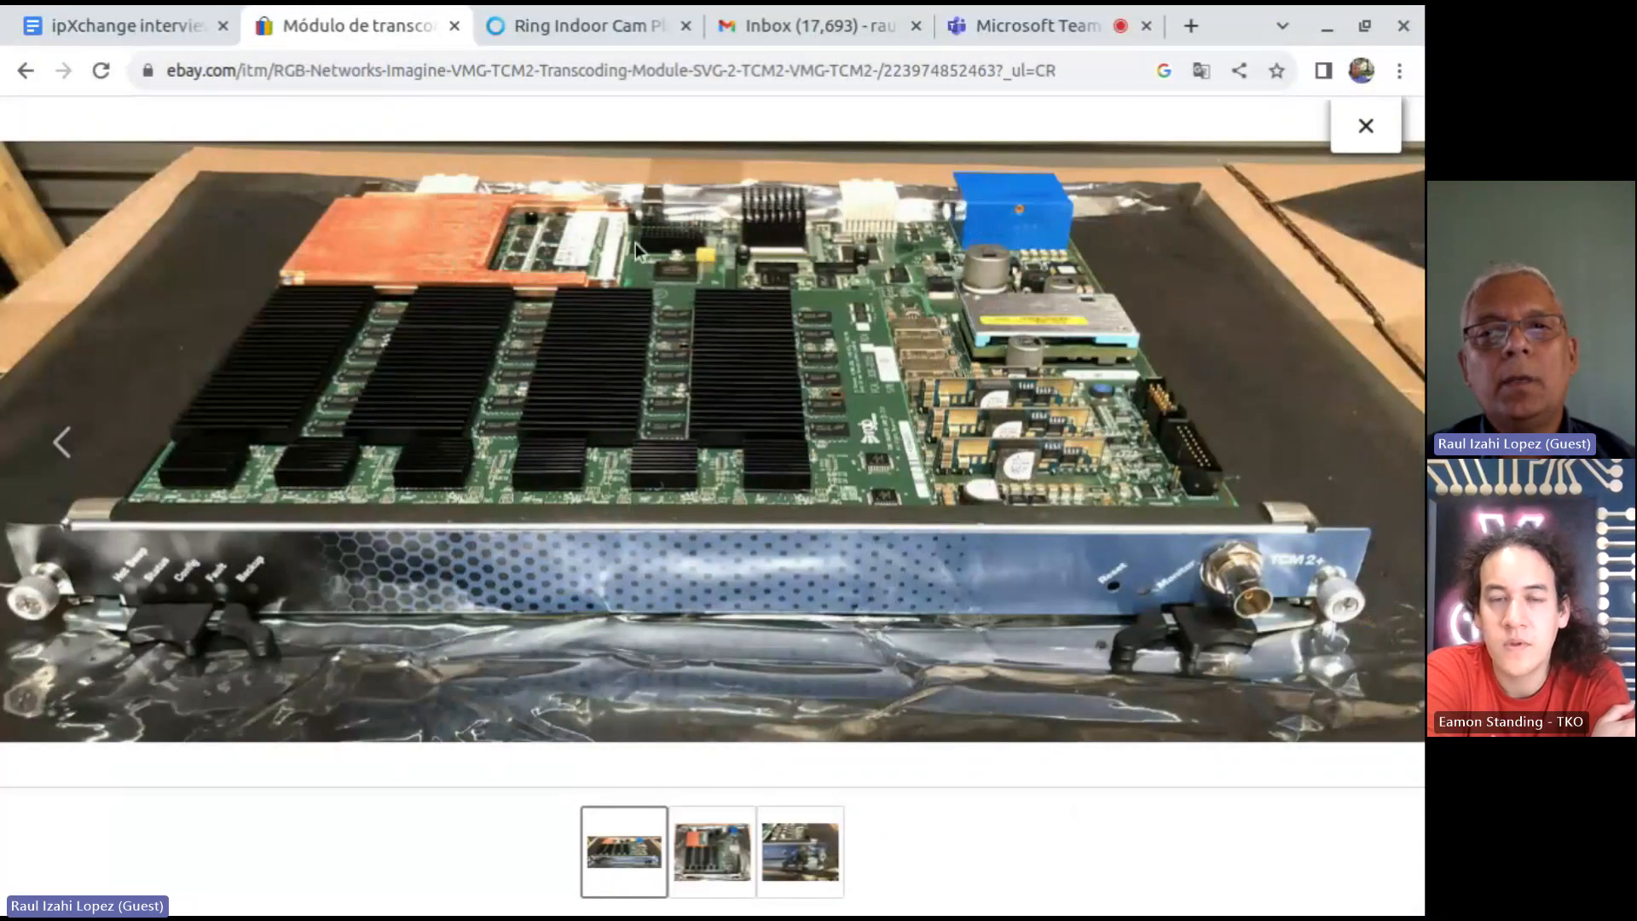
{"action": "mouse_move", "coordinate": [737, 381]}
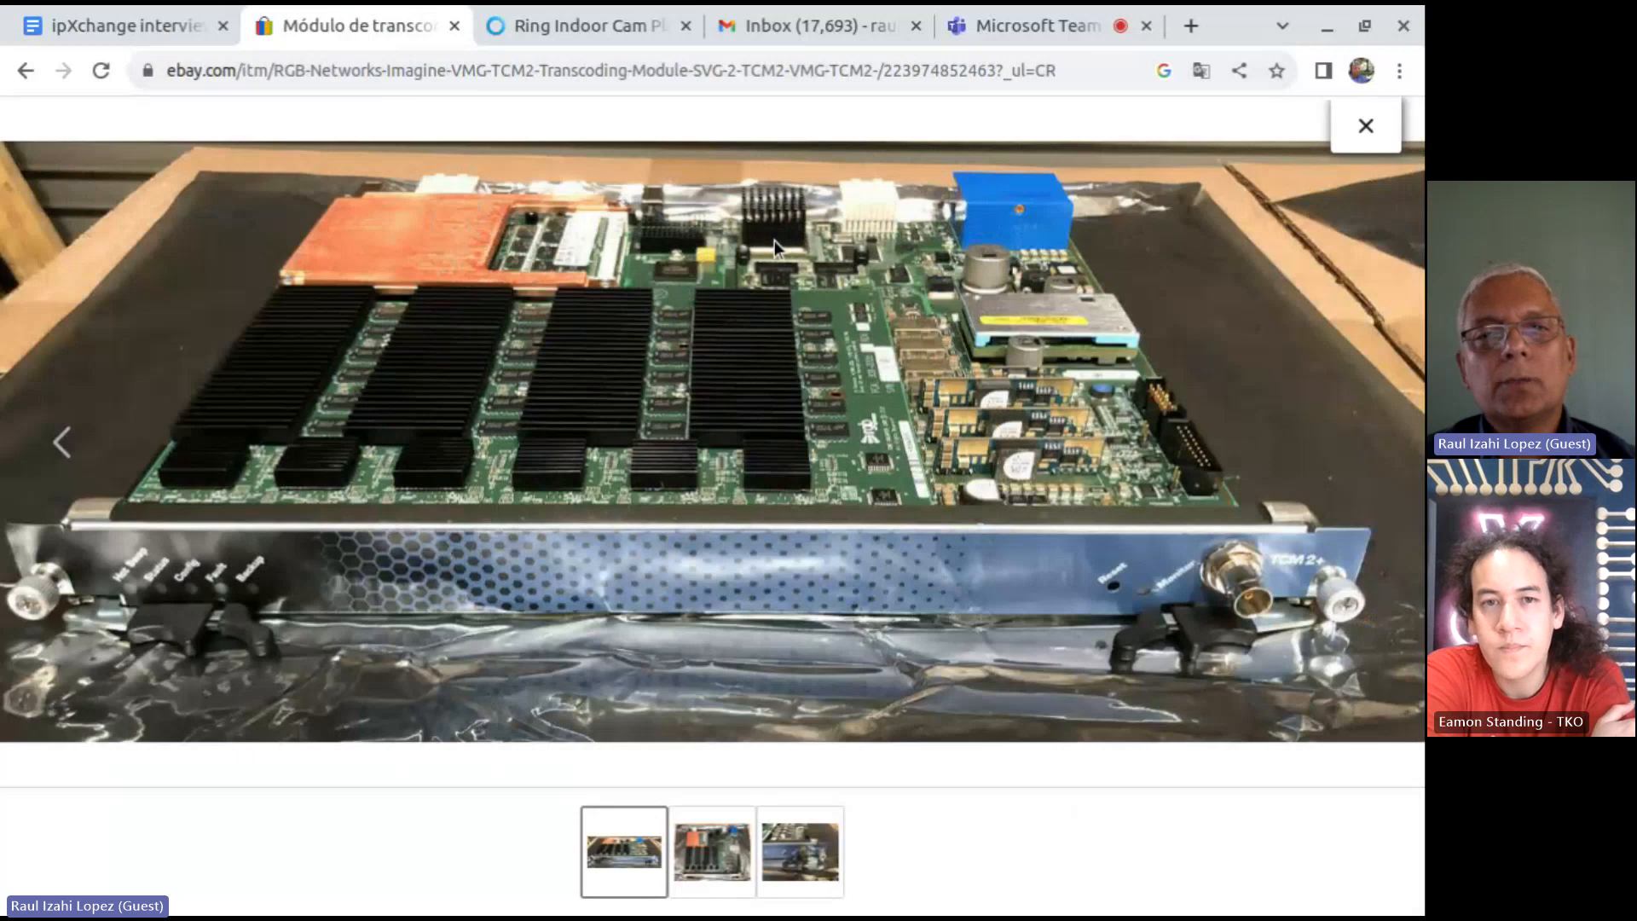
{"action": "mouse_move", "coordinate": [443, 463]}
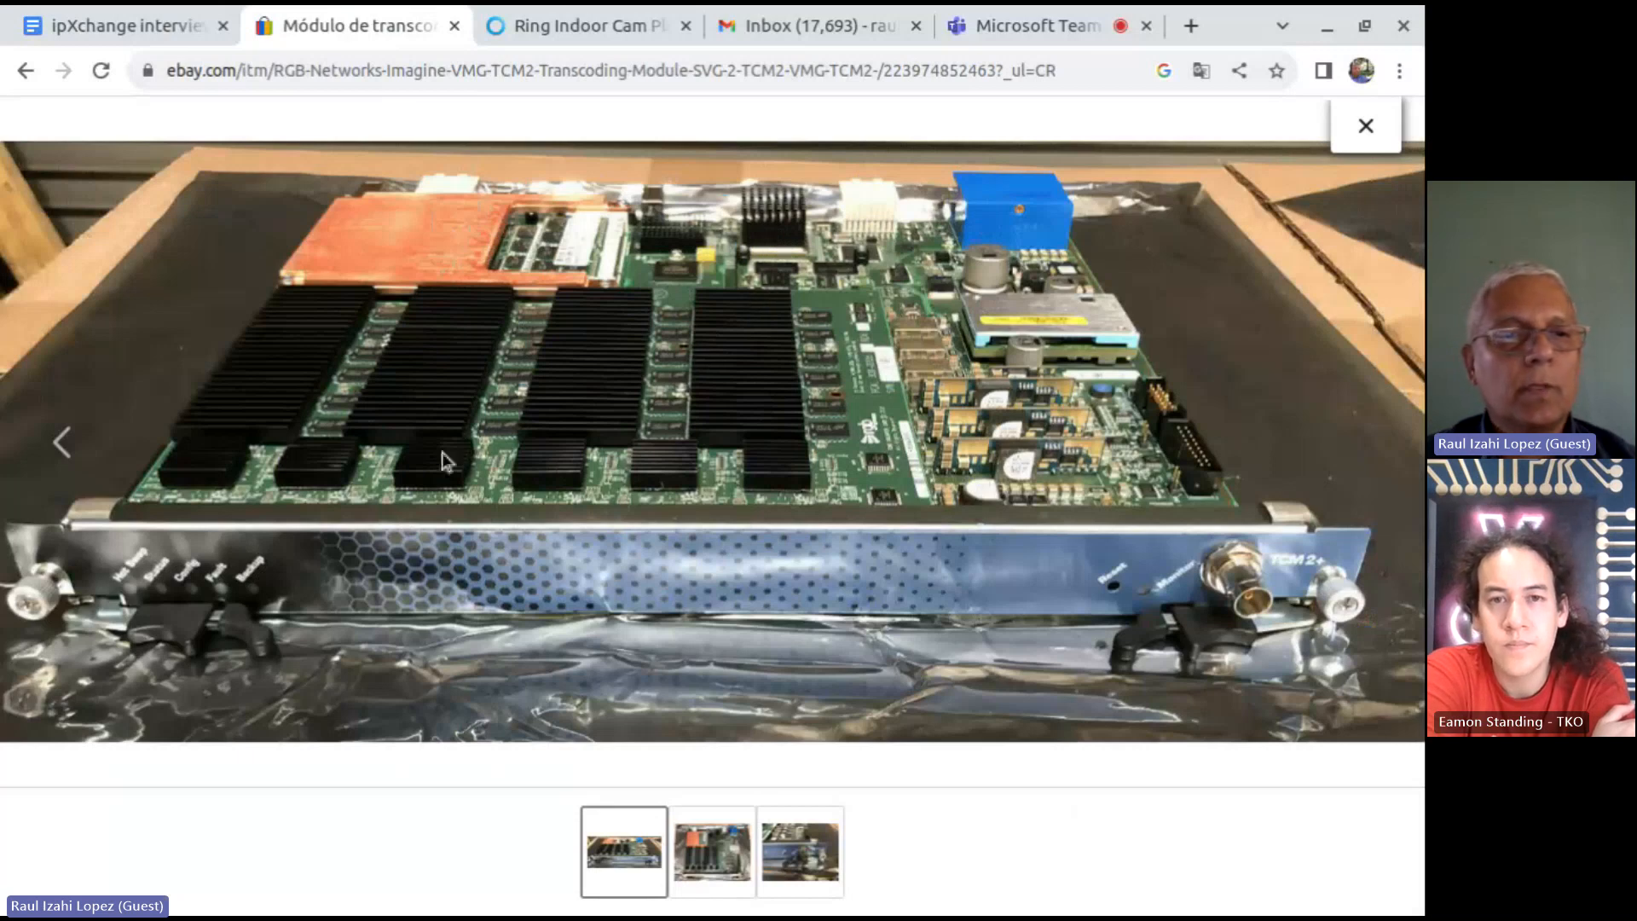
{"action": "mouse_move", "coordinate": [919, 552]}
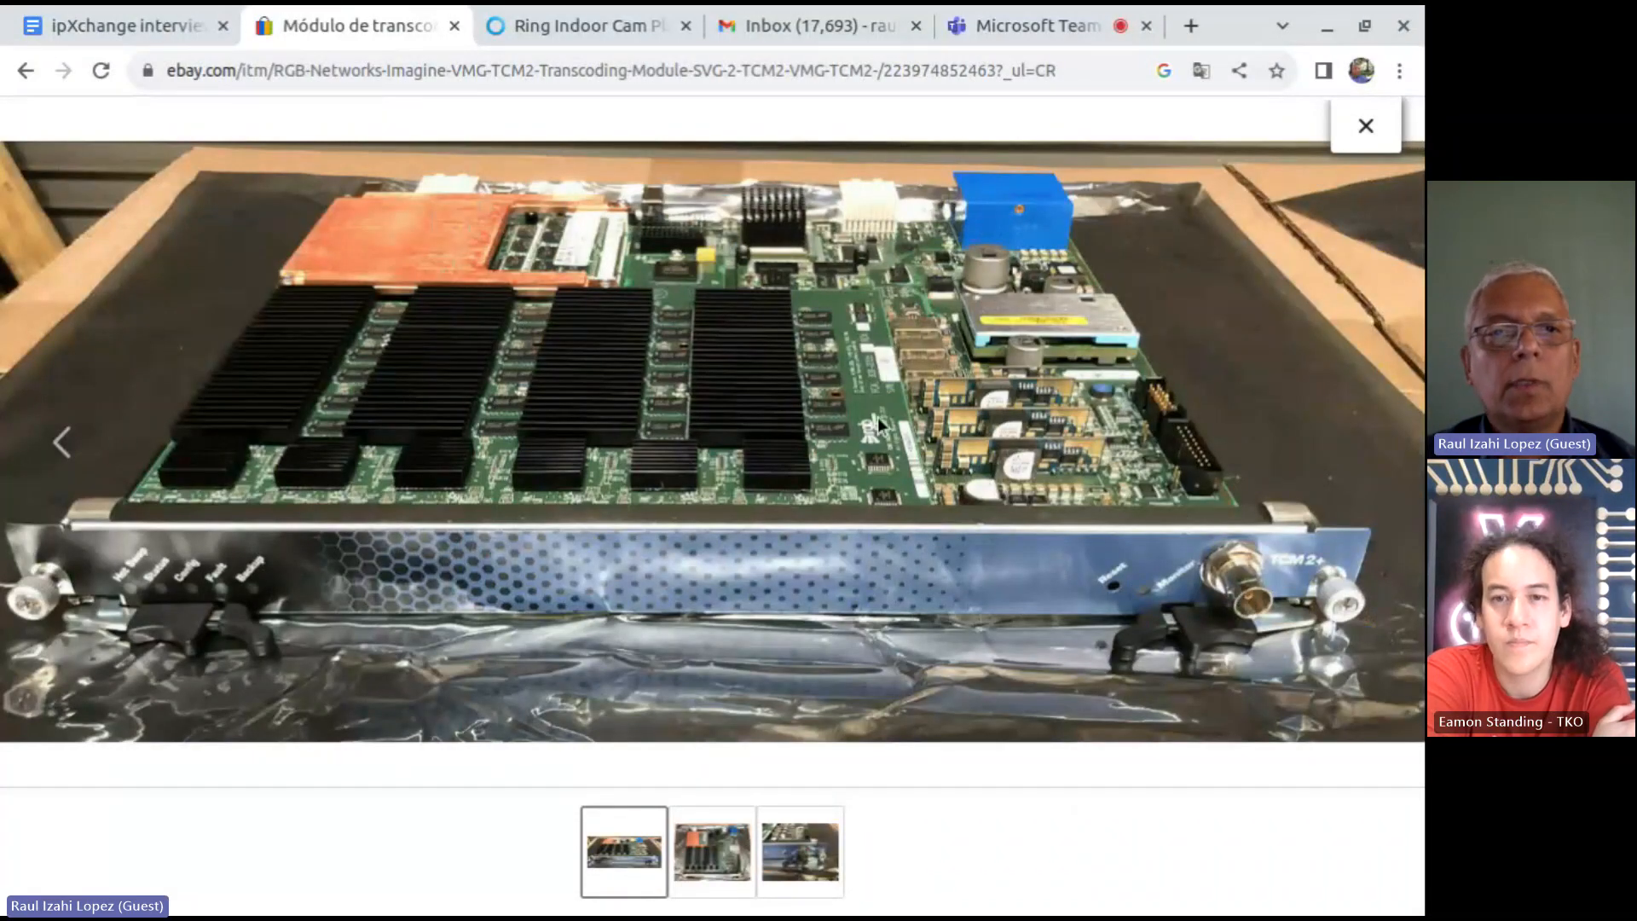
{"action": "mouse_move", "coordinate": [650, 305]}
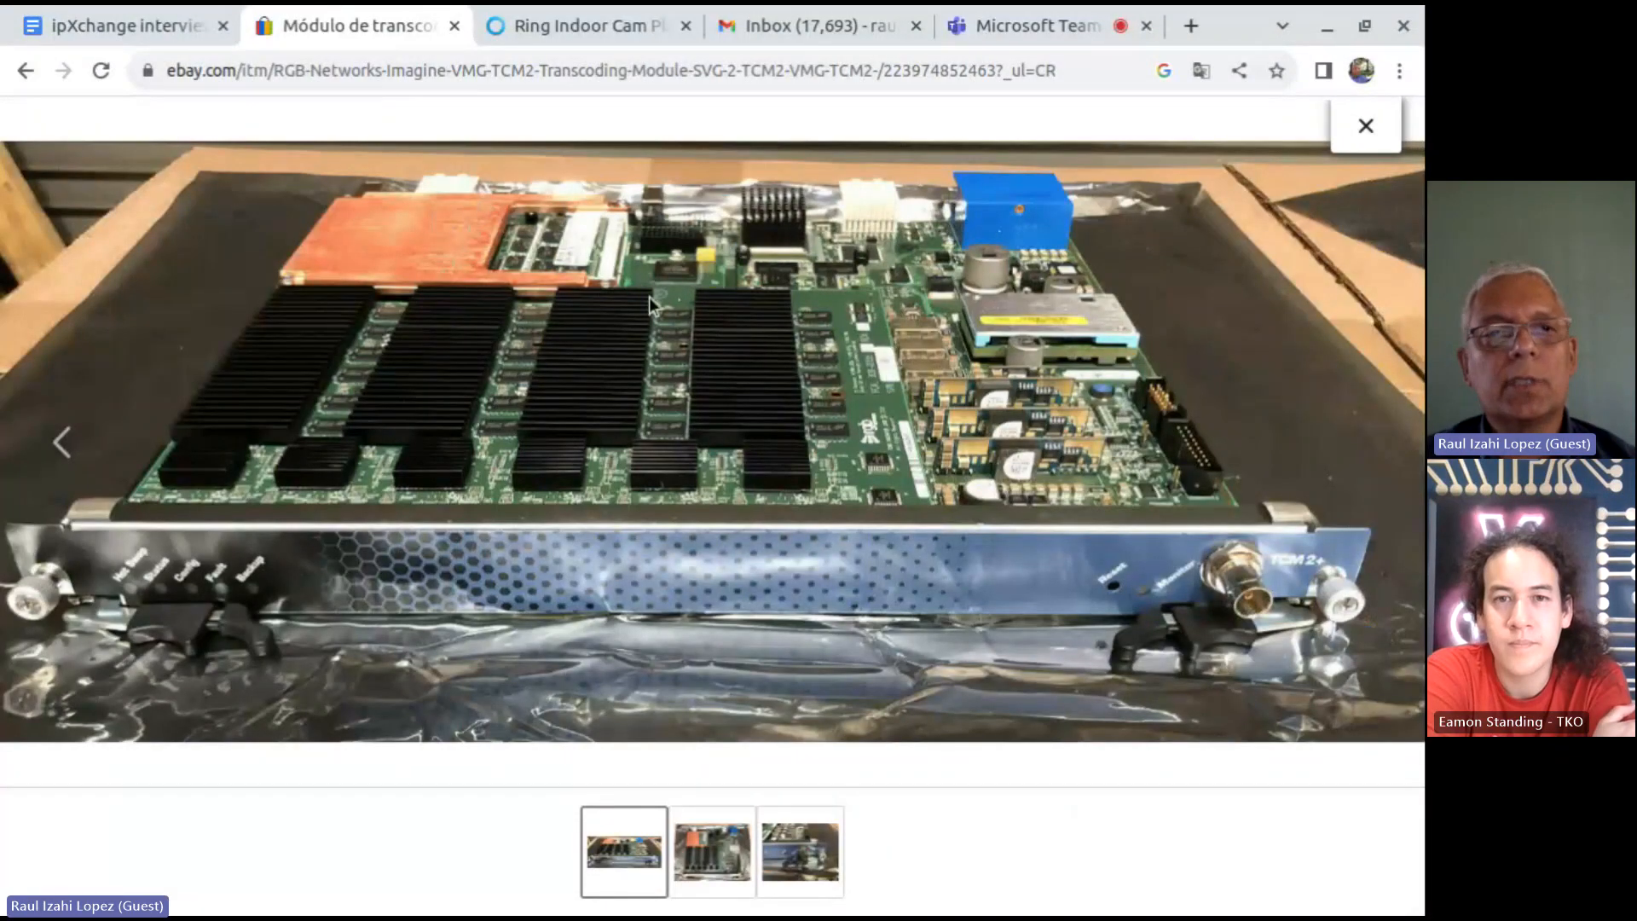
{"action": "mouse_move", "coordinate": [663, 360]}
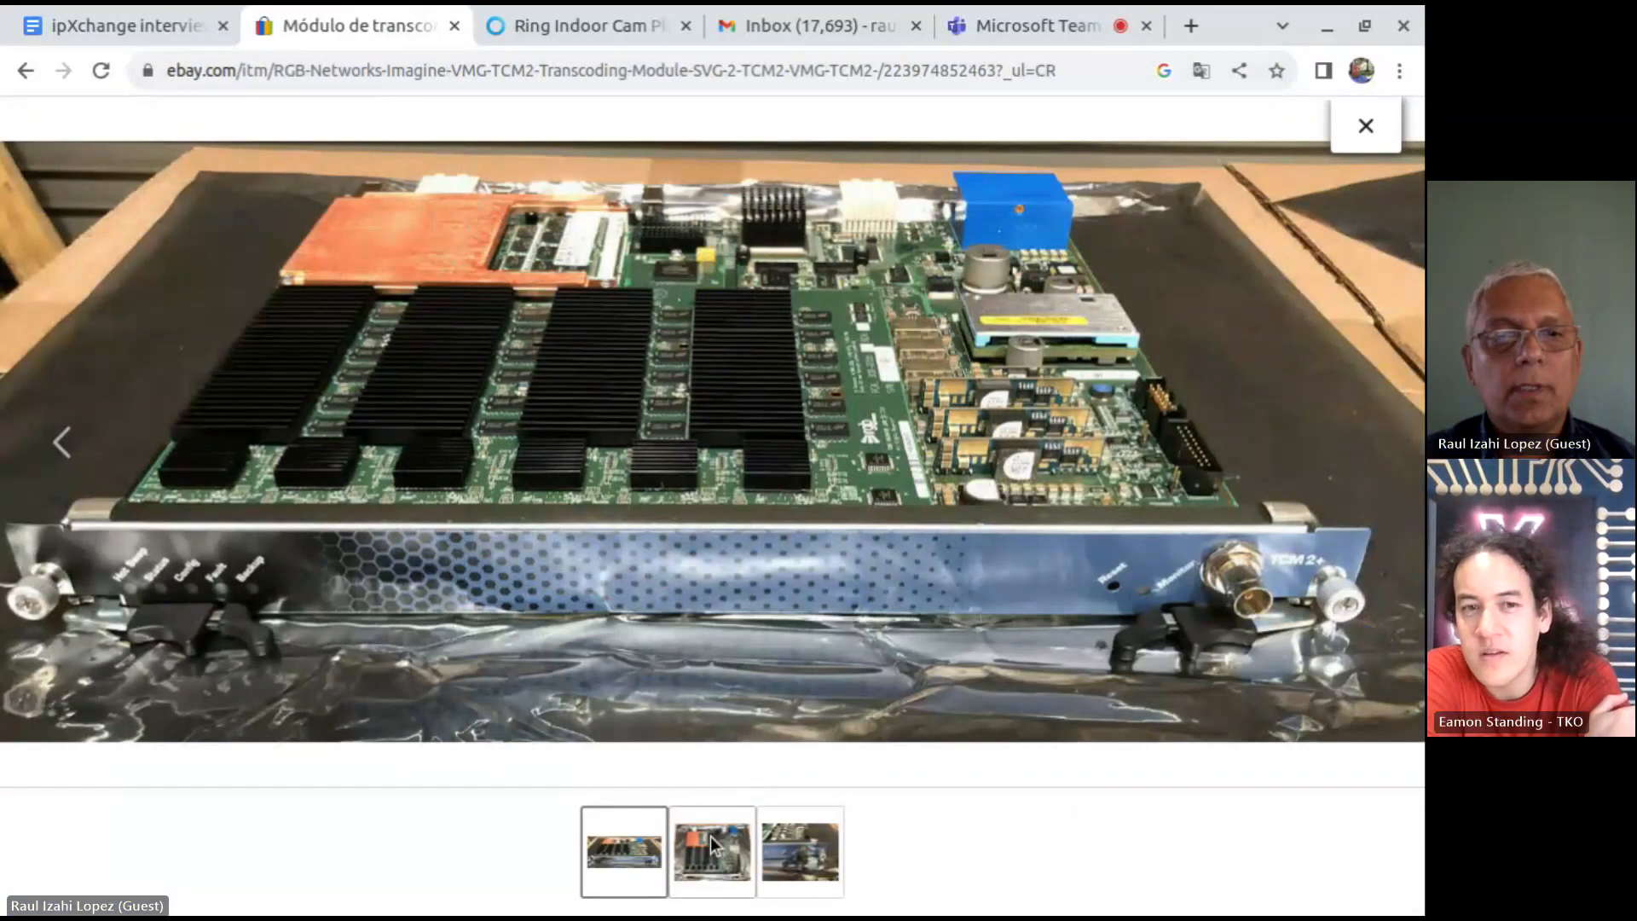
Step through the card photos, ending on the top-down shot of the bare board.
{"action": "left_click", "coordinate": [713, 851]}
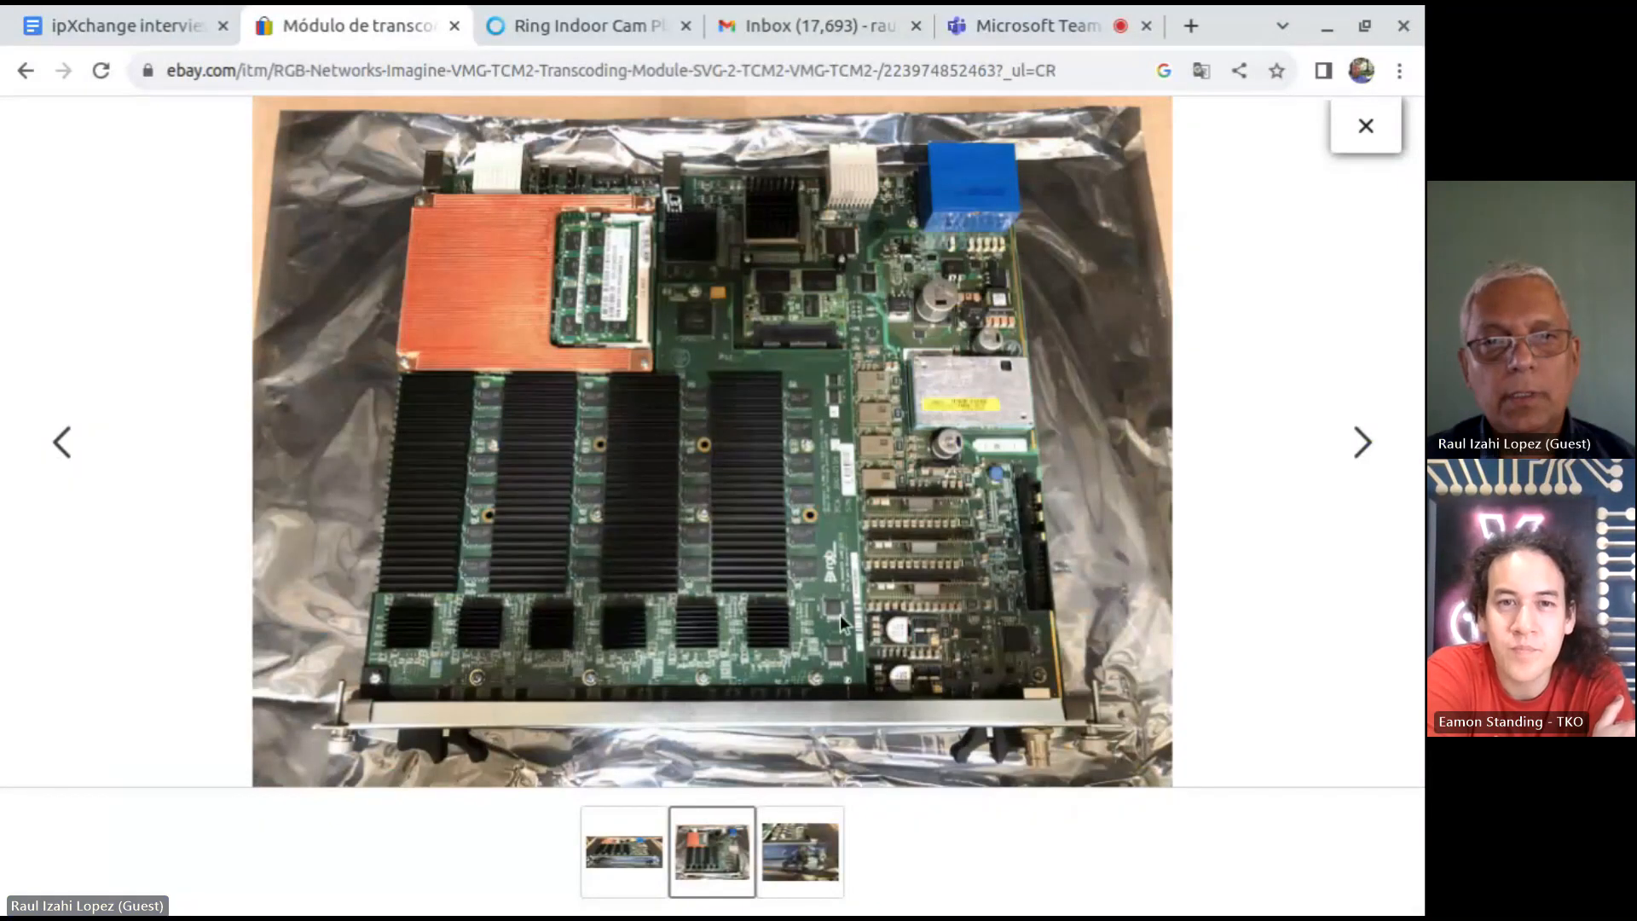
{"action": "mouse_move", "coordinate": [844, 501]}
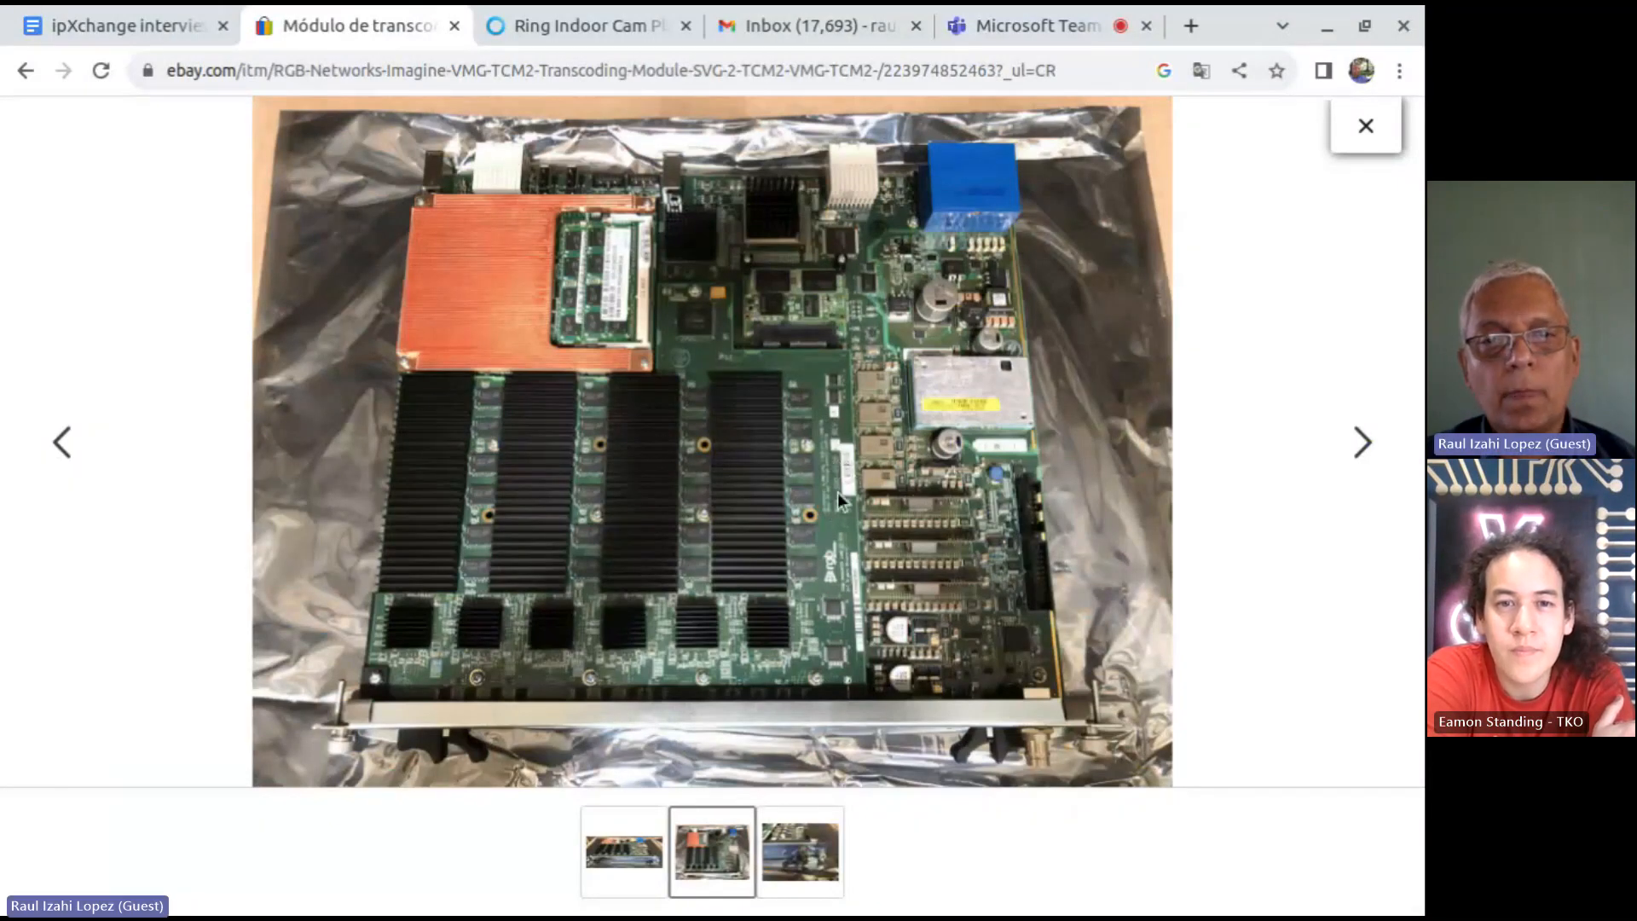
{"action": "mouse_move", "coordinate": [575, 230]}
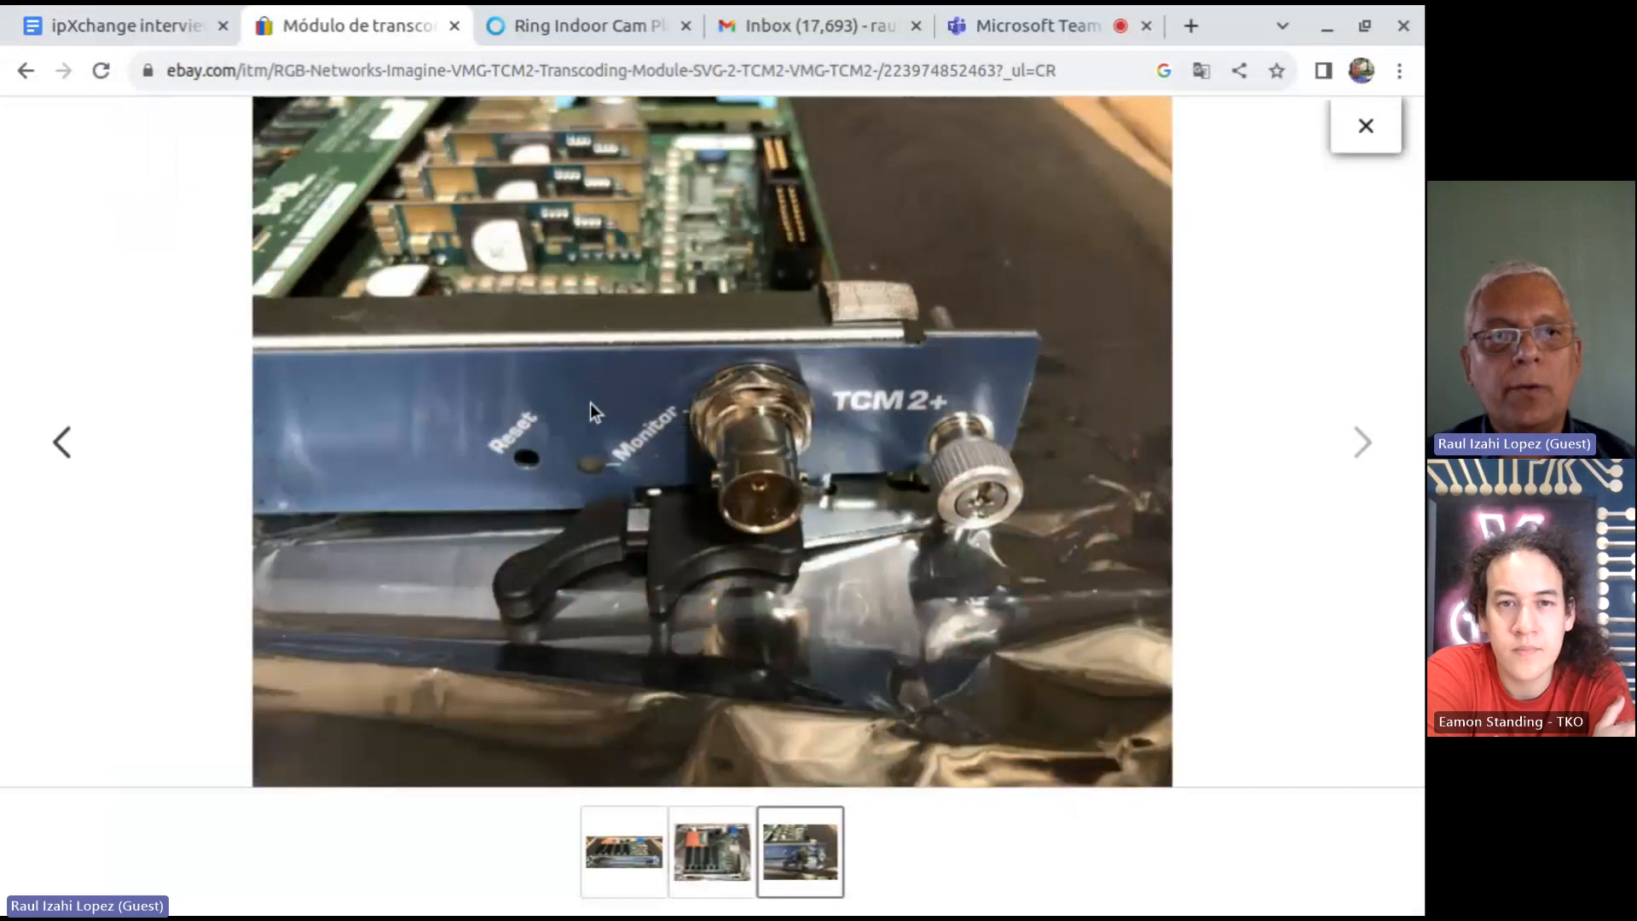
{"action": "mouse_move", "coordinate": [583, 477]}
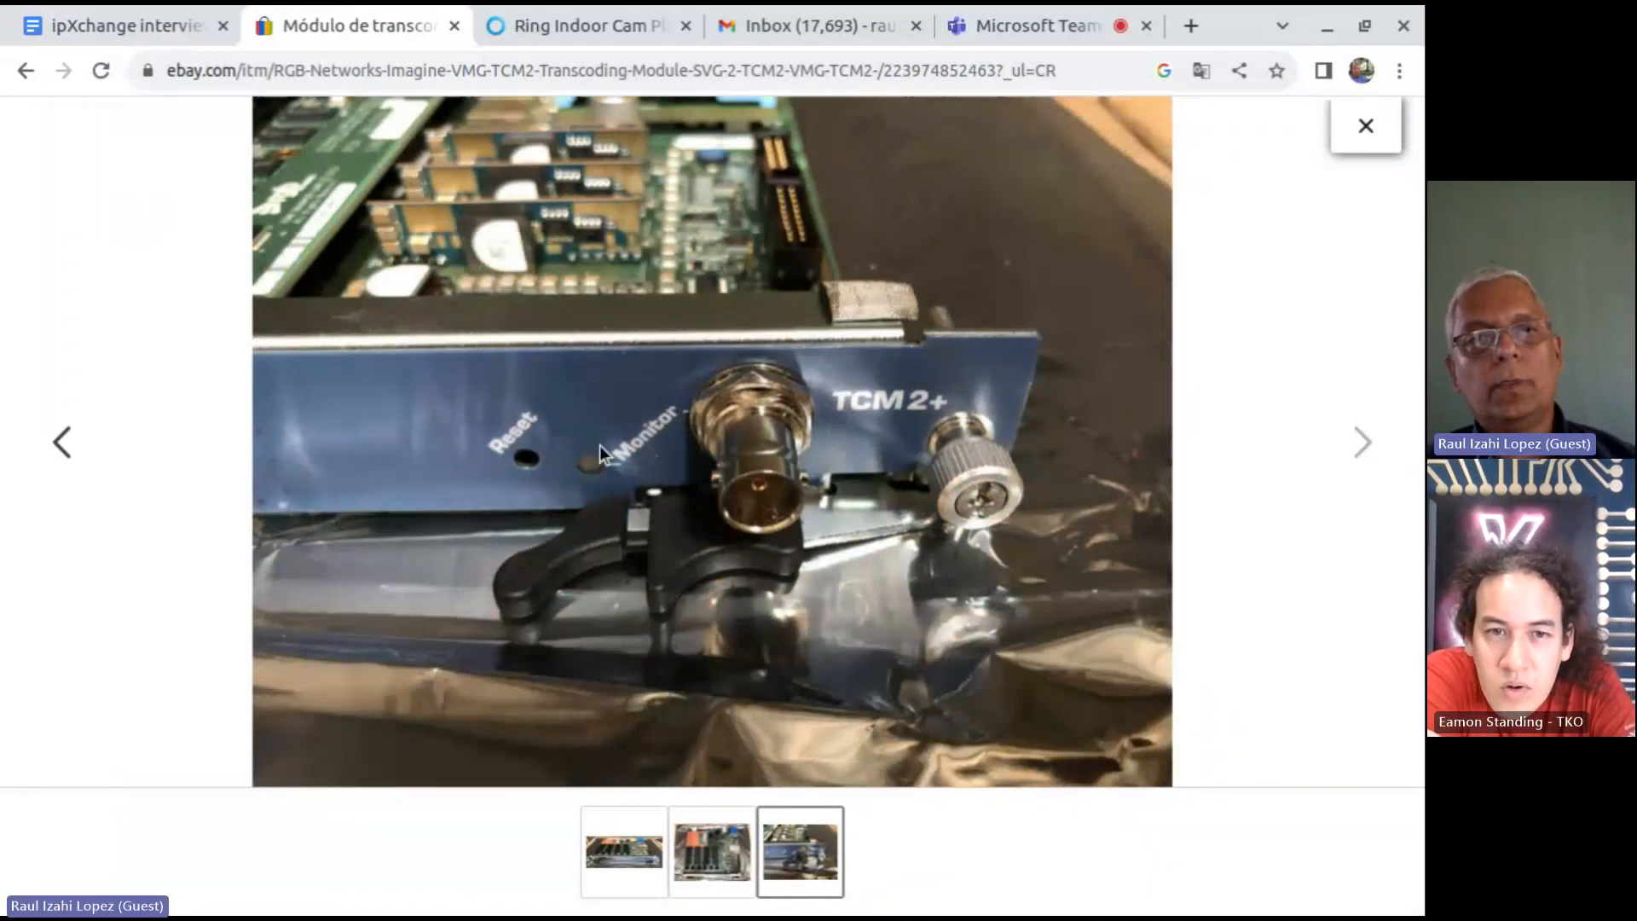
{"action": "mouse_move", "coordinate": [747, 439]}
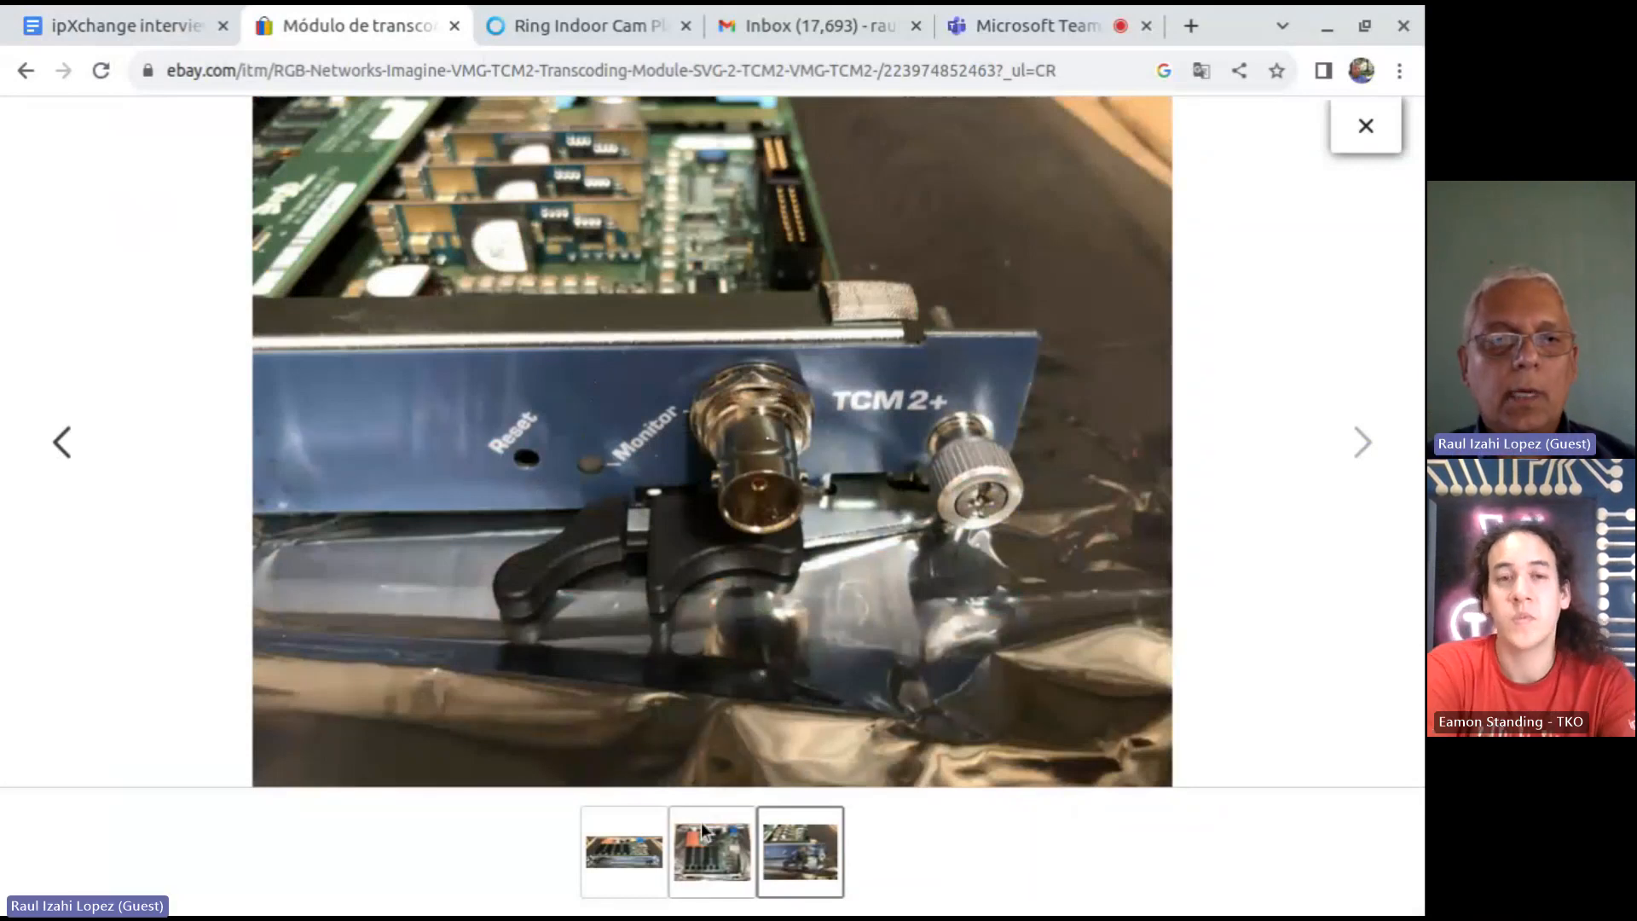
{"action": "left_click", "coordinate": [711, 853]}
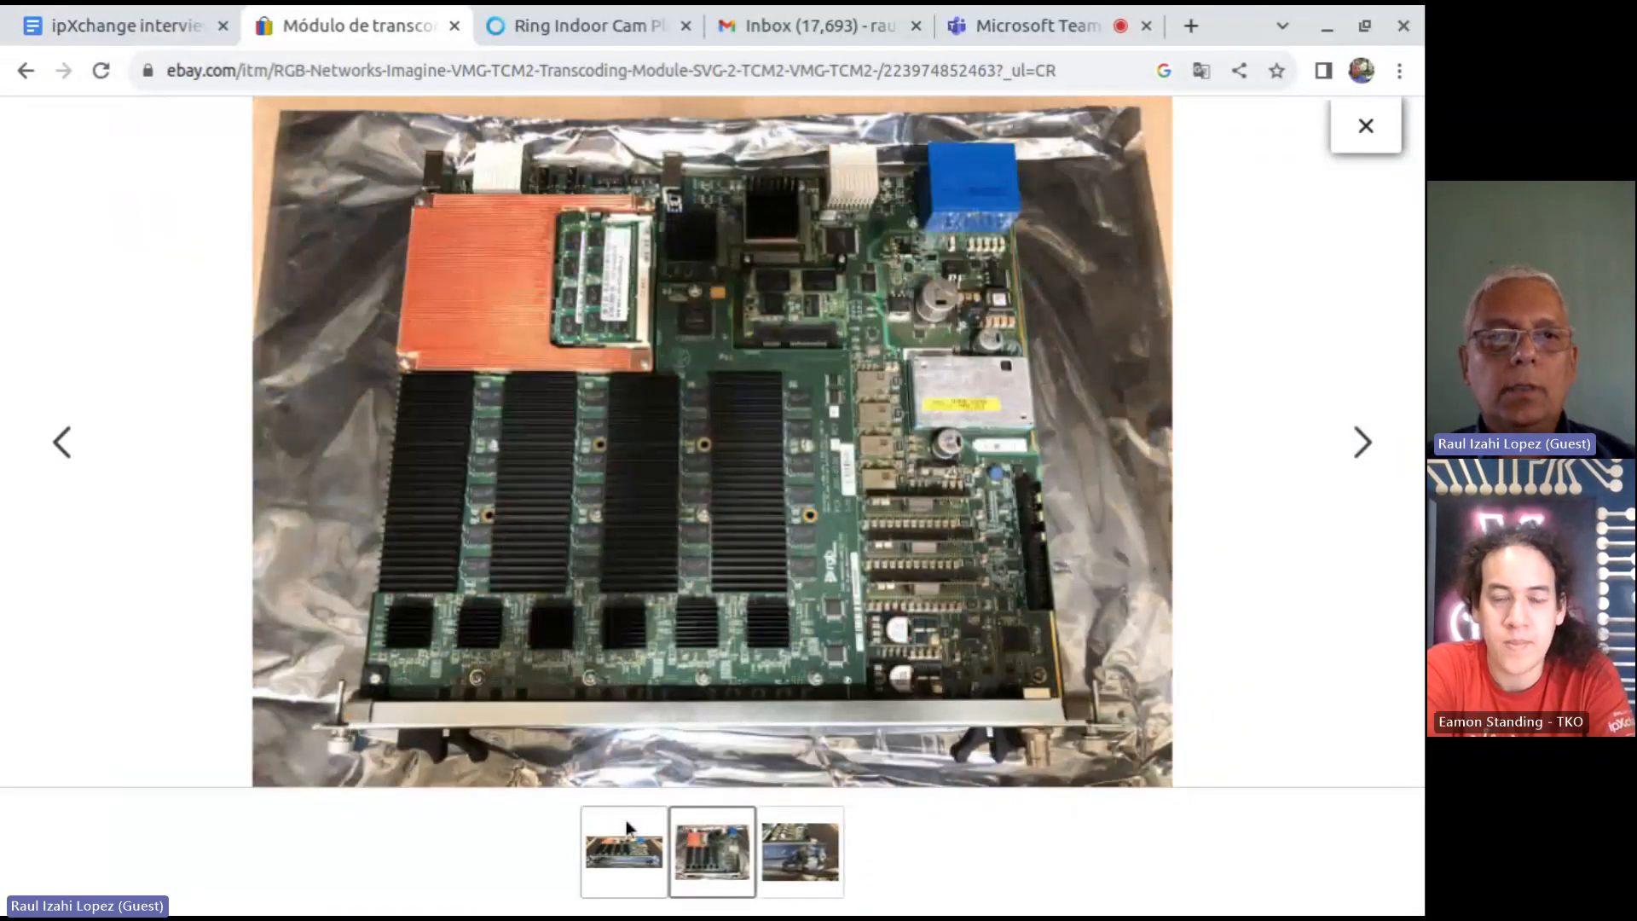
Return to the first gallery image, the angled shot of the full TCM2+ card.
{"action": "left_click", "coordinate": [624, 851]}
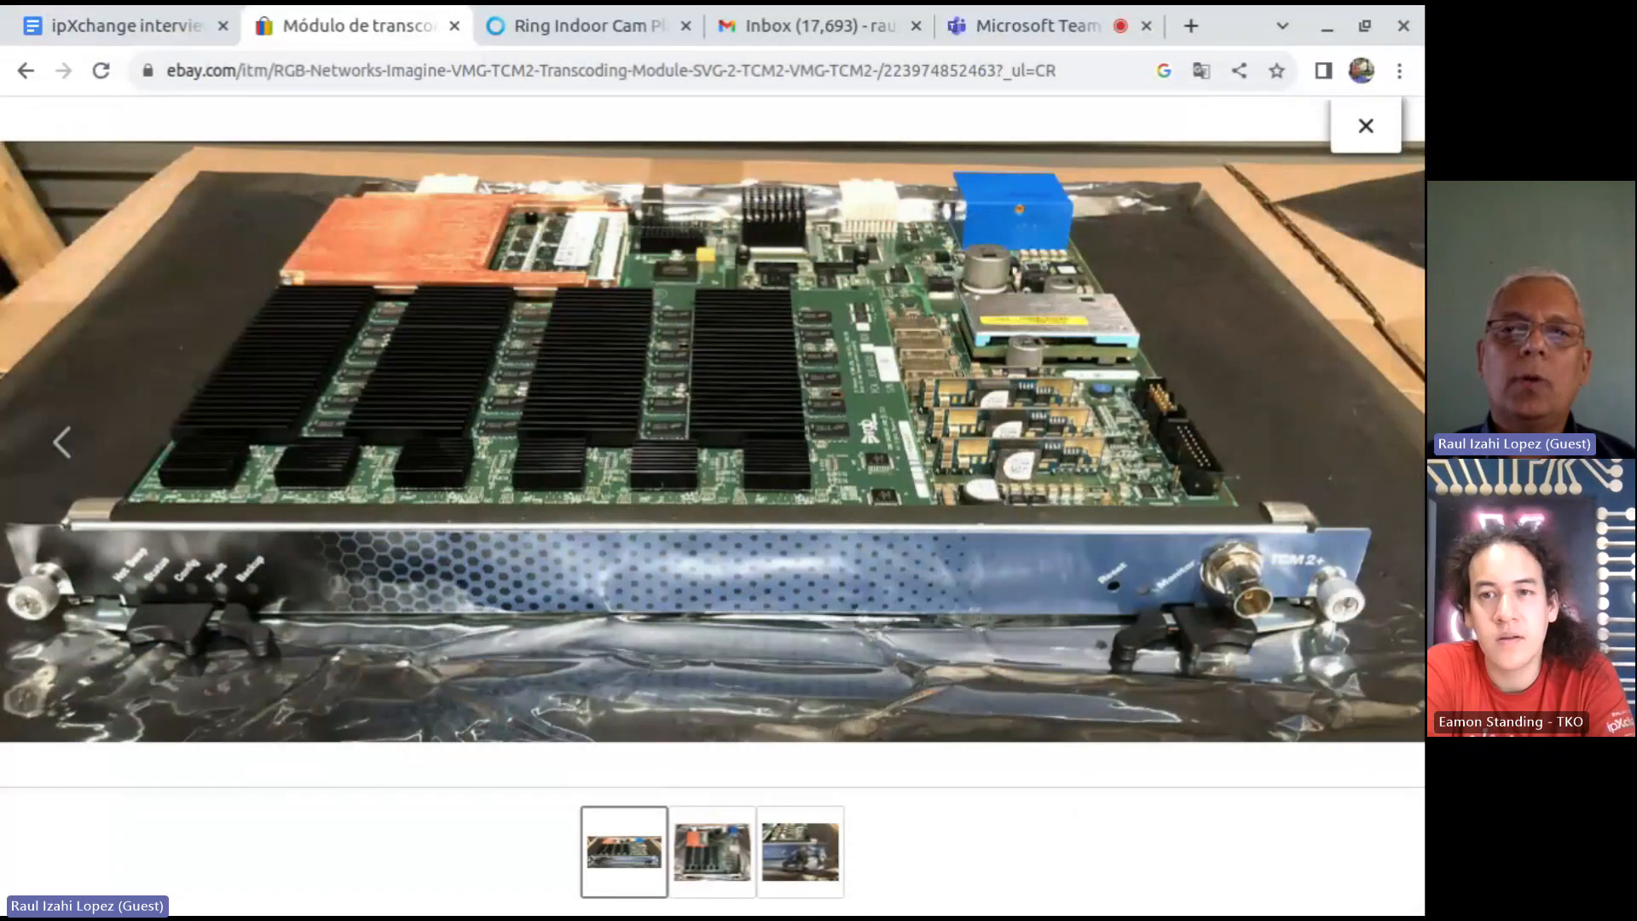
{"action": "mouse_move", "coordinate": [614, 392]}
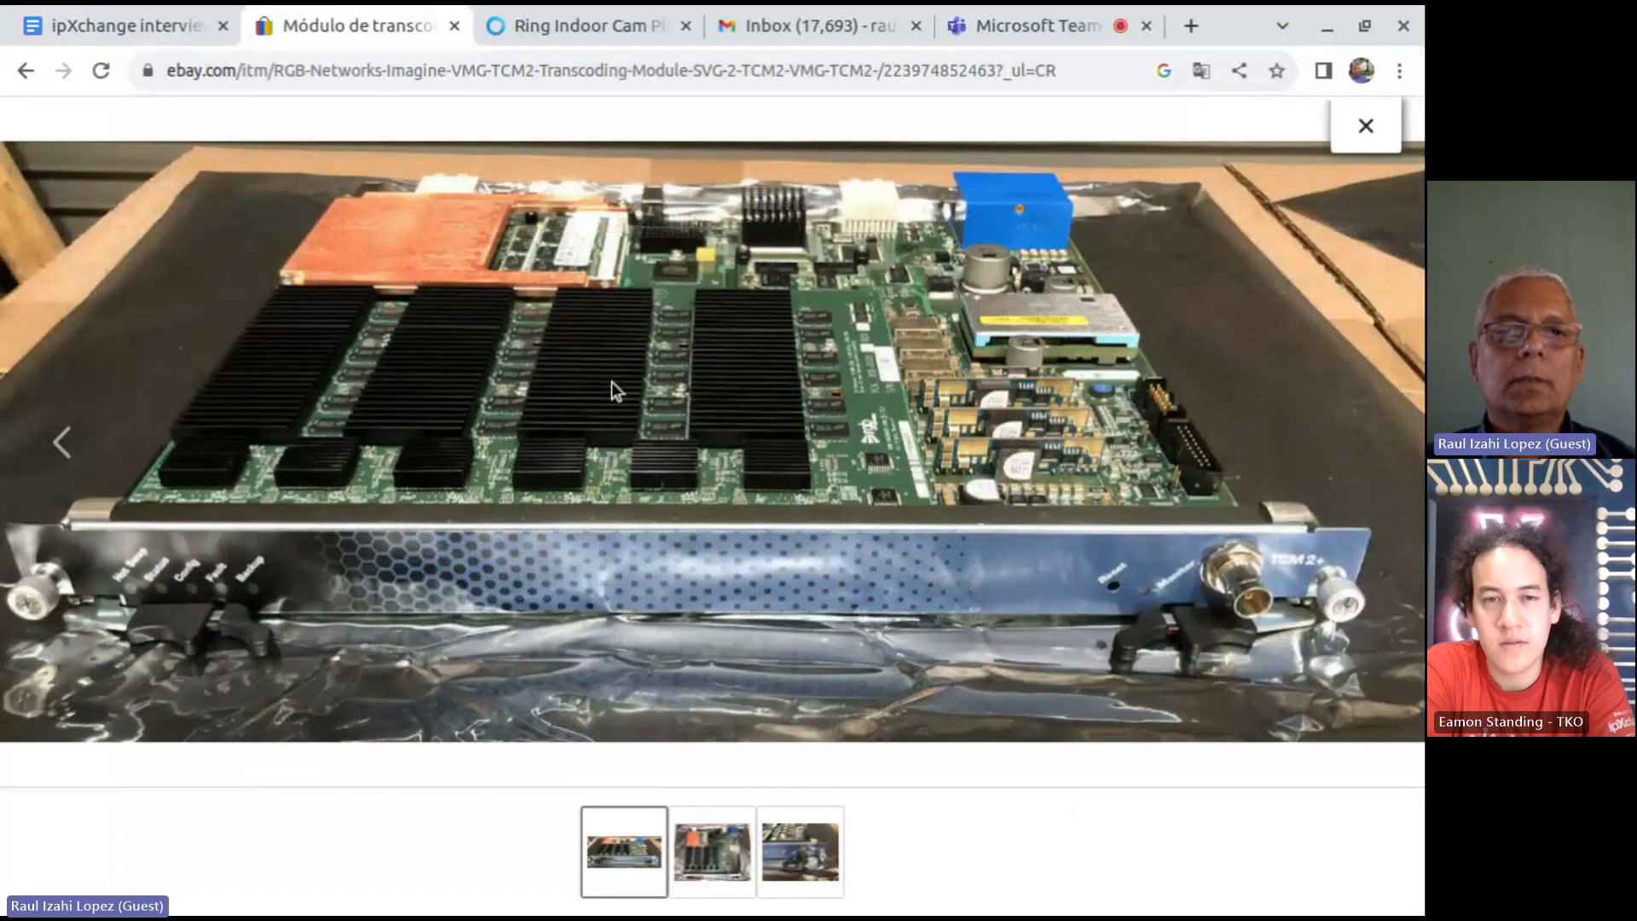
{"action": "mouse_move", "coordinate": [679, 387]}
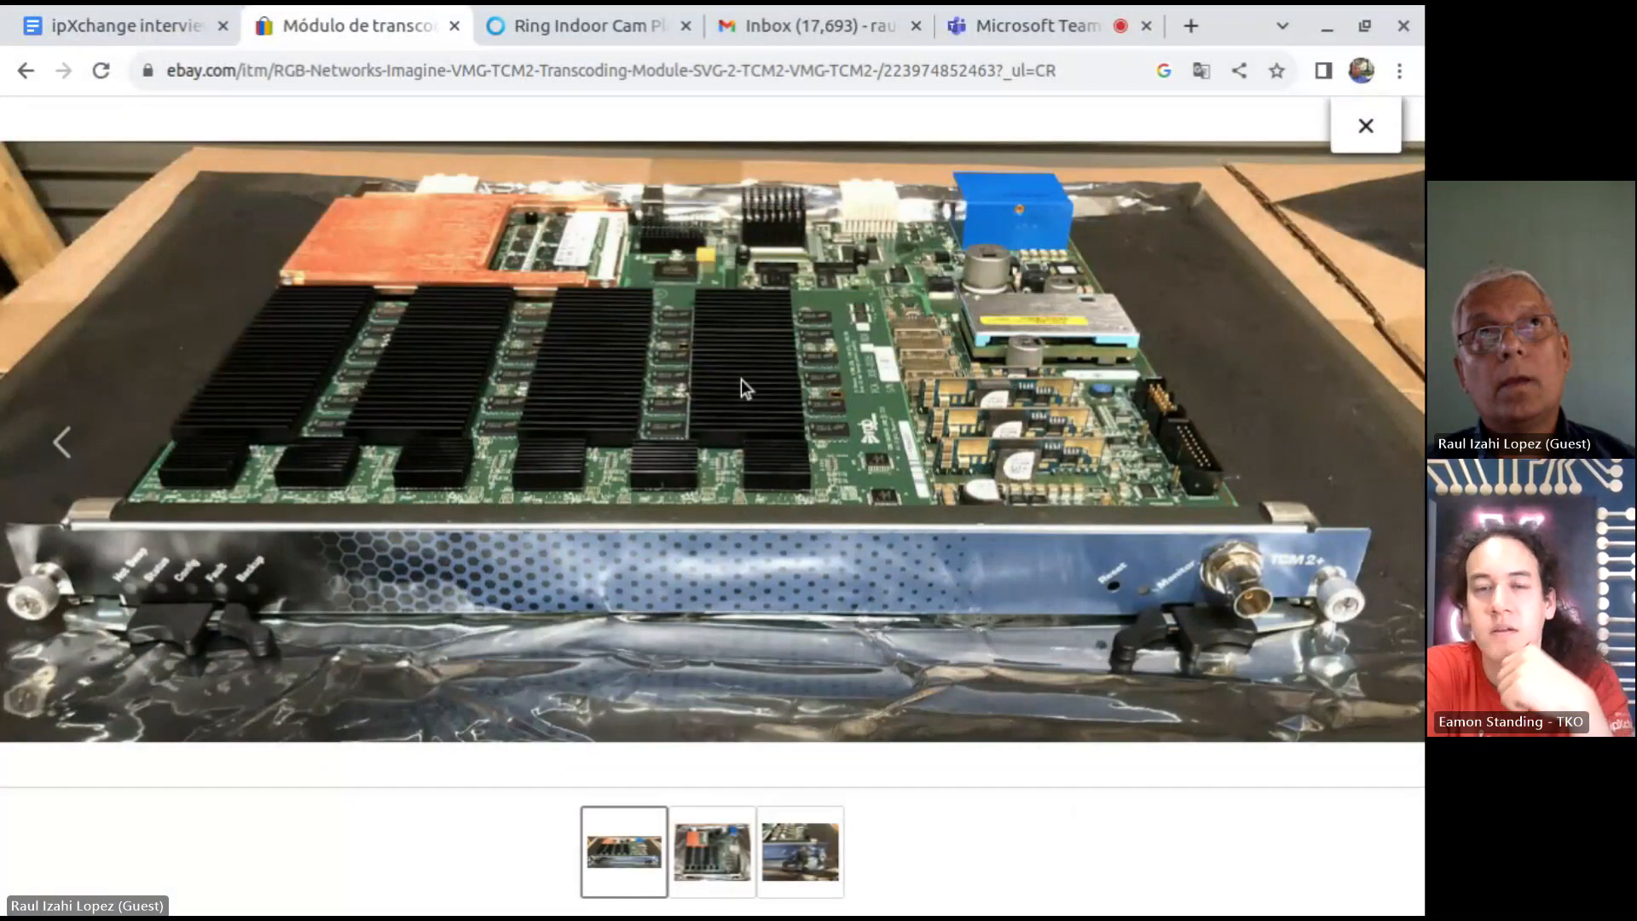
{"action": "mouse_move", "coordinate": [844, 413]}
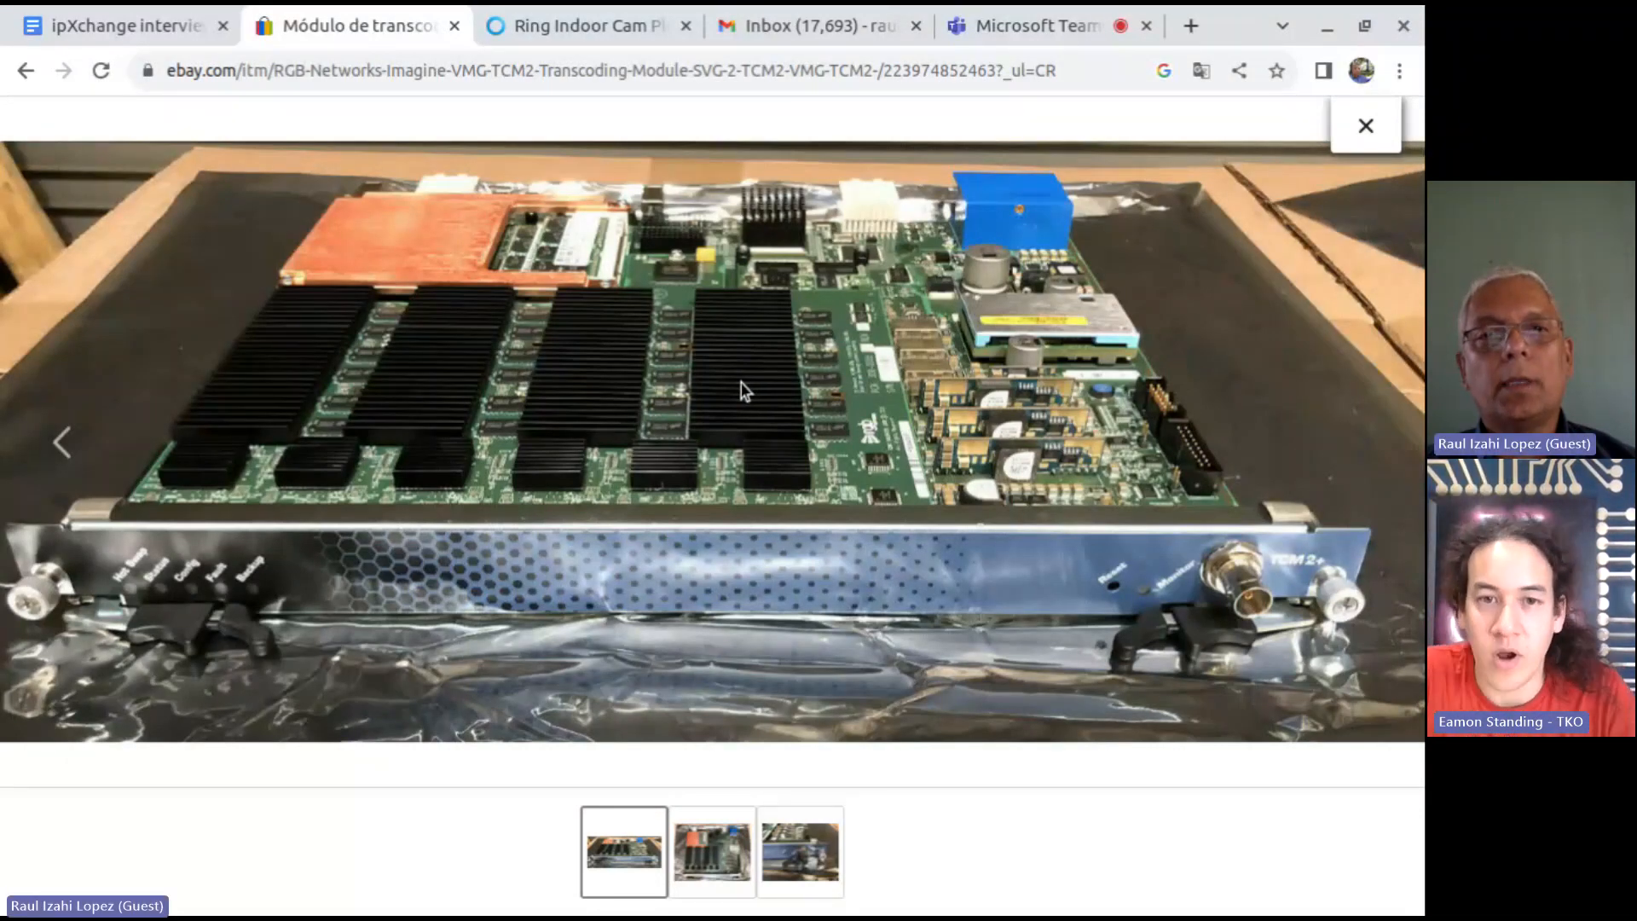
{"action": "mouse_move", "coordinate": [808, 379]}
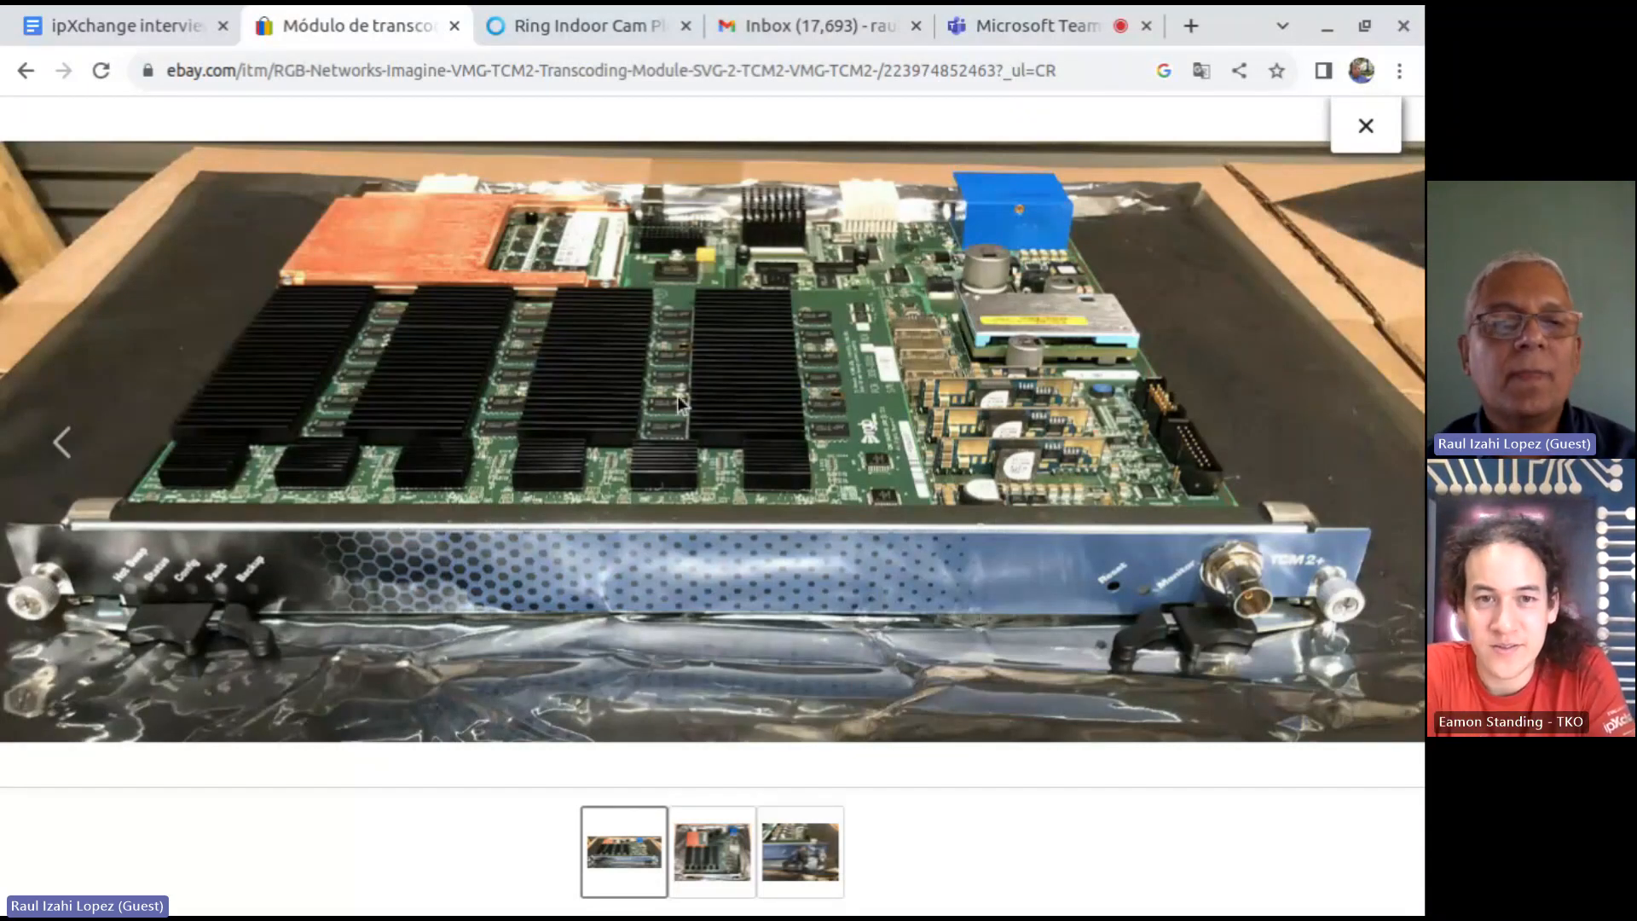
{"action": "mouse_move", "coordinate": [626, 365]}
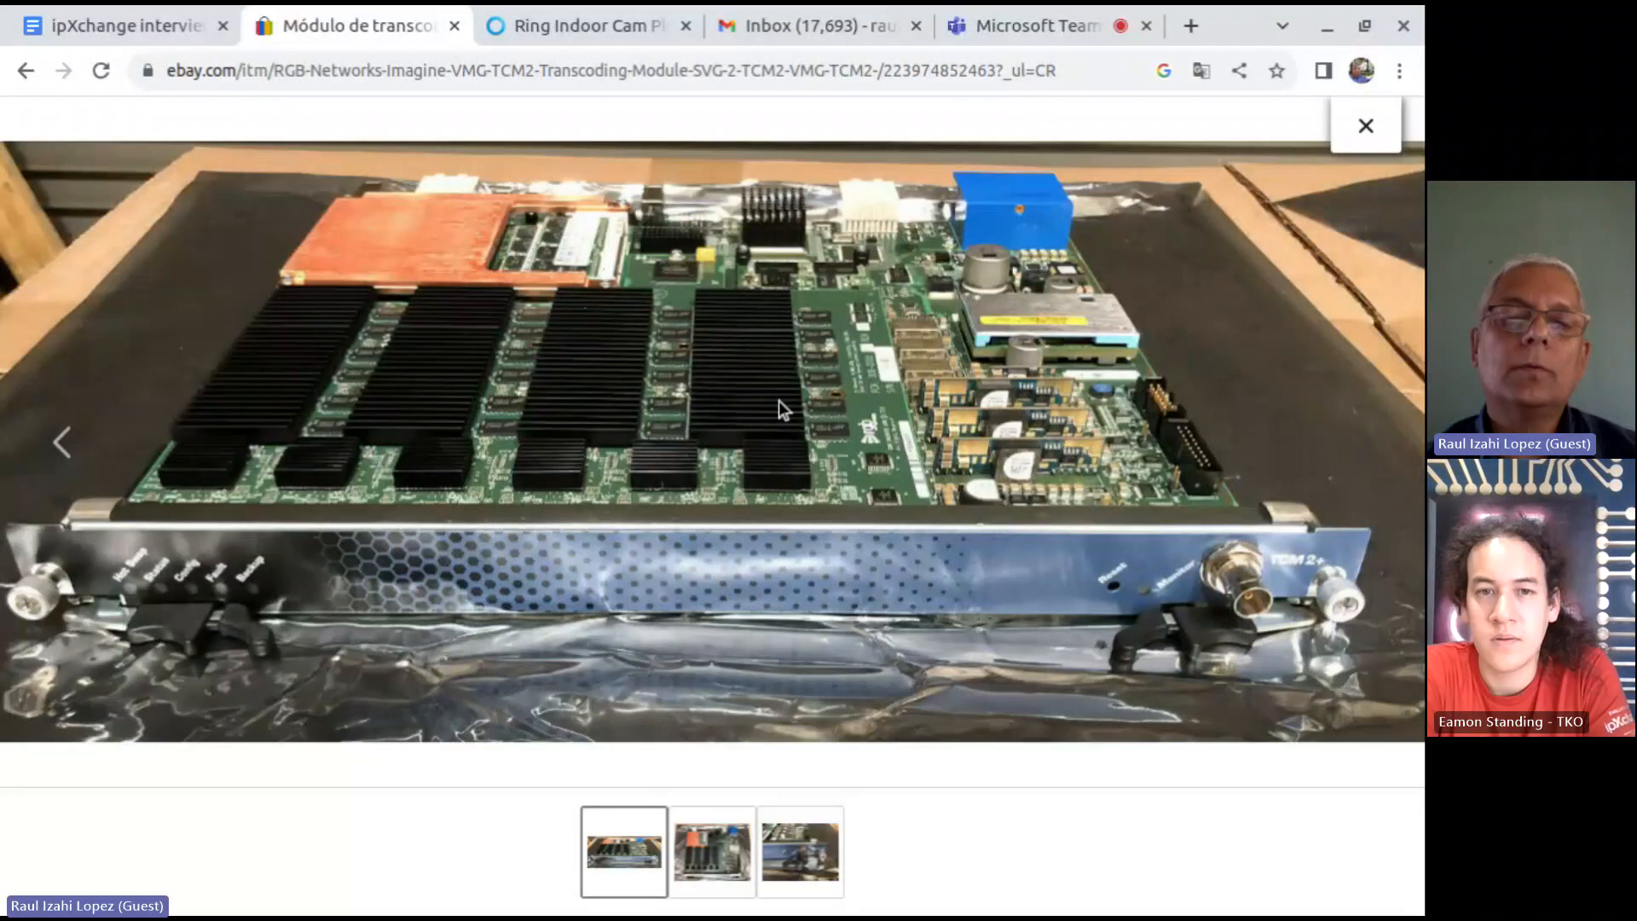
{"action": "mouse_move", "coordinate": [820, 384]}
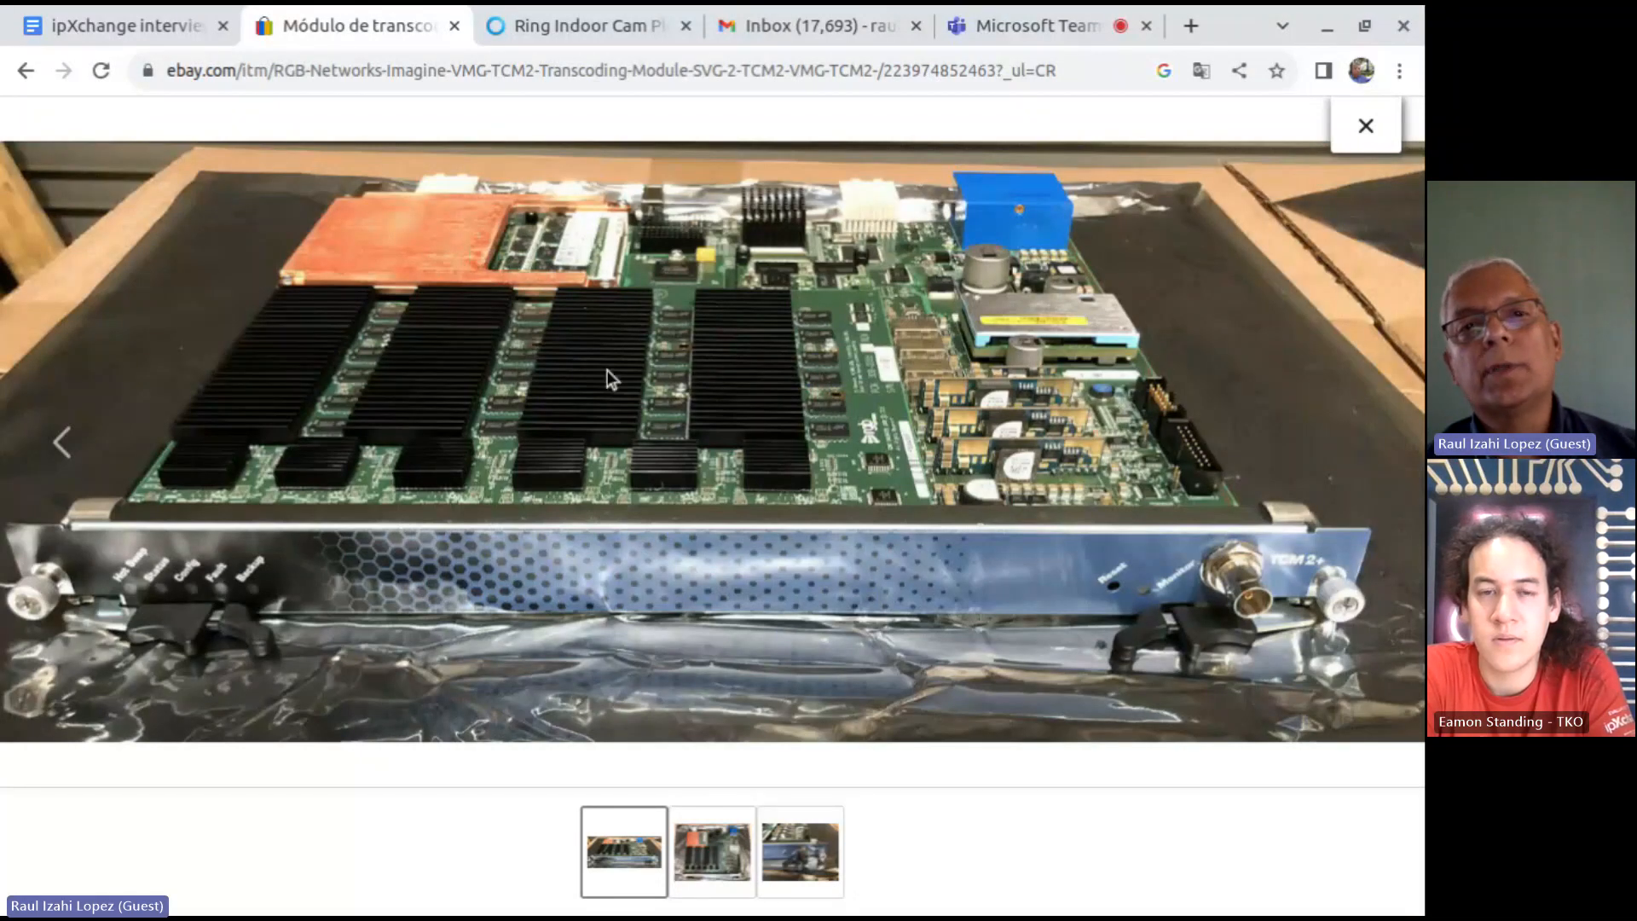
{"action": "mouse_move", "coordinate": [590, 285]}
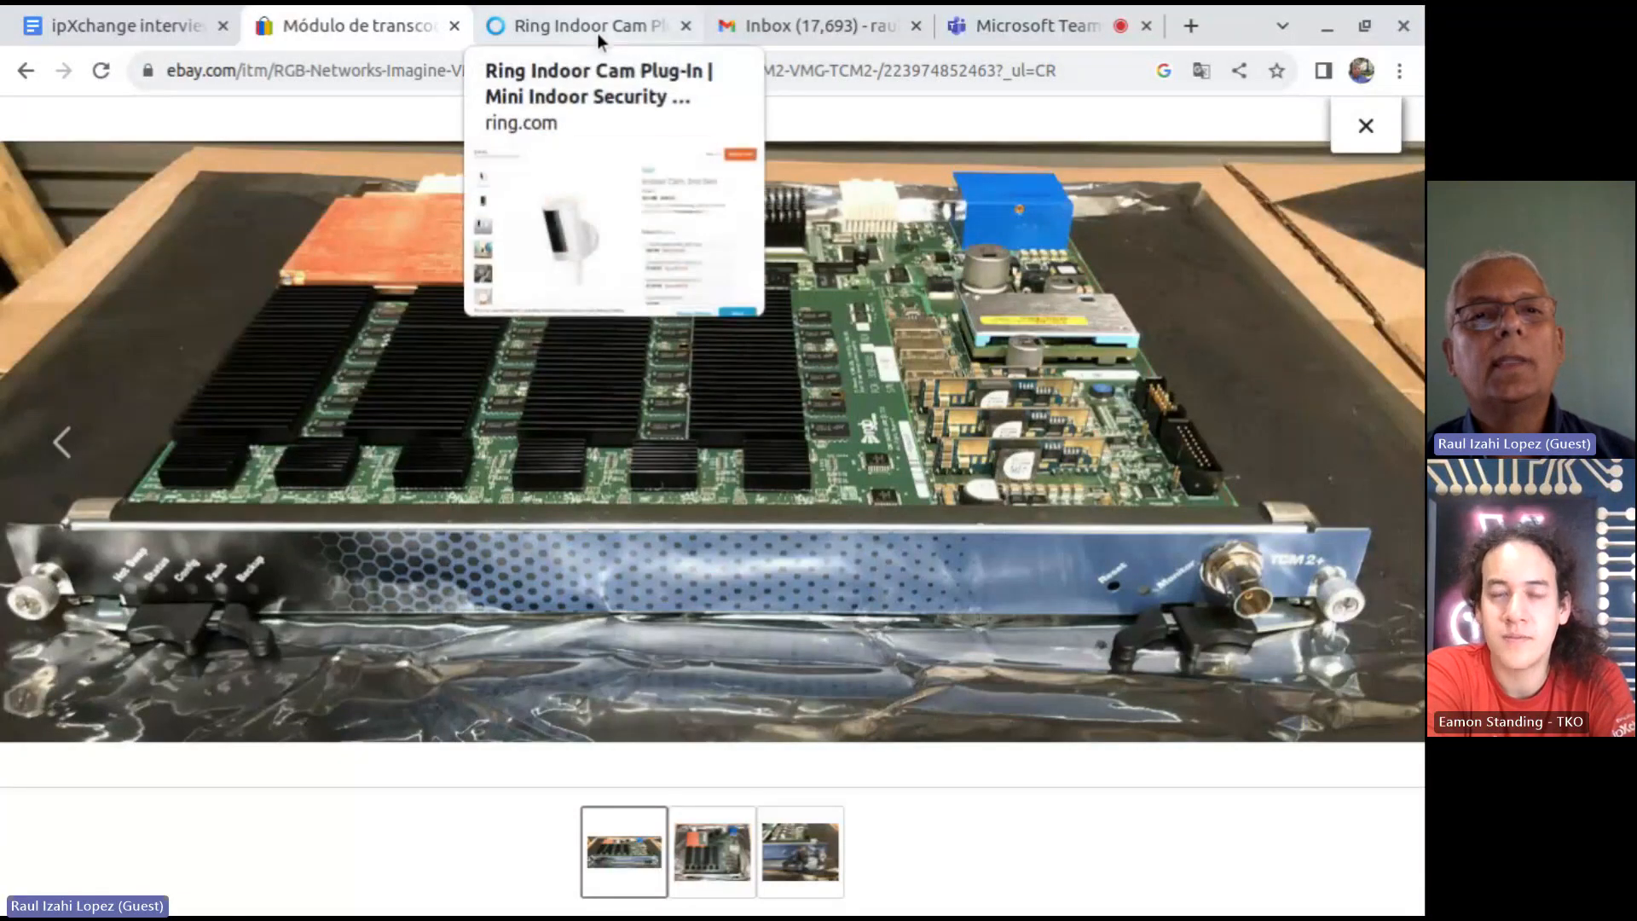
Show the Ring Indoor Cam 2nd Gen page, viewing the black version and the desk-by-globe photo.
{"action": "left_click", "coordinate": [611, 84]}
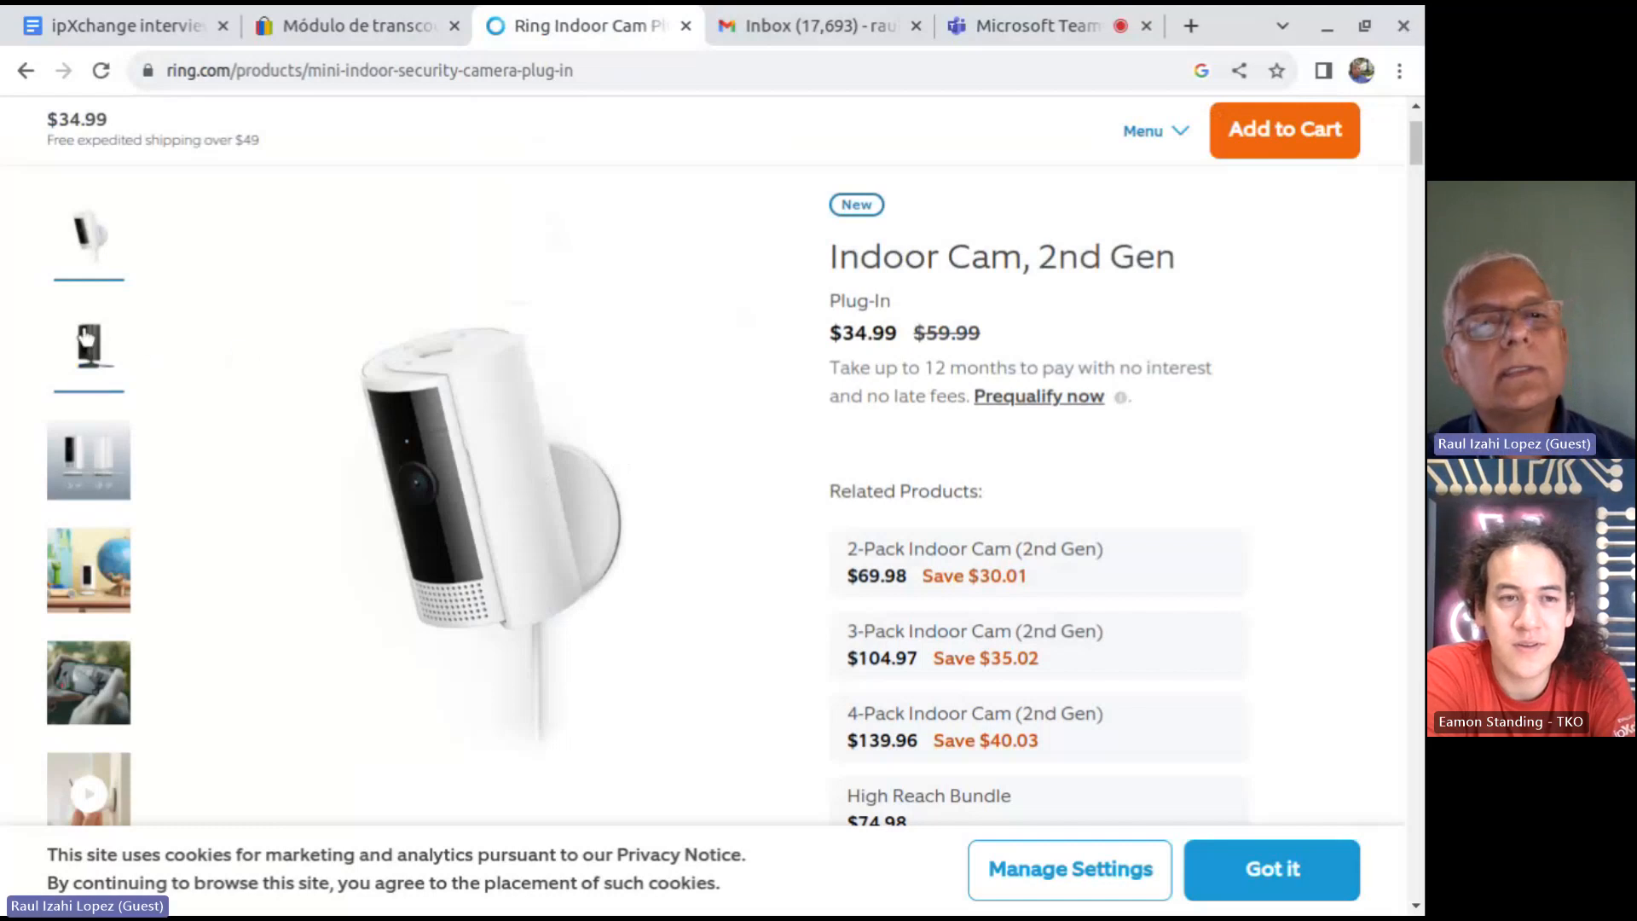
{"action": "left_click", "coordinate": [89, 344]}
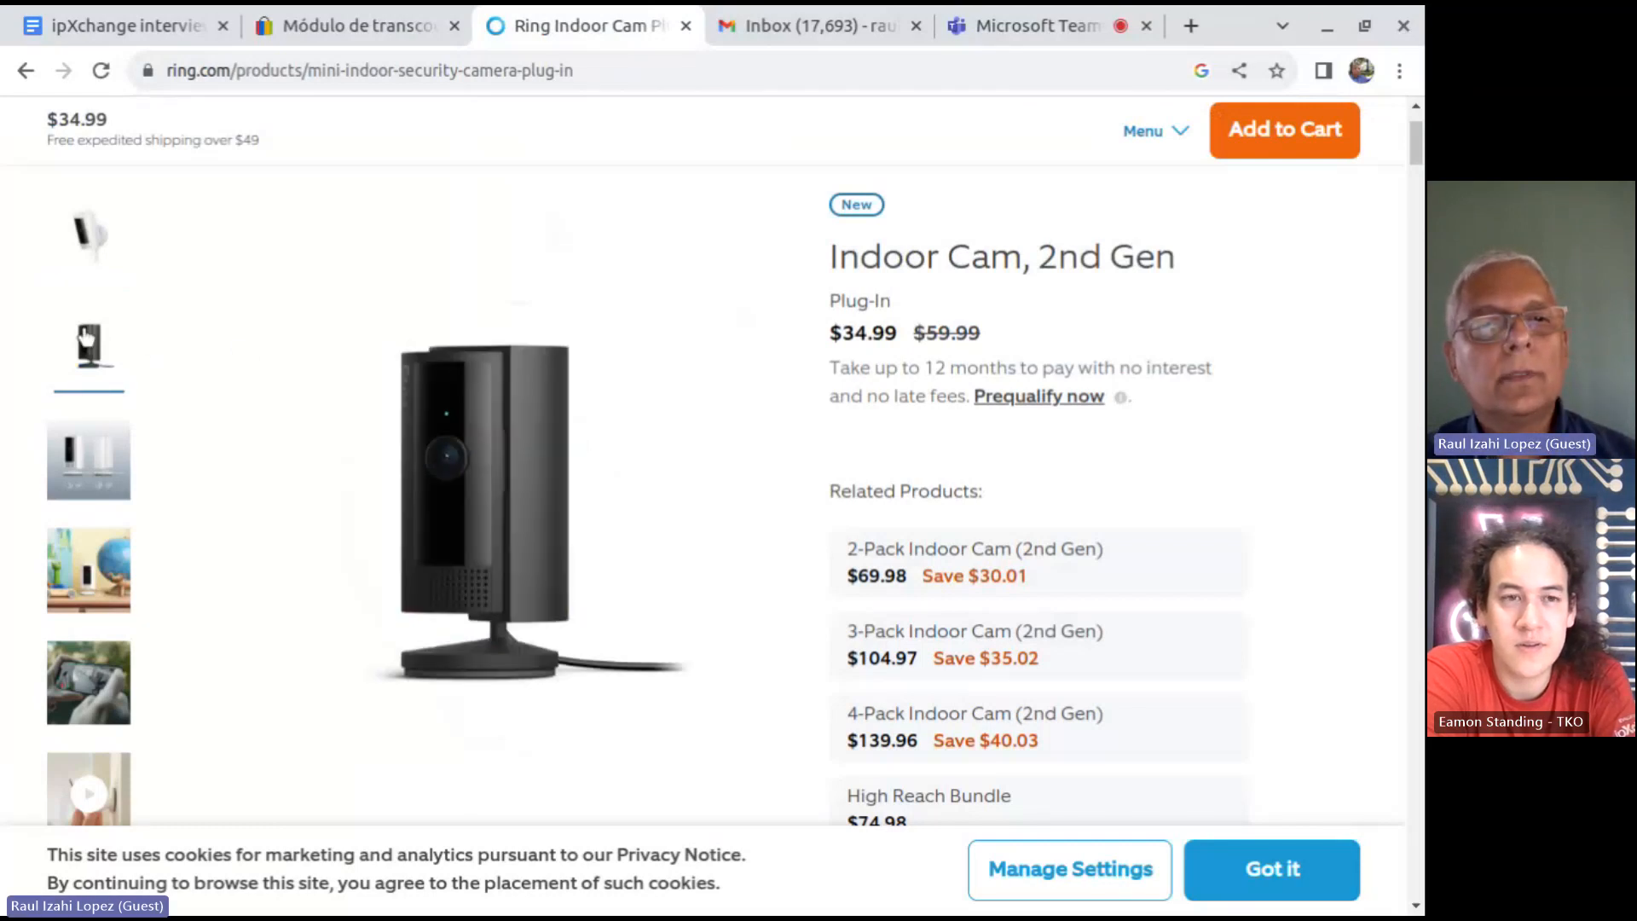
{"action": "left_click", "coordinate": [87, 458]}
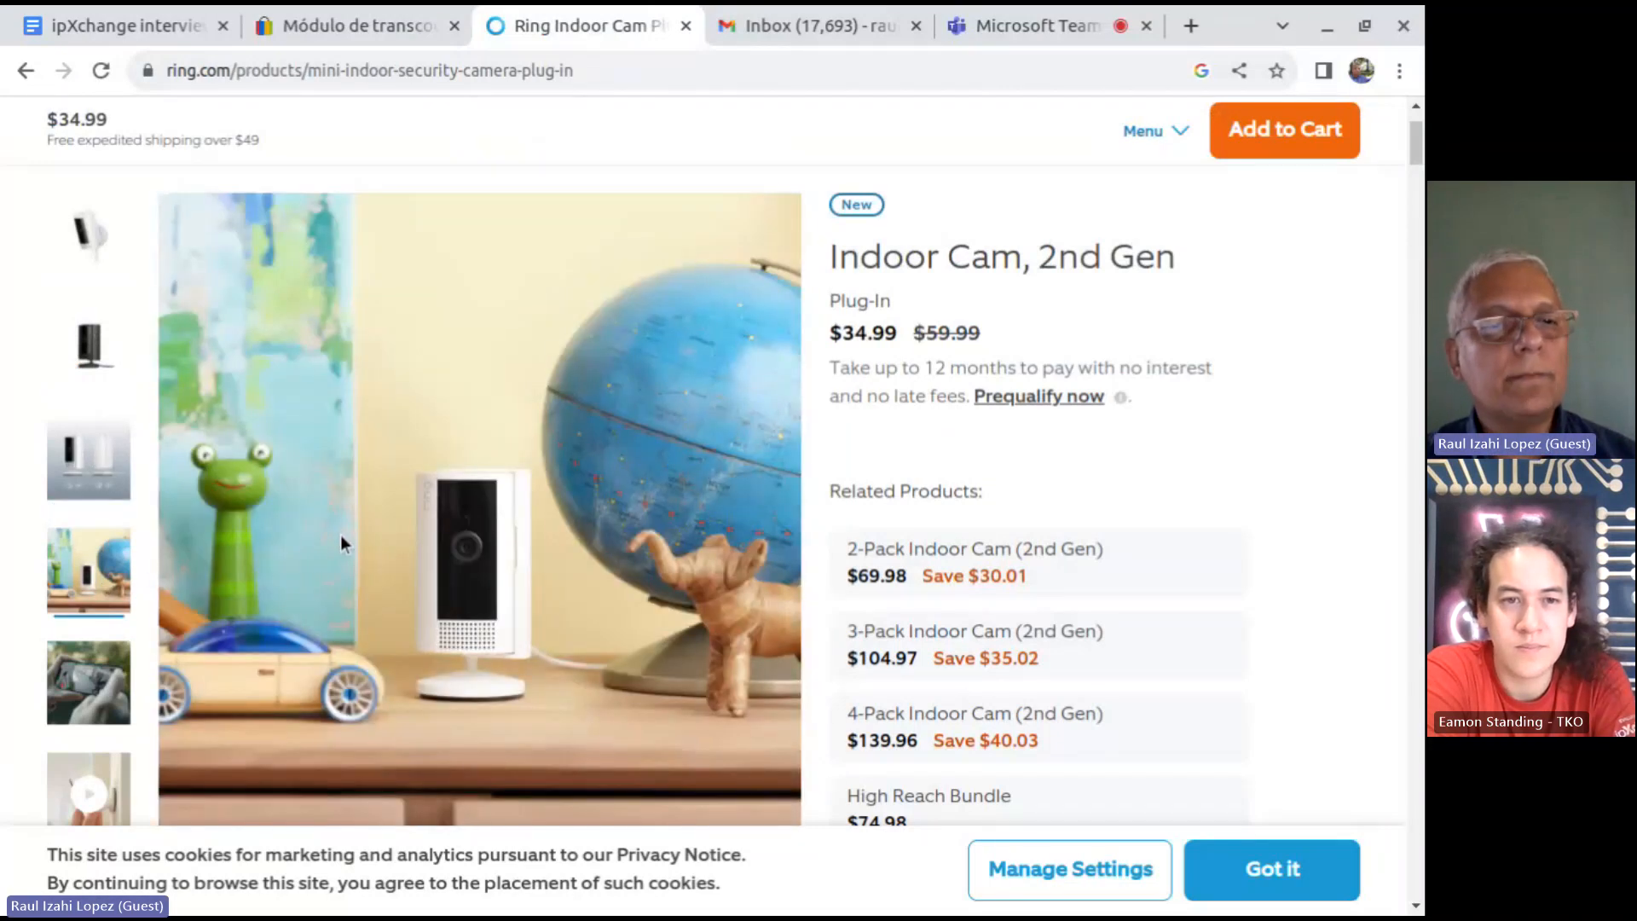
{"action": "scroll", "scroll_direction": "down", "scroll_amount": 3}
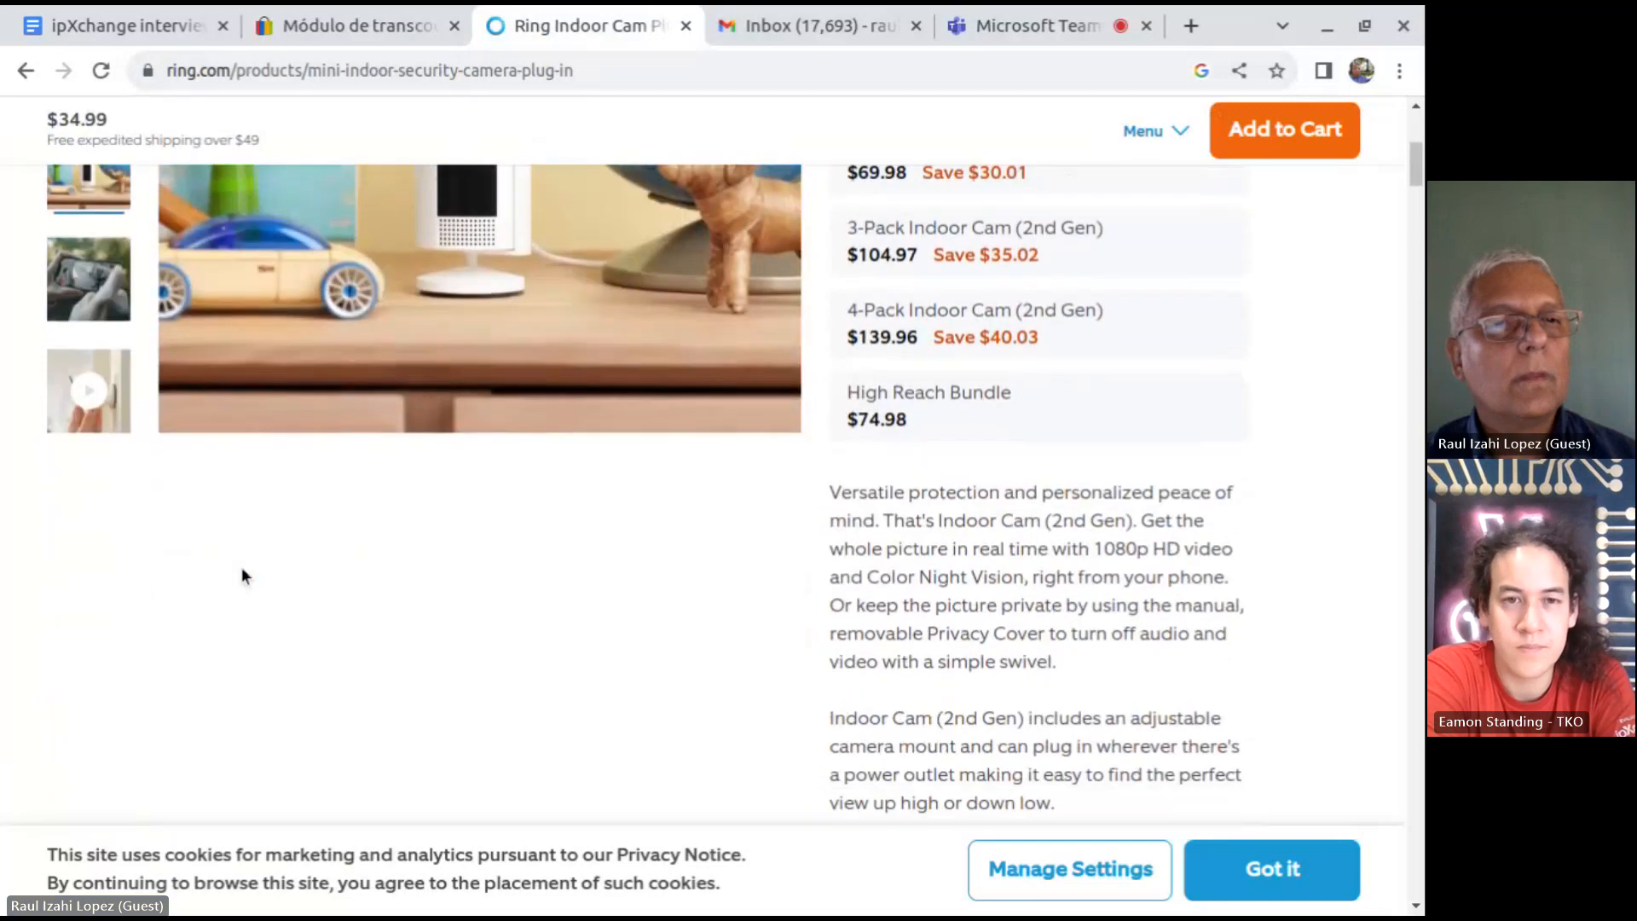
{"action": "scroll", "scroll_direction": "up", "scroll_amount": 3}
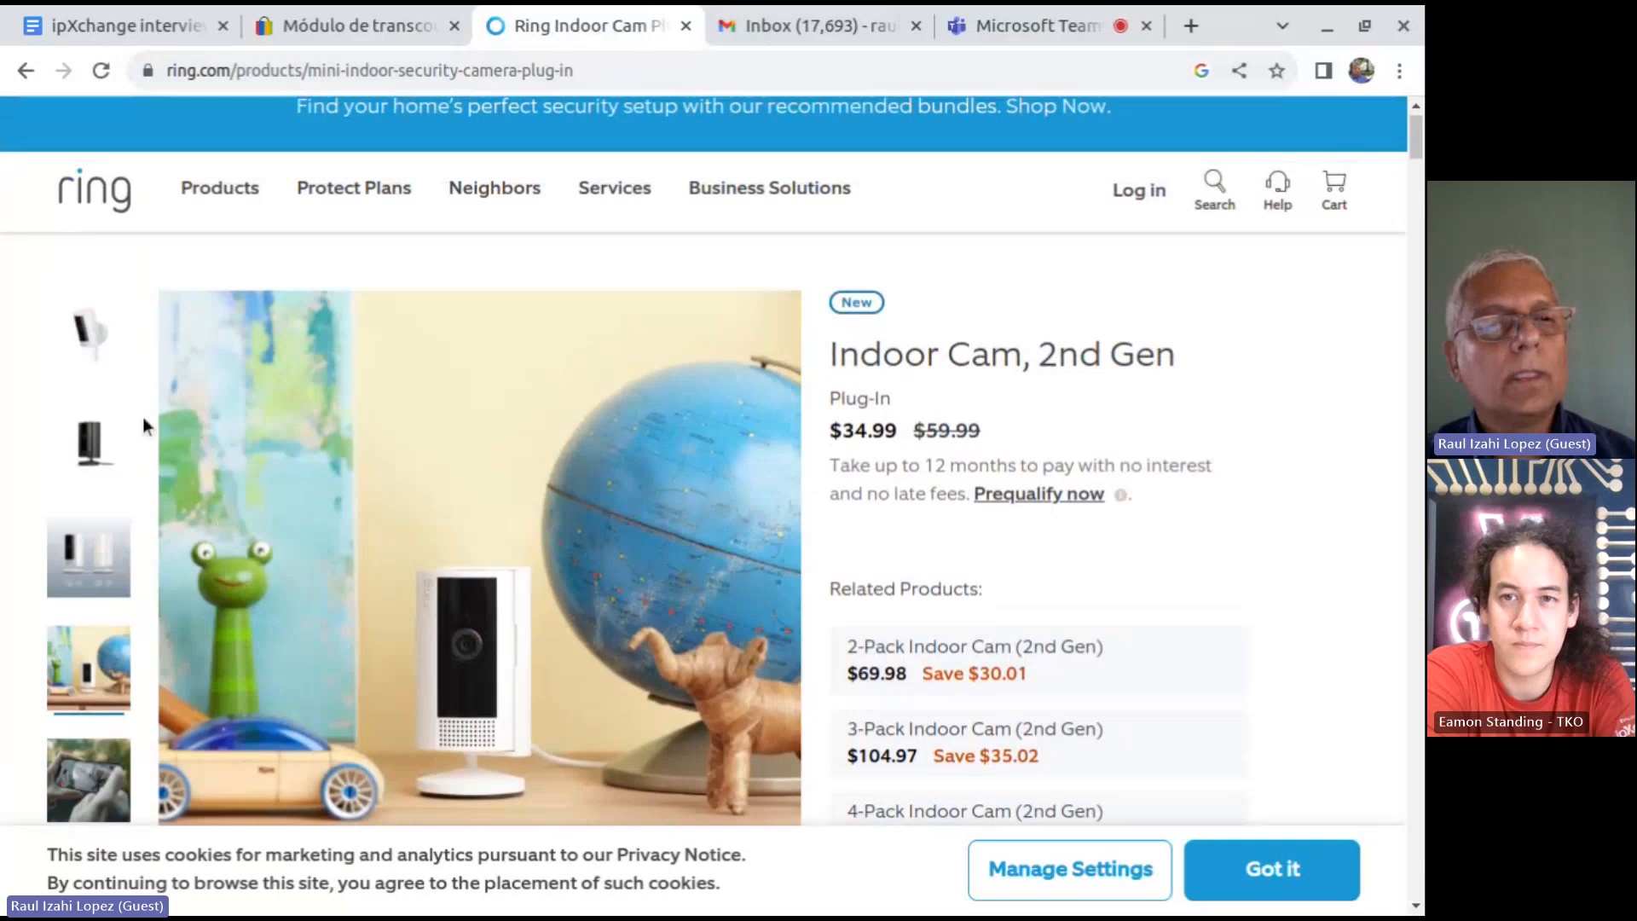
{"action": "mouse_move", "coordinate": [91, 334]}
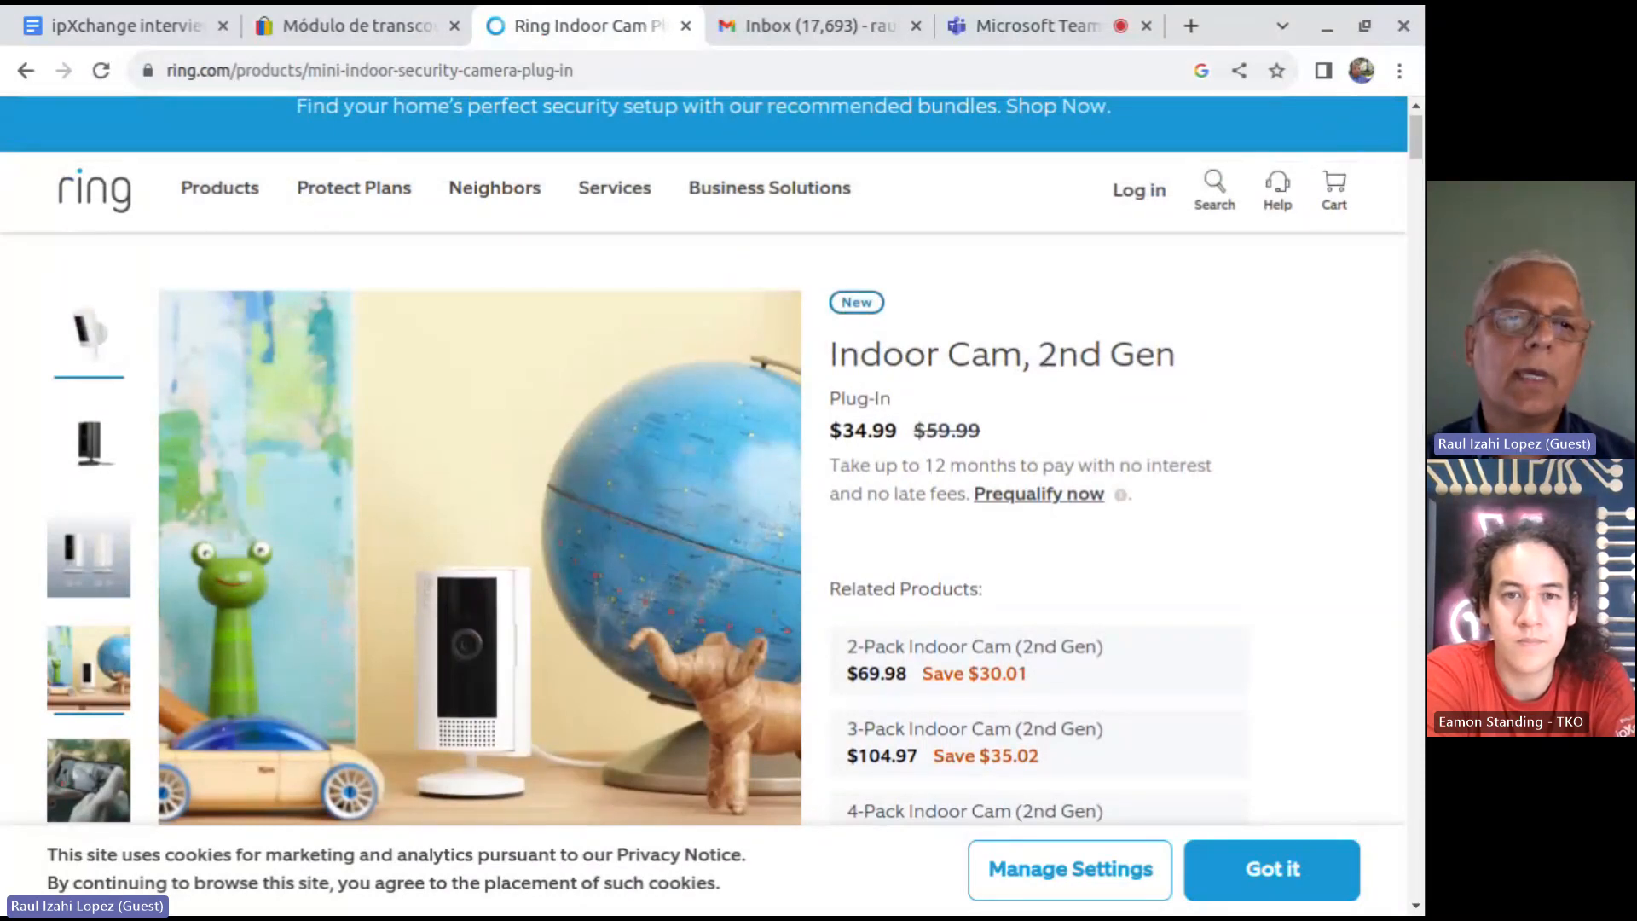
View the plain white camera photo, then return to the interview outline document.
{"action": "left_click", "coordinate": [88, 340]}
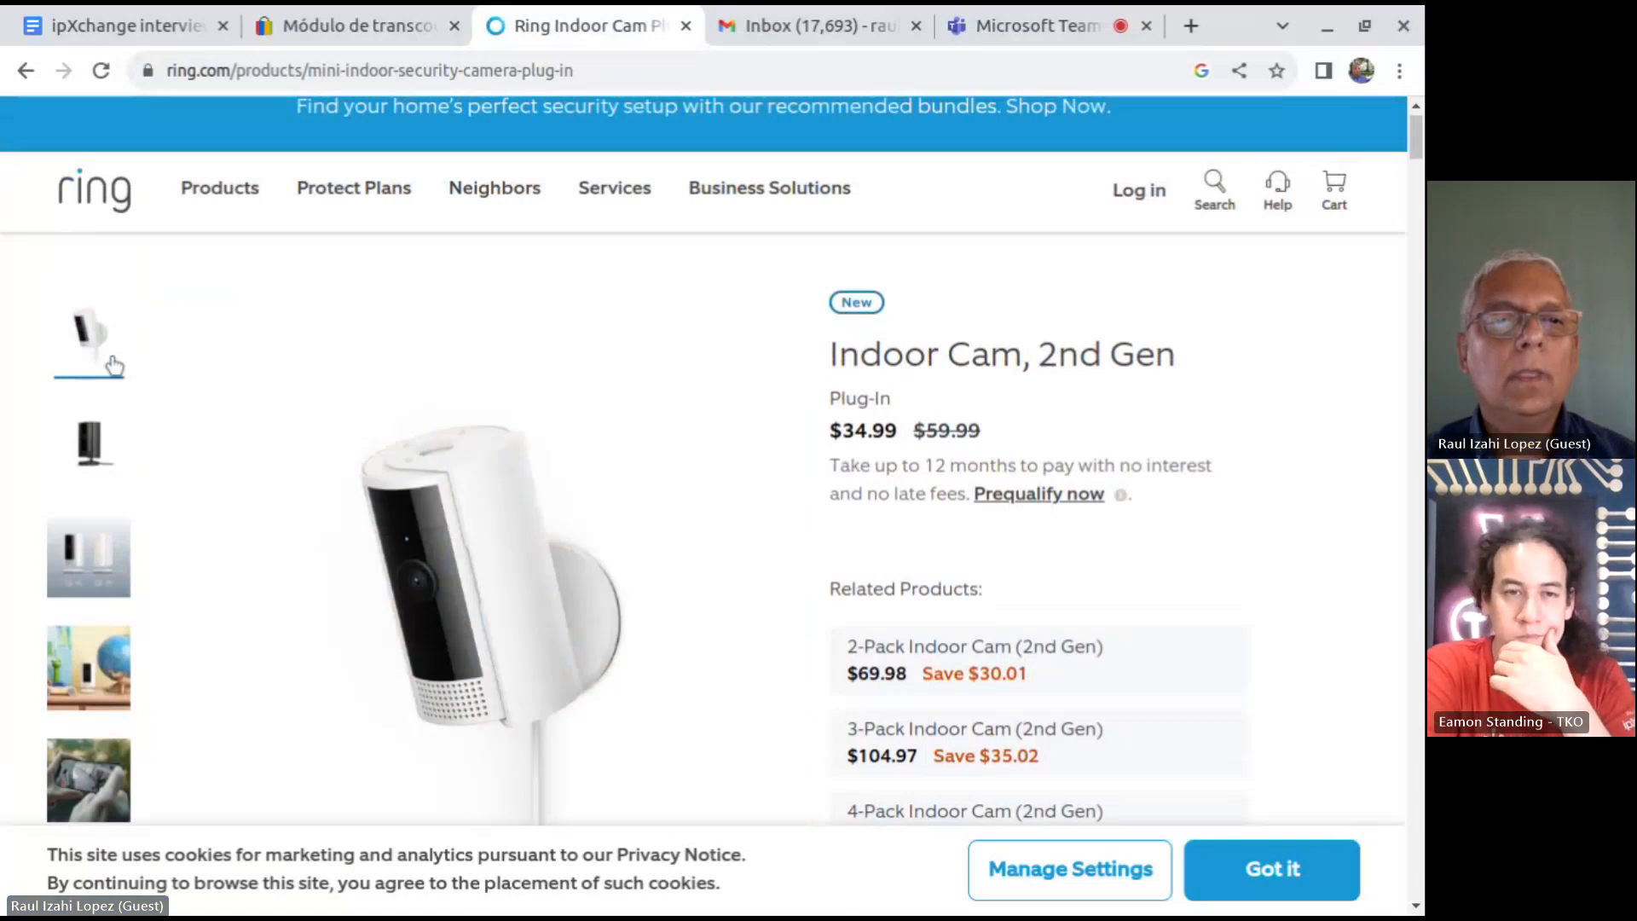
{"action": "mouse_move", "coordinate": [678, 571]}
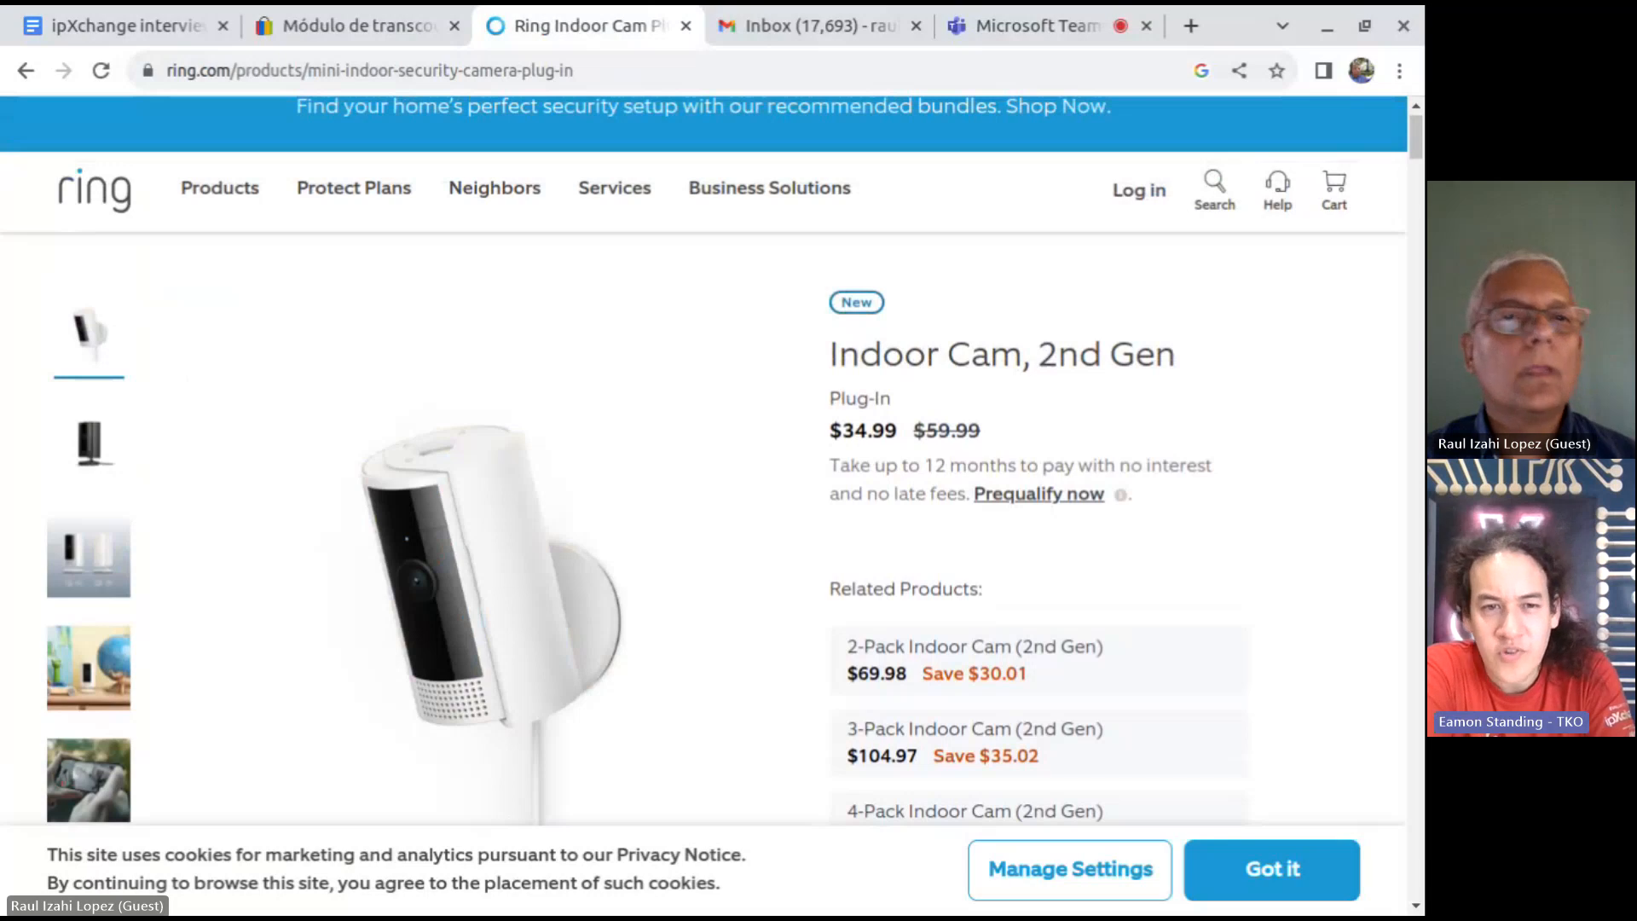
{"action": "mouse_move", "coordinate": [726, 507]}
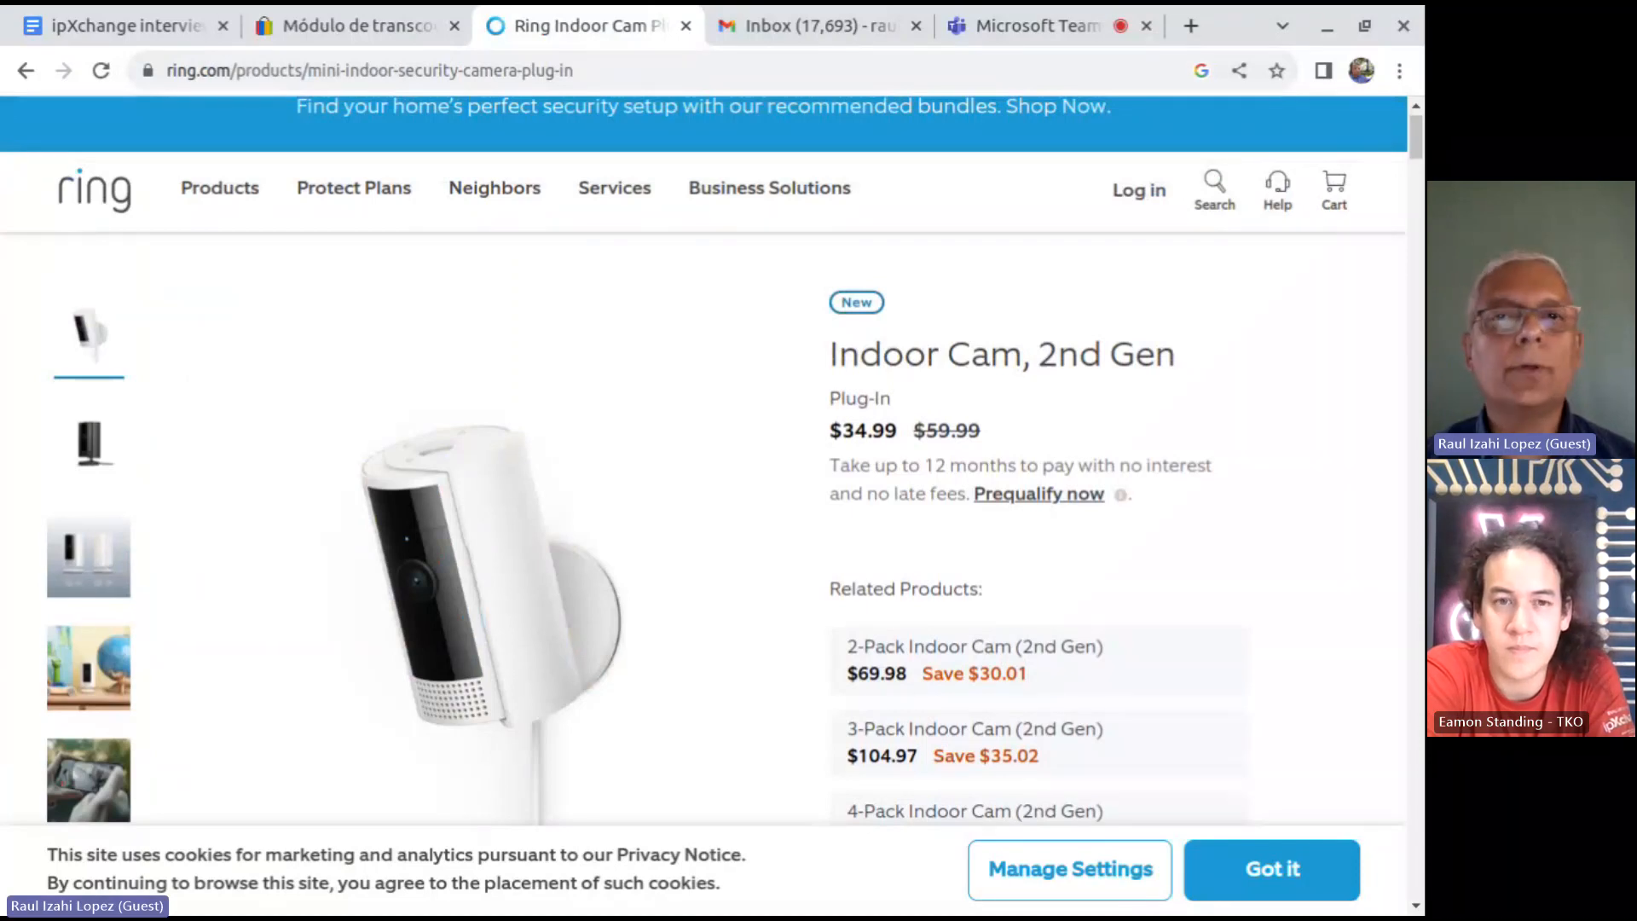
{"action": "left_click", "coordinate": [123, 26]}
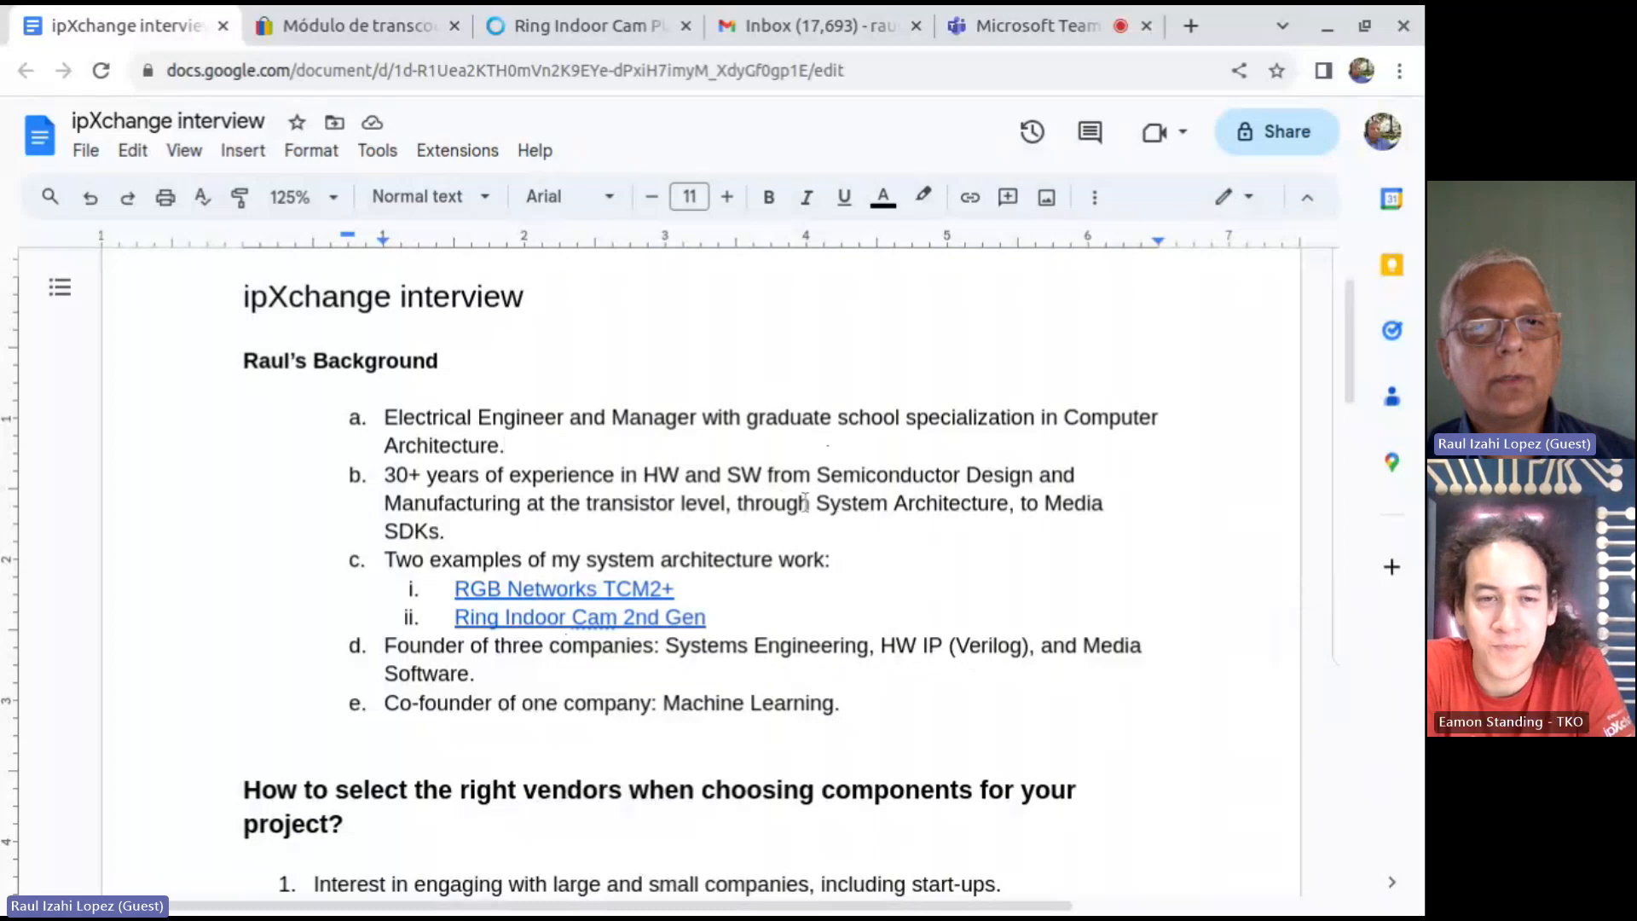
{"action": "mouse_move", "coordinate": [798, 624]}
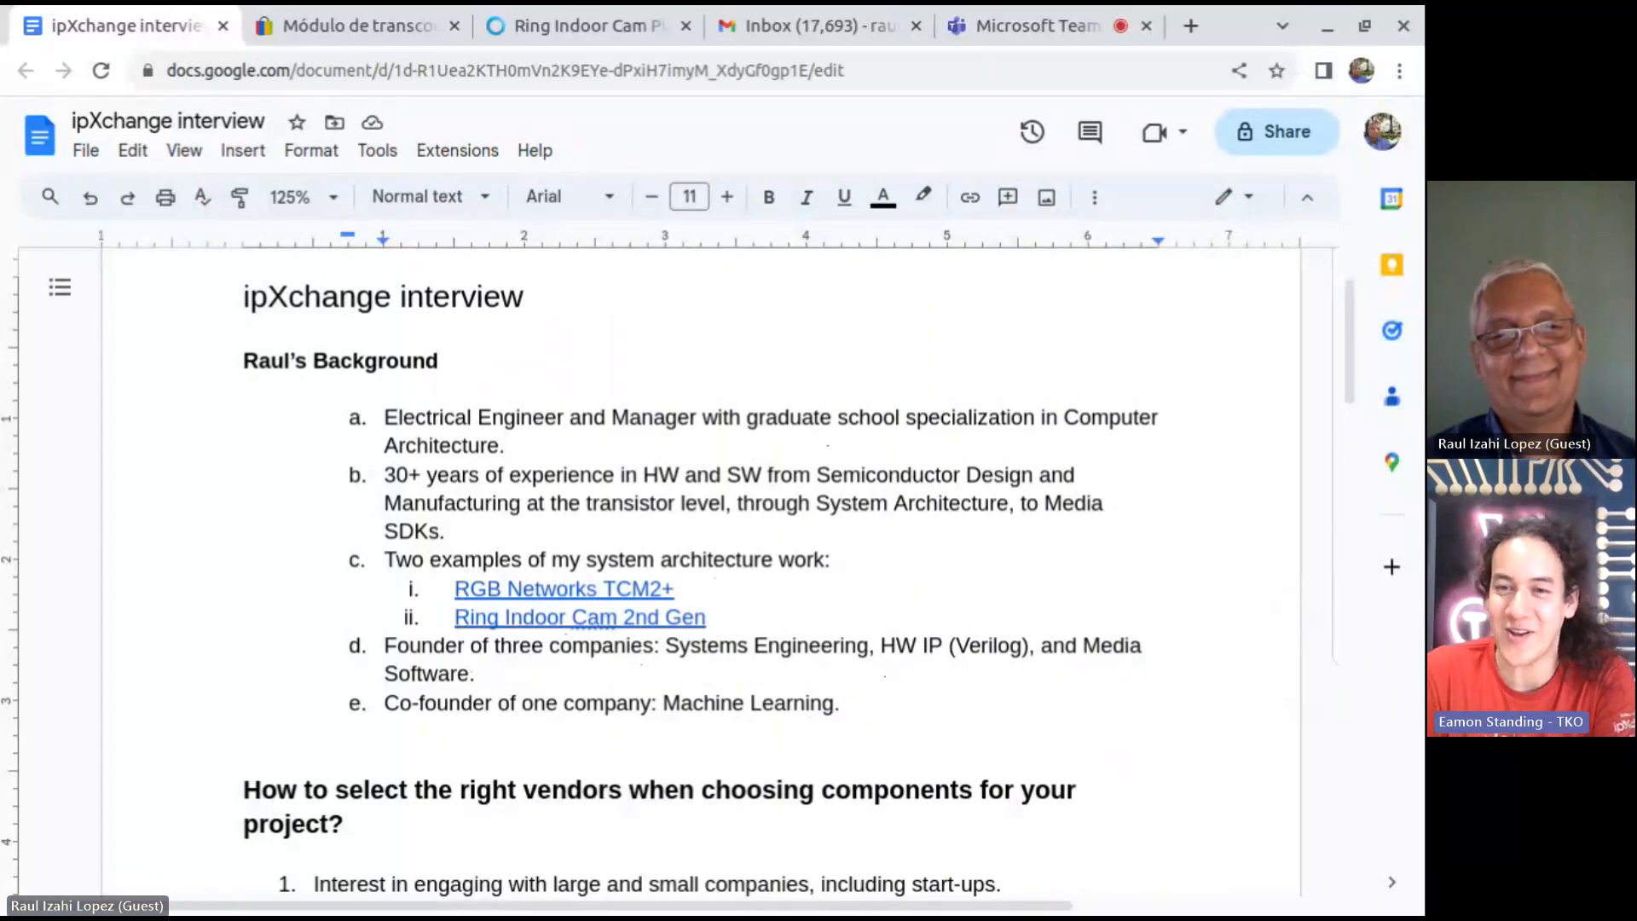
Scroll to the 'How to select the right vendors' heading and its datasheet requirements.
{"action": "scroll", "scroll_direction": "down", "scroll_amount": 3}
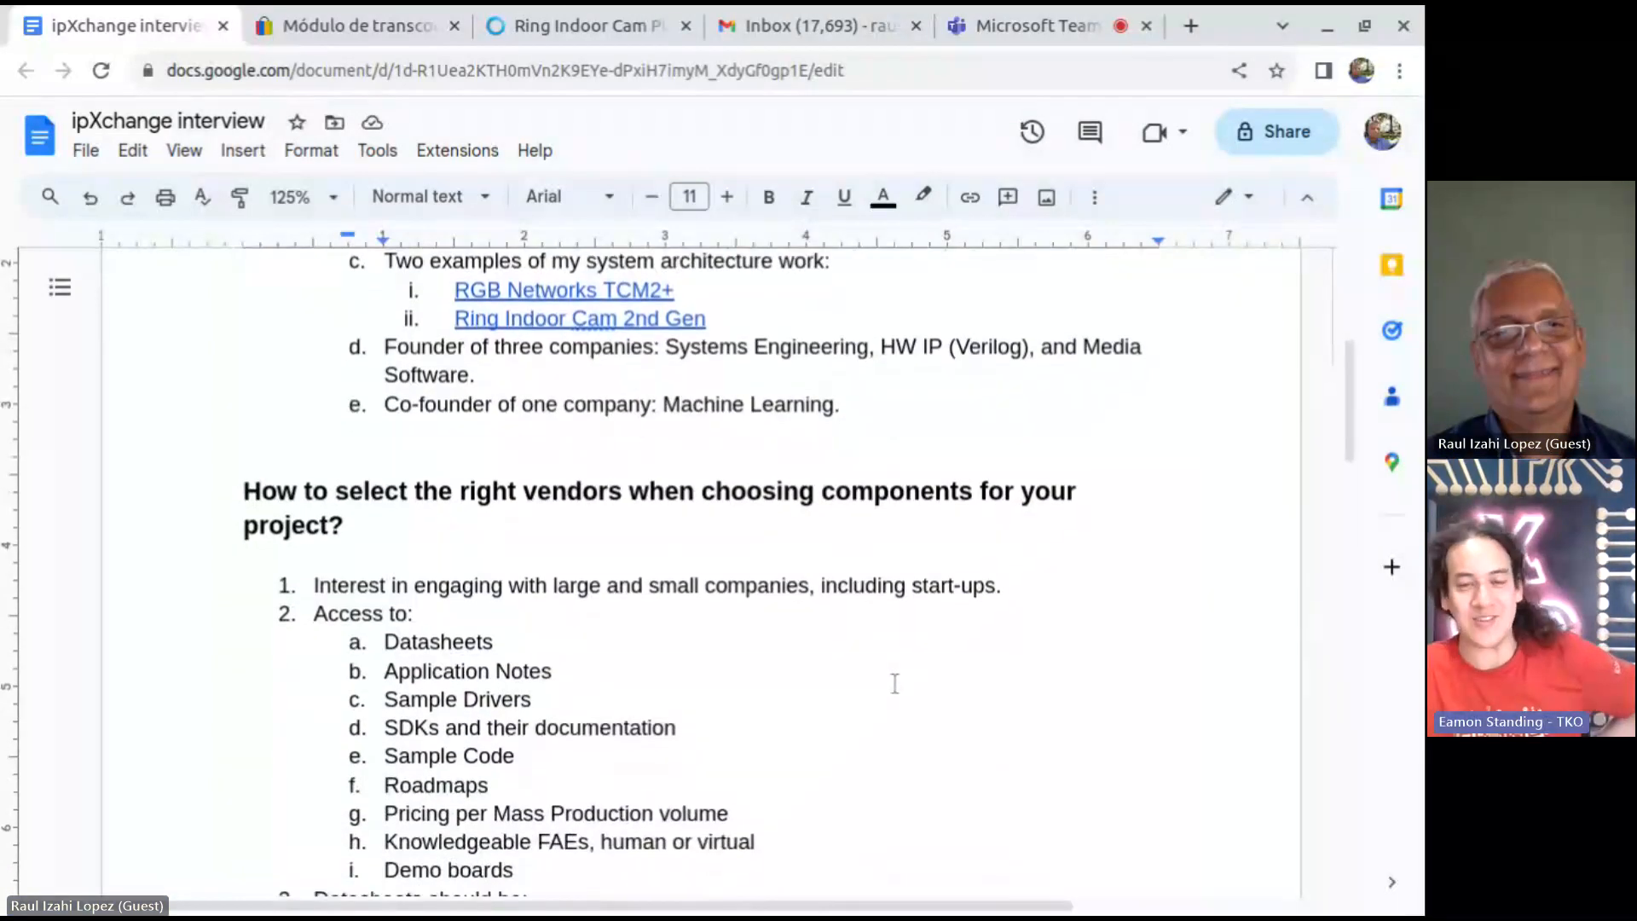
{"action": "scroll", "scroll_direction": "down", "scroll_amount": 3}
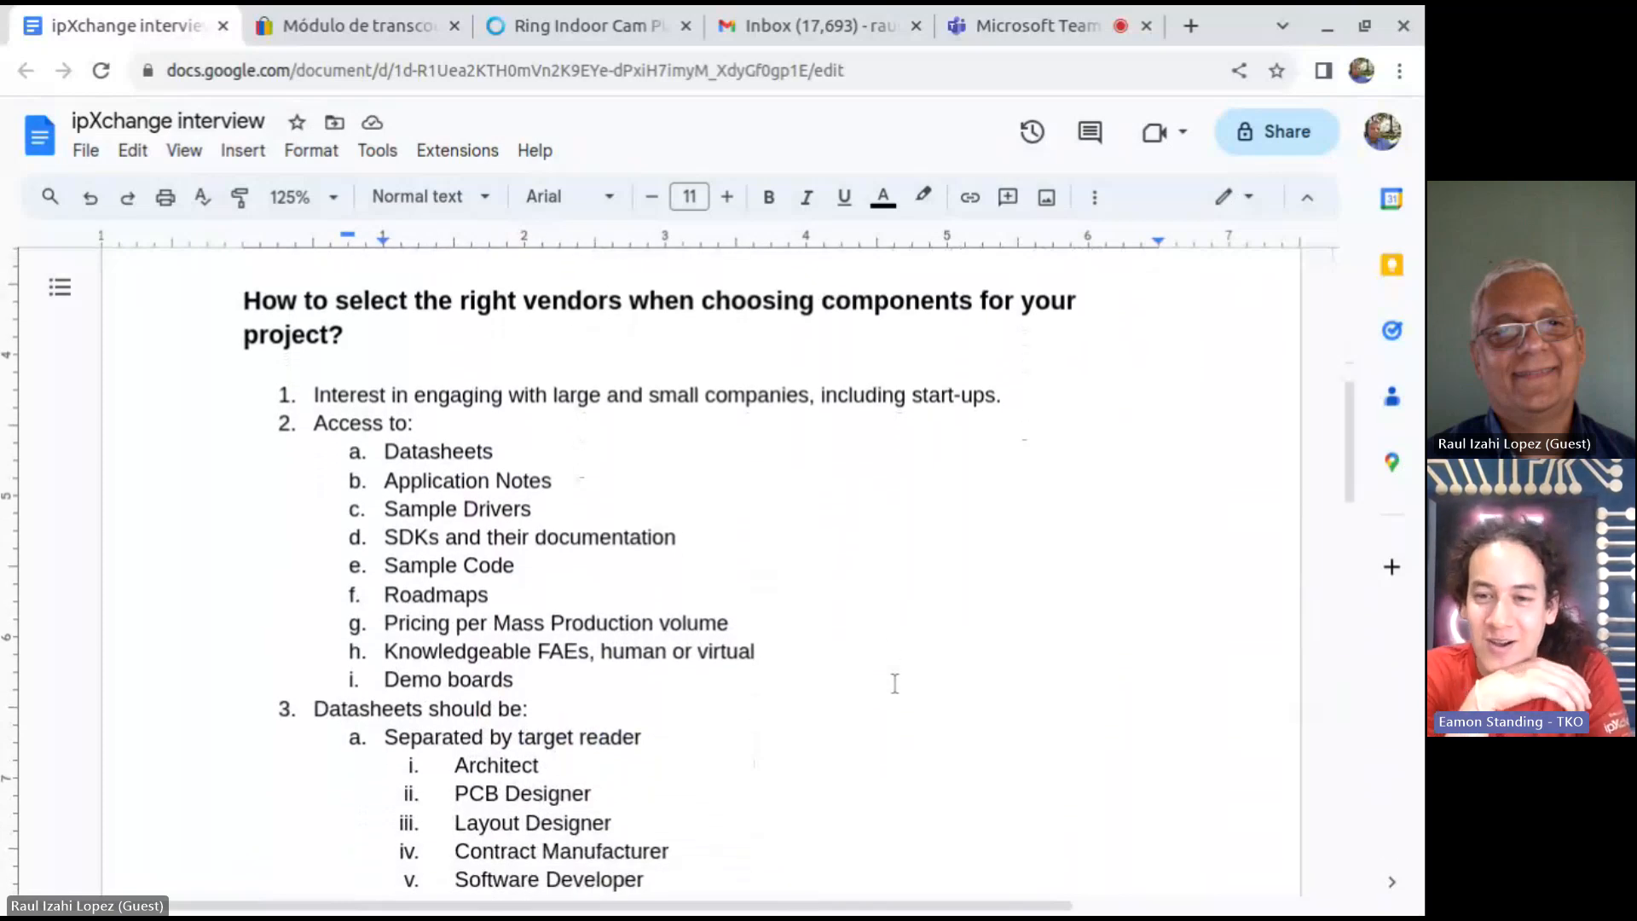
{"action": "scroll", "scroll_direction": "down", "scroll_amount": 3}
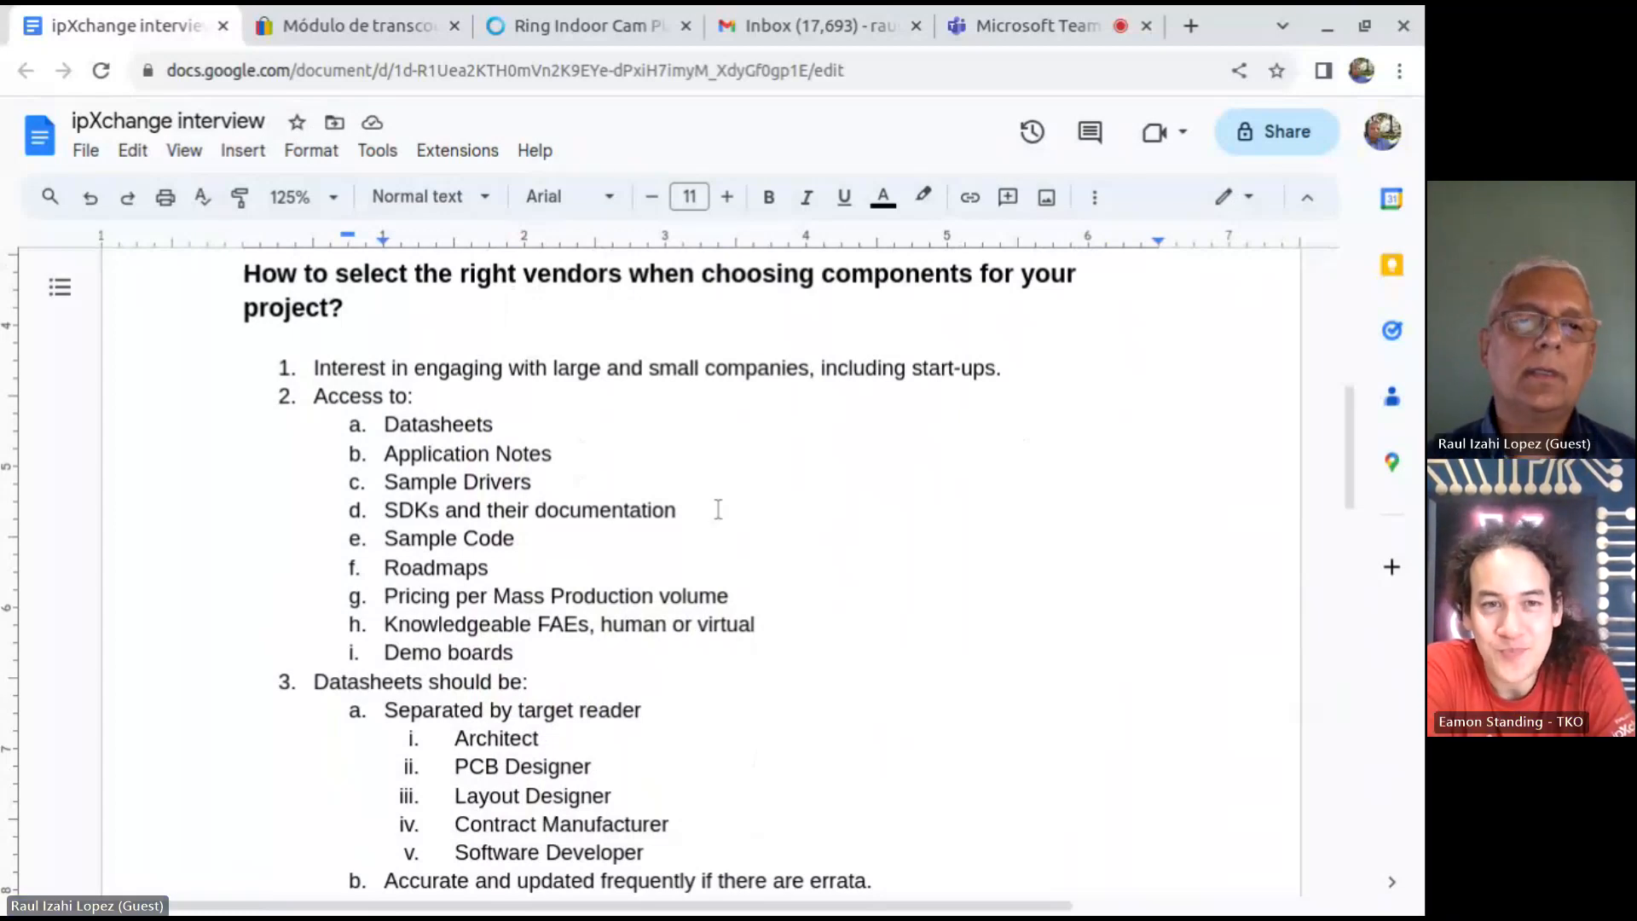
{"action": "mouse_move", "coordinate": [769, 367]}
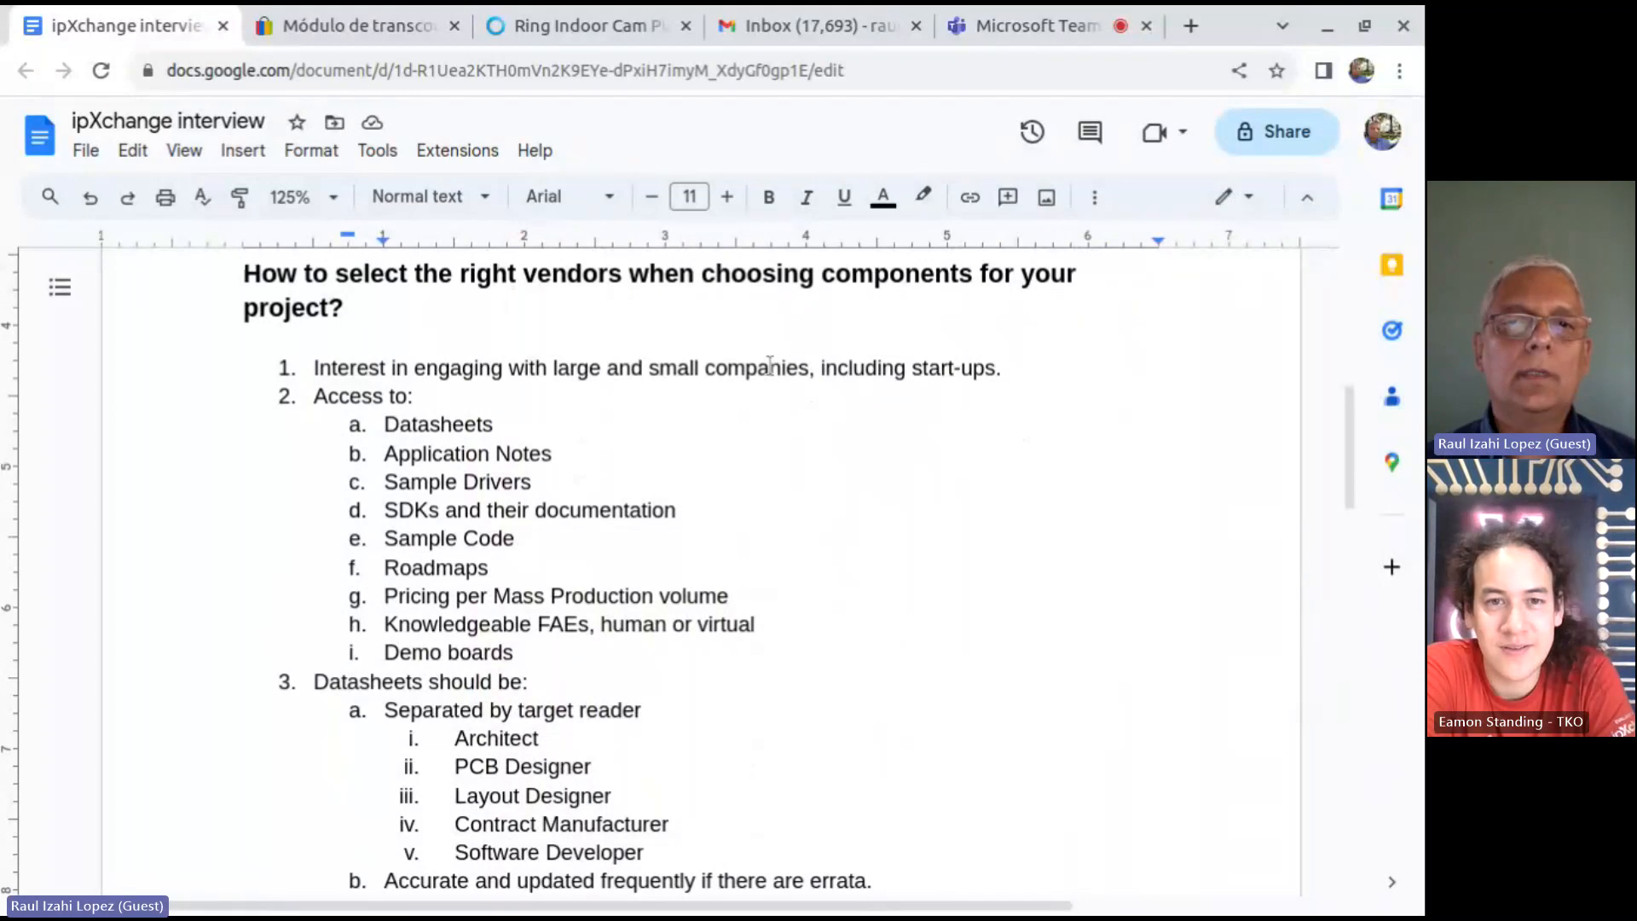
Select the line 'Interest in engaging with large and small companies, including start-ups.'.
{"action": "triple_click", "coordinate": [657, 368]}
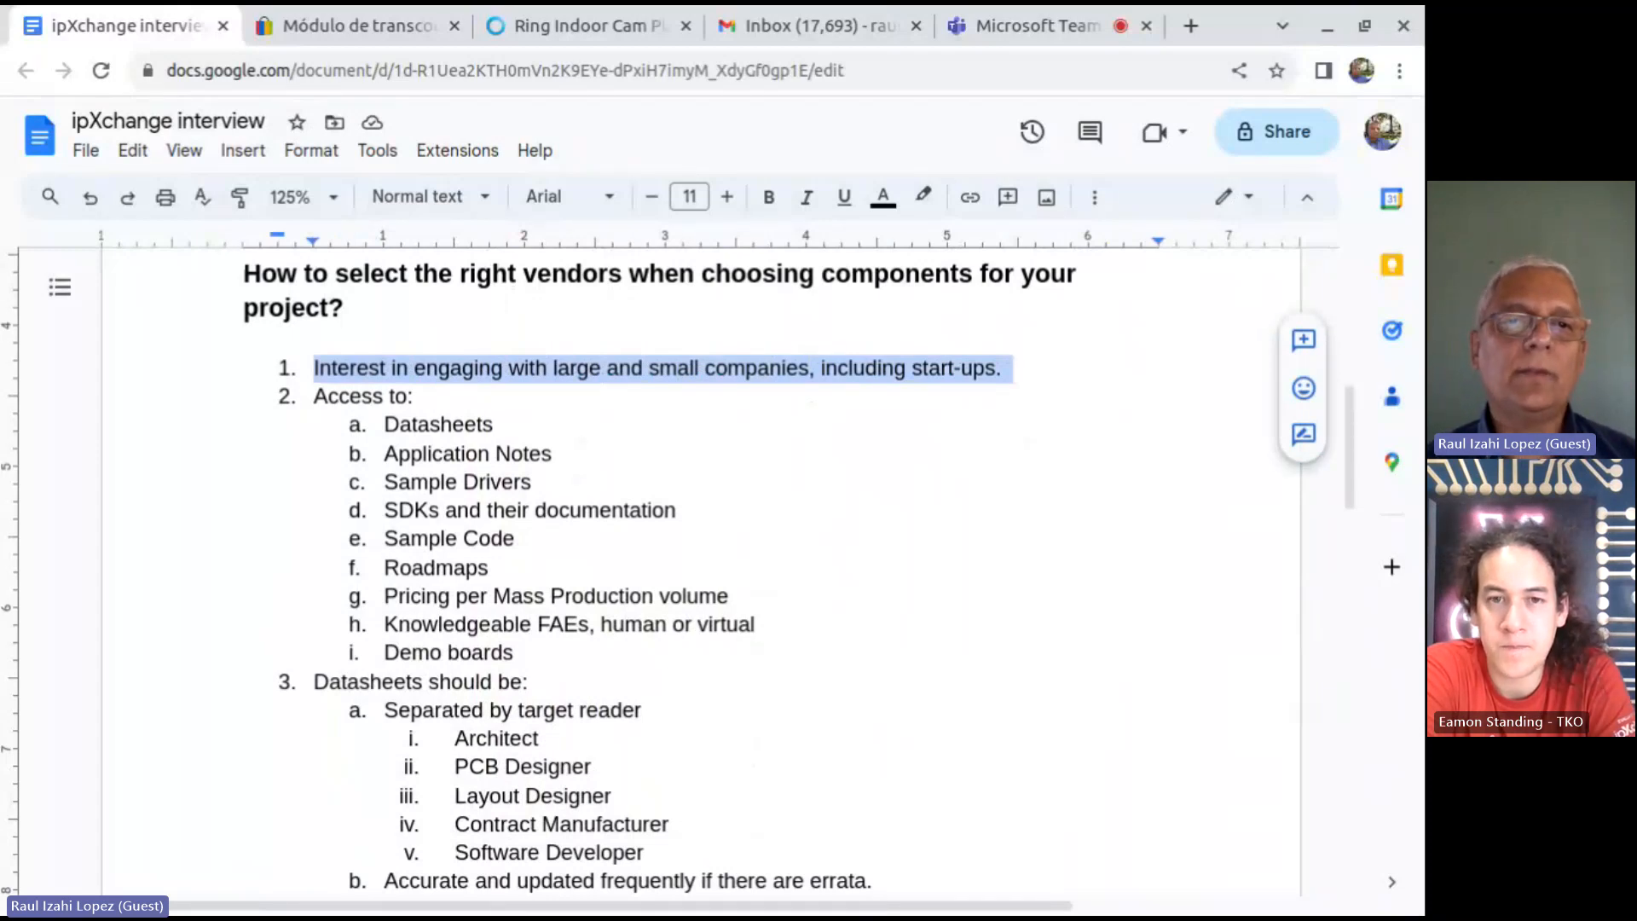
{"action": "mouse_move", "coordinate": [982, 509]}
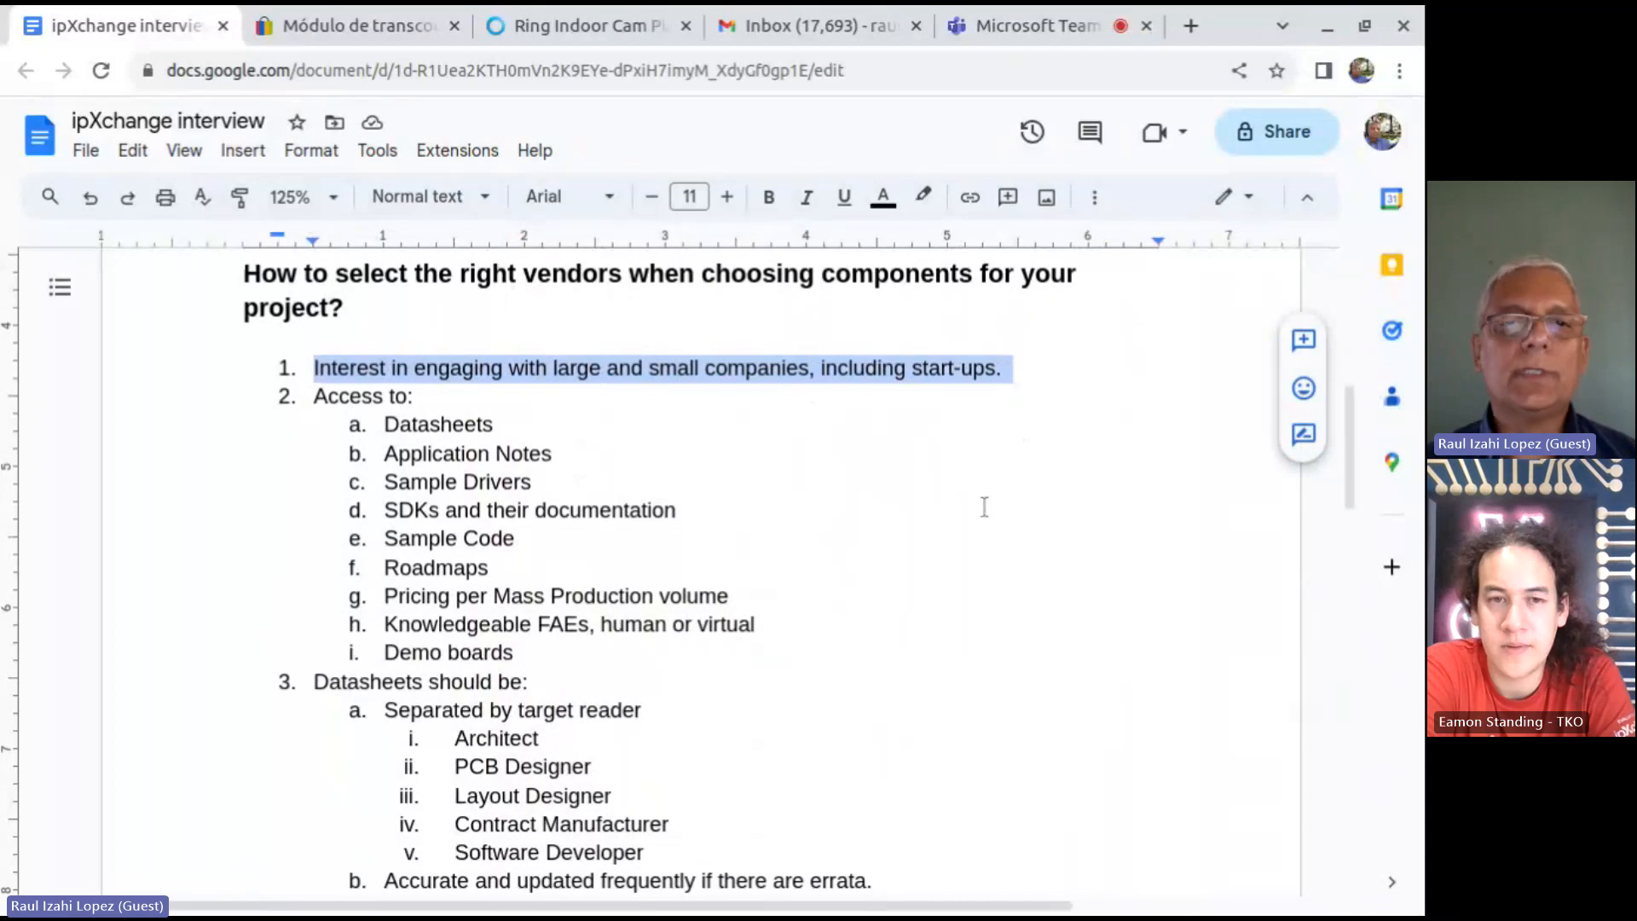
{"action": "mouse_move", "coordinate": [1016, 535]}
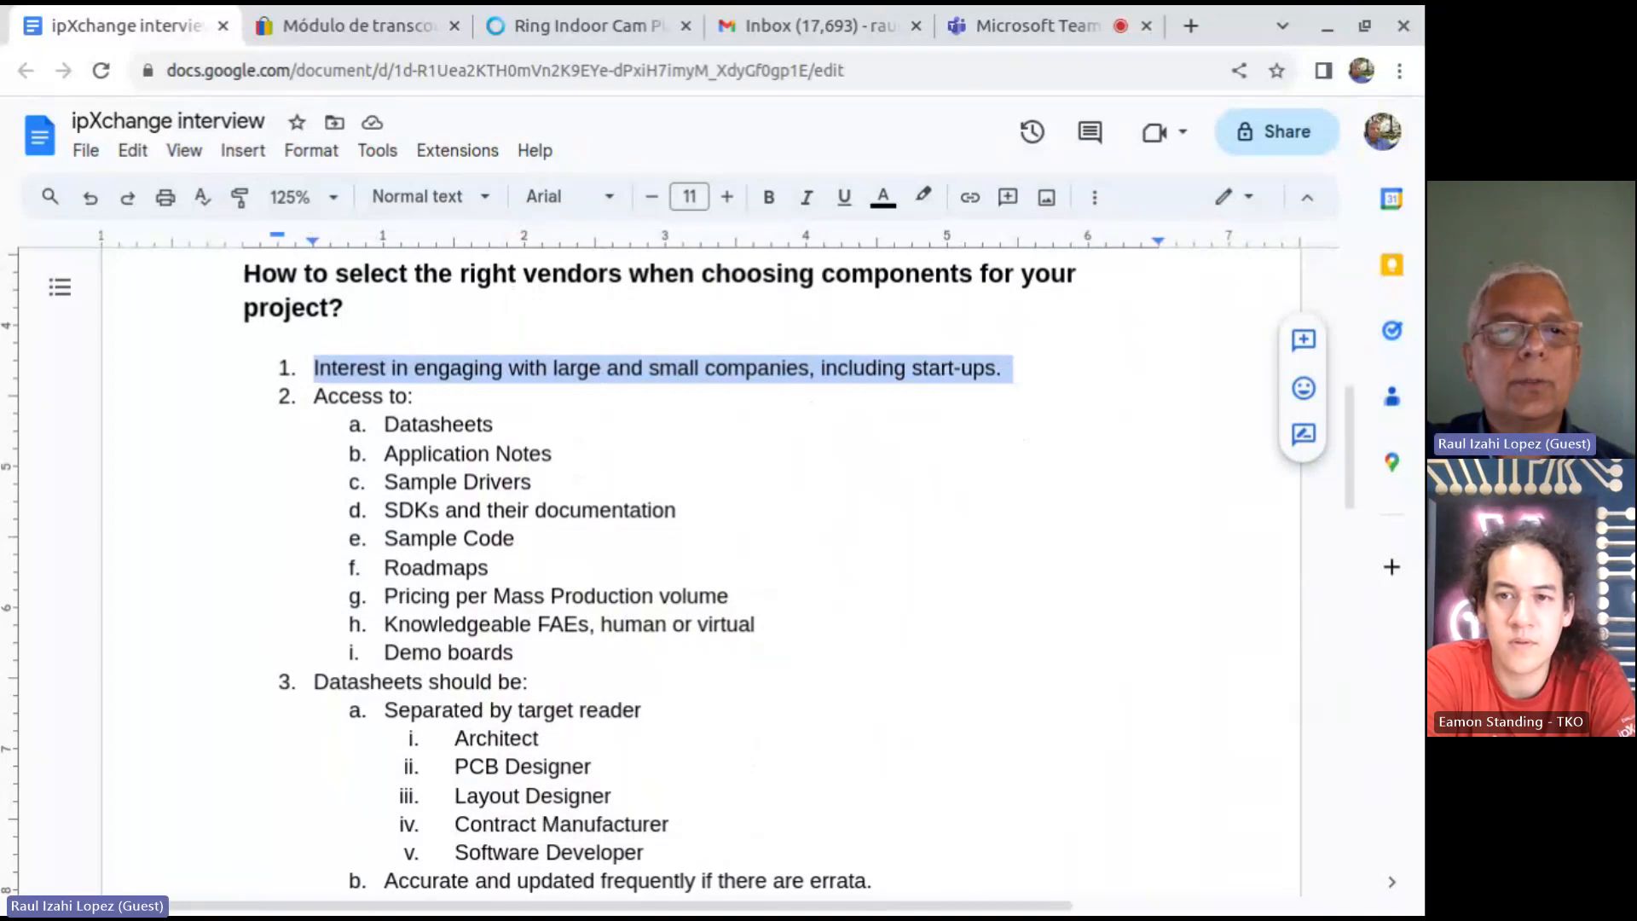
{"action": "left_click", "coordinate": [677, 510]}
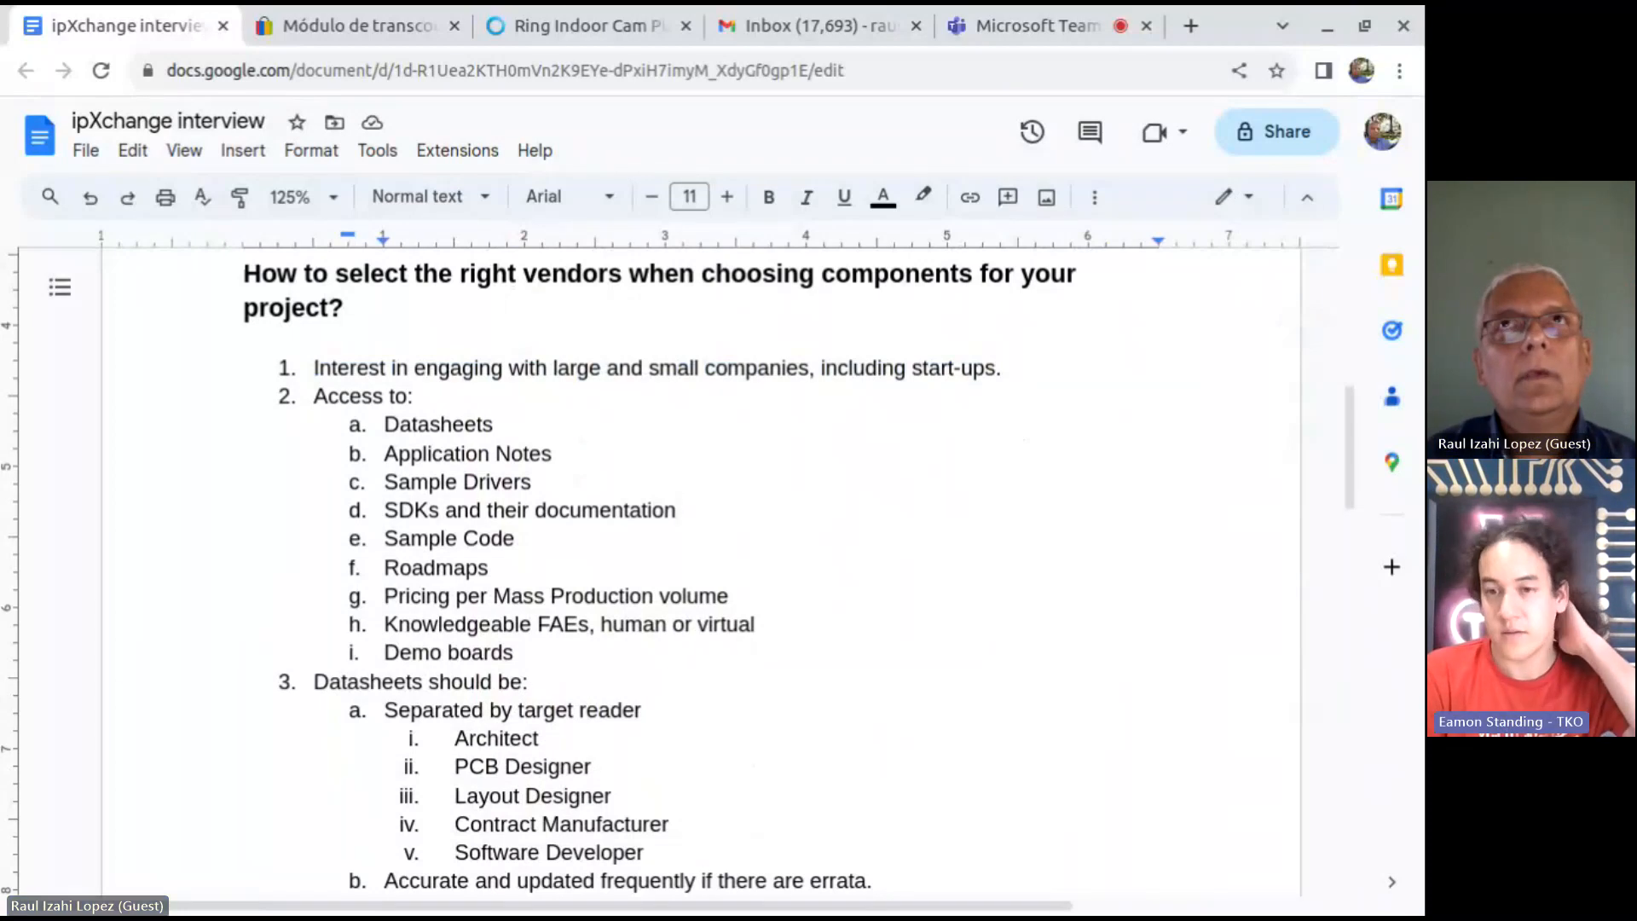
{"action": "left_click", "coordinate": [677, 510]}
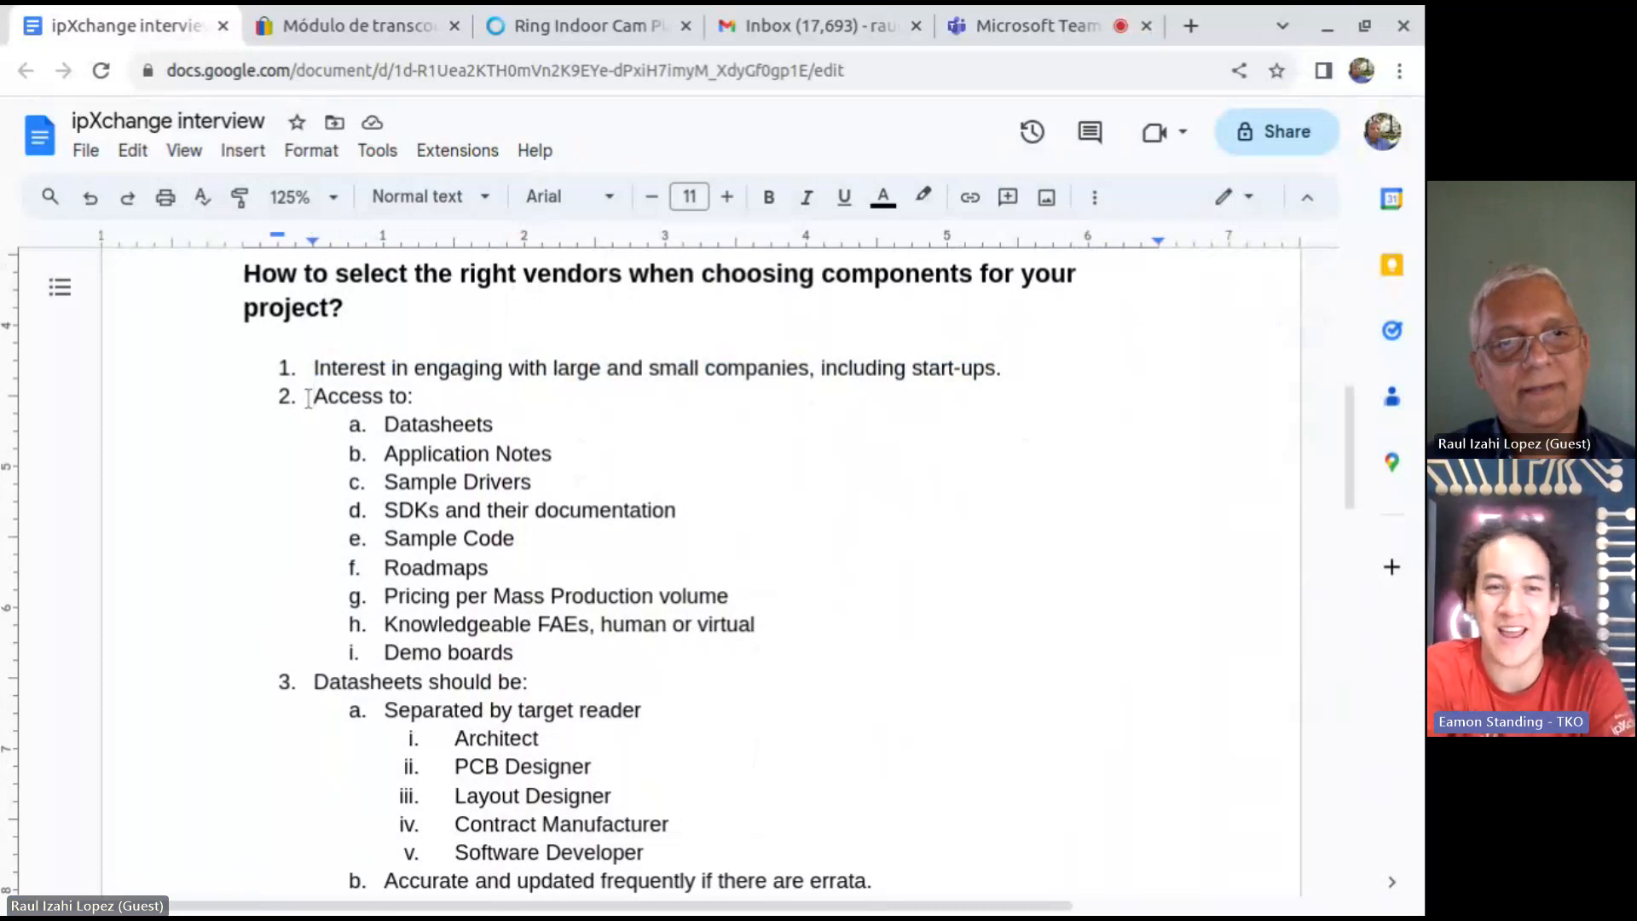
{"action": "mouse_move", "coordinate": [575, 648]}
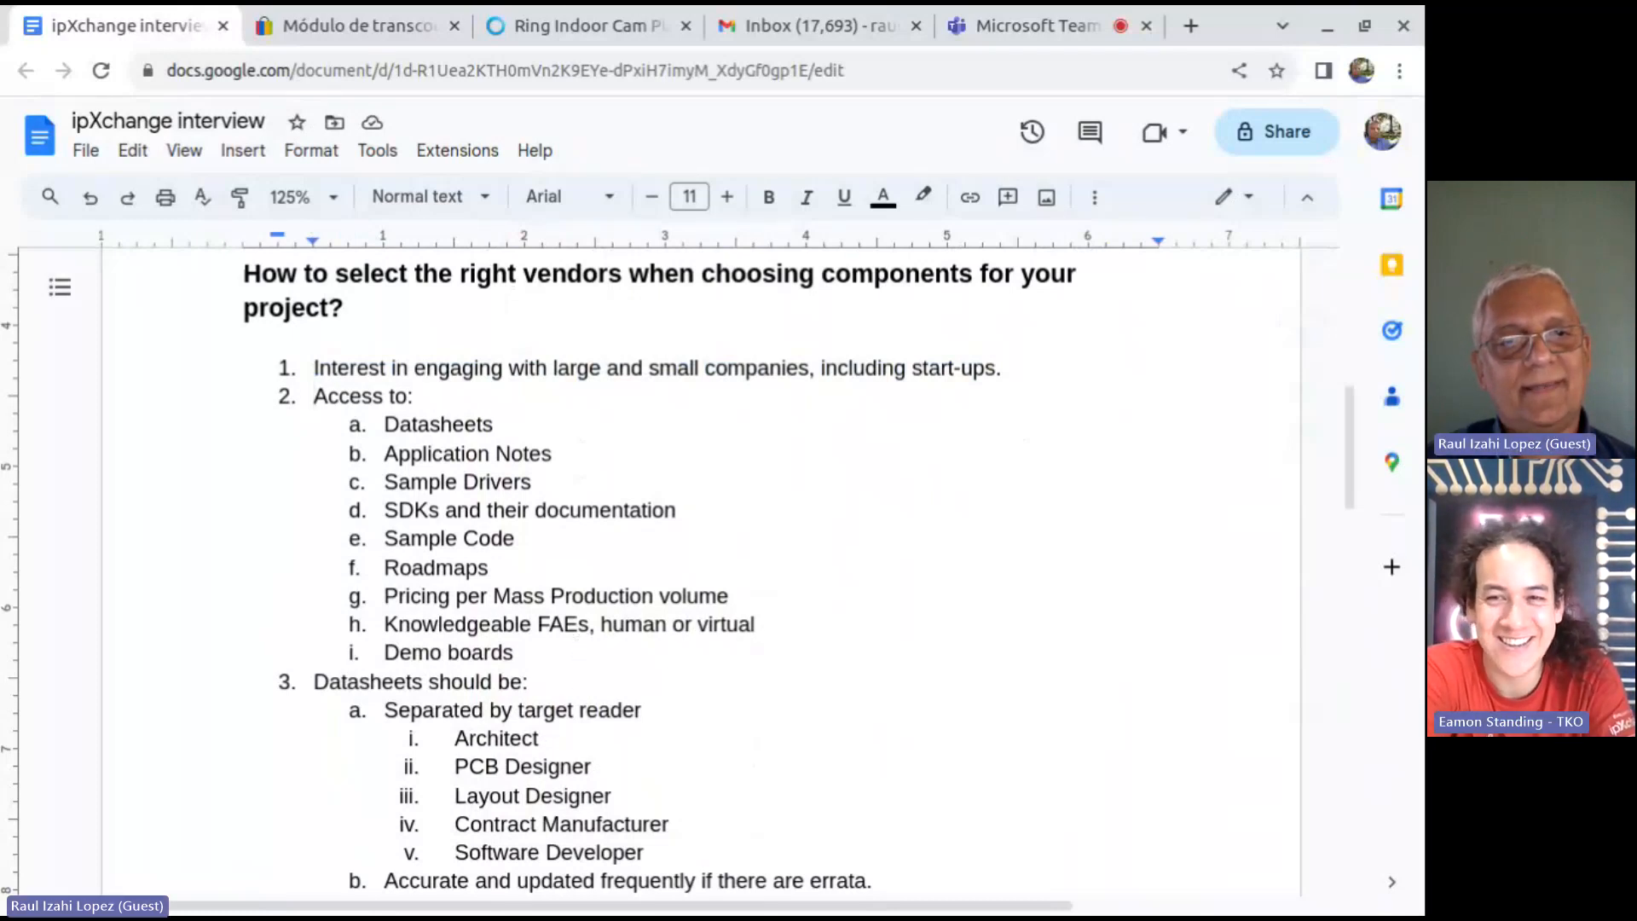
{"action": "left_click_drag", "start_coordinate": [313, 394], "coordinate": [513, 652]}
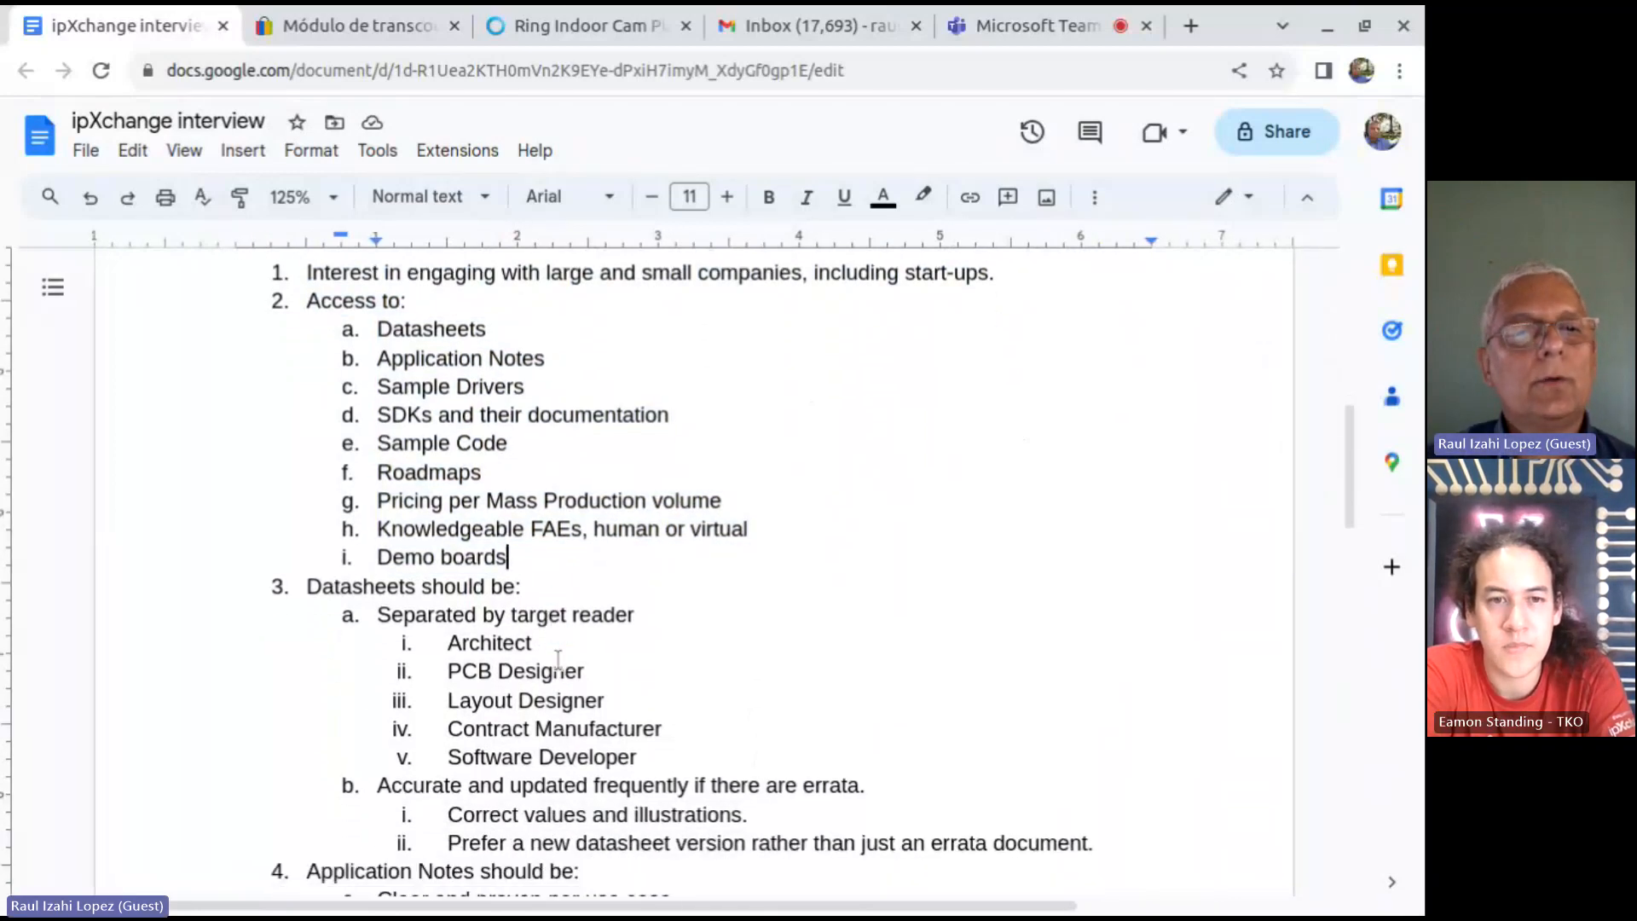
Scroll to item 4, Application Notes: clear and proven per use case.
{"action": "scroll", "scroll_direction": "down", "scroll_amount": 3}
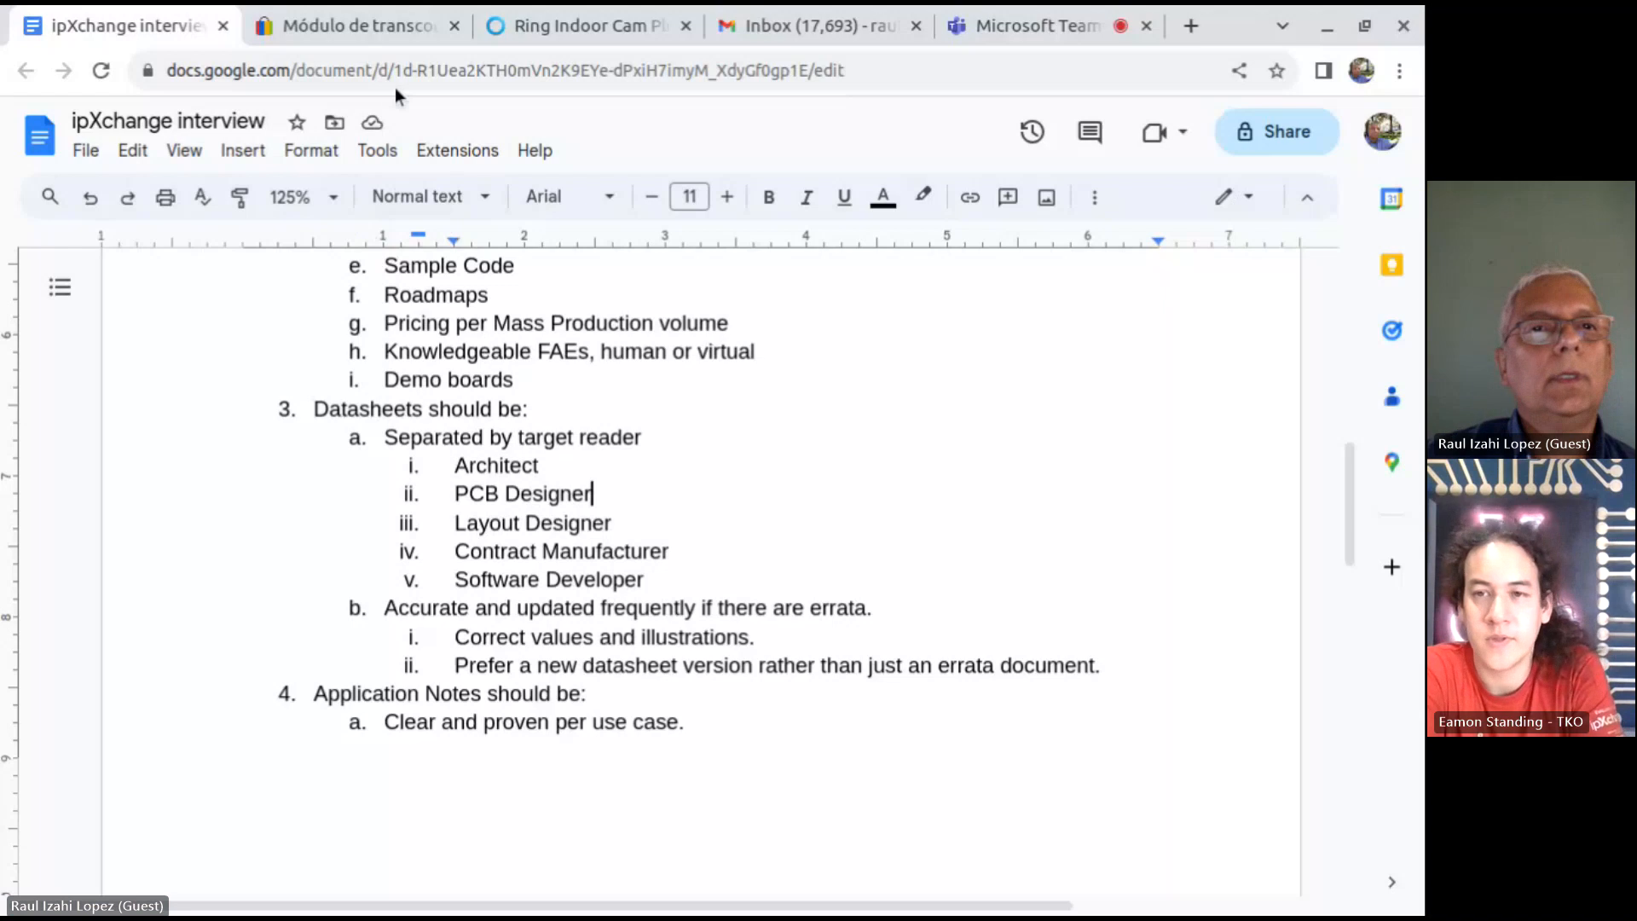
Return to the eBay TCM2 listing and show the top-down bare circuit board photo.
{"action": "left_click", "coordinate": [355, 25]}
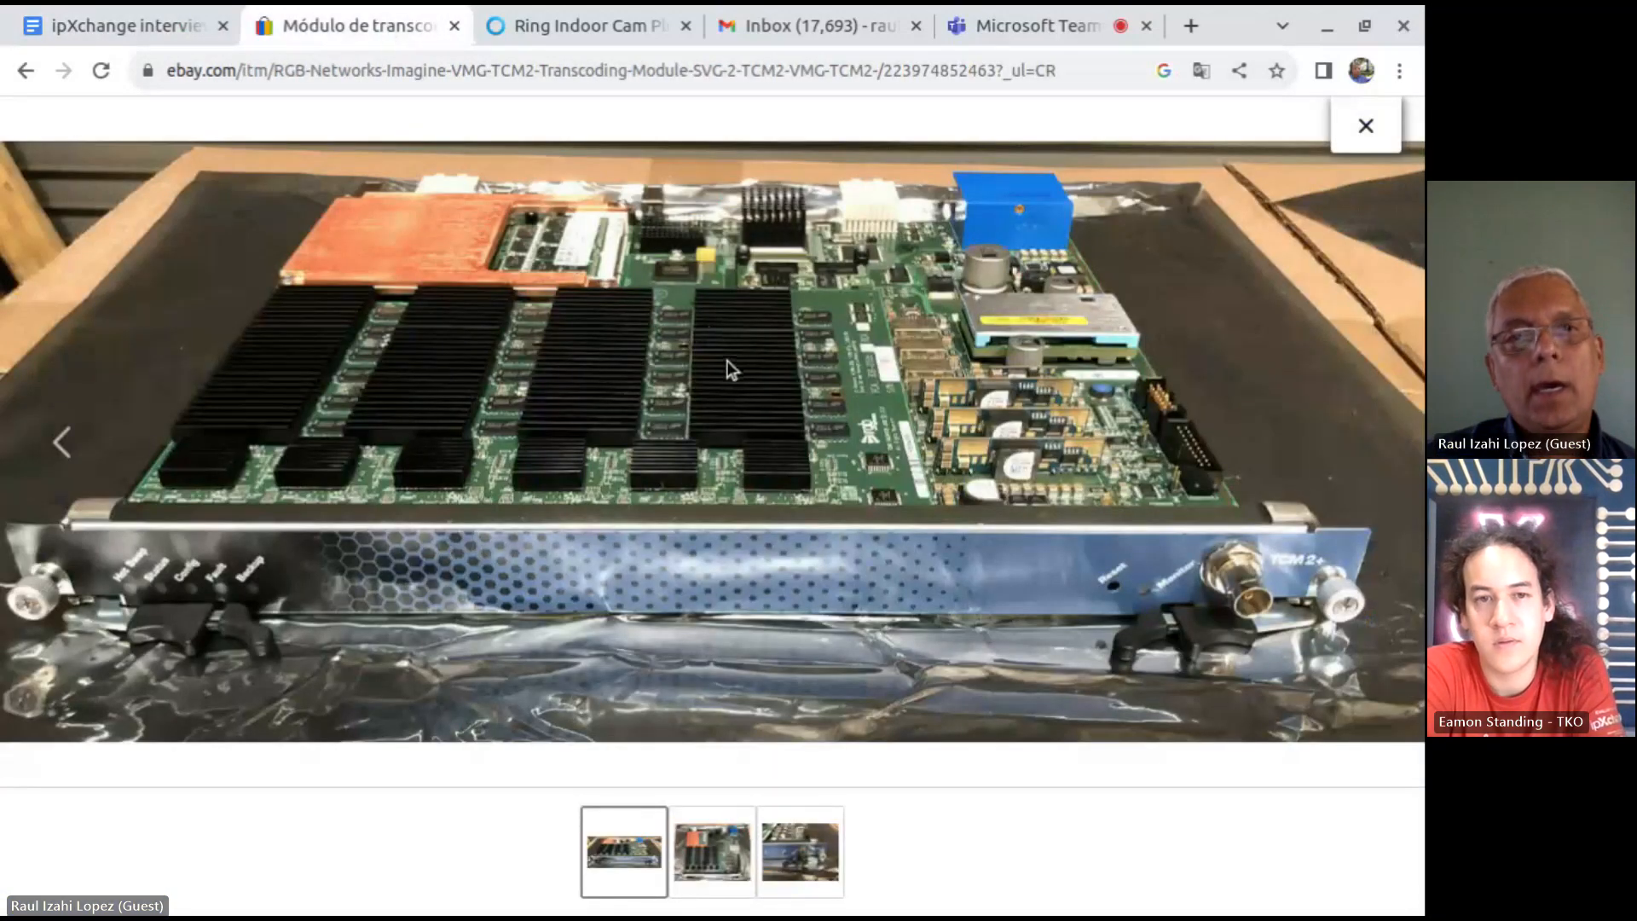
{"action": "mouse_move", "coordinate": [601, 439]}
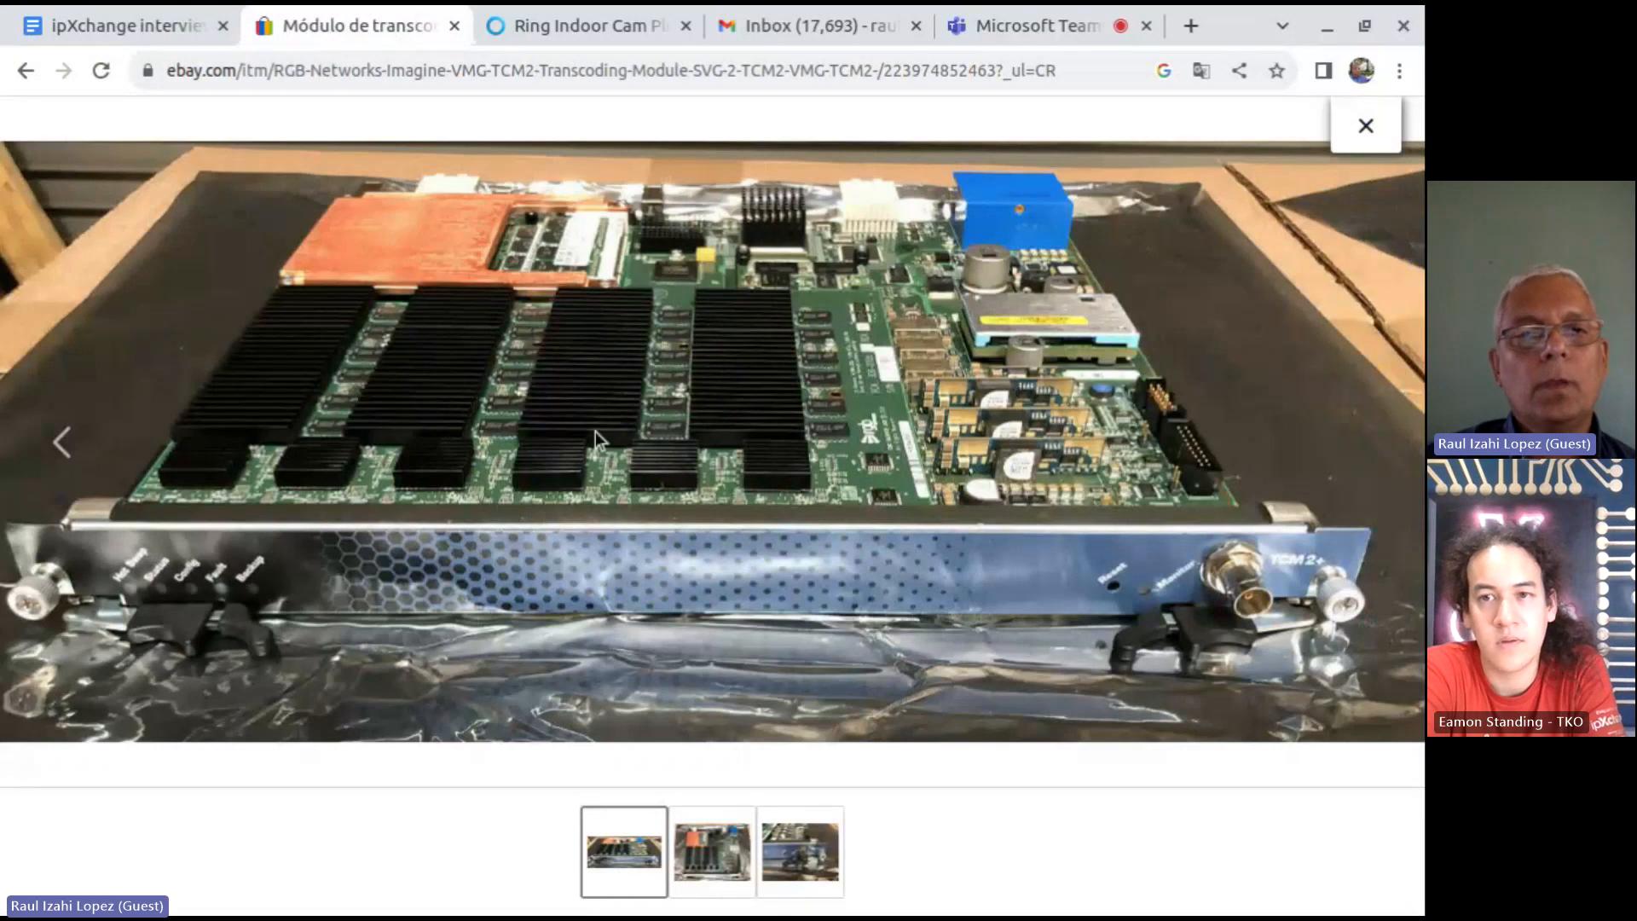
{"action": "mouse_move", "coordinate": [527, 309]}
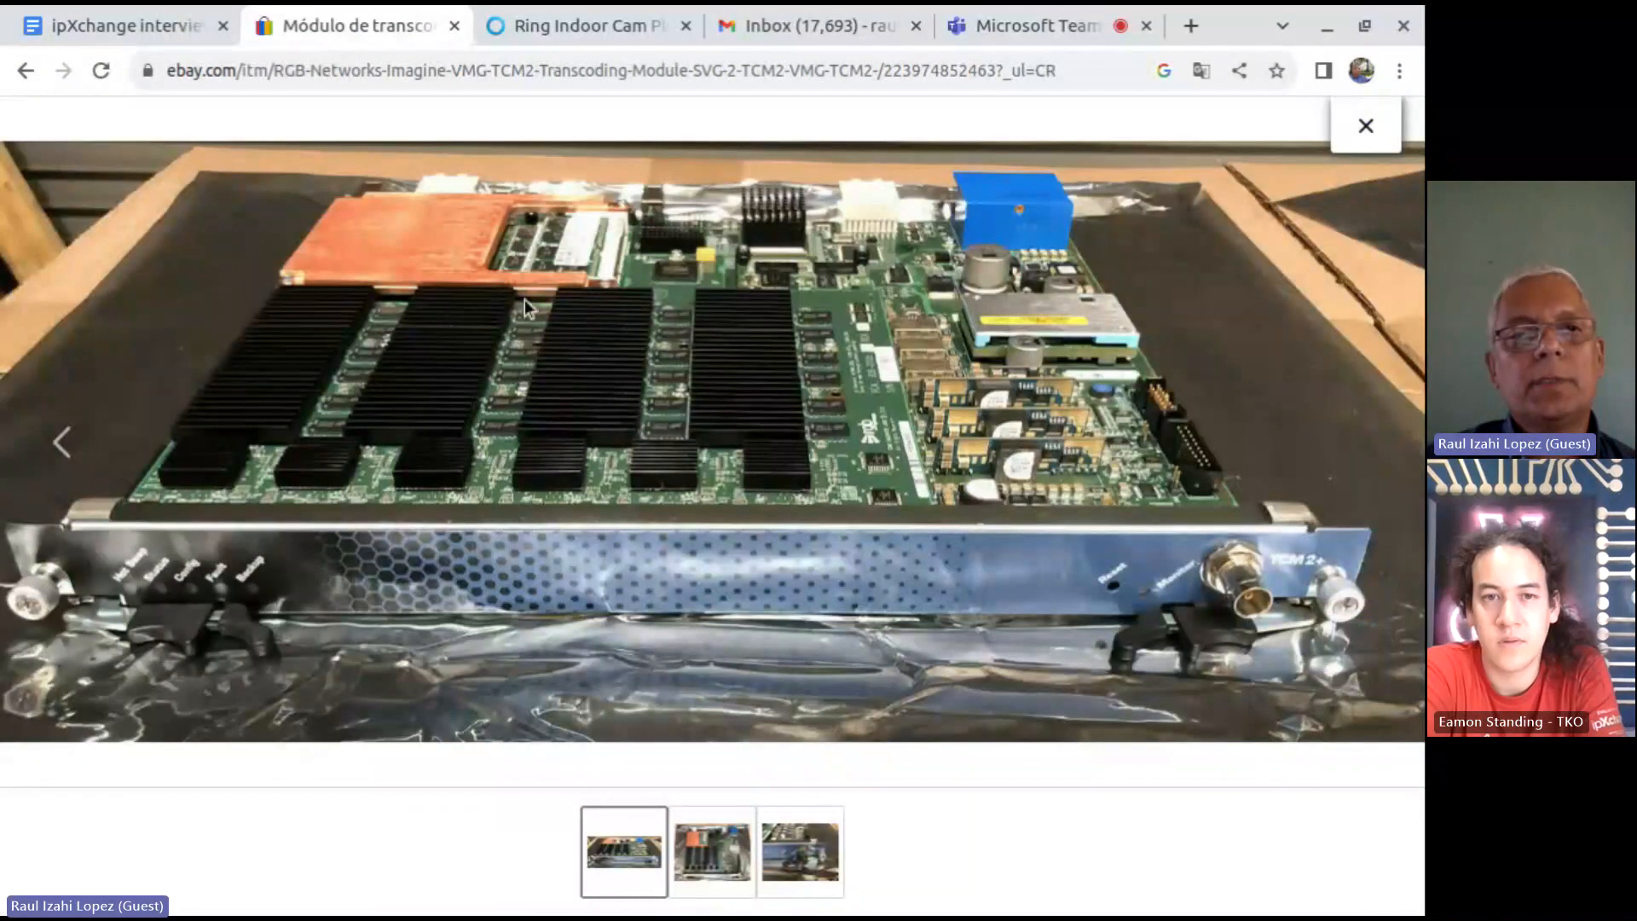
{"action": "mouse_move", "coordinate": [450, 240]}
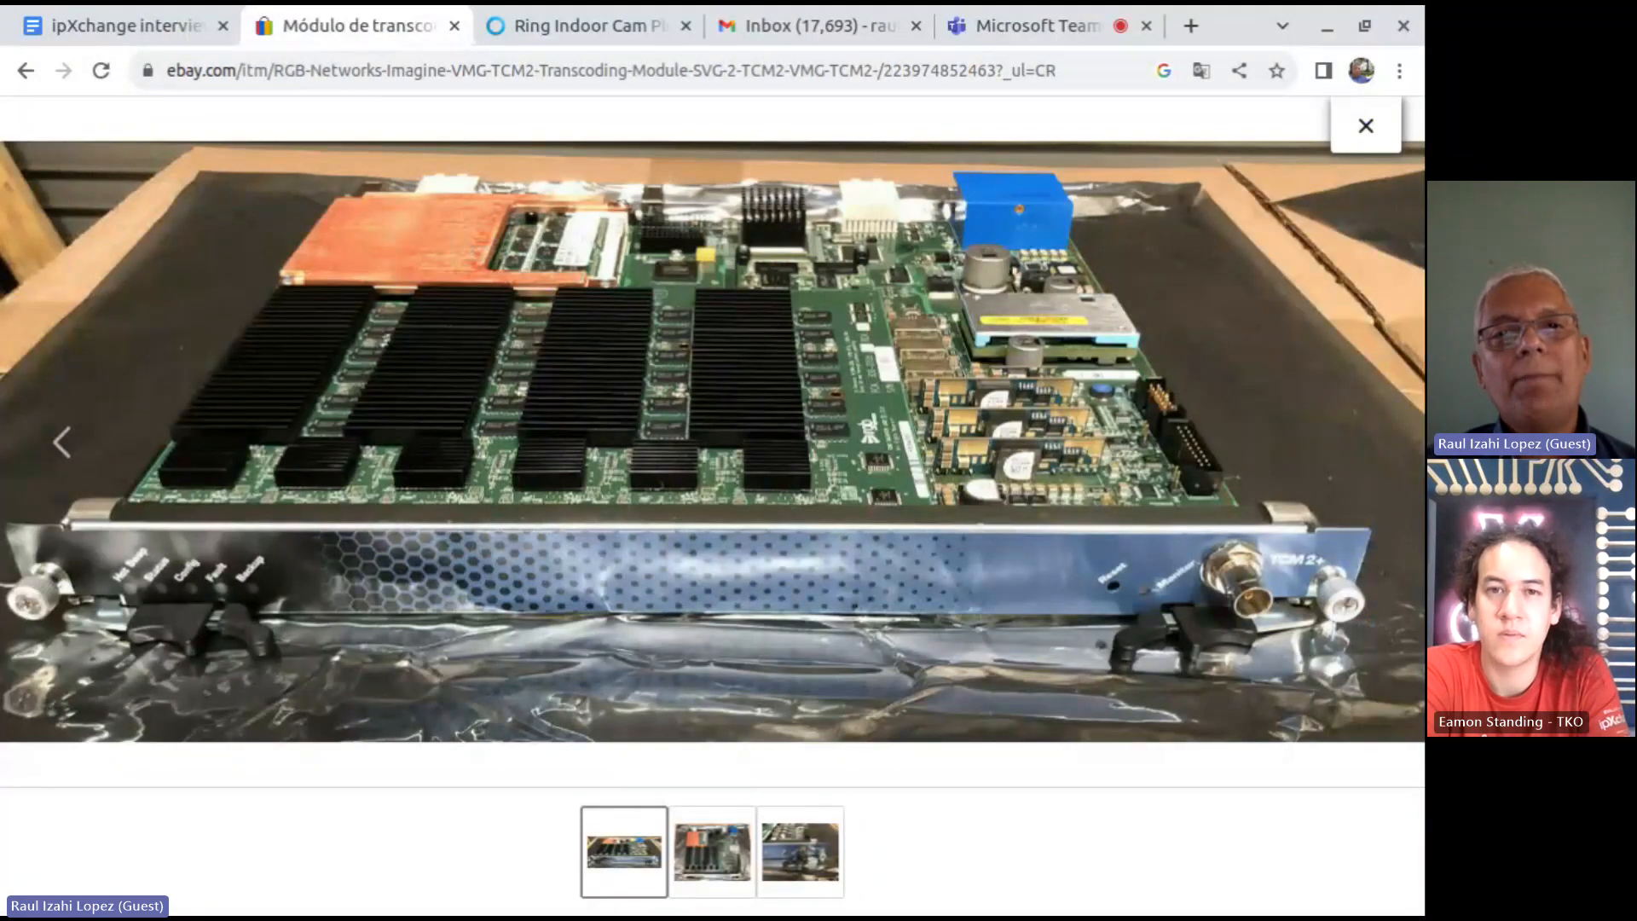
{"action": "mouse_move", "coordinate": [514, 245]}
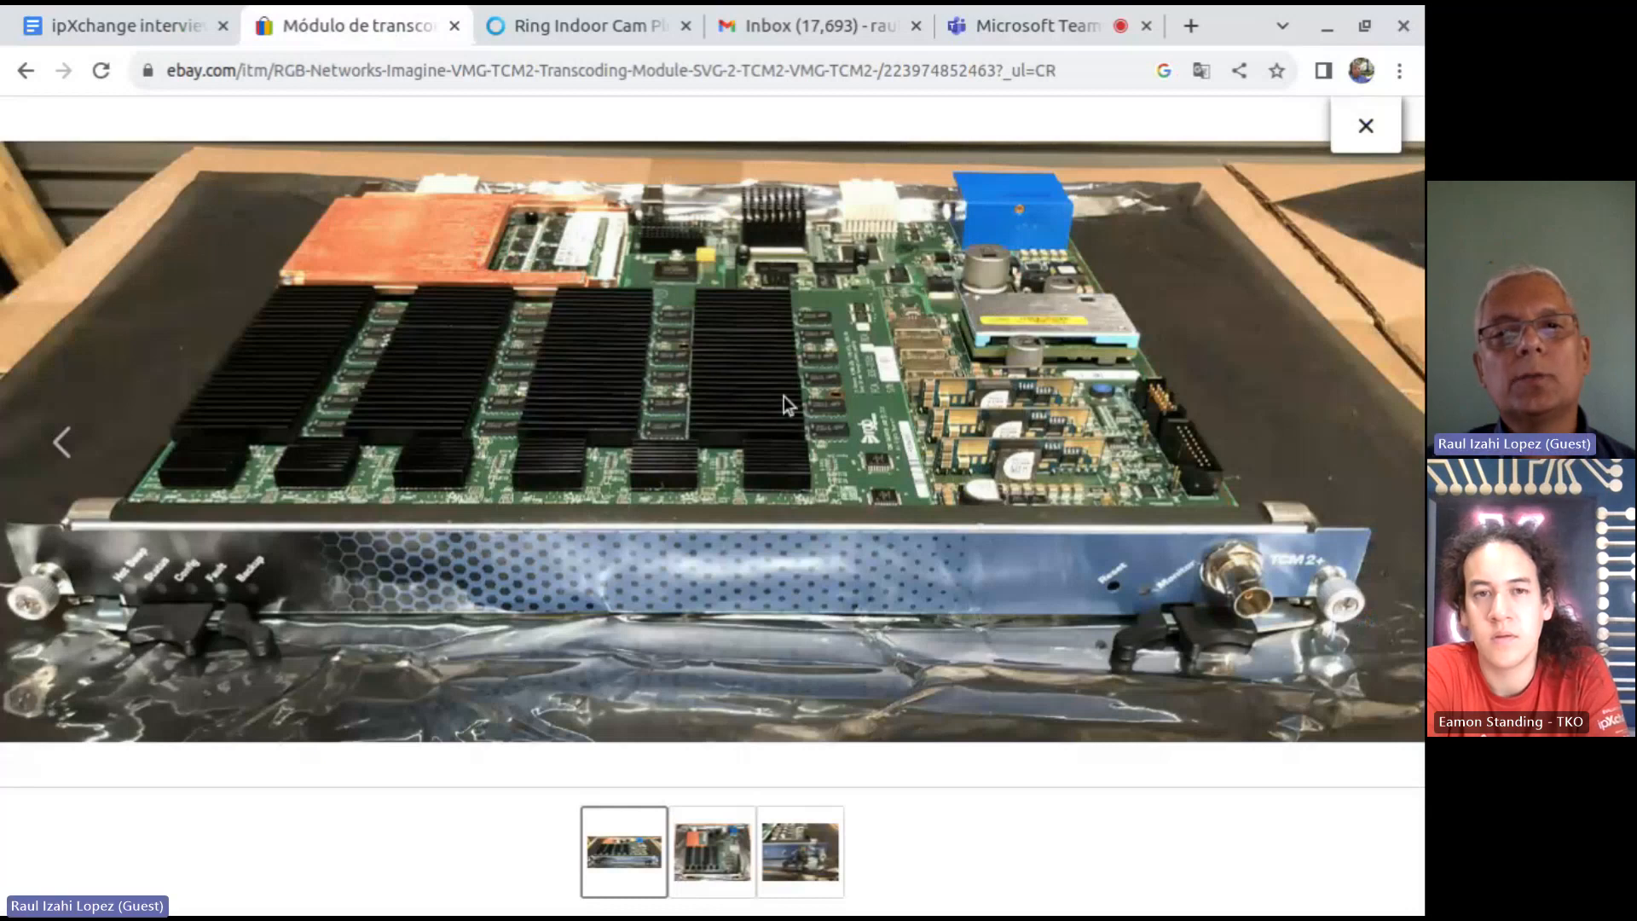
{"action": "mouse_move", "coordinate": [527, 261]}
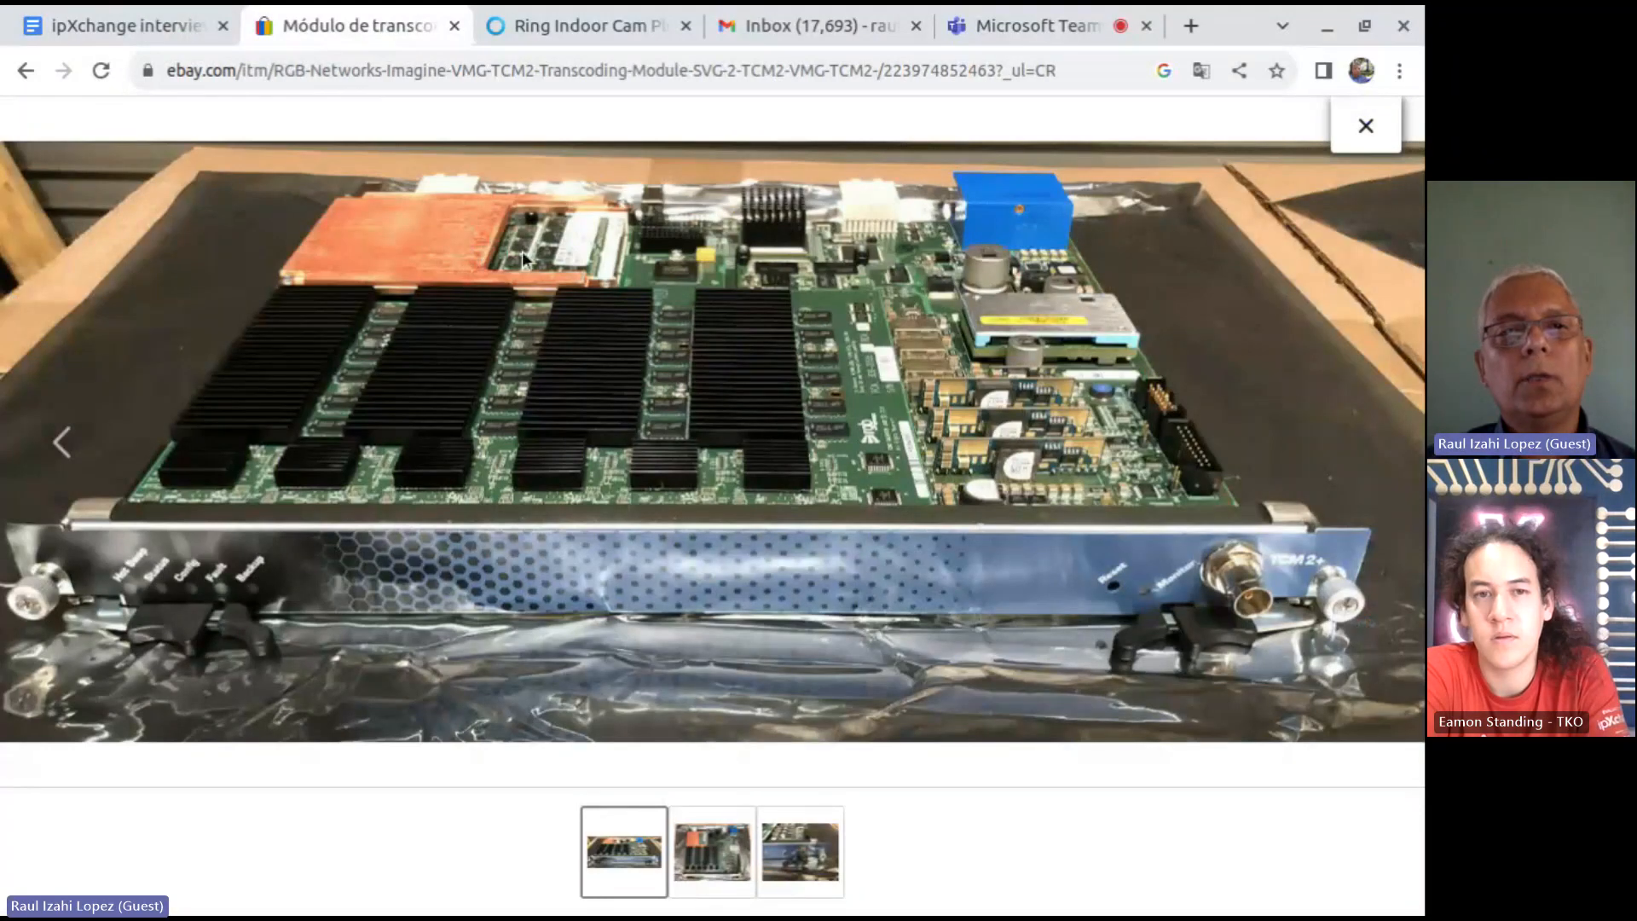
{"action": "mouse_move", "coordinate": [561, 257]}
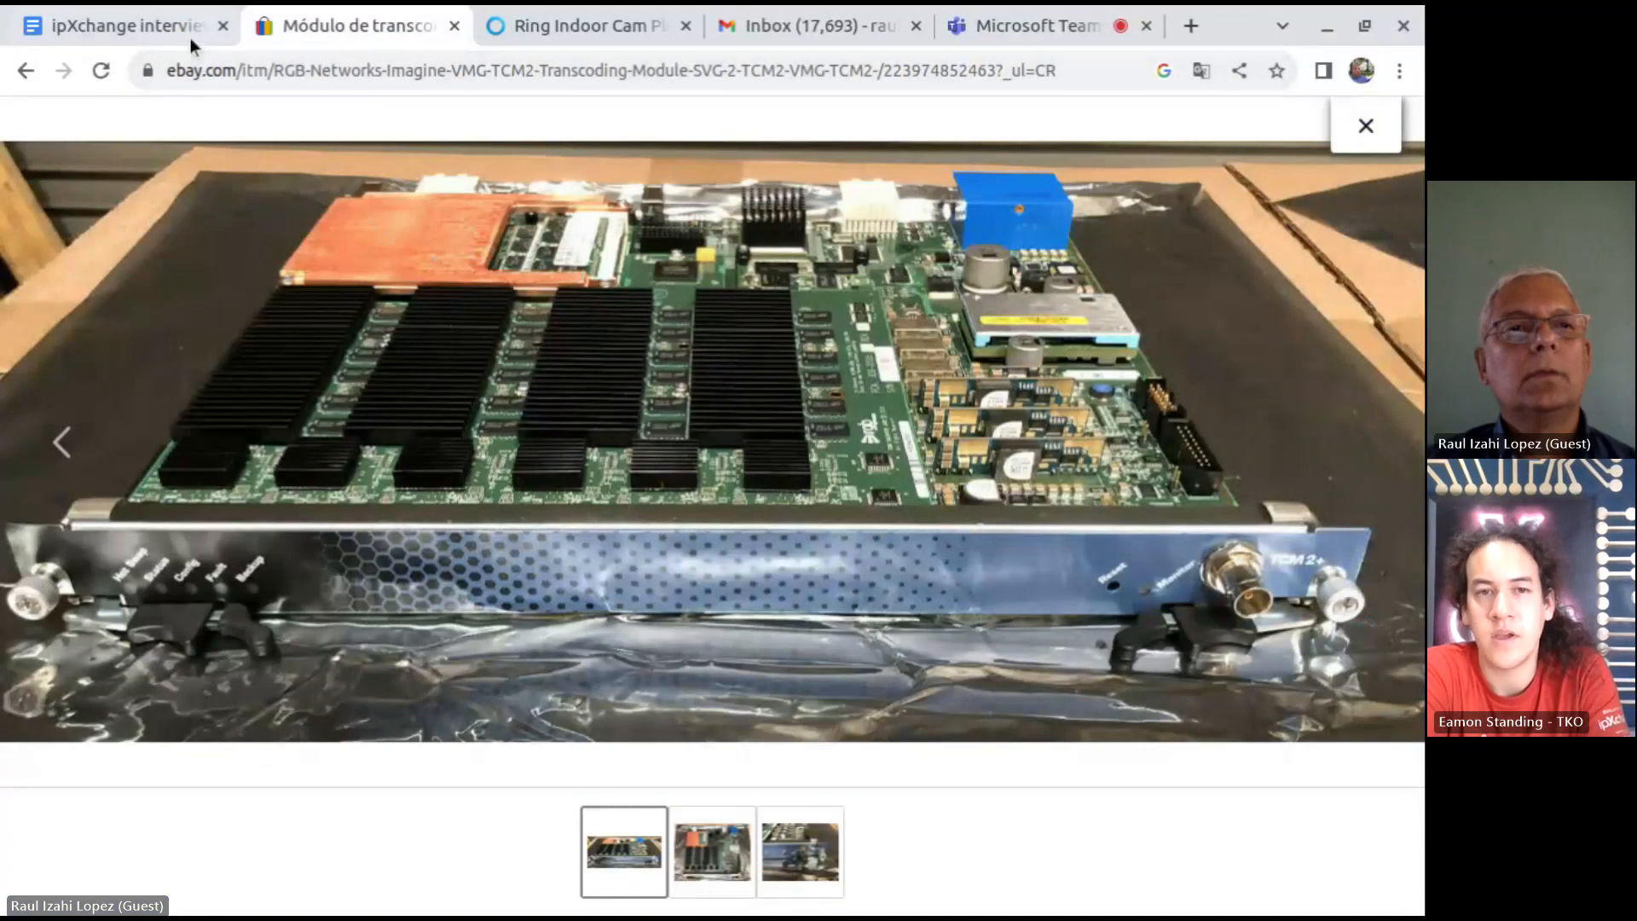
{"action": "mouse_move", "coordinate": [653, 276]}
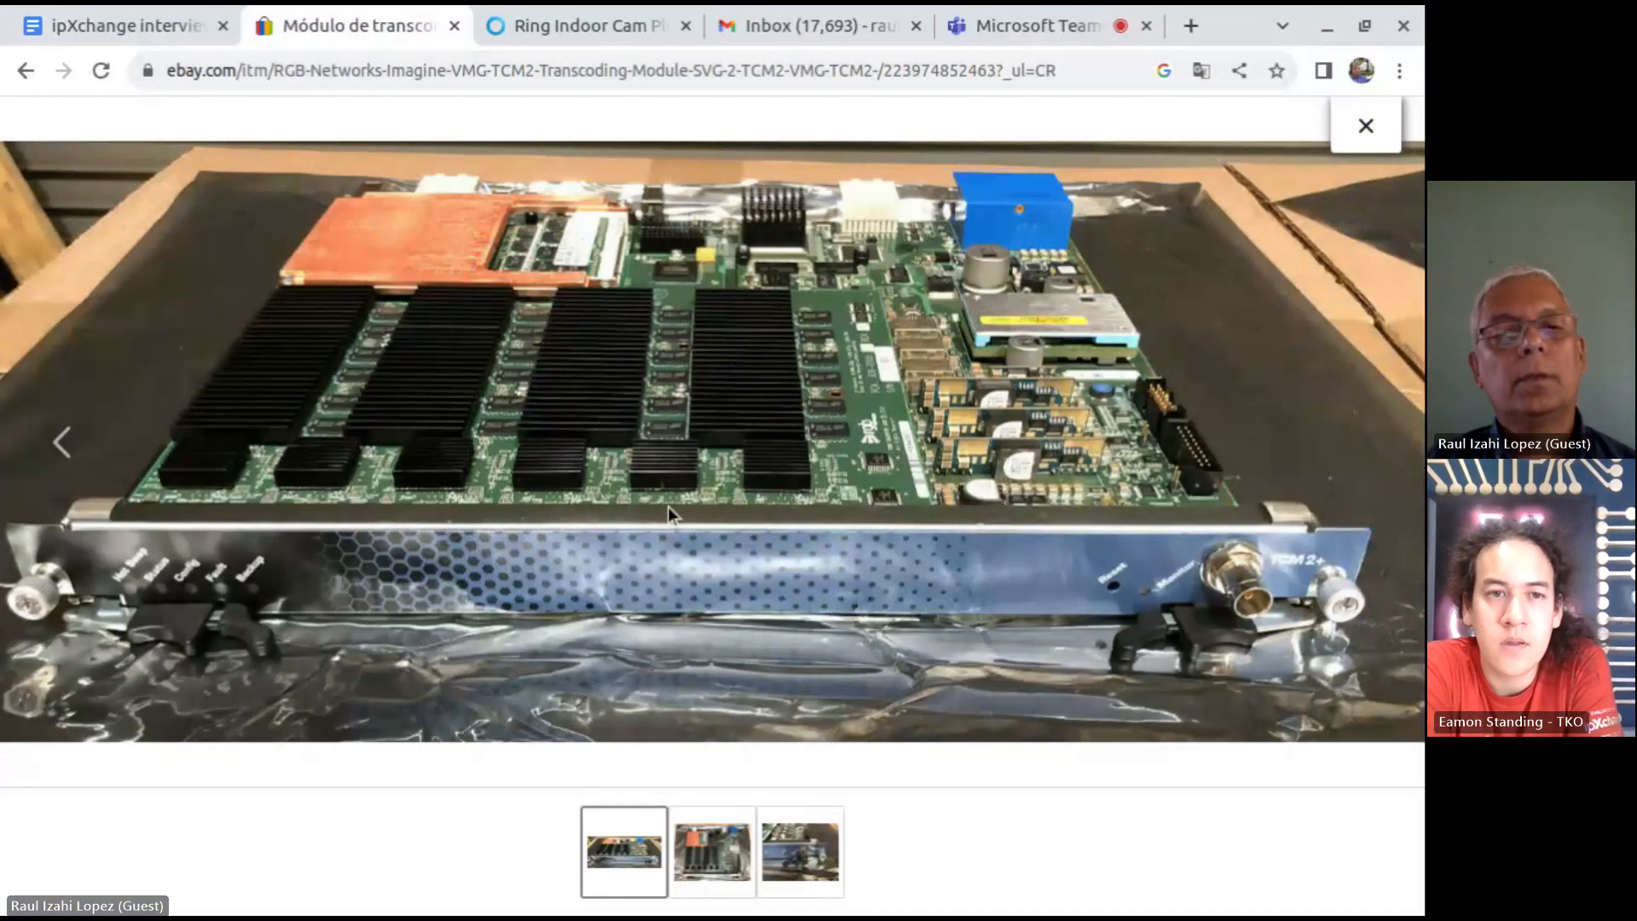
{"action": "left_click", "coordinate": [713, 851]}
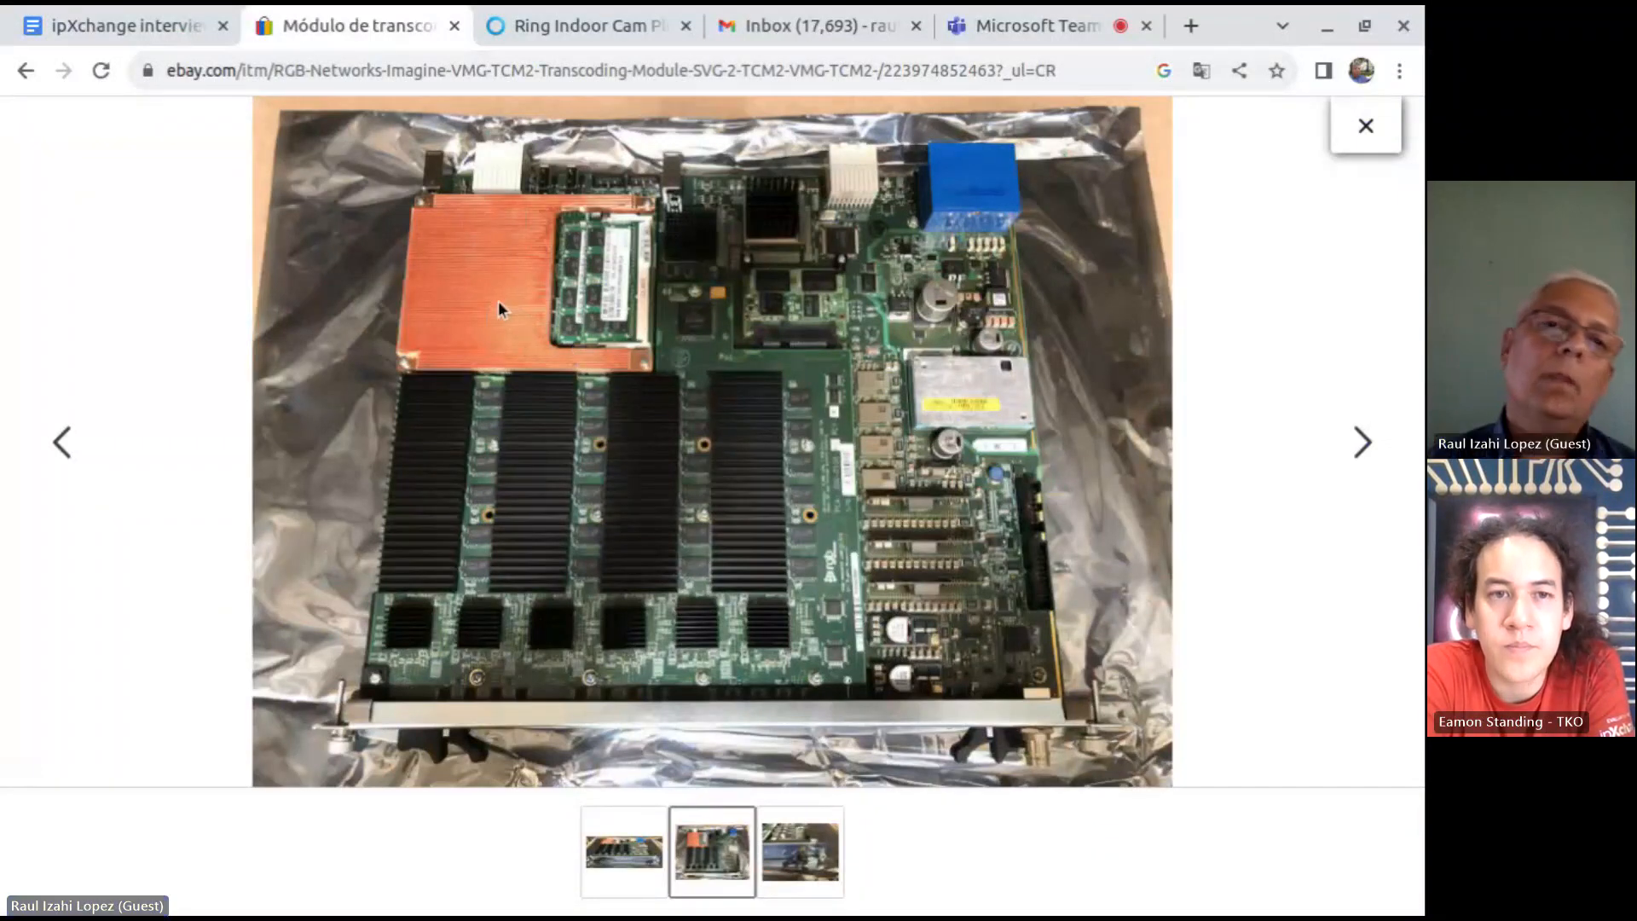
{"action": "mouse_move", "coordinate": [595, 314]}
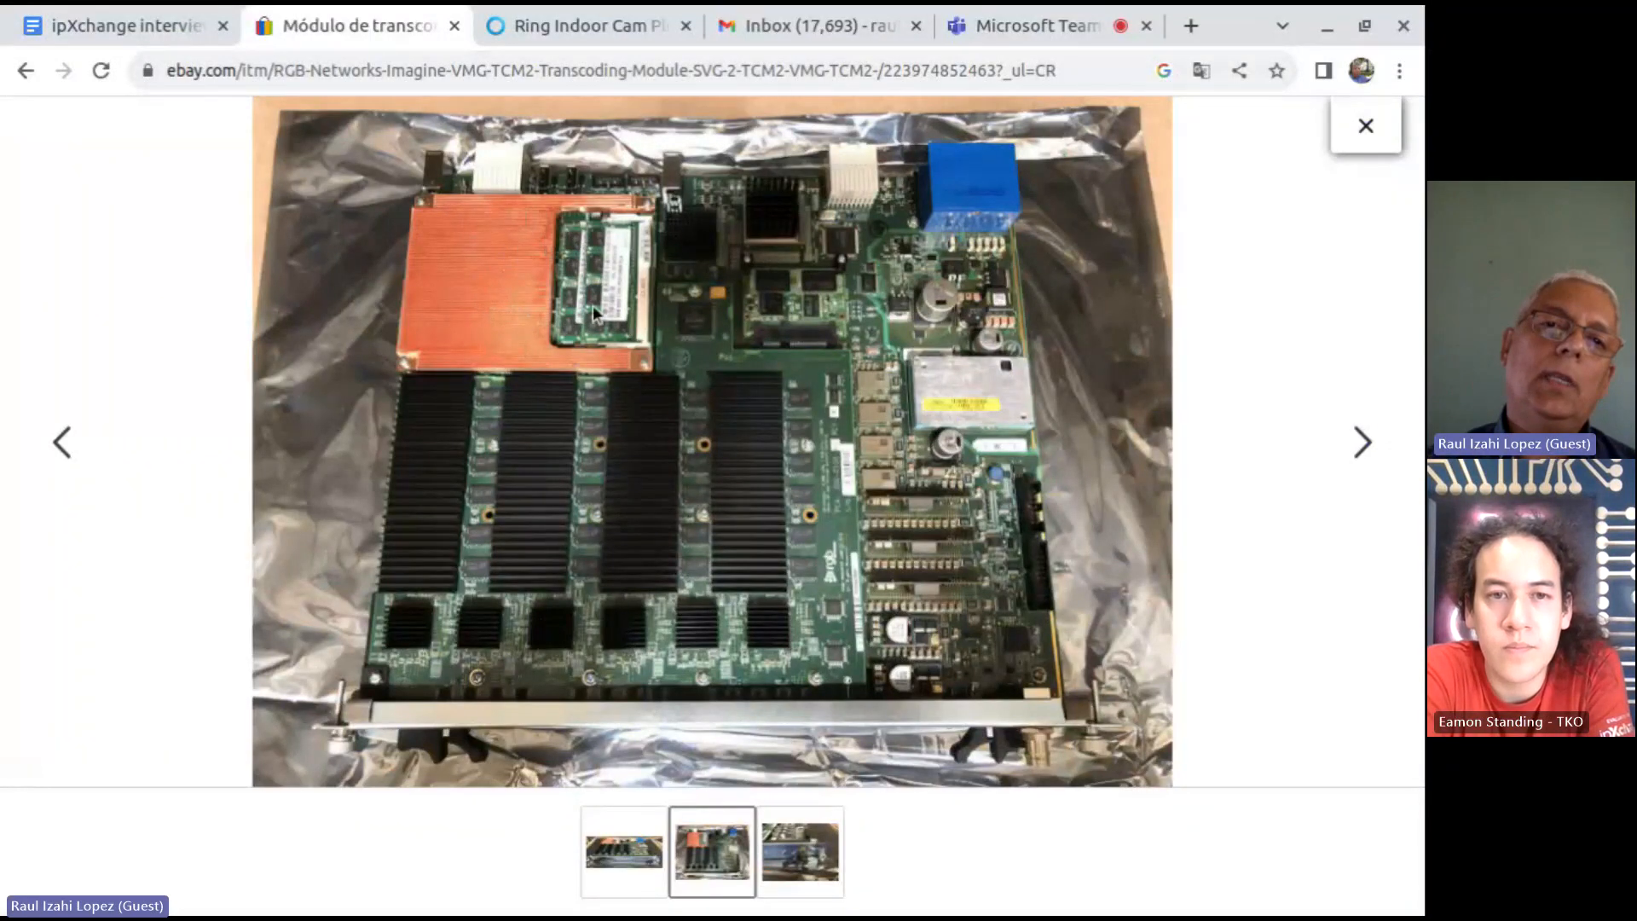
{"action": "mouse_move", "coordinate": [512, 258]}
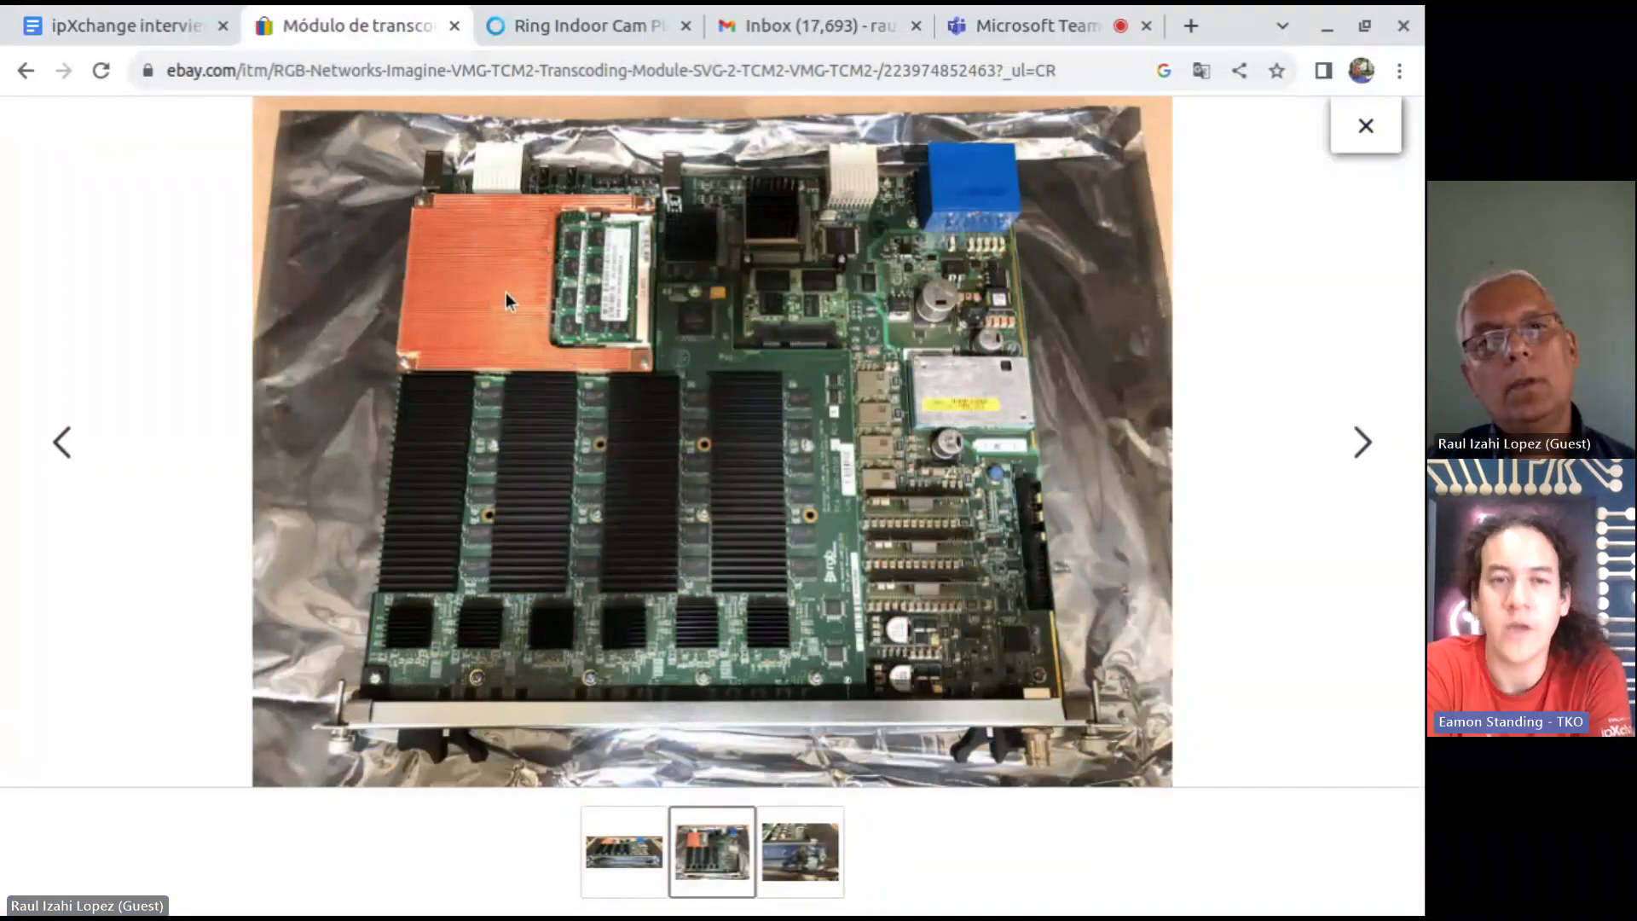
{"action": "mouse_move", "coordinate": [496, 290]}
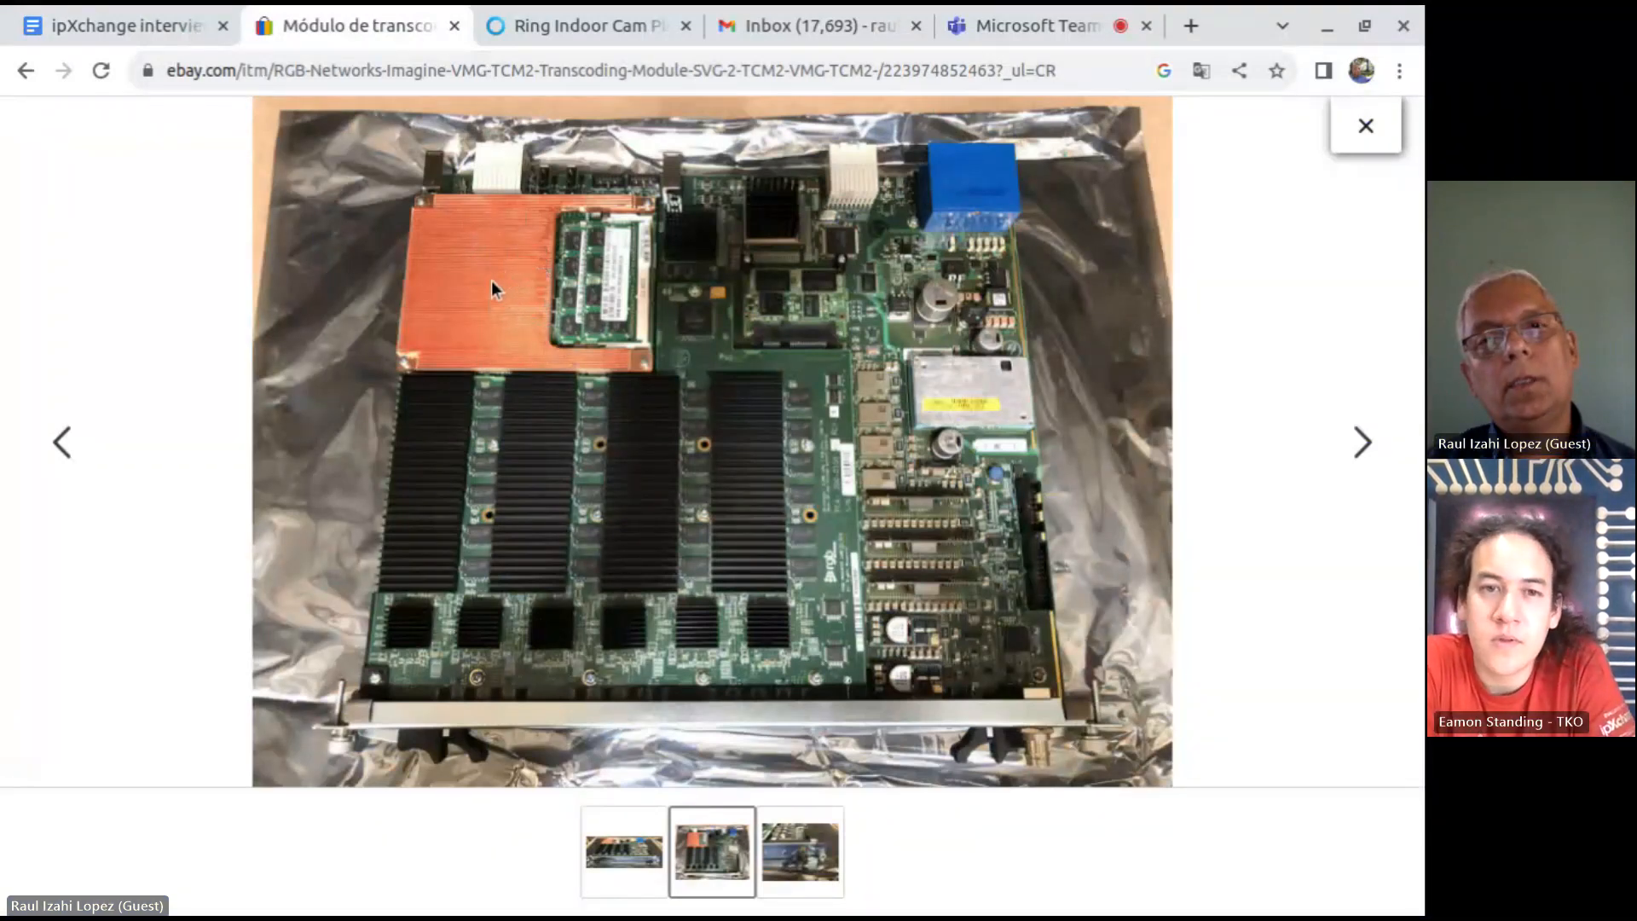
{"action": "mouse_move", "coordinate": [521, 313]}
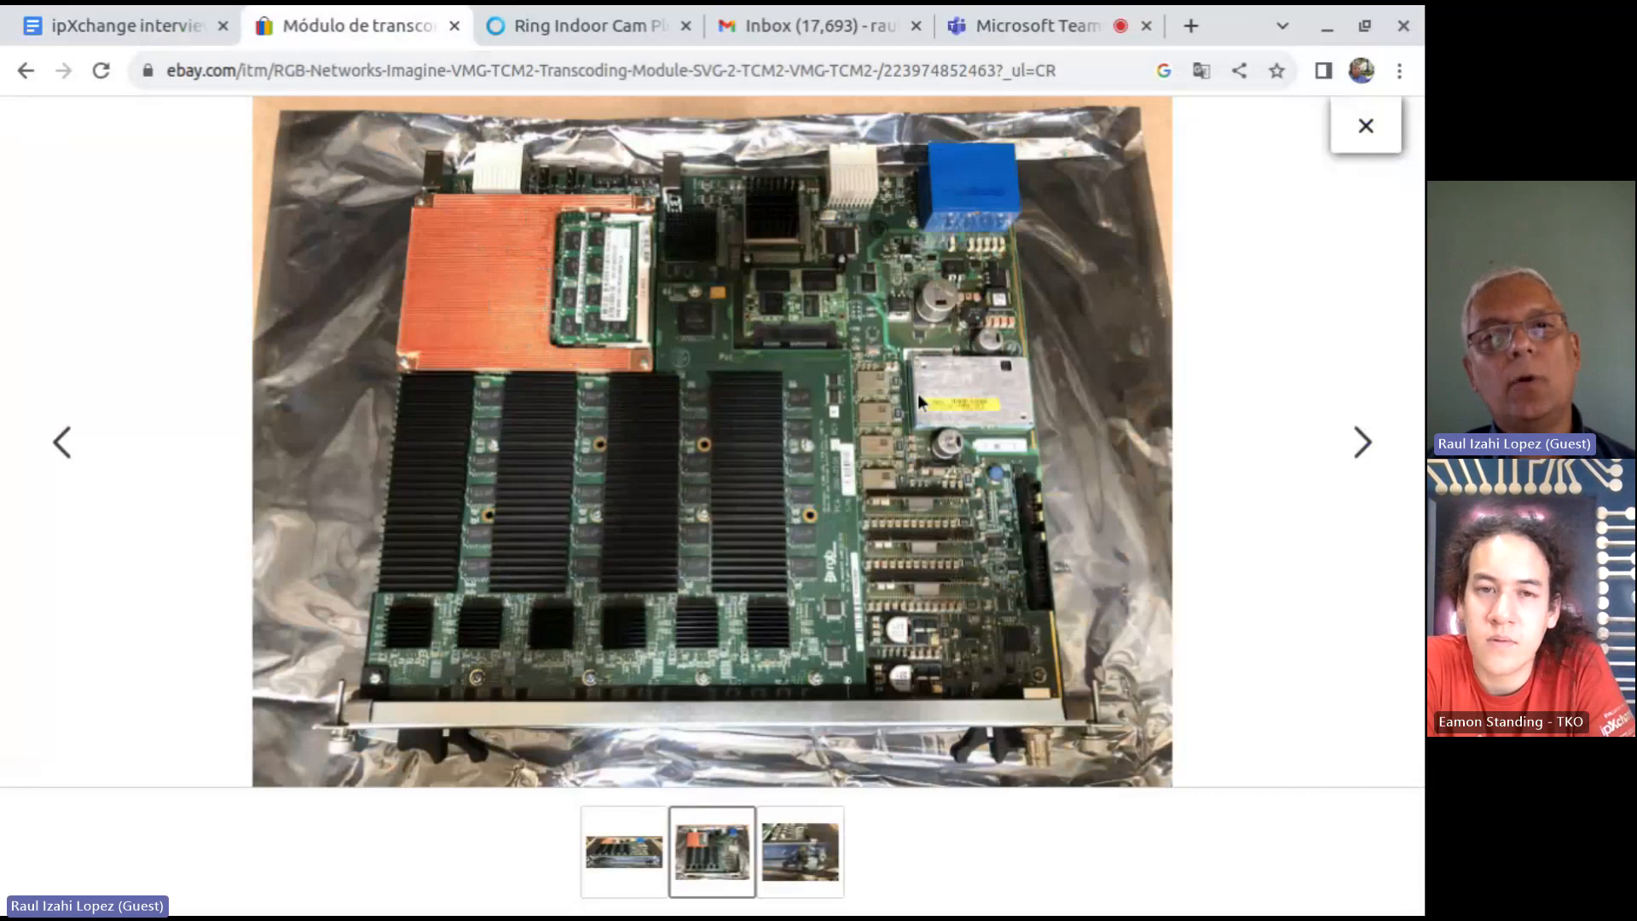
{"action": "mouse_move", "coordinate": [464, 700]}
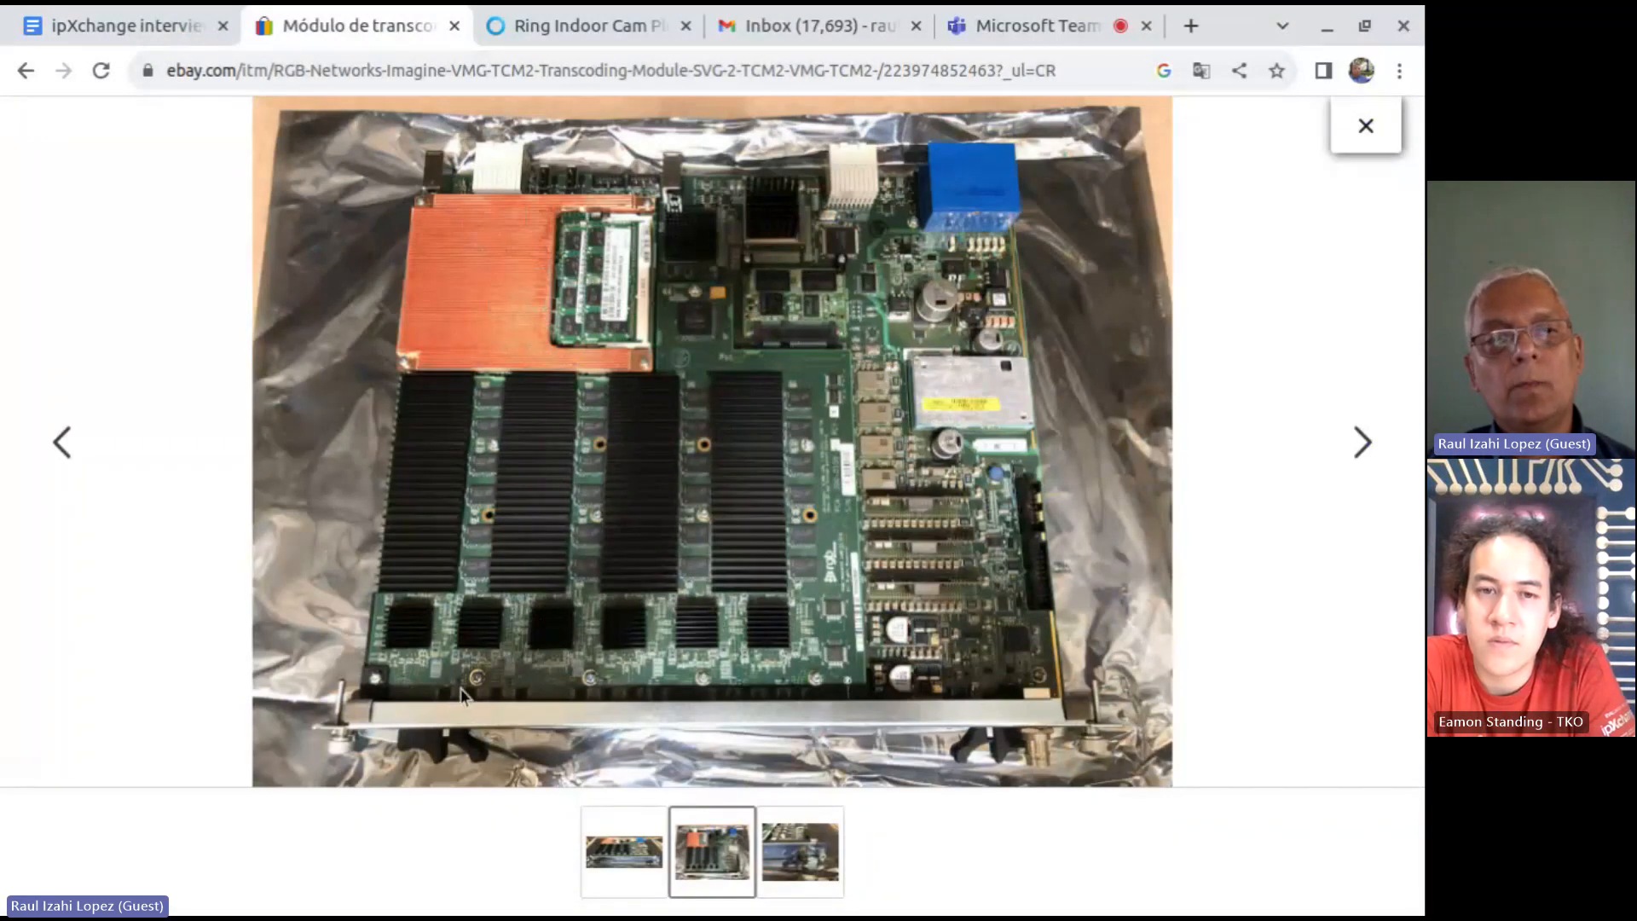
{"action": "mouse_move", "coordinate": [705, 225]}
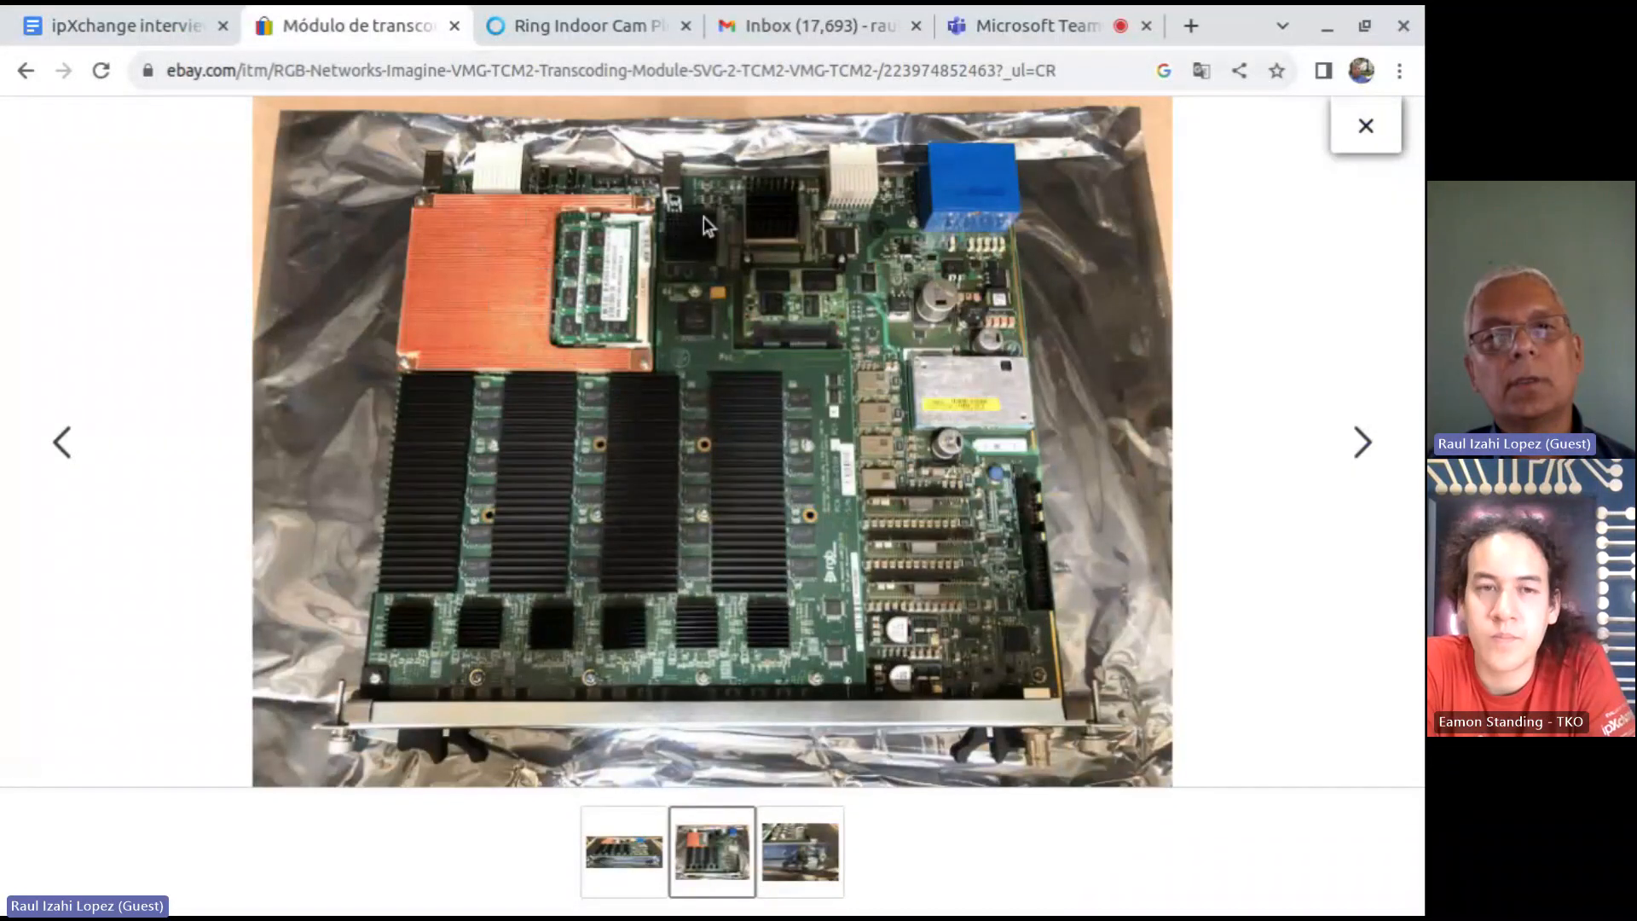
{"action": "mouse_move", "coordinate": [899, 705]}
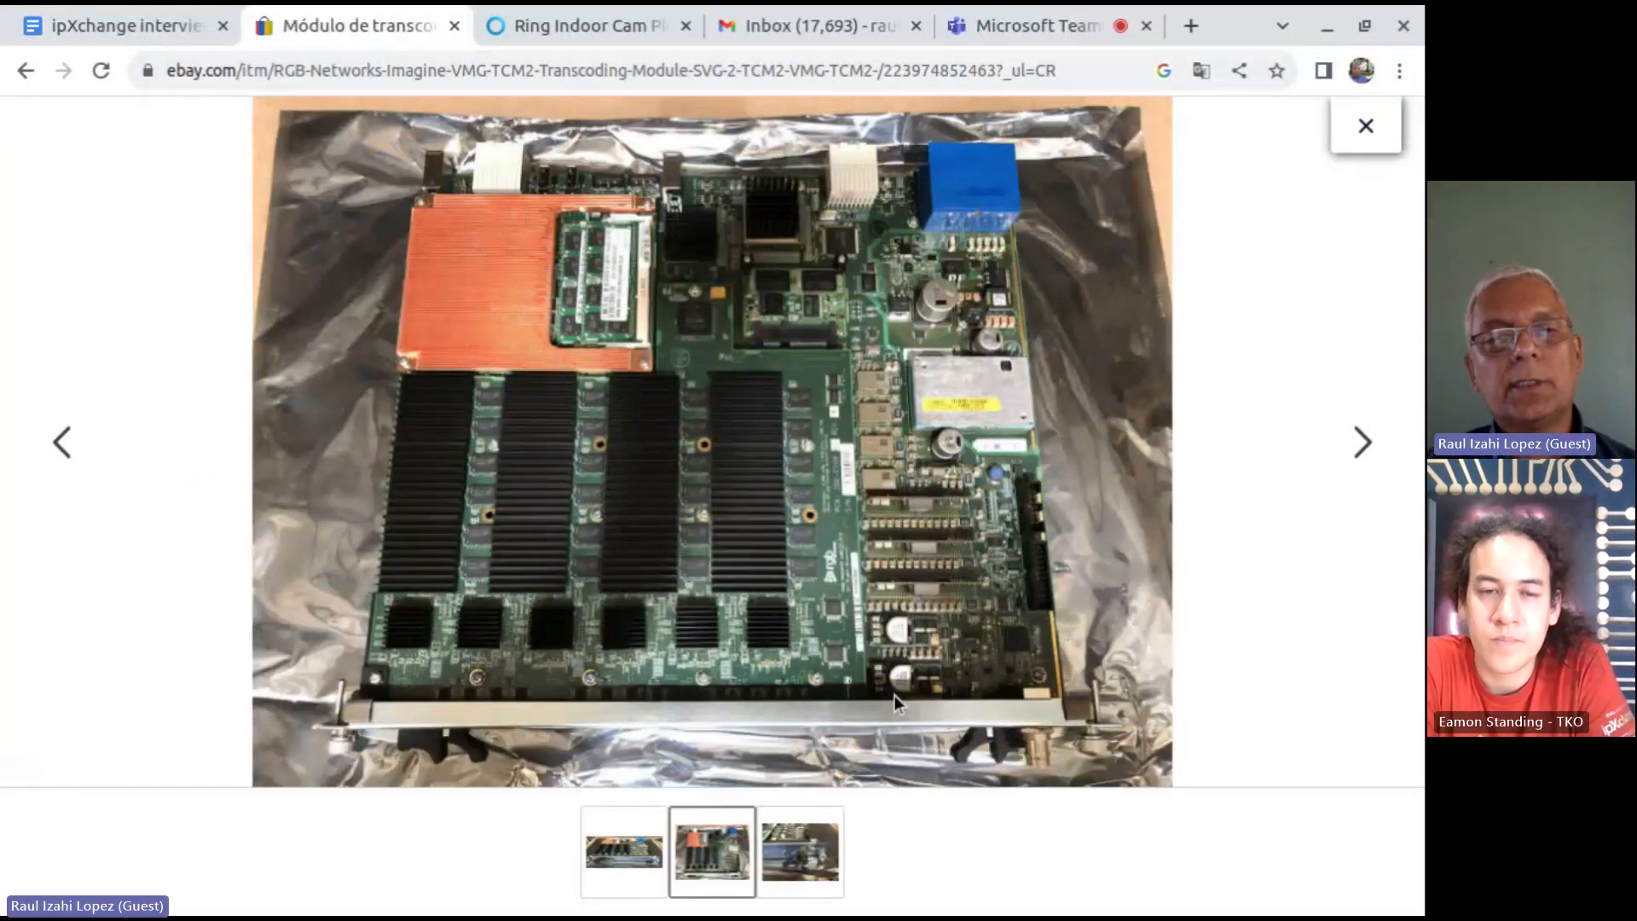
{"action": "mouse_move", "coordinate": [881, 709]}
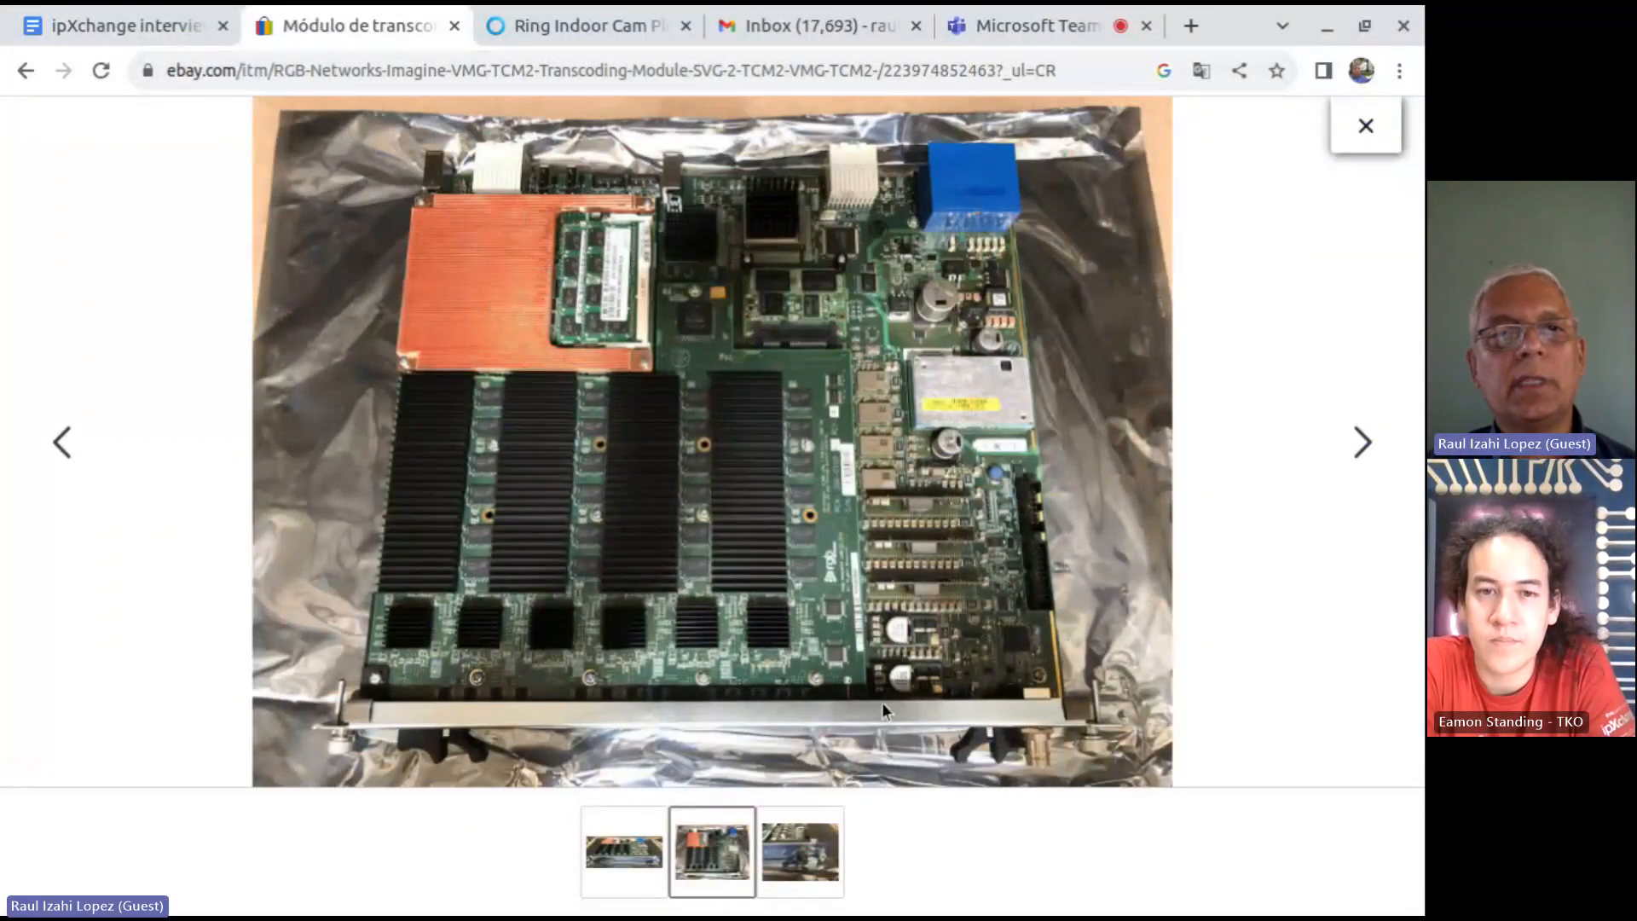
{"action": "mouse_move", "coordinate": [804, 468]}
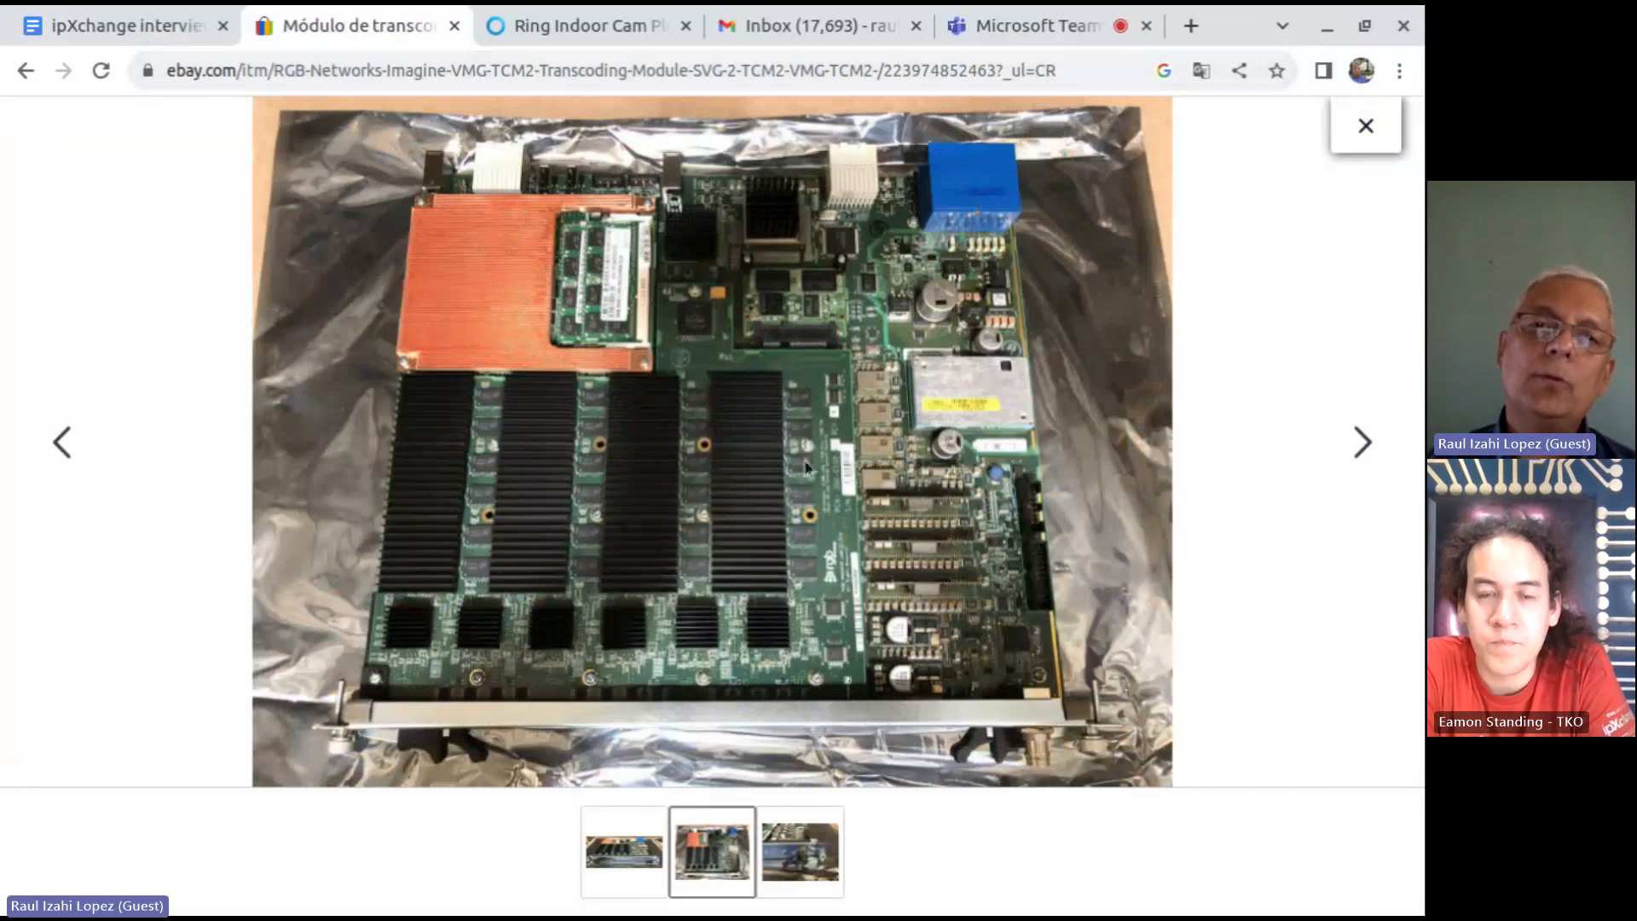
{"action": "mouse_move", "coordinate": [811, 481]}
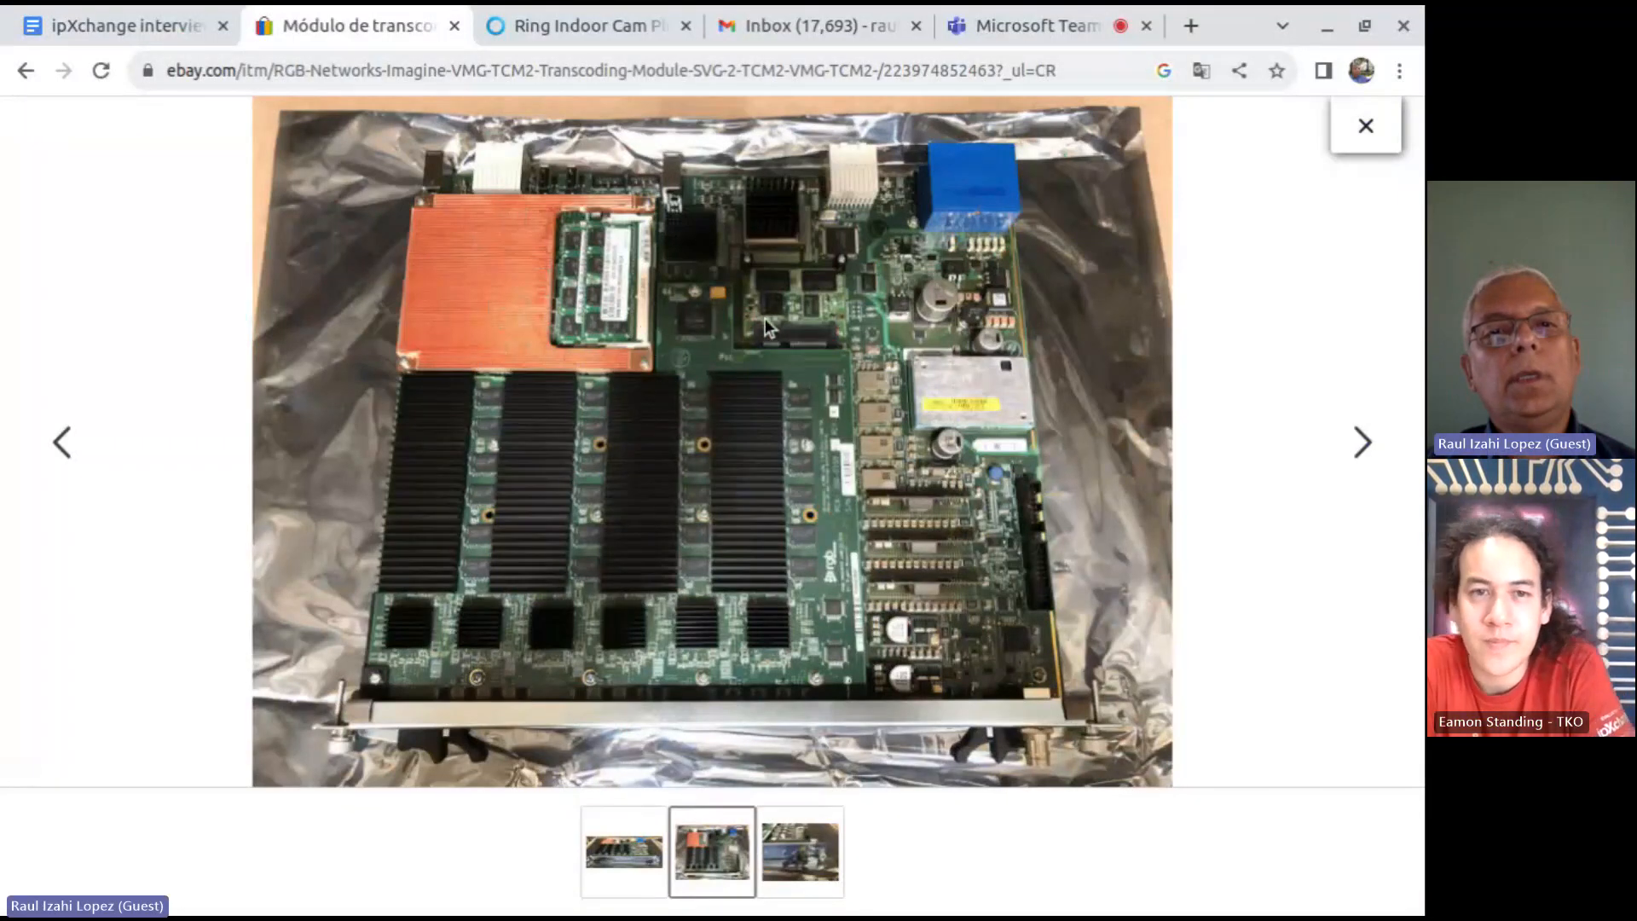
{"action": "mouse_move", "coordinate": [750, 540]}
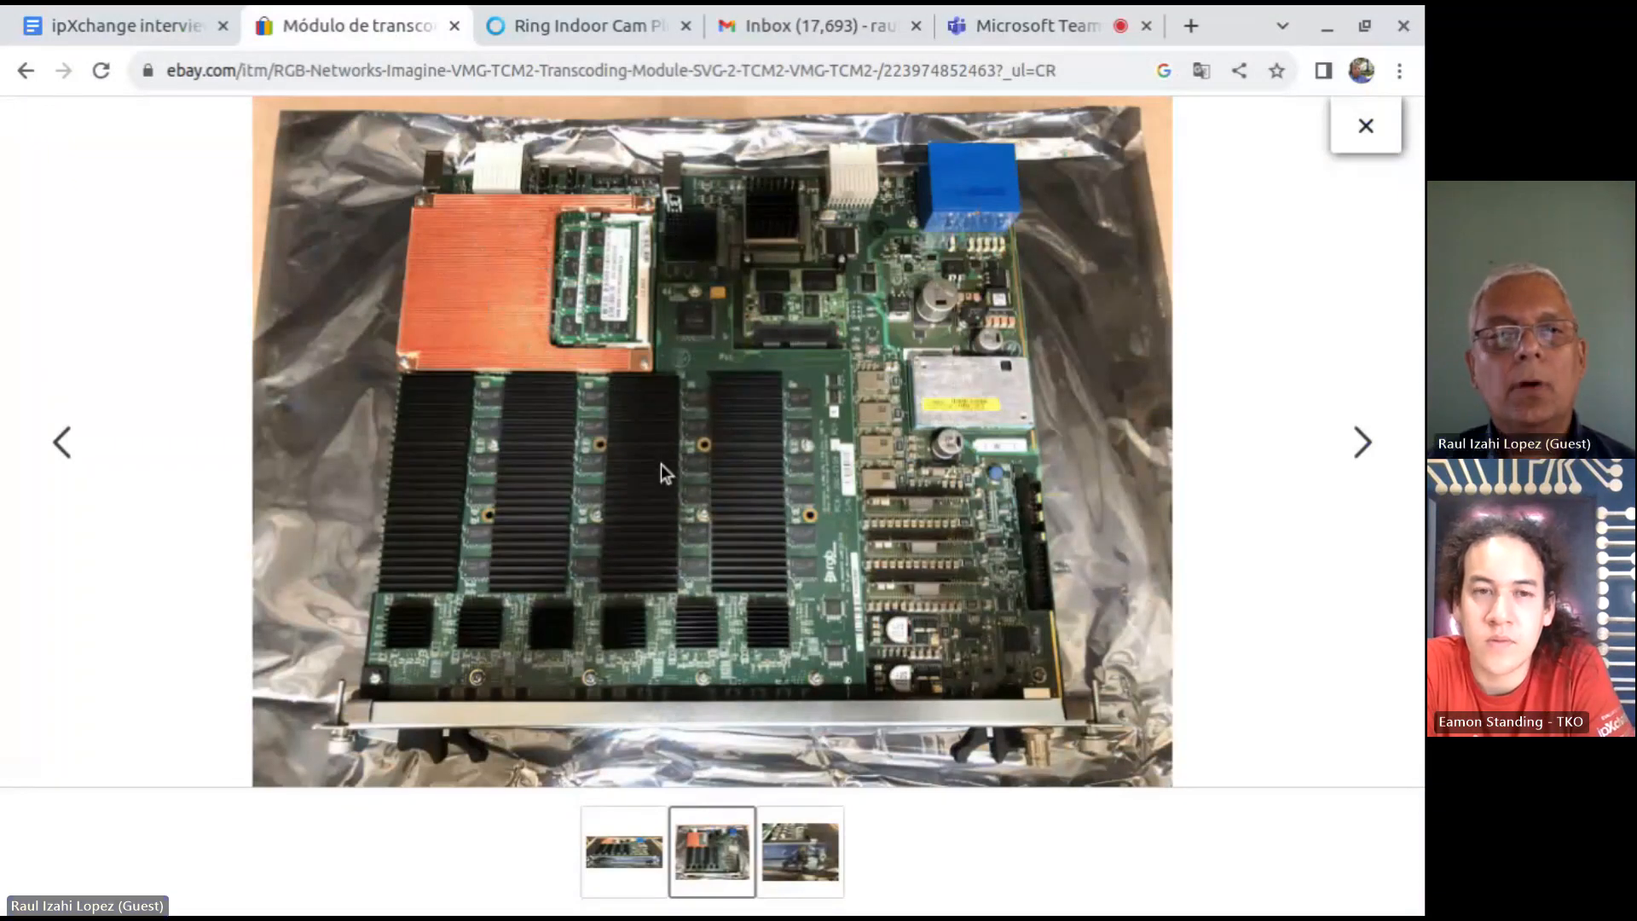
{"action": "mouse_move", "coordinate": [925, 574]}
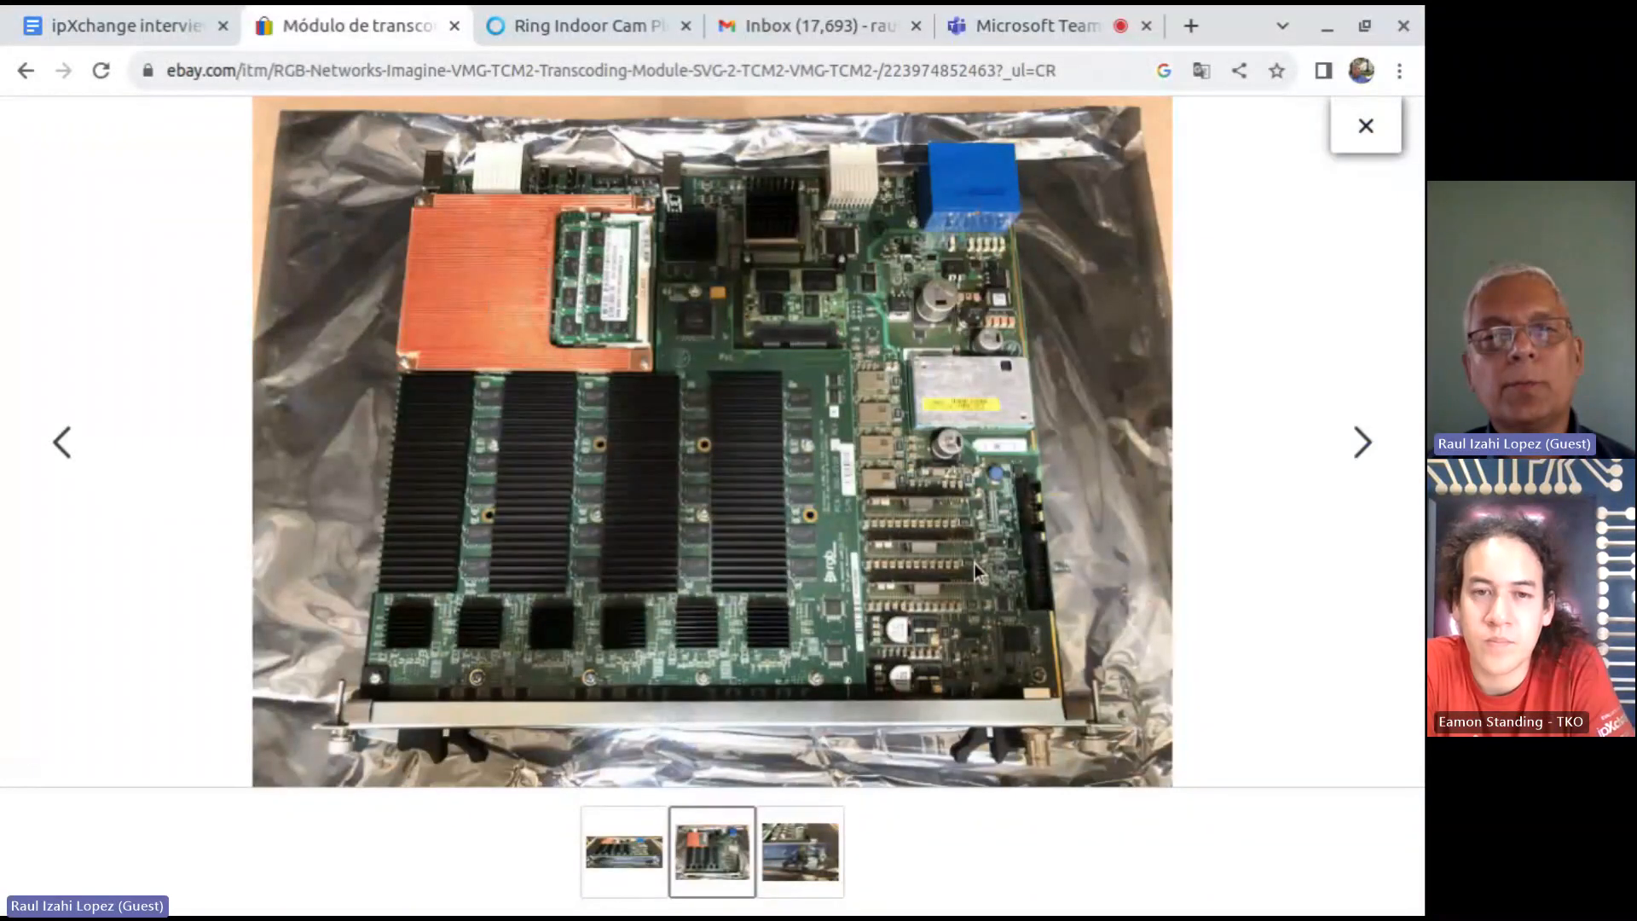
{"action": "mouse_move", "coordinate": [684, 433]}
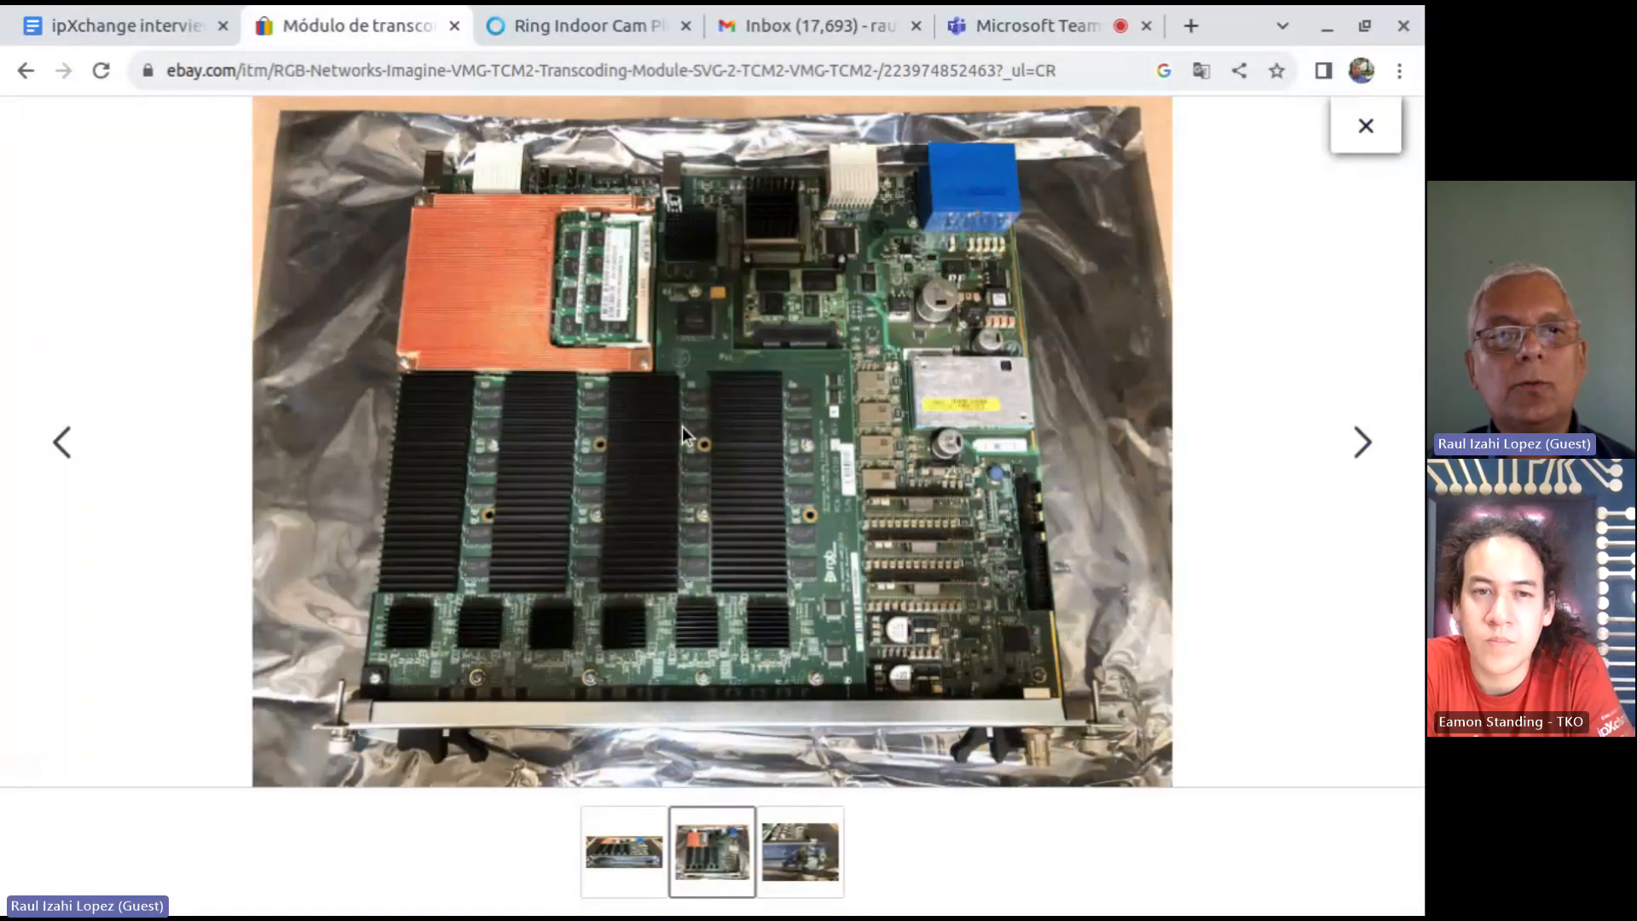
{"action": "mouse_move", "coordinate": [706, 493]}
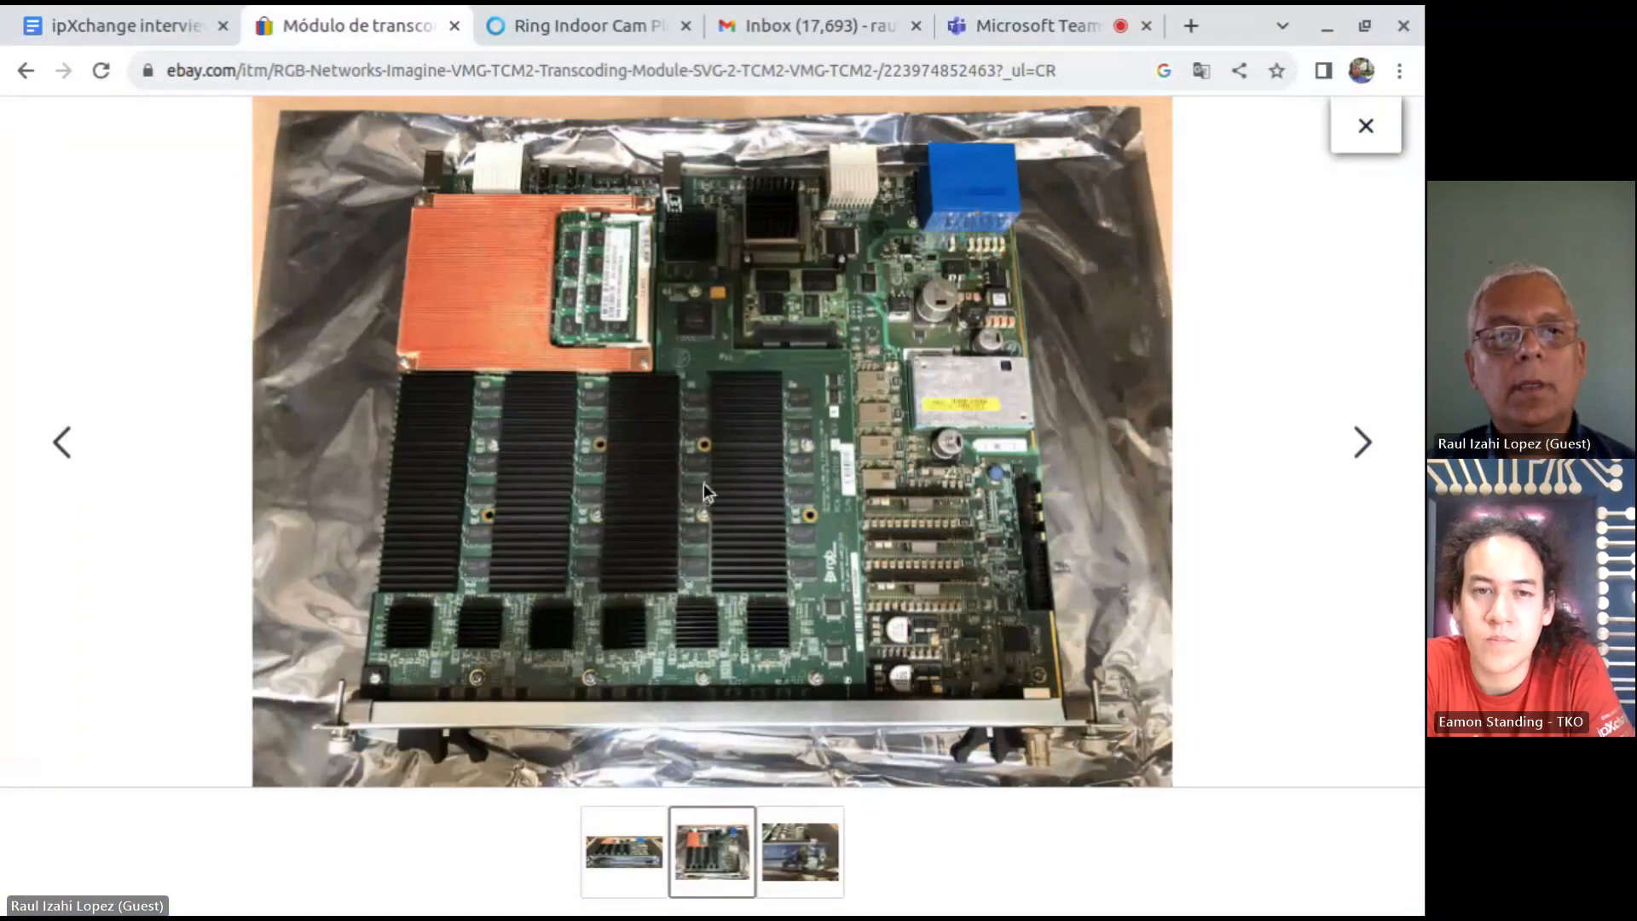
{"action": "mouse_move", "coordinate": [861, 264]}
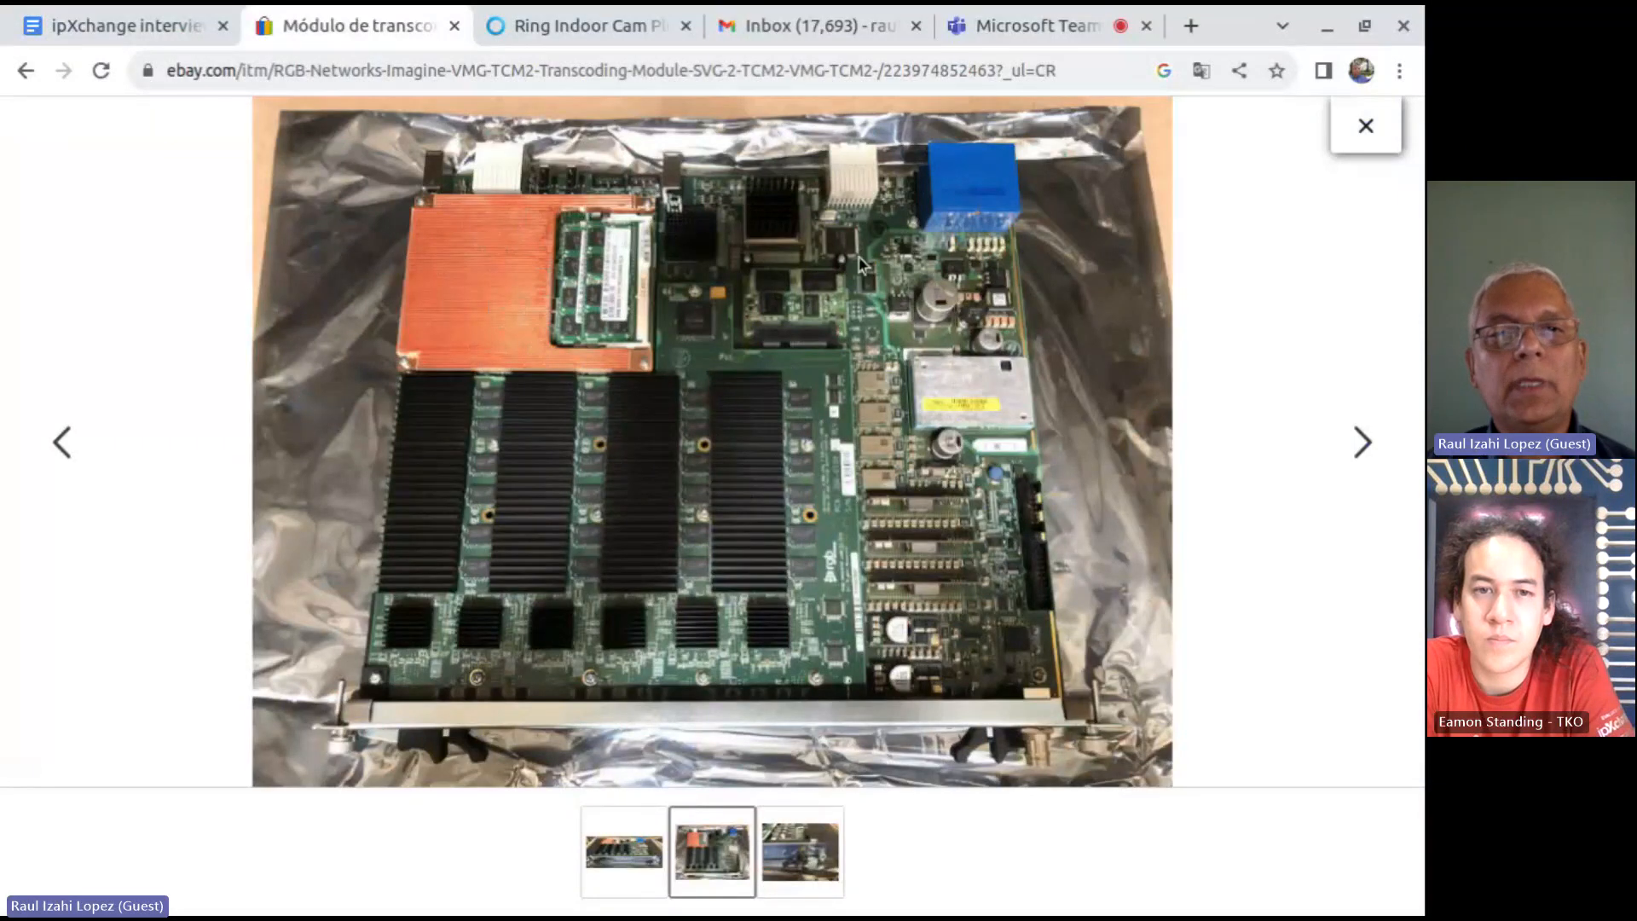
{"action": "mouse_move", "coordinate": [565, 626]}
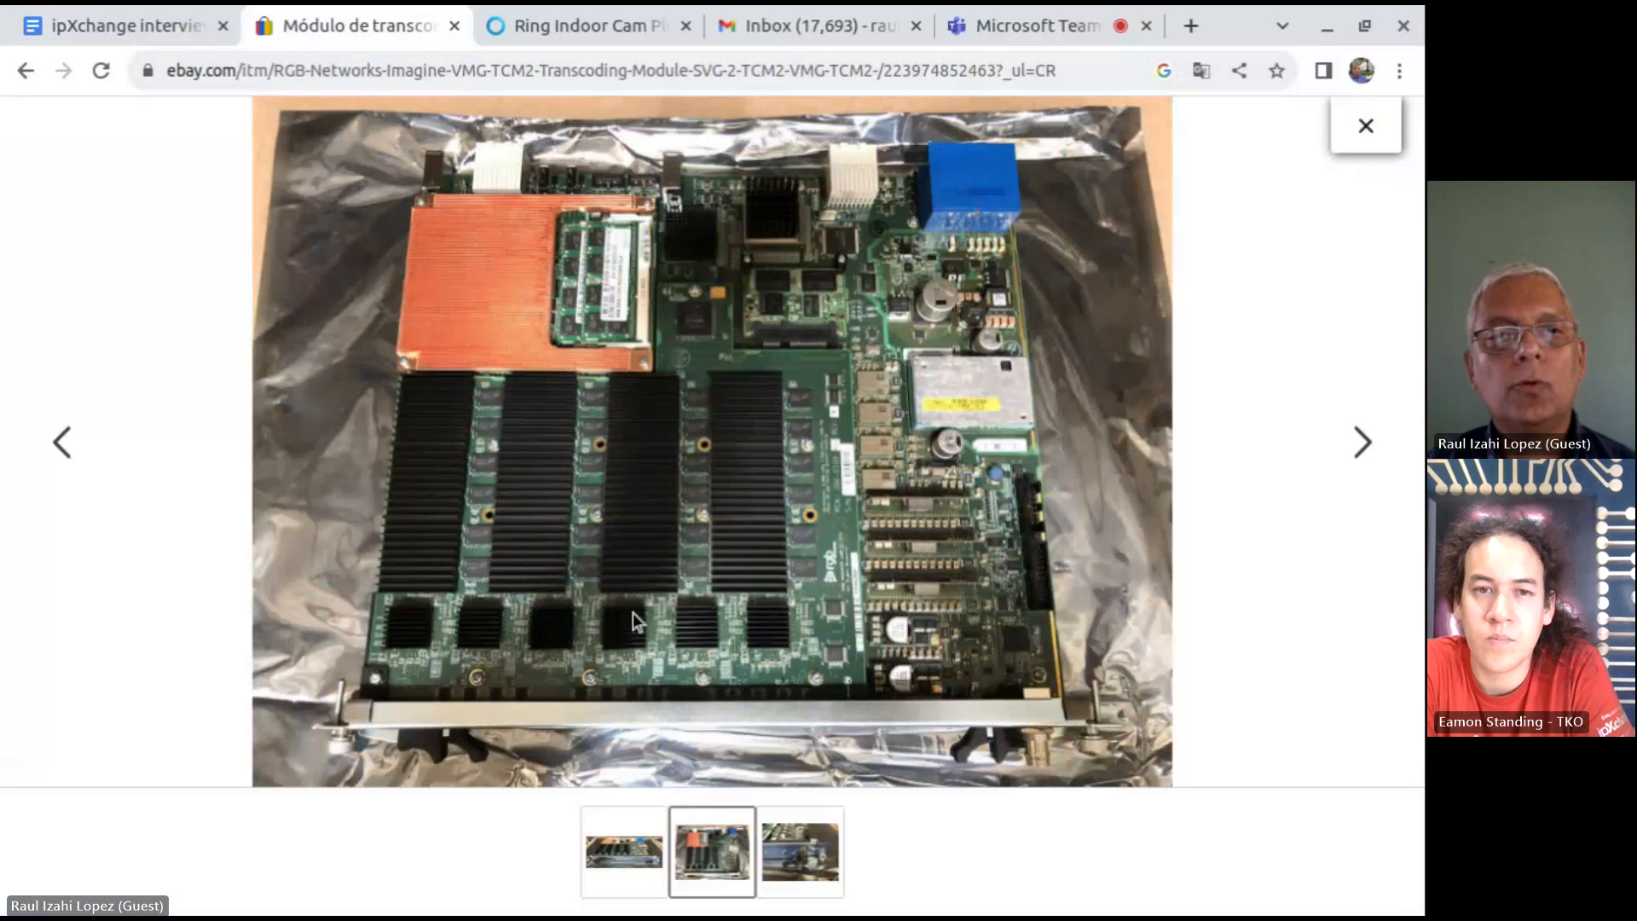
{"action": "mouse_move", "coordinate": [750, 606]}
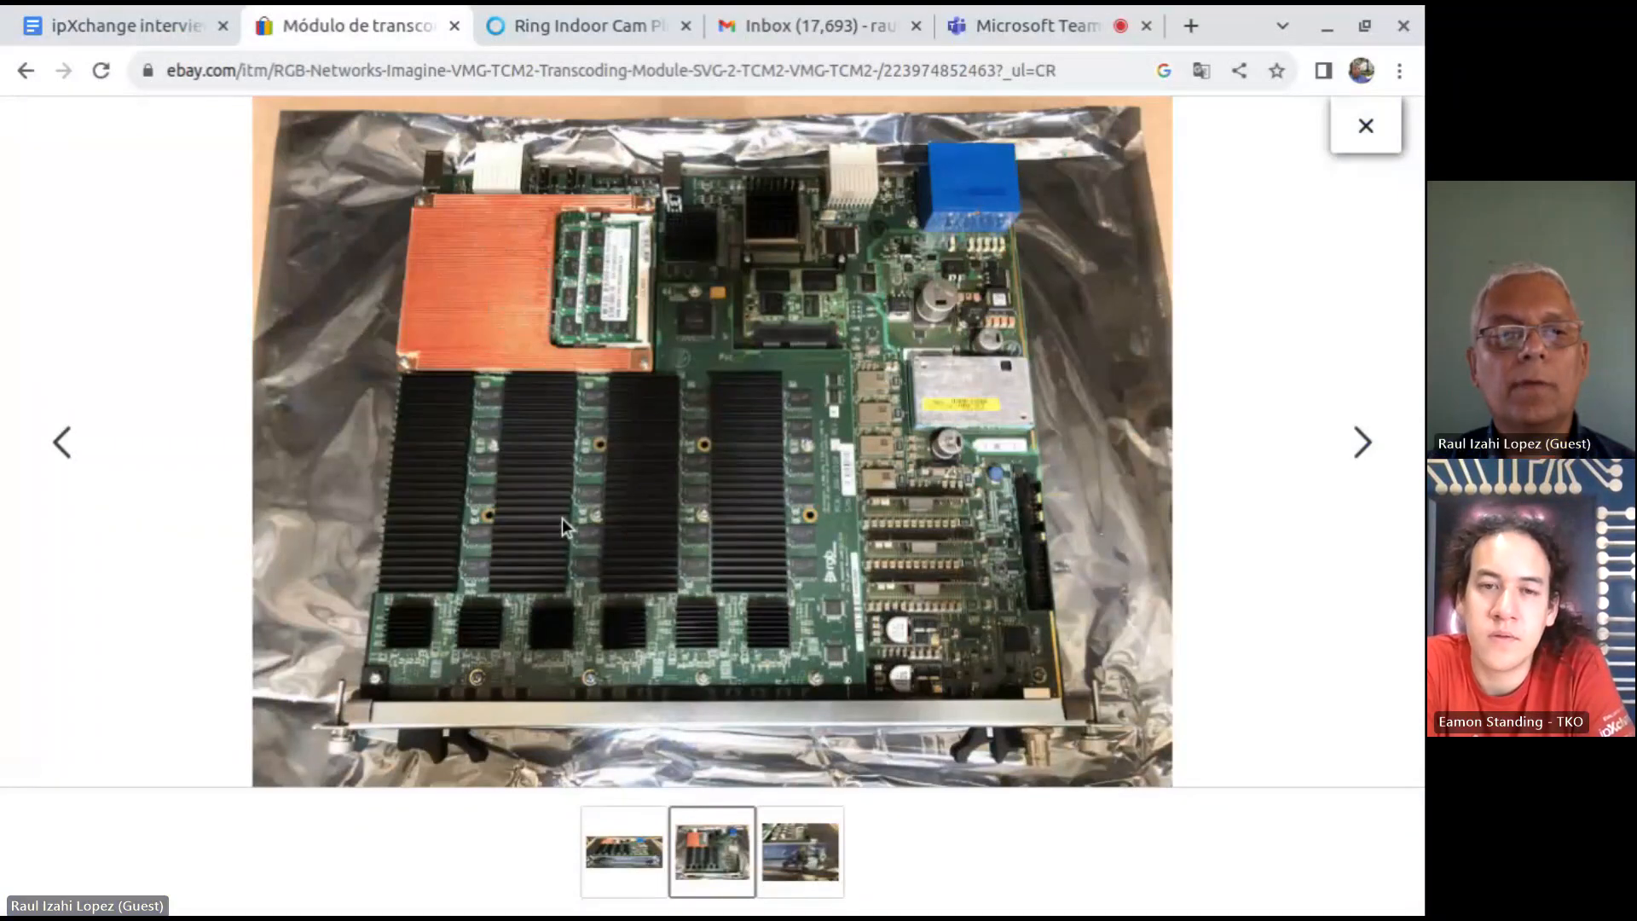
{"action": "mouse_move", "coordinate": [1099, 464]}
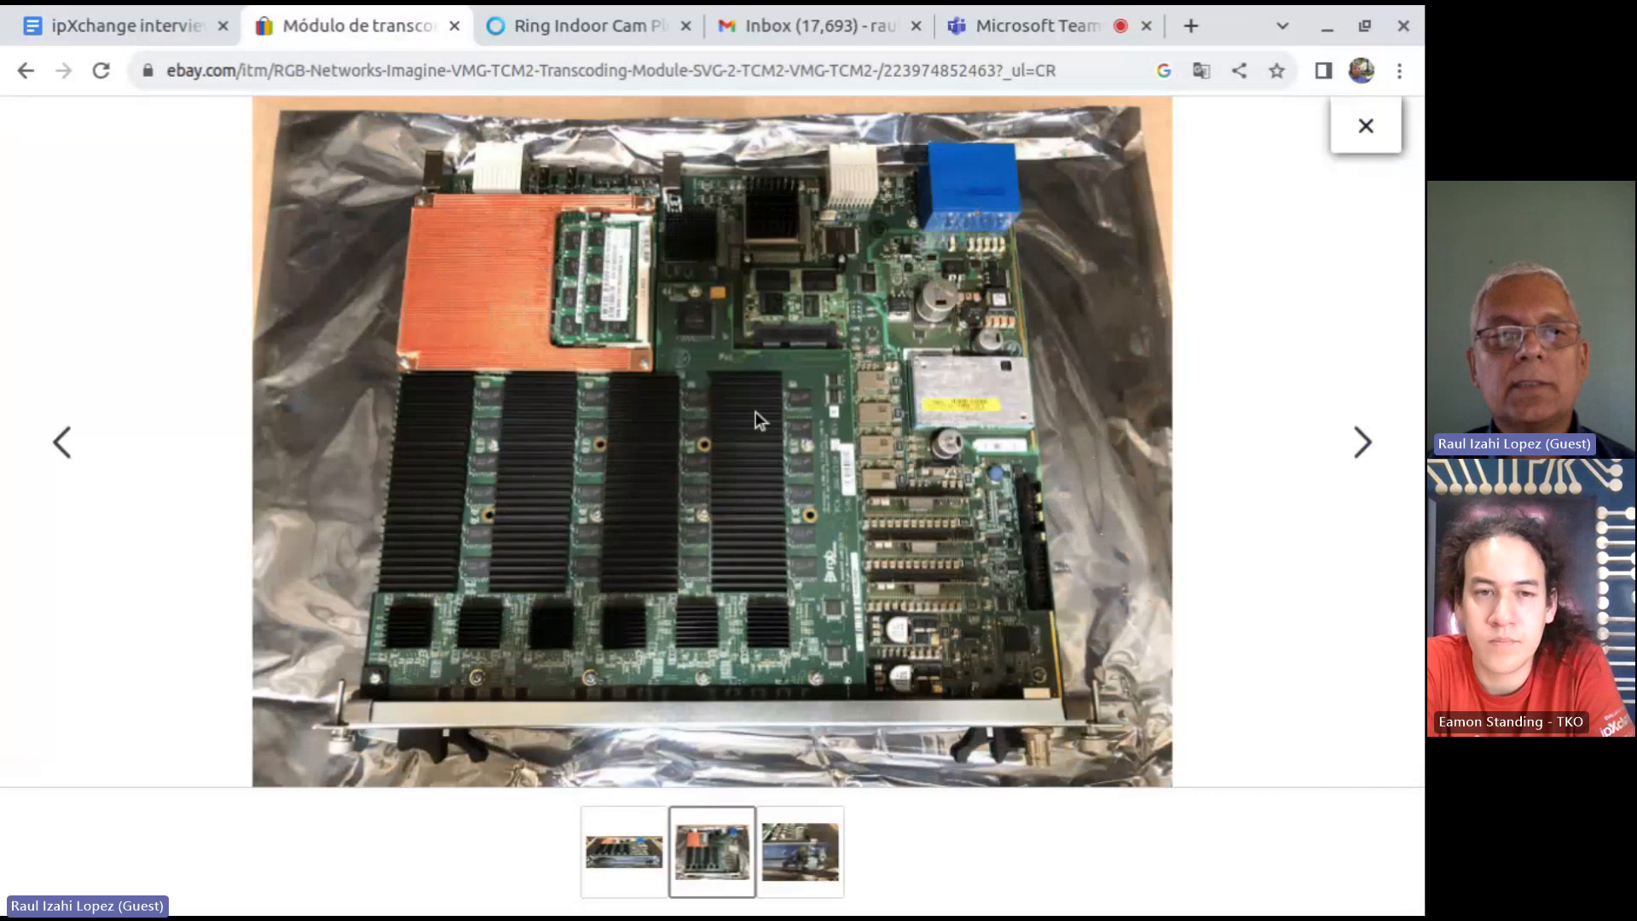
{"action": "mouse_move", "coordinate": [754, 416]}
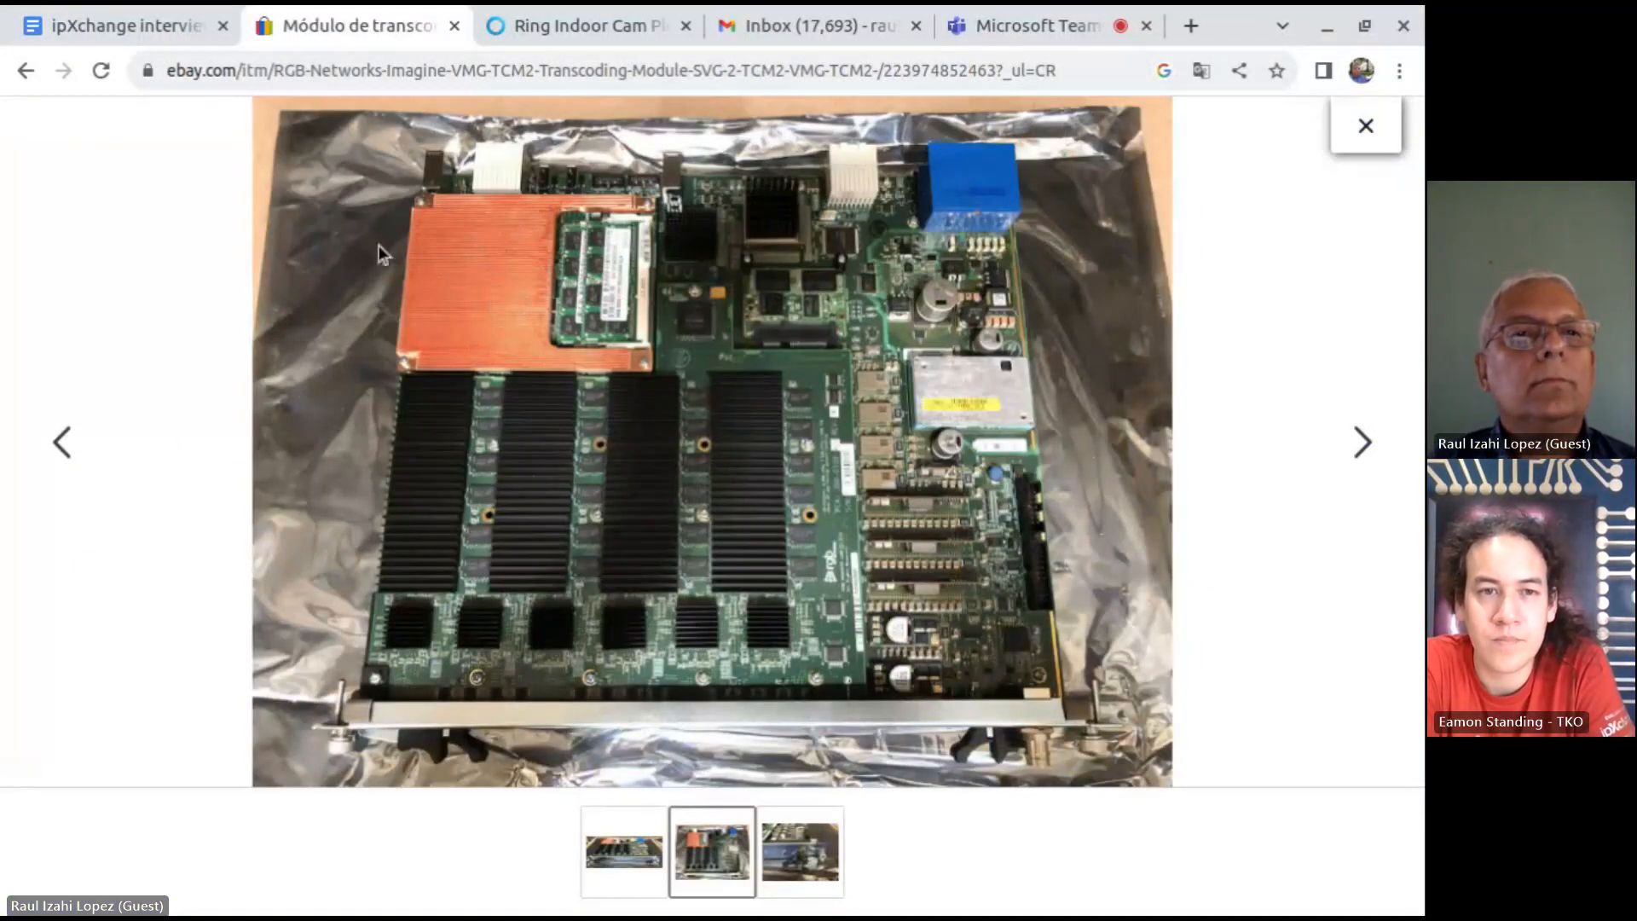
Switch back to the Google Docs outline showing the datasheet and Application Notes requirements.
{"action": "left_click", "coordinate": [120, 25]}
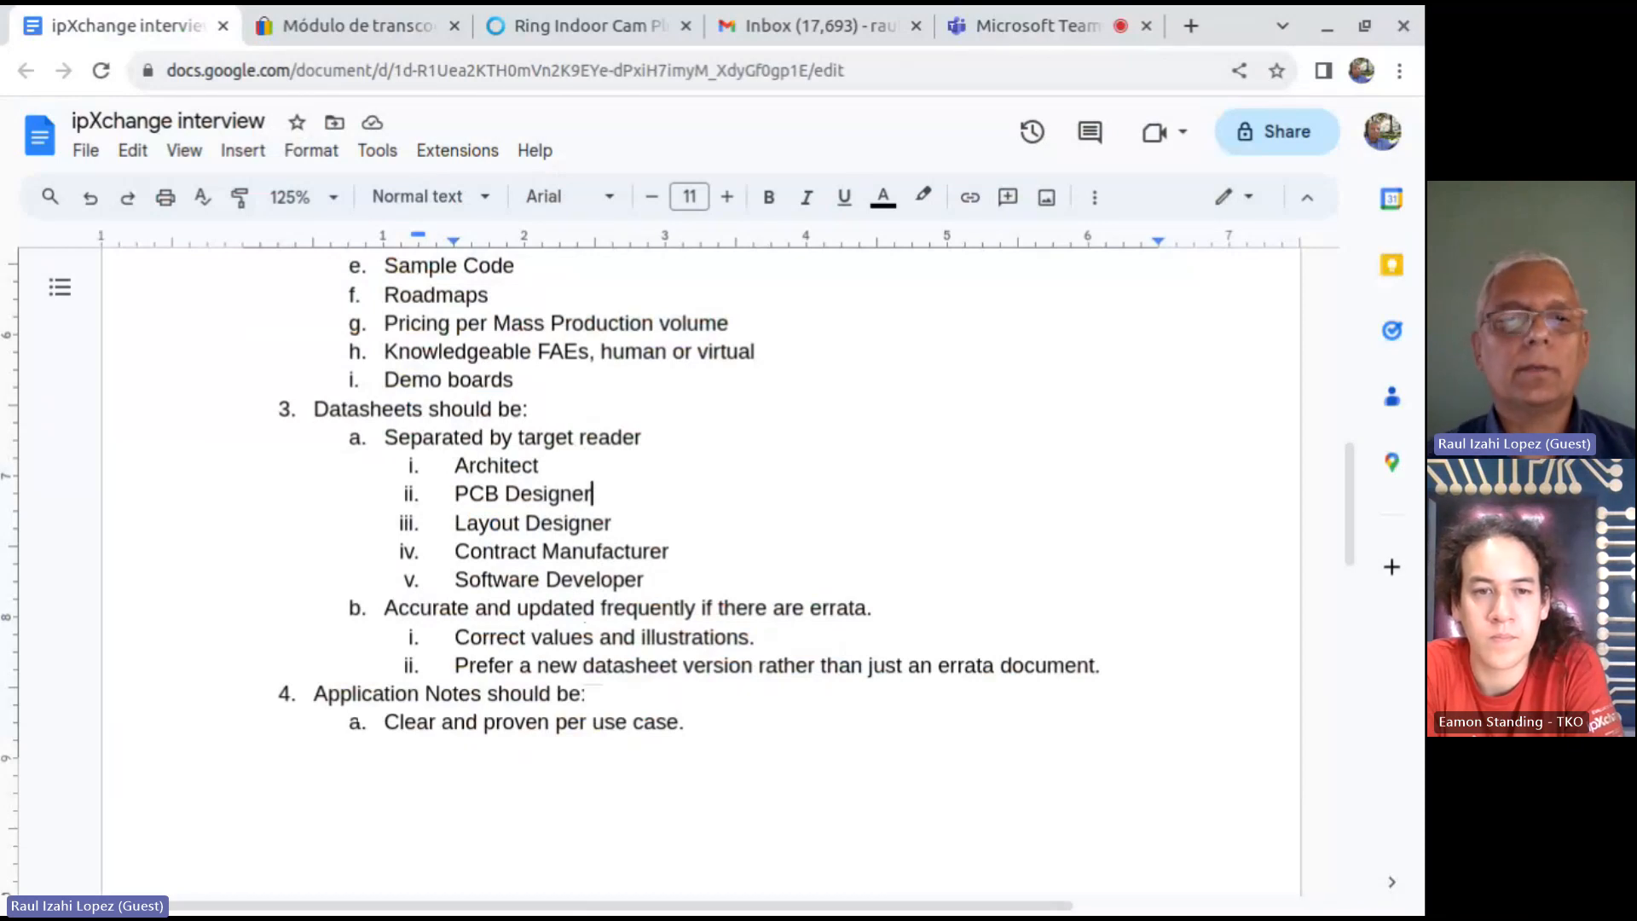
Scroll the outline down through Datasheets to the Application Notes examples, starting with the home security camera SoC.
{"action": "scroll", "scroll_direction": "down", "scroll_amount": 3}
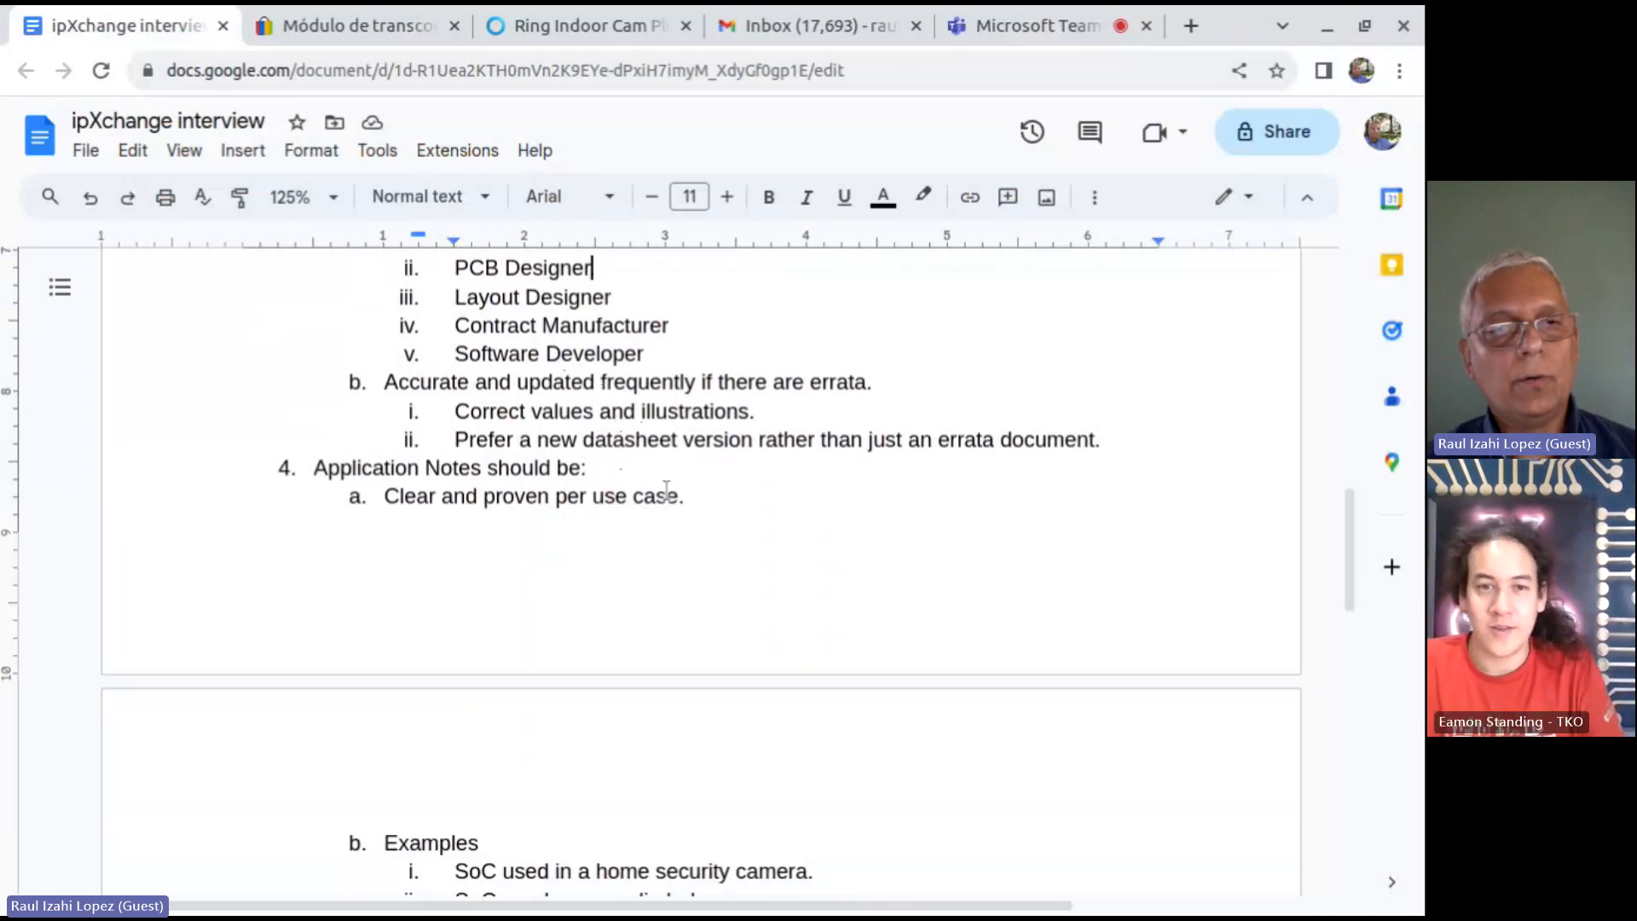
{"action": "scroll", "scroll_direction": "down", "scroll_amount": 3}
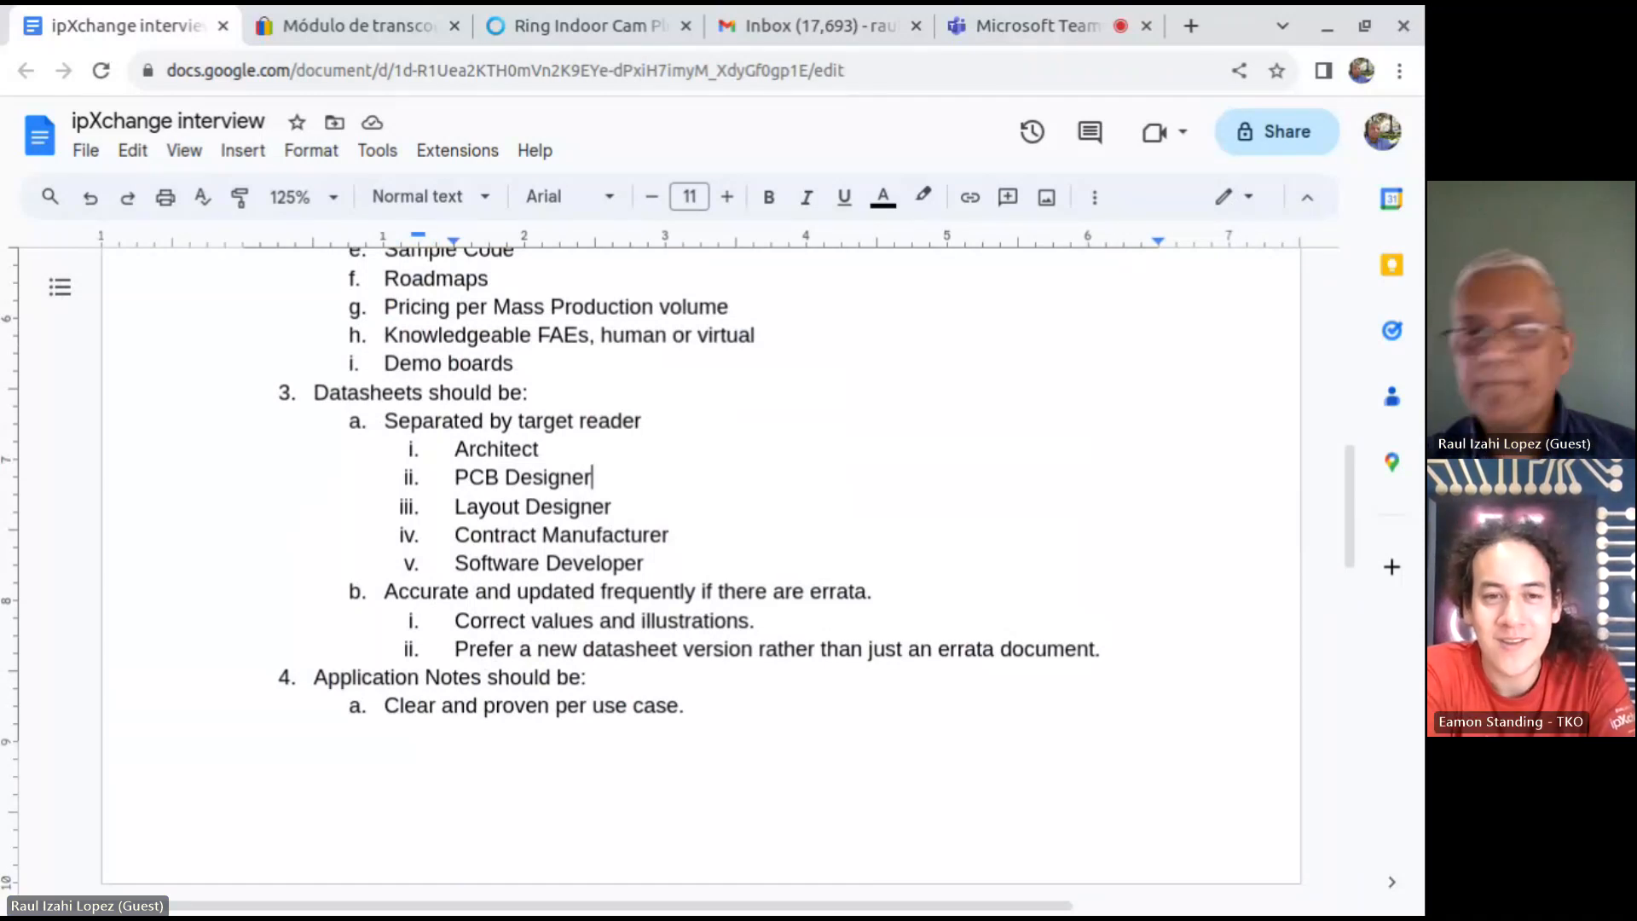
Scroll past the page break to the Sample Drivers section and the start of SDKs and their documentation.
{"action": "scroll", "scroll_direction": "down", "scroll_amount": 3}
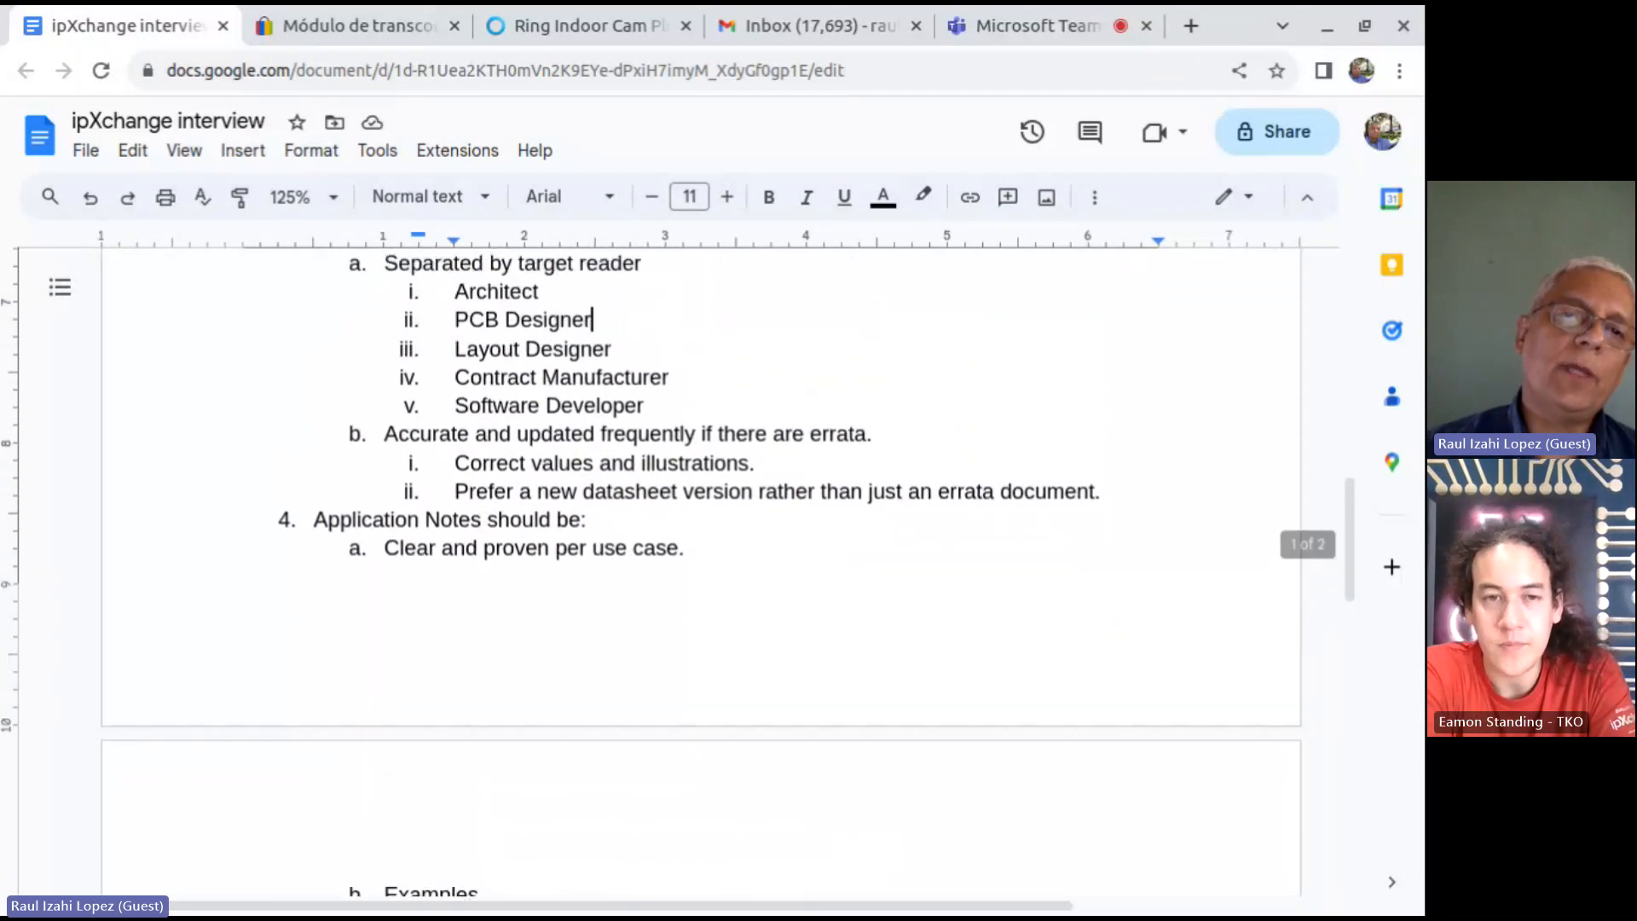
{"action": "scroll", "scroll_direction": "down", "scroll_amount": 3}
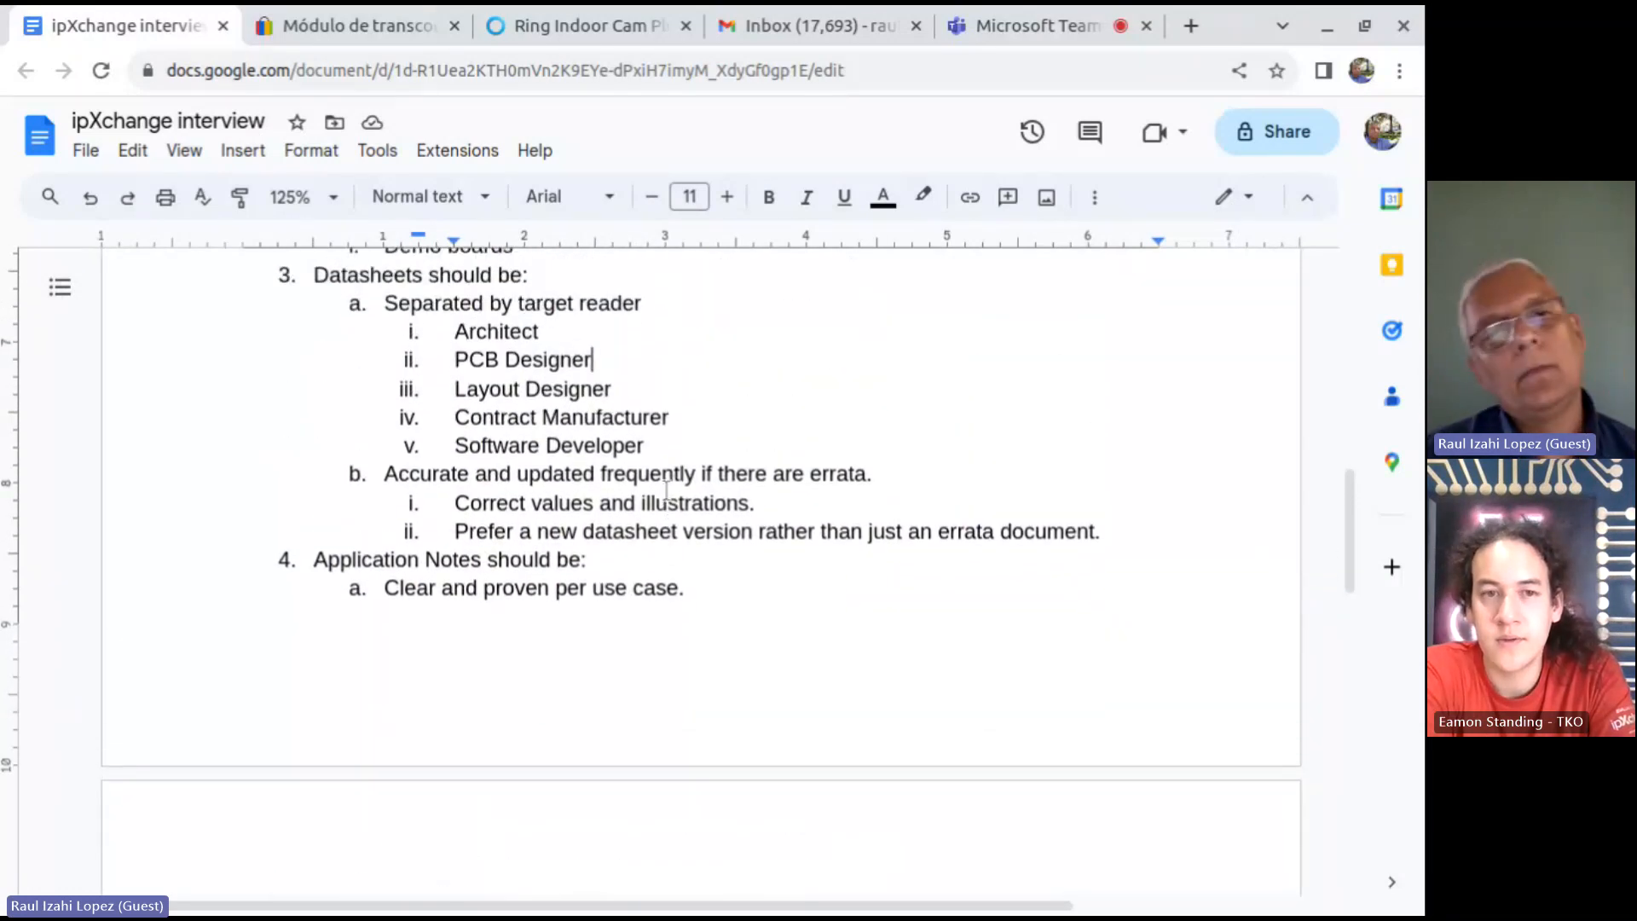
{"action": "mouse_move", "coordinate": [713, 550]}
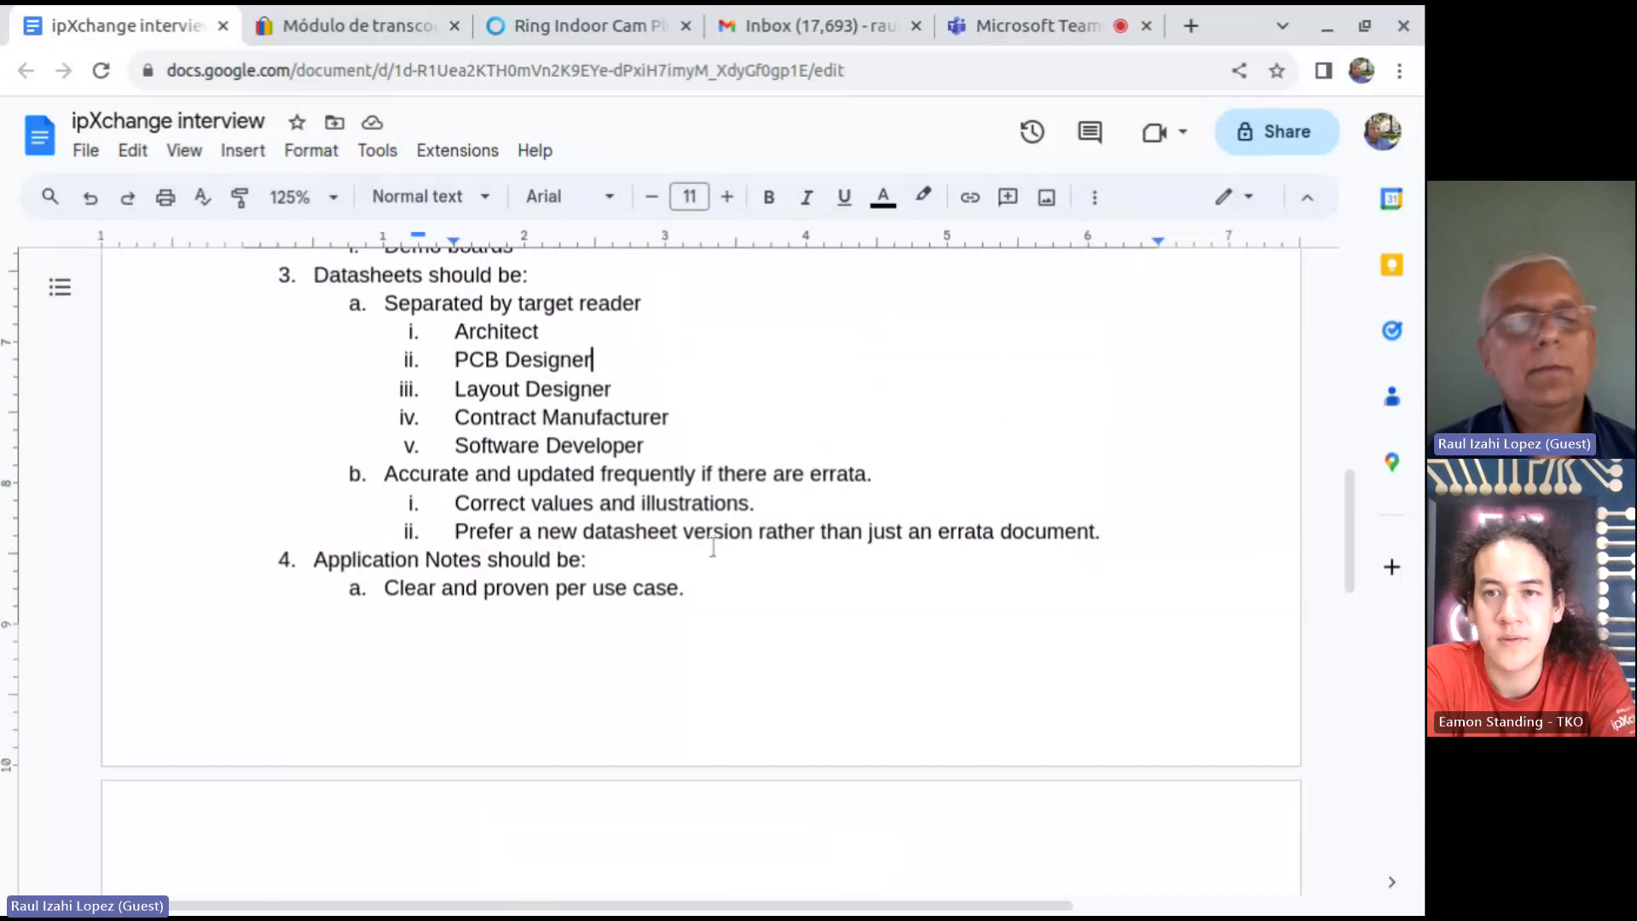
{"action": "scroll", "scroll_direction": "down", "scroll_amount": 3}
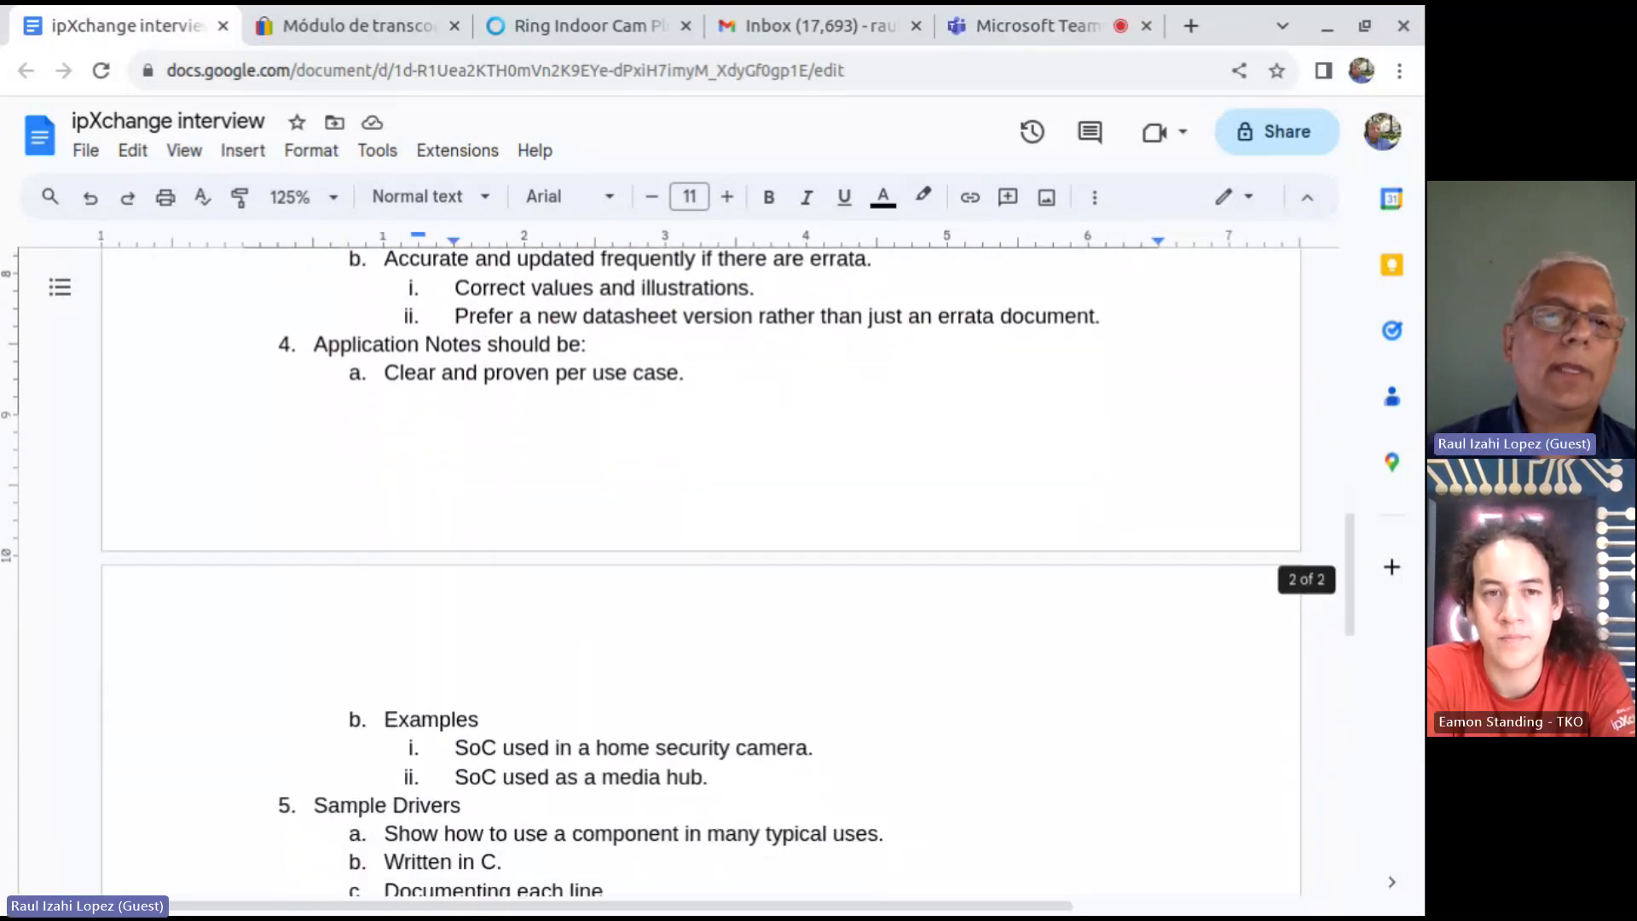
{"action": "scroll", "scroll_direction": "down", "scroll_amount": 3}
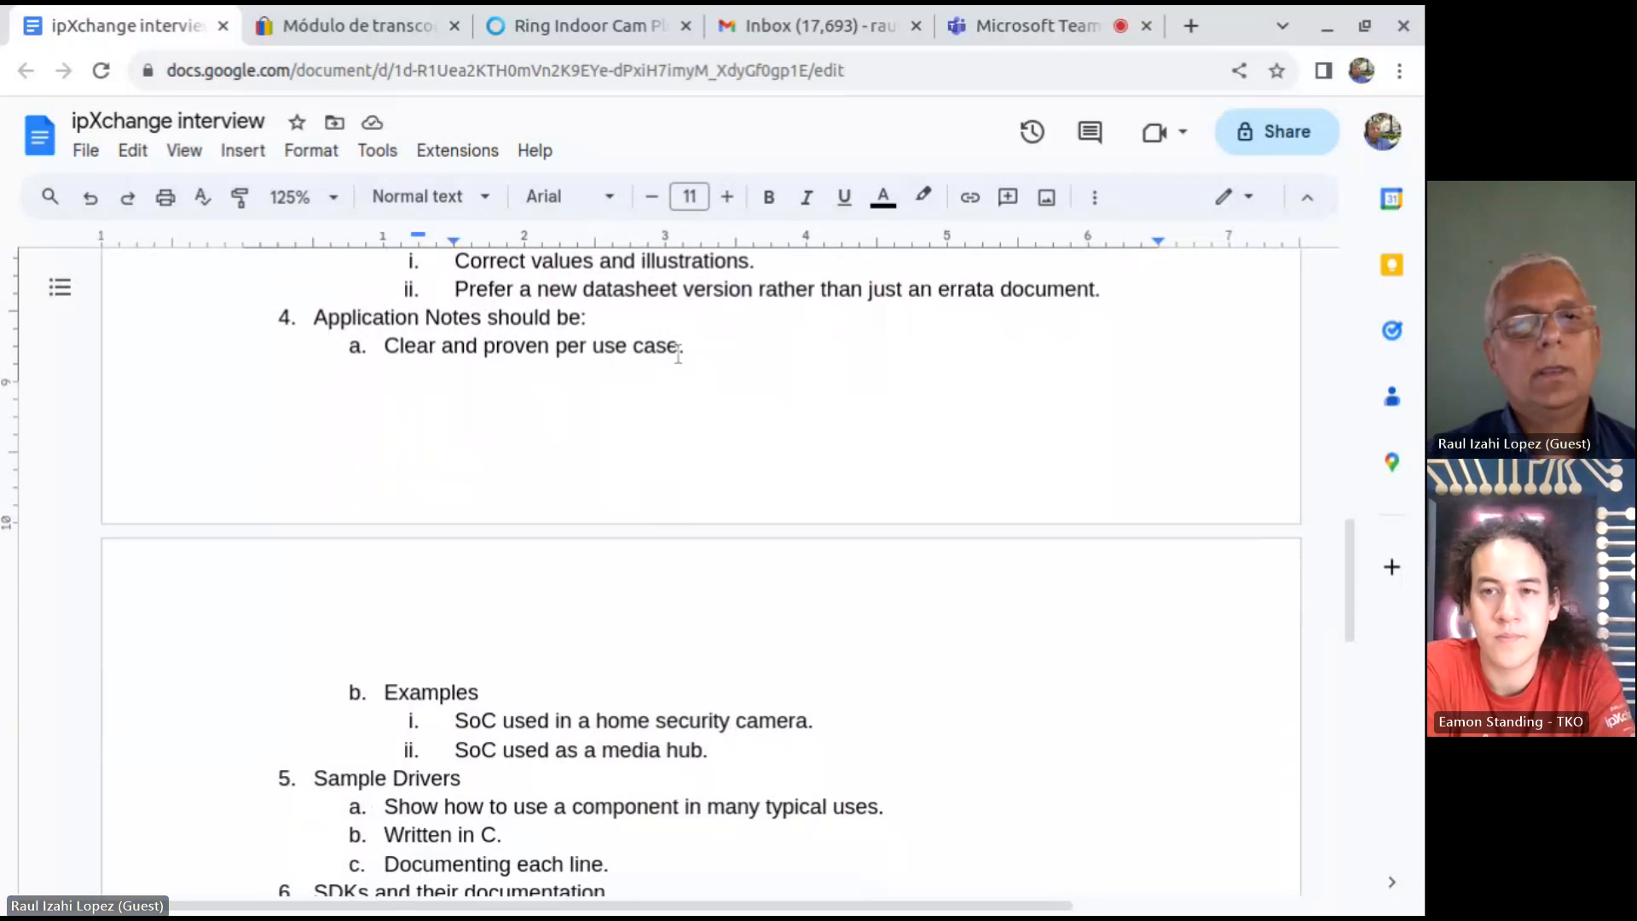
{"action": "scroll", "scroll_direction": "down", "scroll_amount": 3}
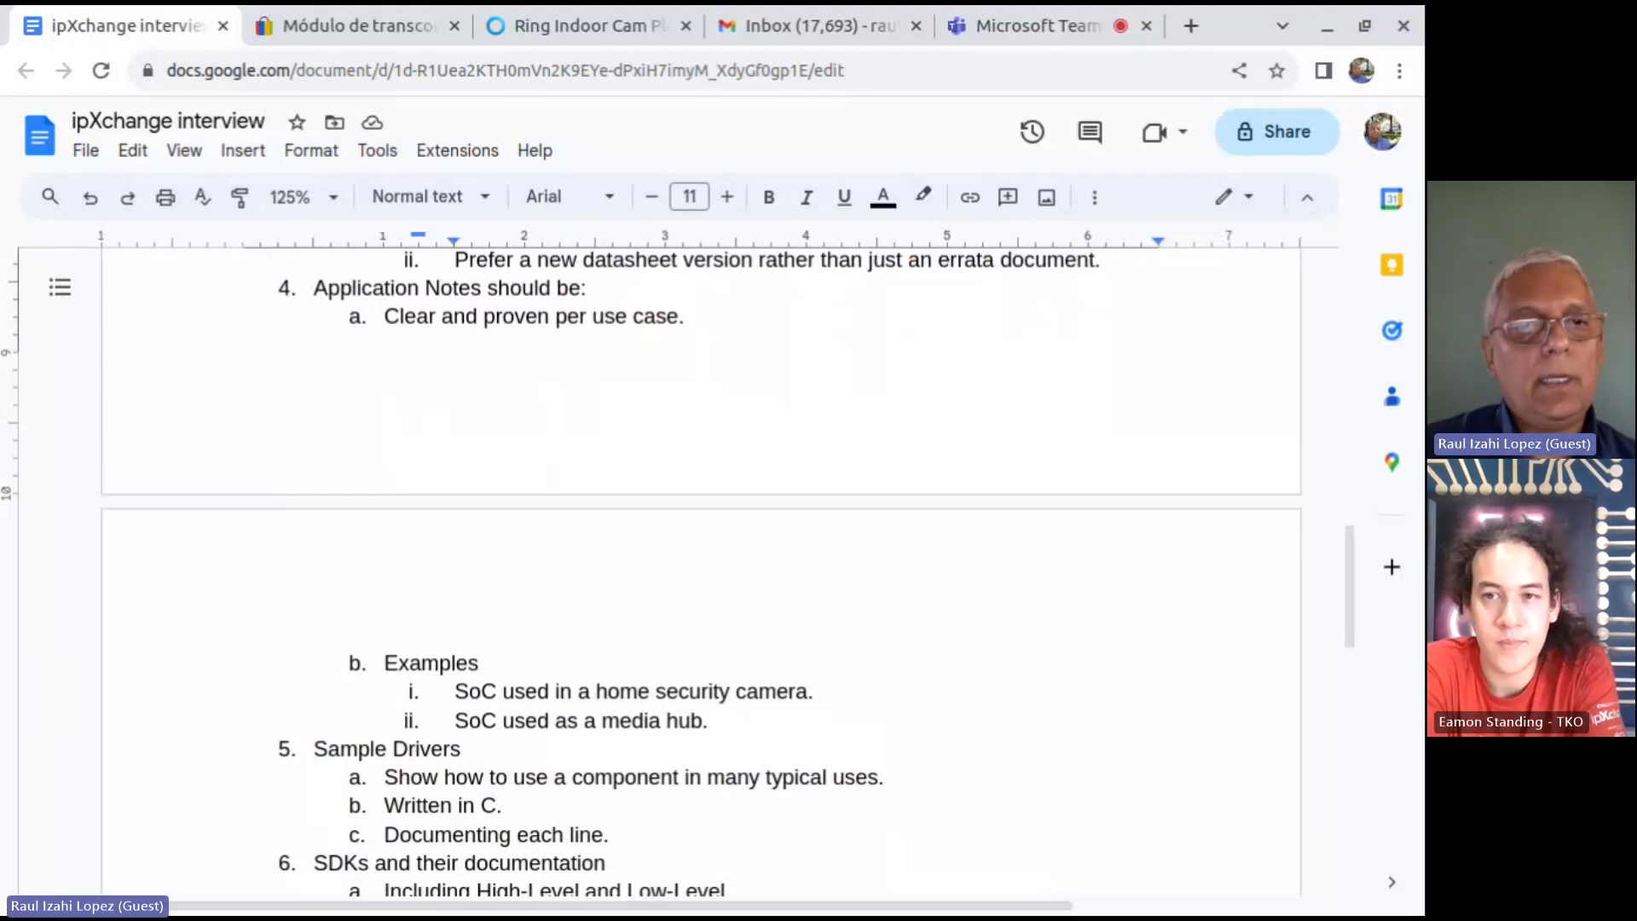
Scroll down to reveal SDK details, Sample Code, Roadmaps and Pricing per Mass Production volume.
{"action": "scroll", "scroll_direction": "down", "scroll_amount": 3}
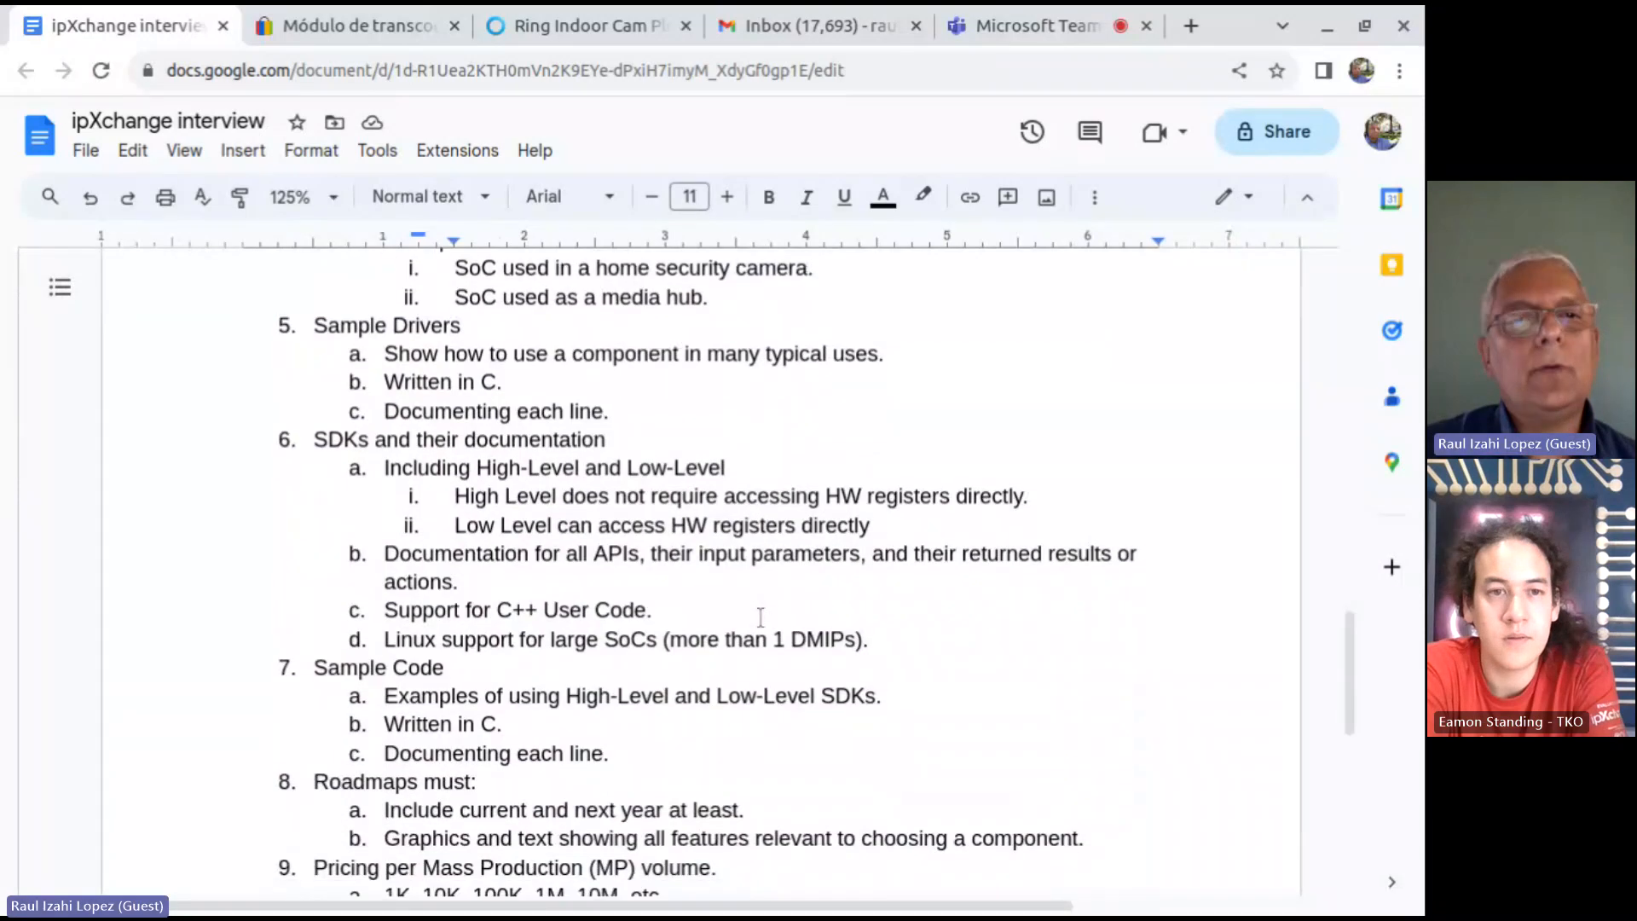
{"action": "scroll", "scroll_direction": "down", "scroll_amount": 3}
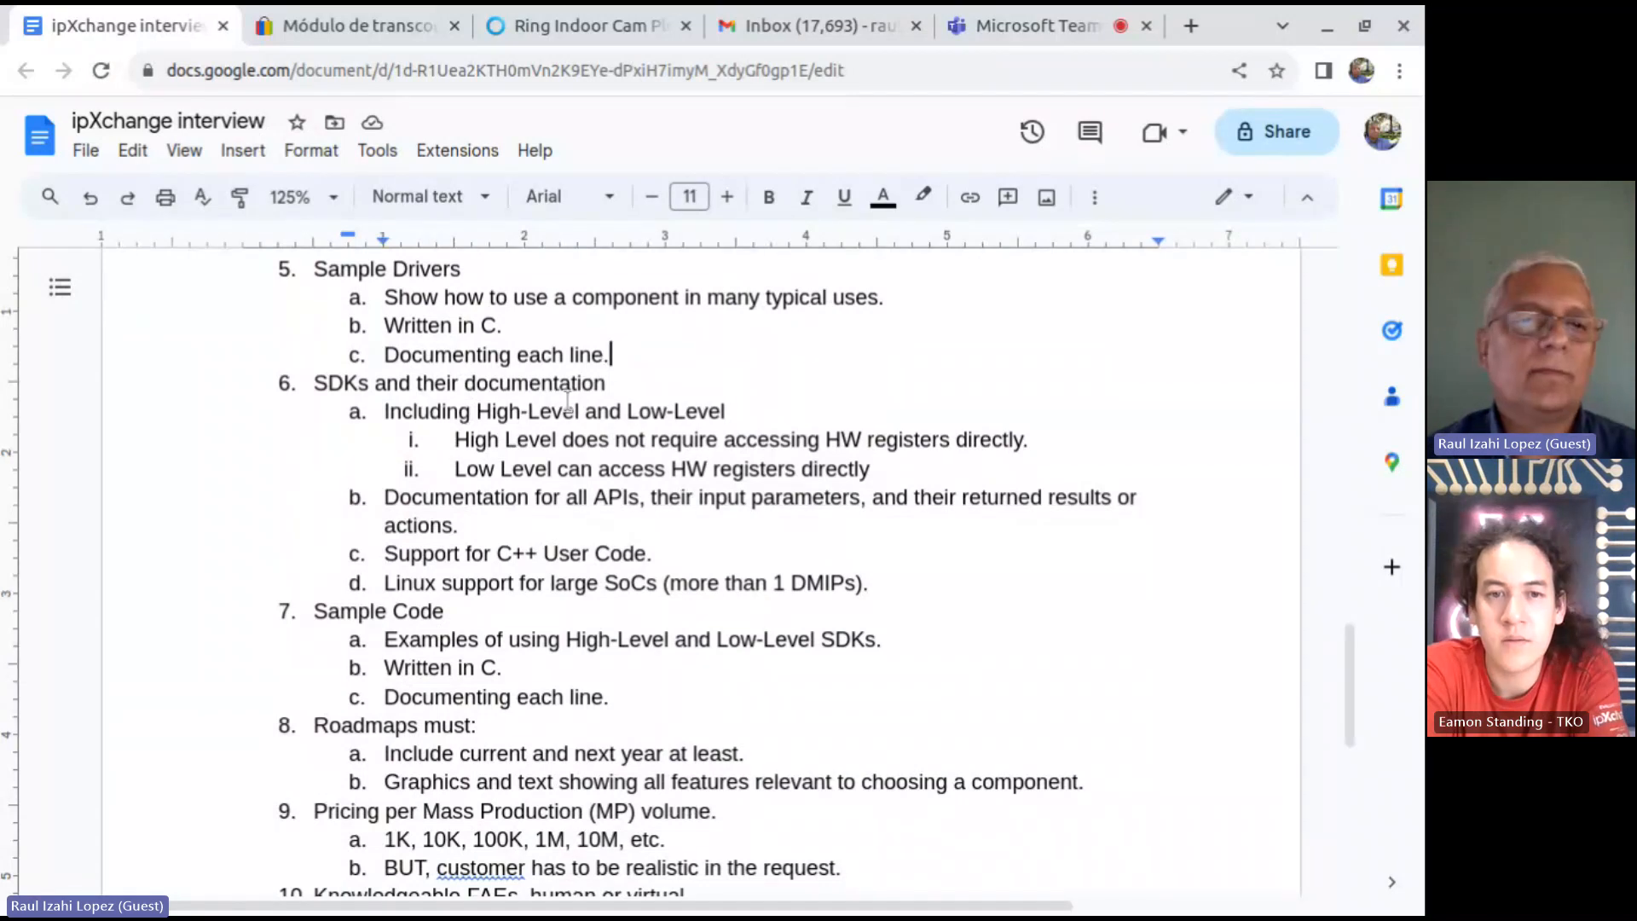
{"action": "mouse_move", "coordinate": [653, 445]}
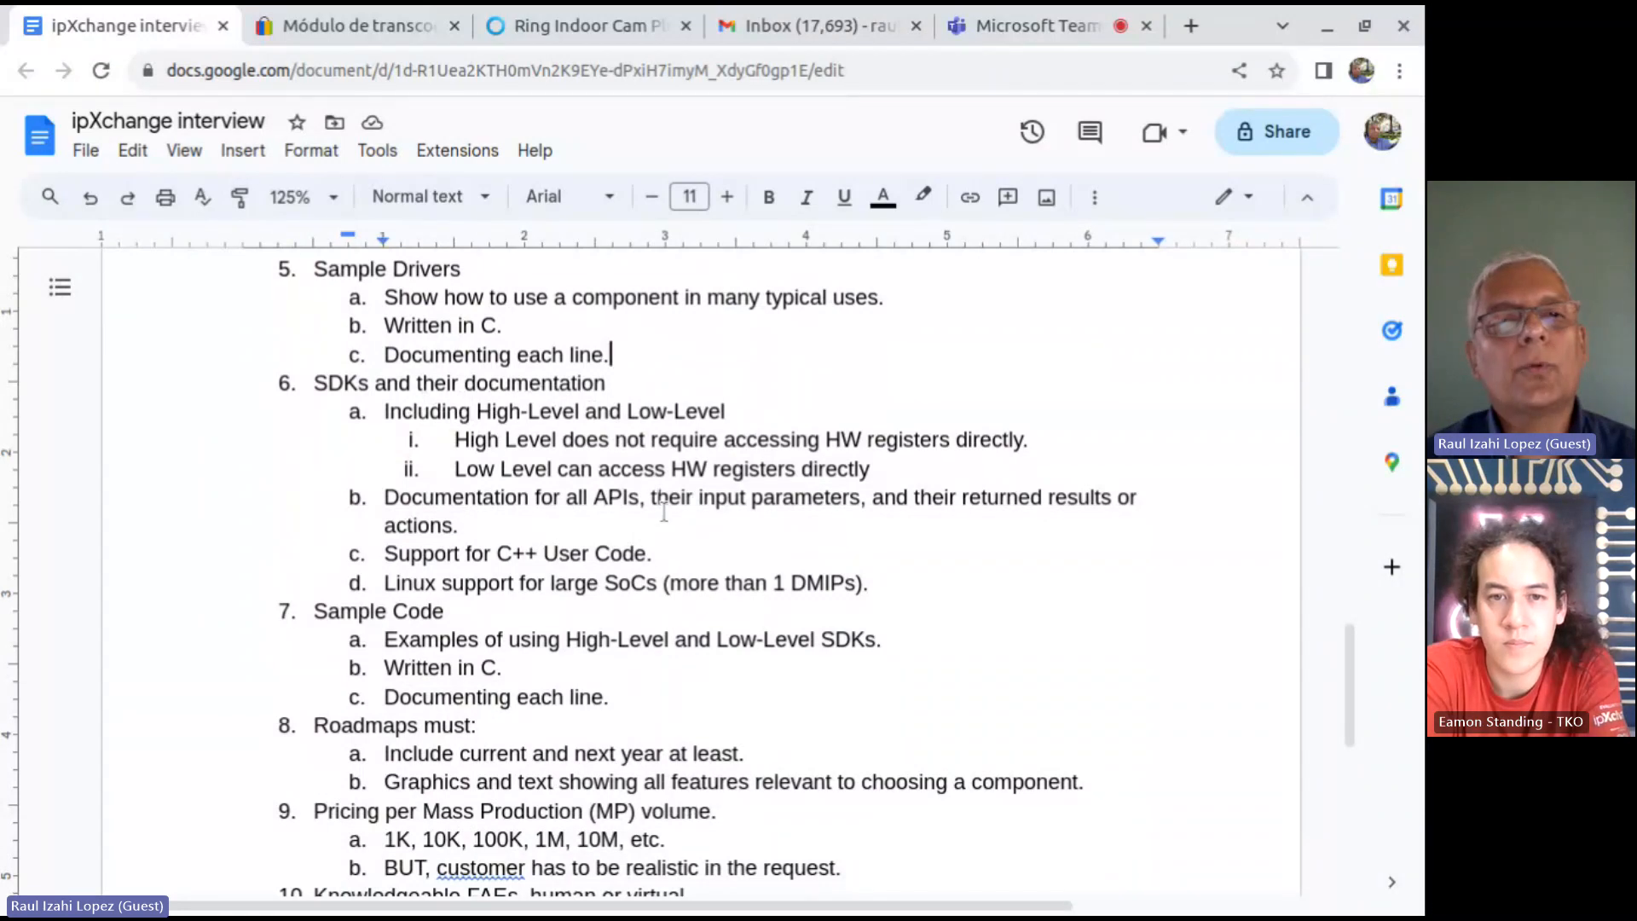
{"action": "scroll", "scroll_direction": "down", "scroll_amount": 3}
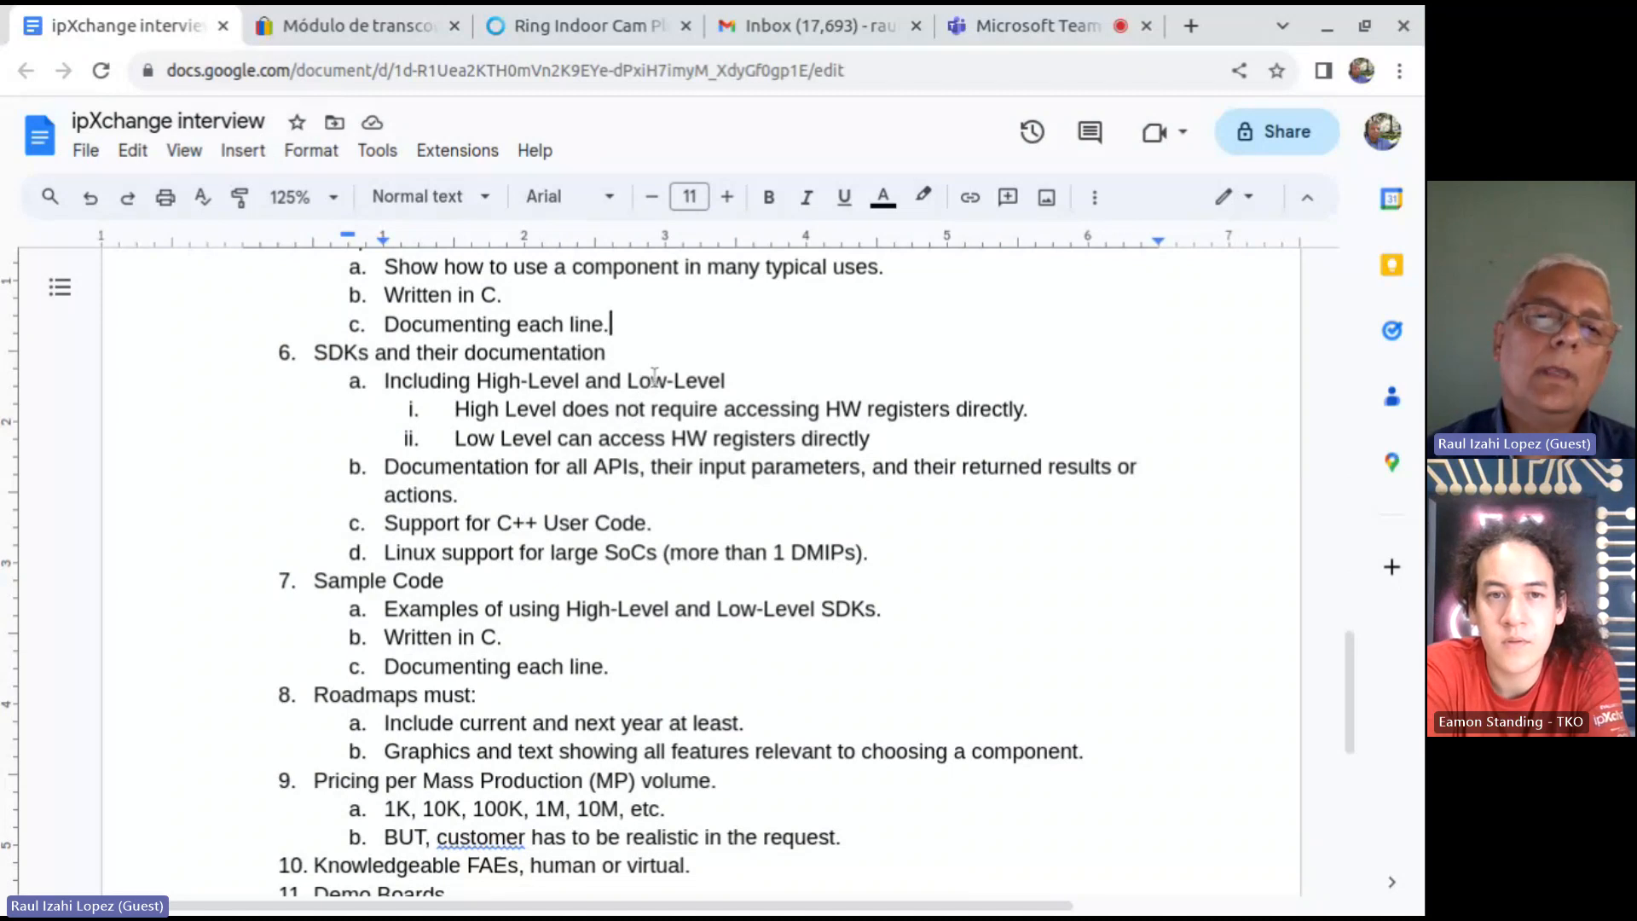
{"action": "mouse_move", "coordinate": [655, 379]}
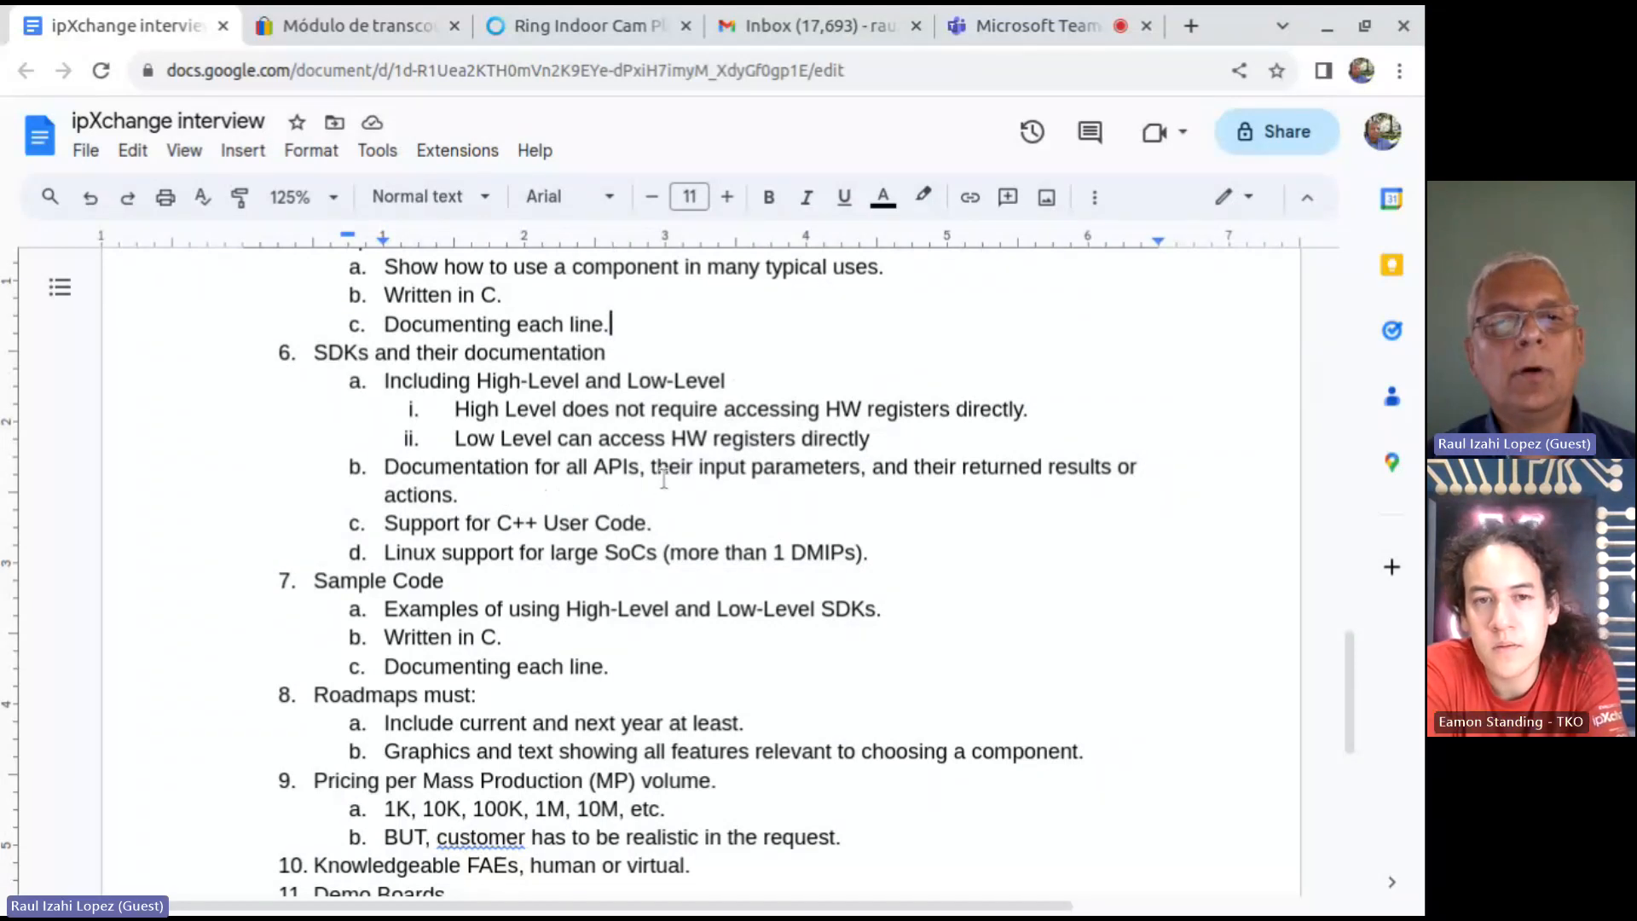
{"action": "mouse_move", "coordinate": [763, 483]}
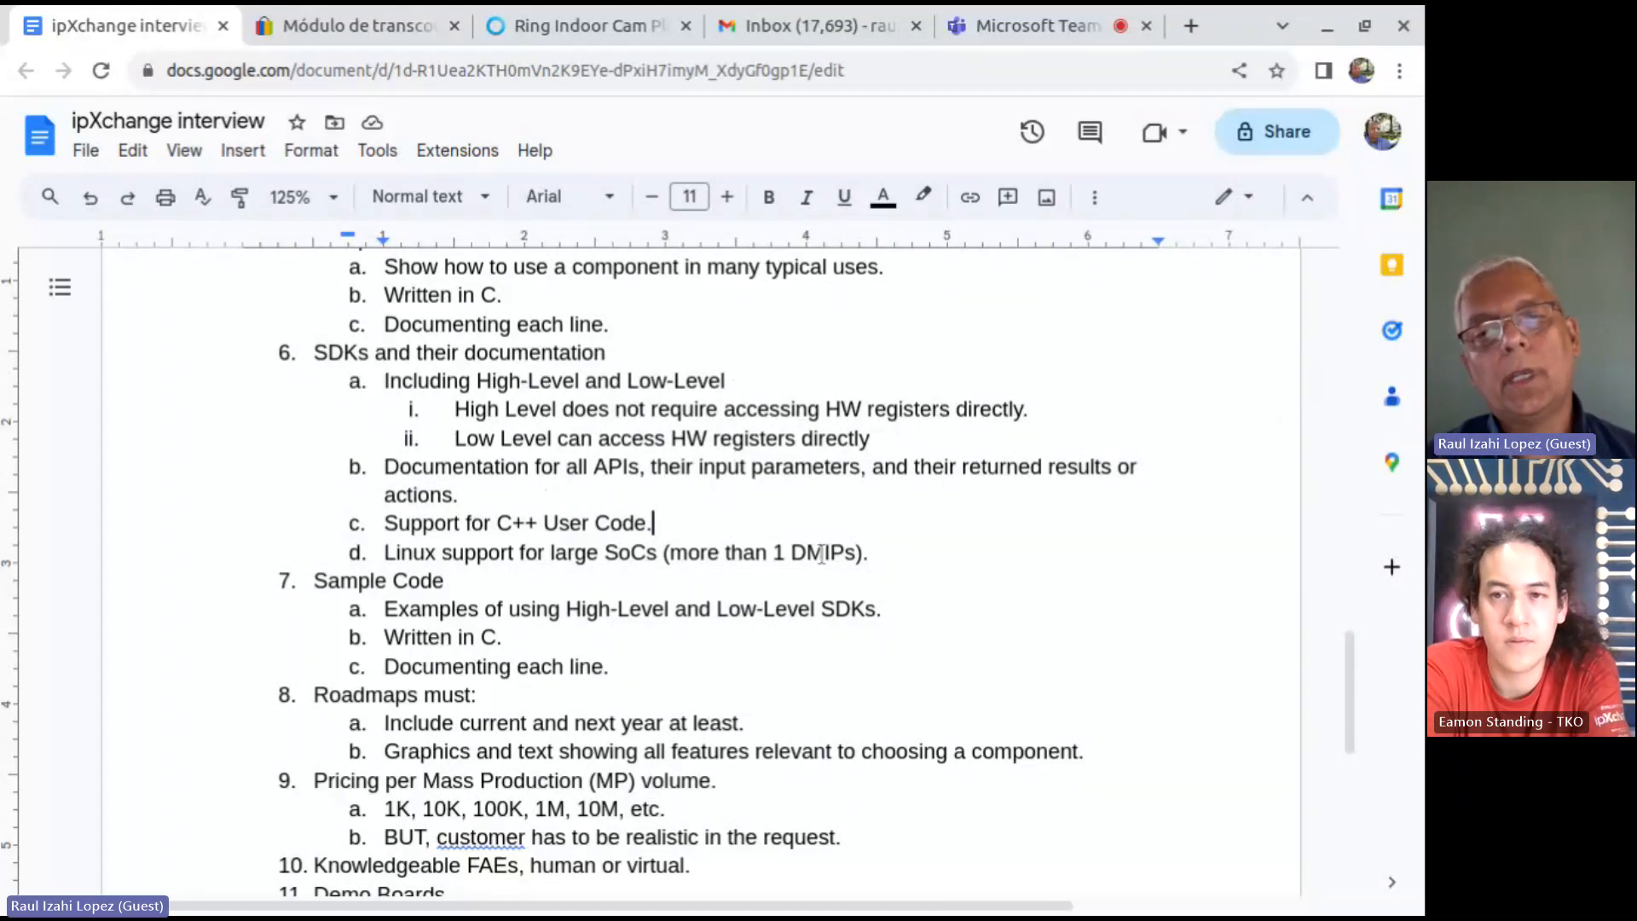
{"action": "double_click", "coordinate": [824, 552]}
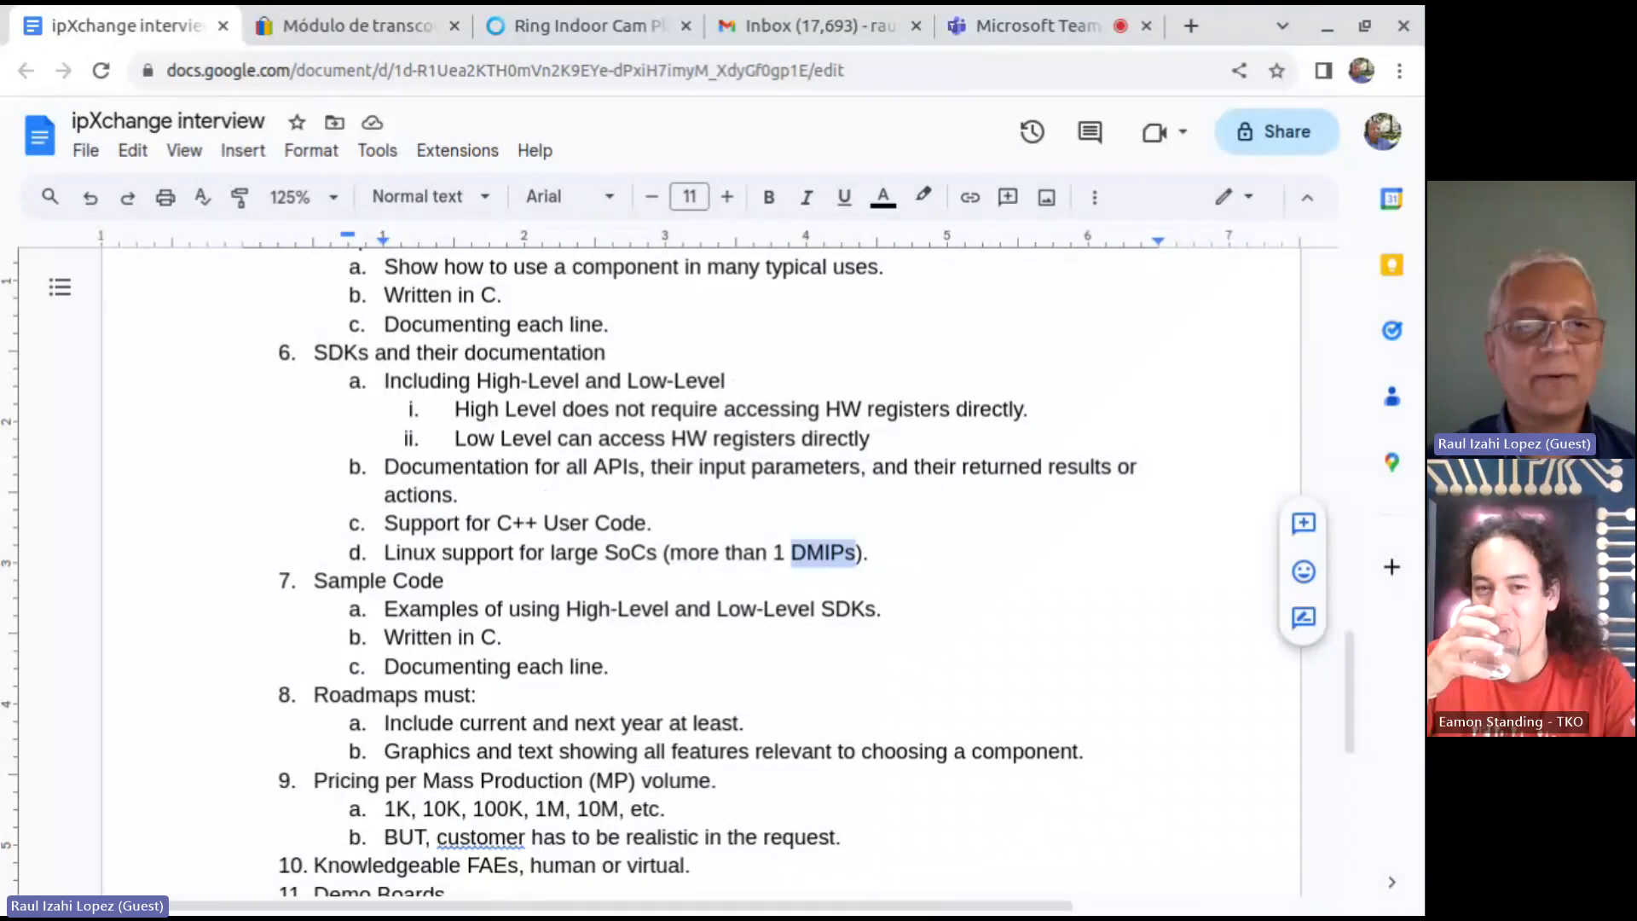
{"action": "scroll", "scroll_direction": "down", "scroll_amount": 3}
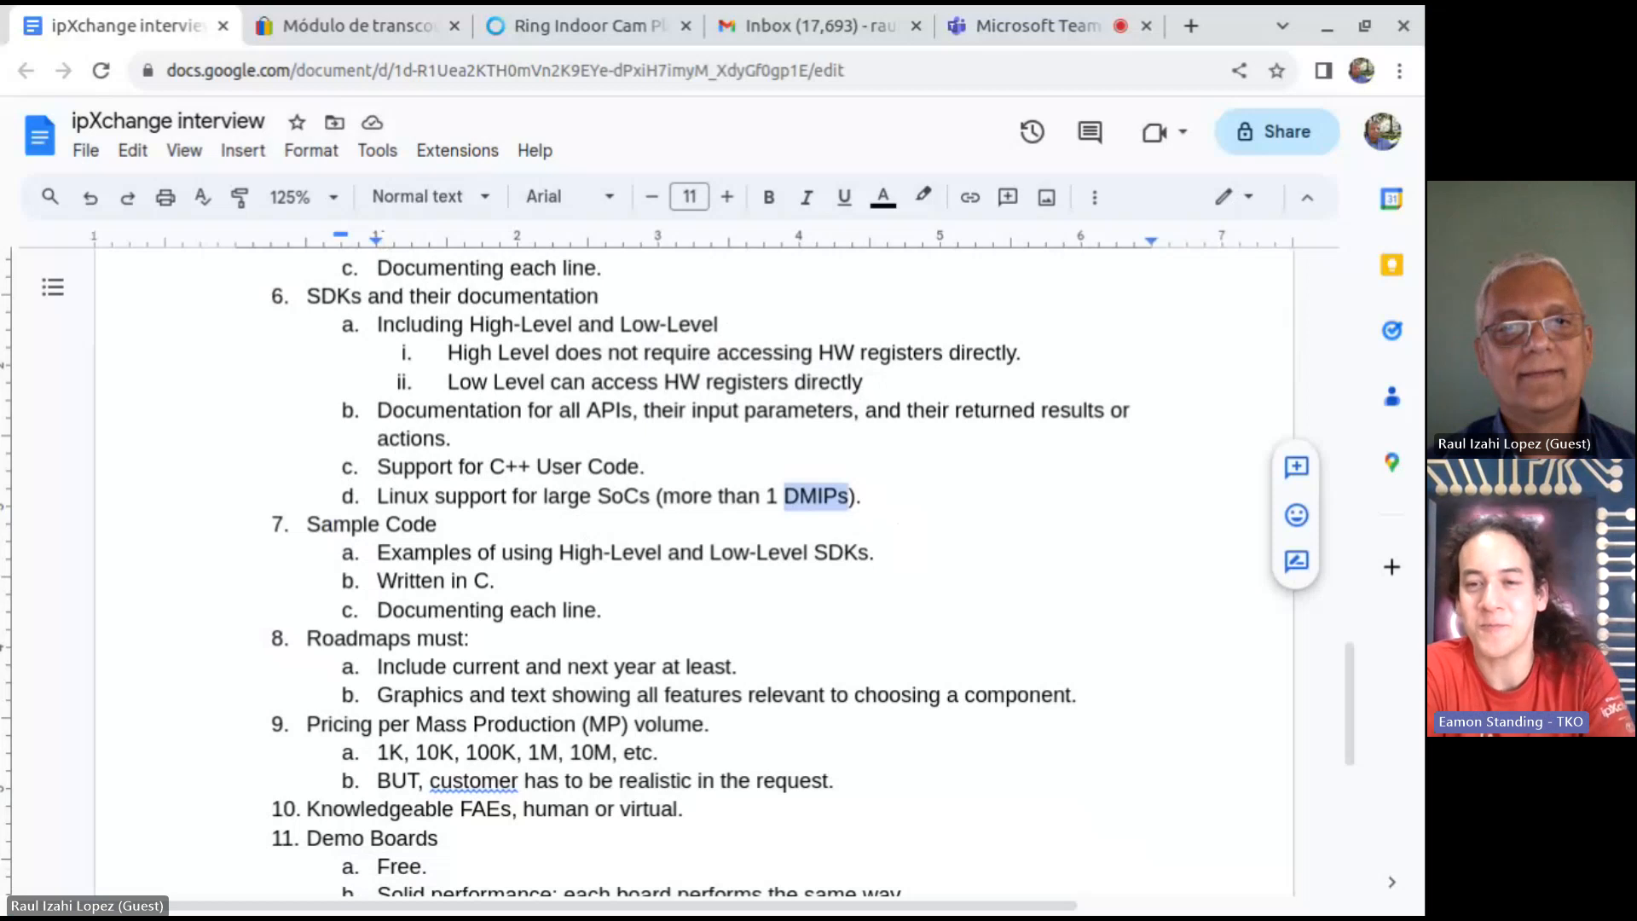
{"action": "left_click", "coordinate": [440, 523]}
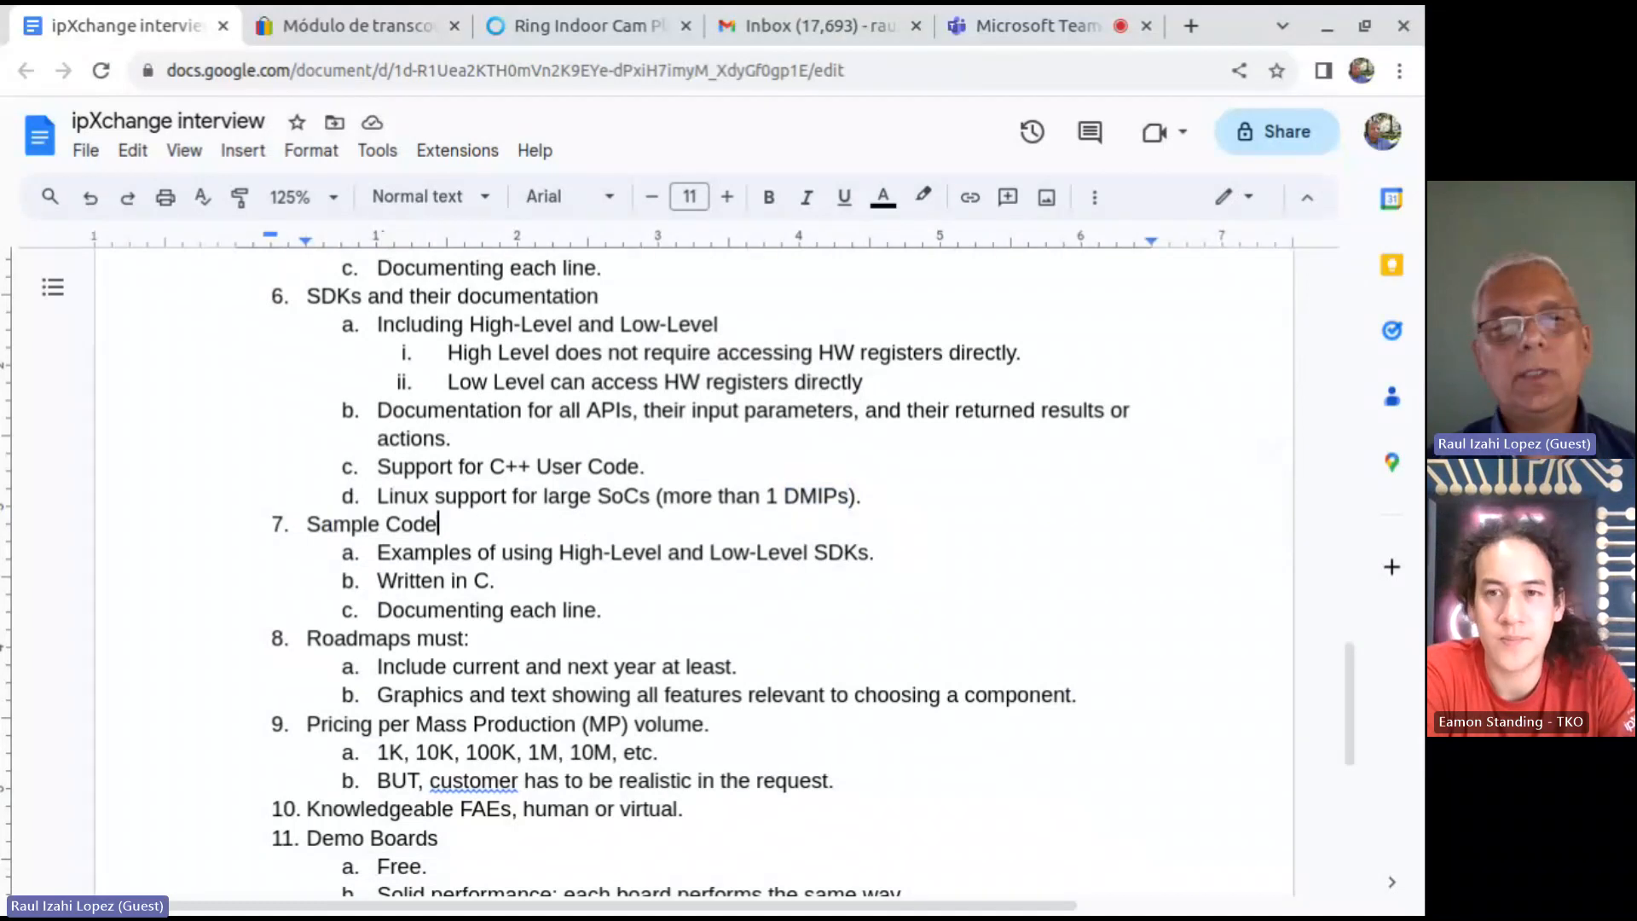
{"action": "mouse_move", "coordinate": [715, 559]}
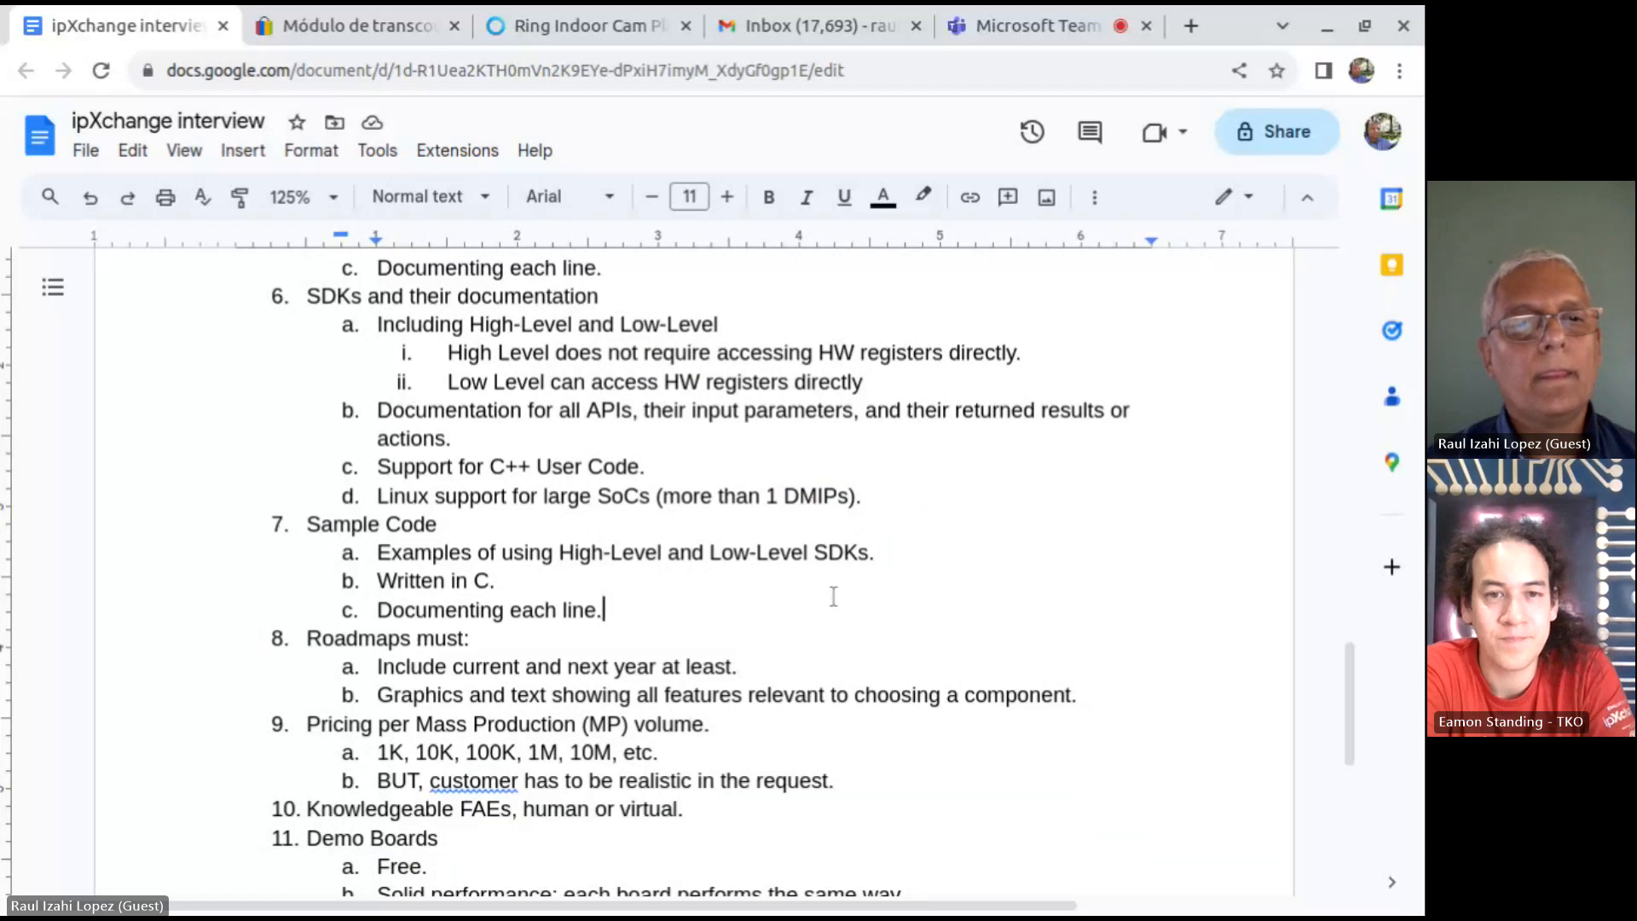
{"action": "scroll", "scroll_direction": "down", "scroll_amount": 3}
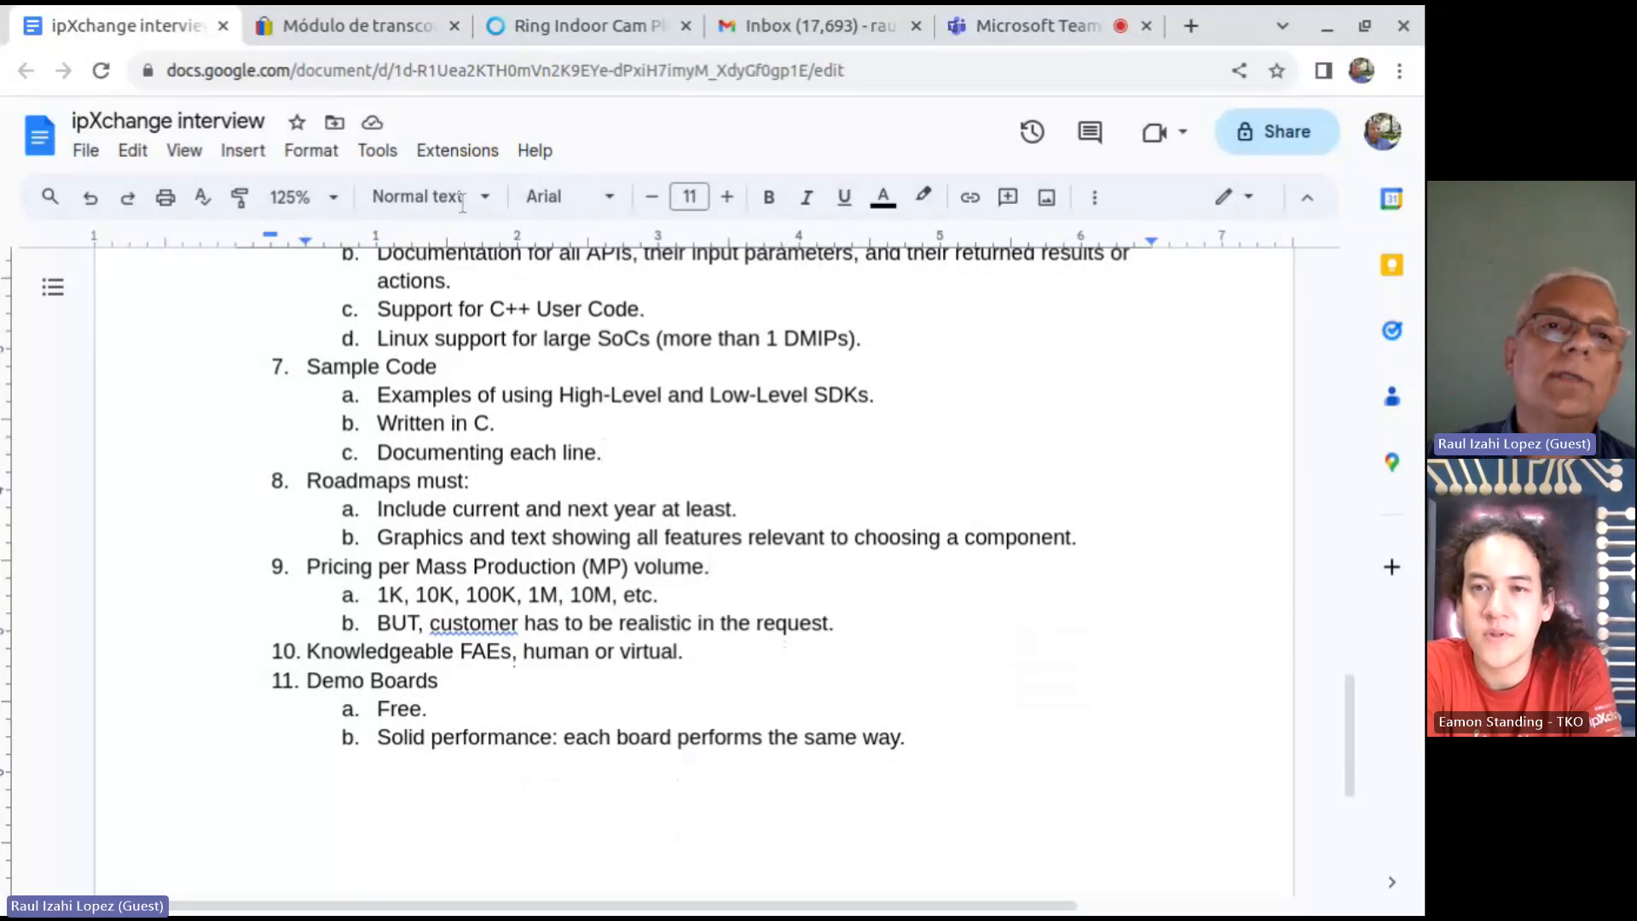
{"action": "mouse_move", "coordinate": [358, 26]}
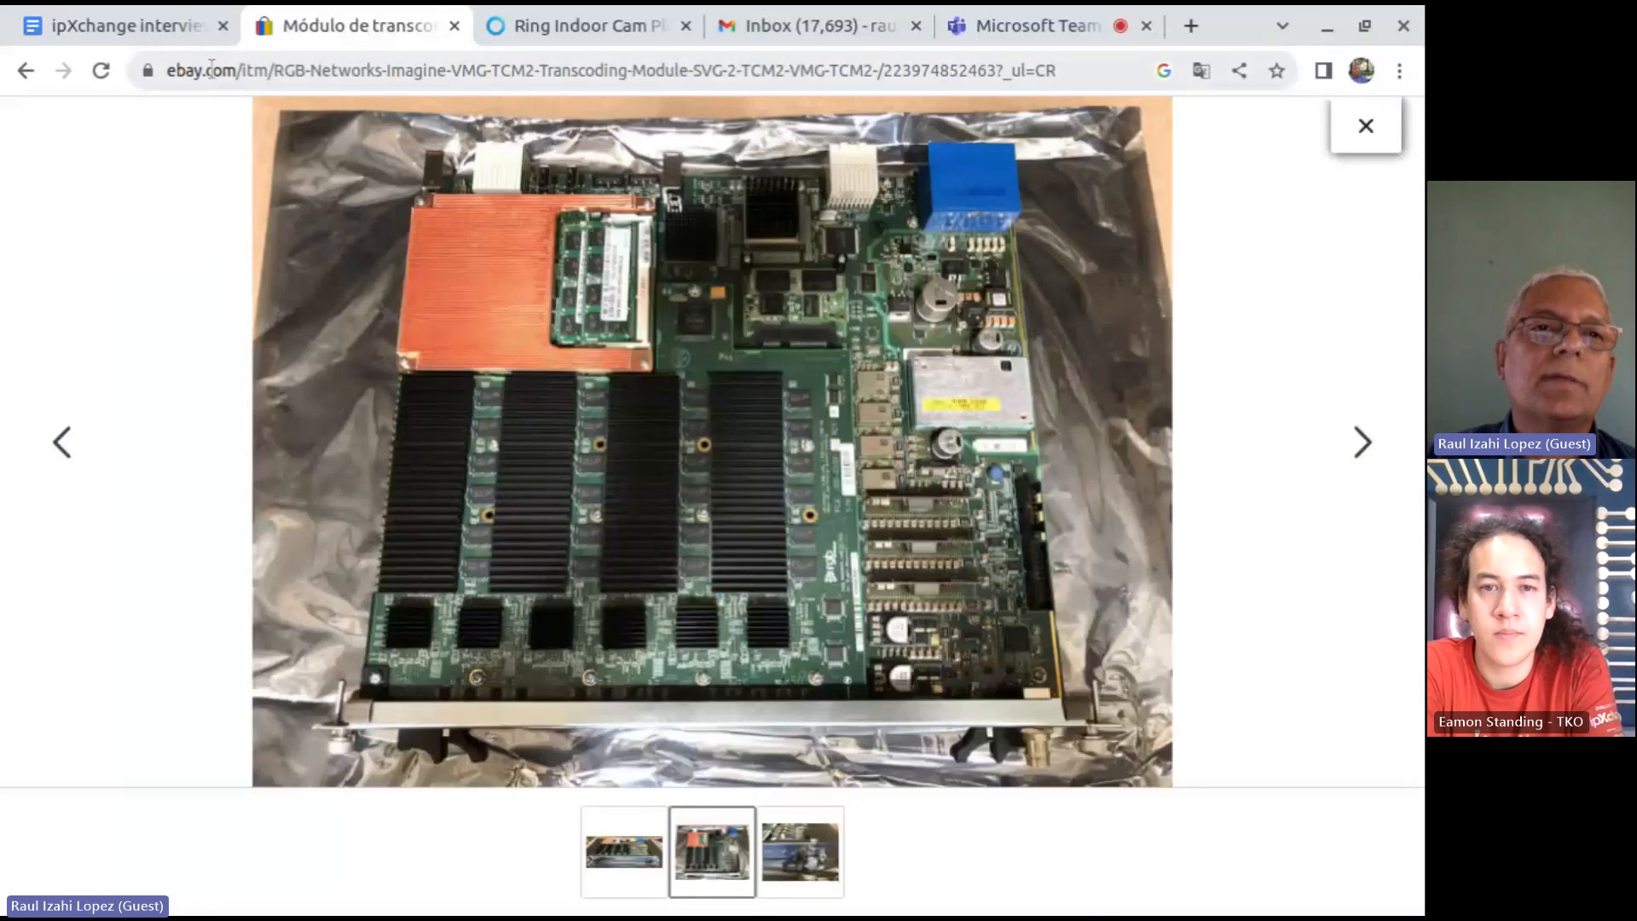
{"action": "mouse_move", "coordinate": [120, 26]}
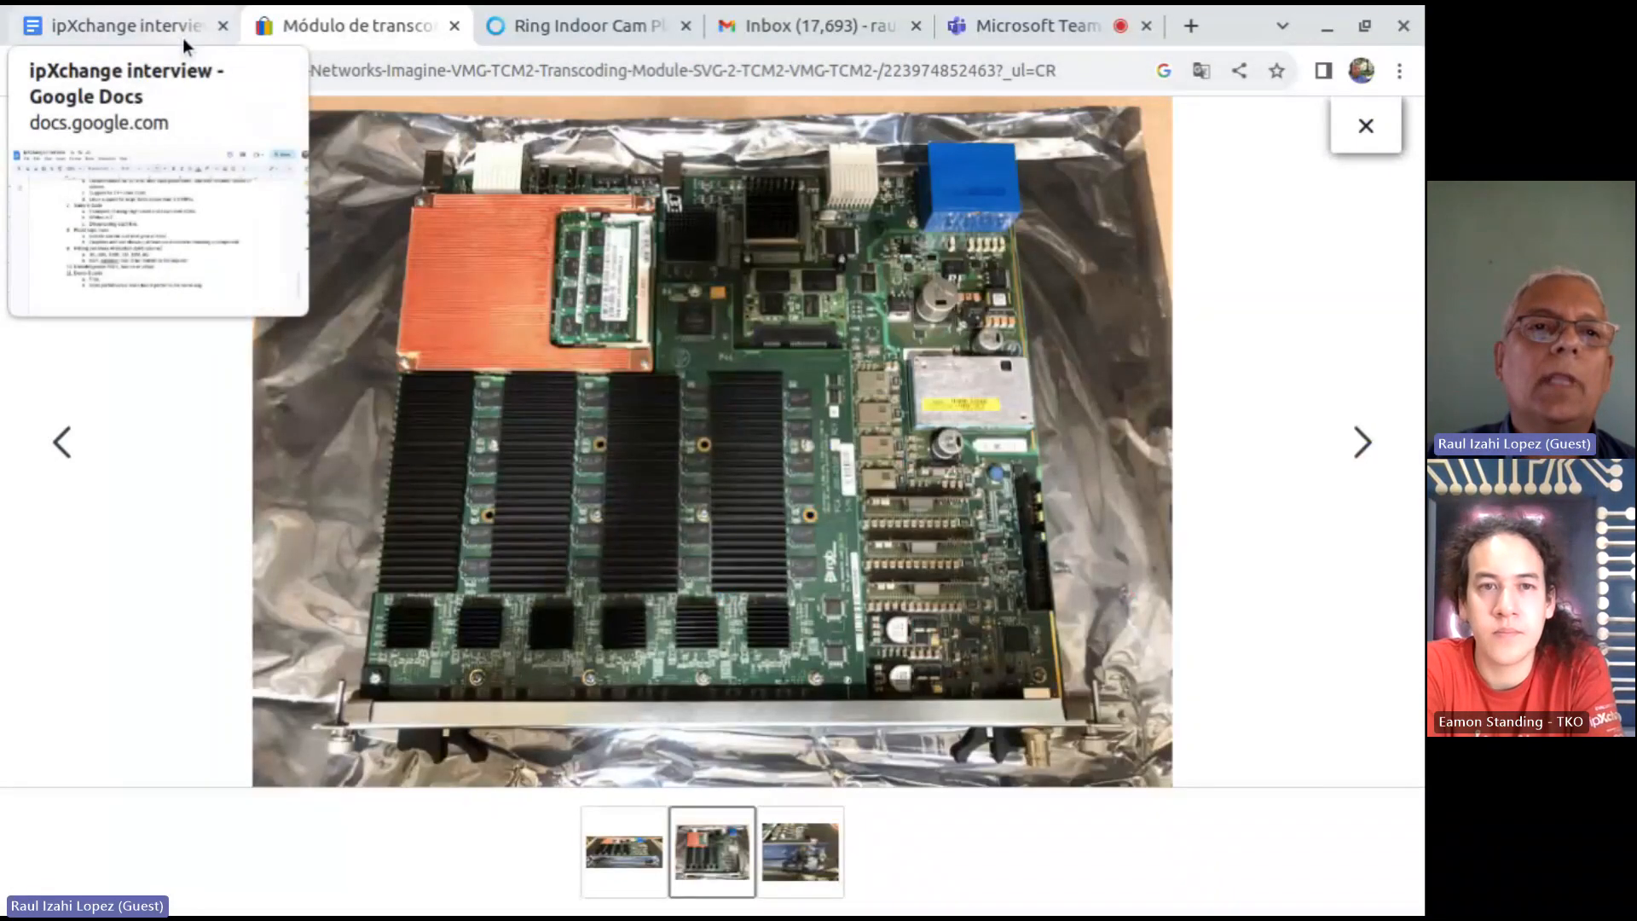
{"action": "mouse_move", "coordinate": [621, 547]}
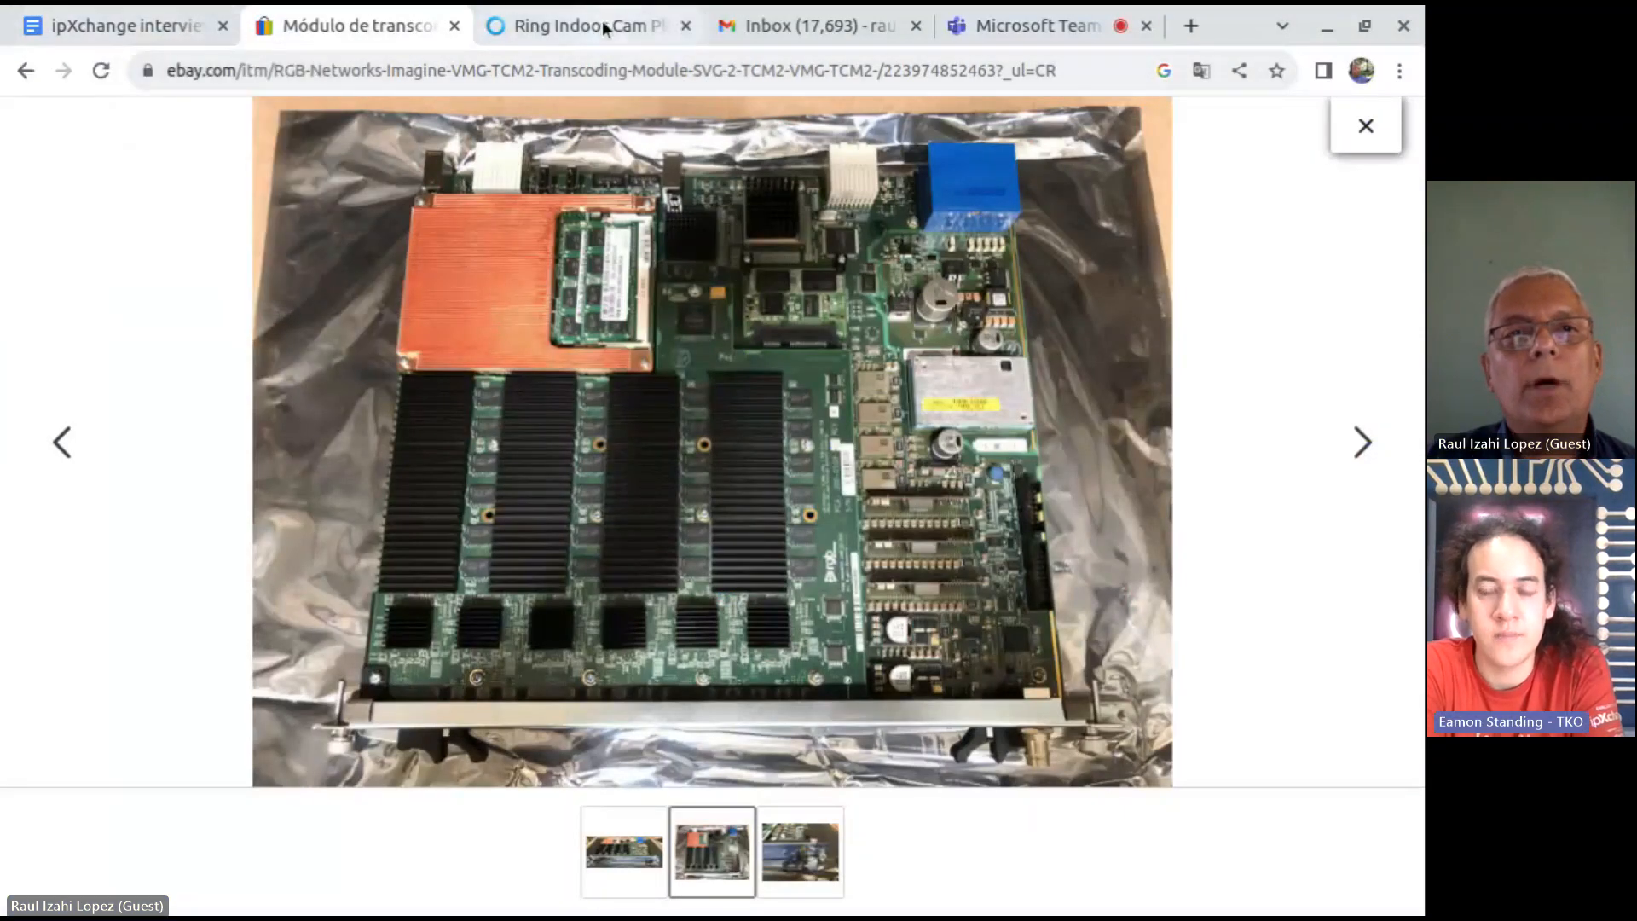
Switch from the eBay listing to the Ring Indoor Cam page in Chrome.
{"action": "left_click", "coordinate": [585, 26]}
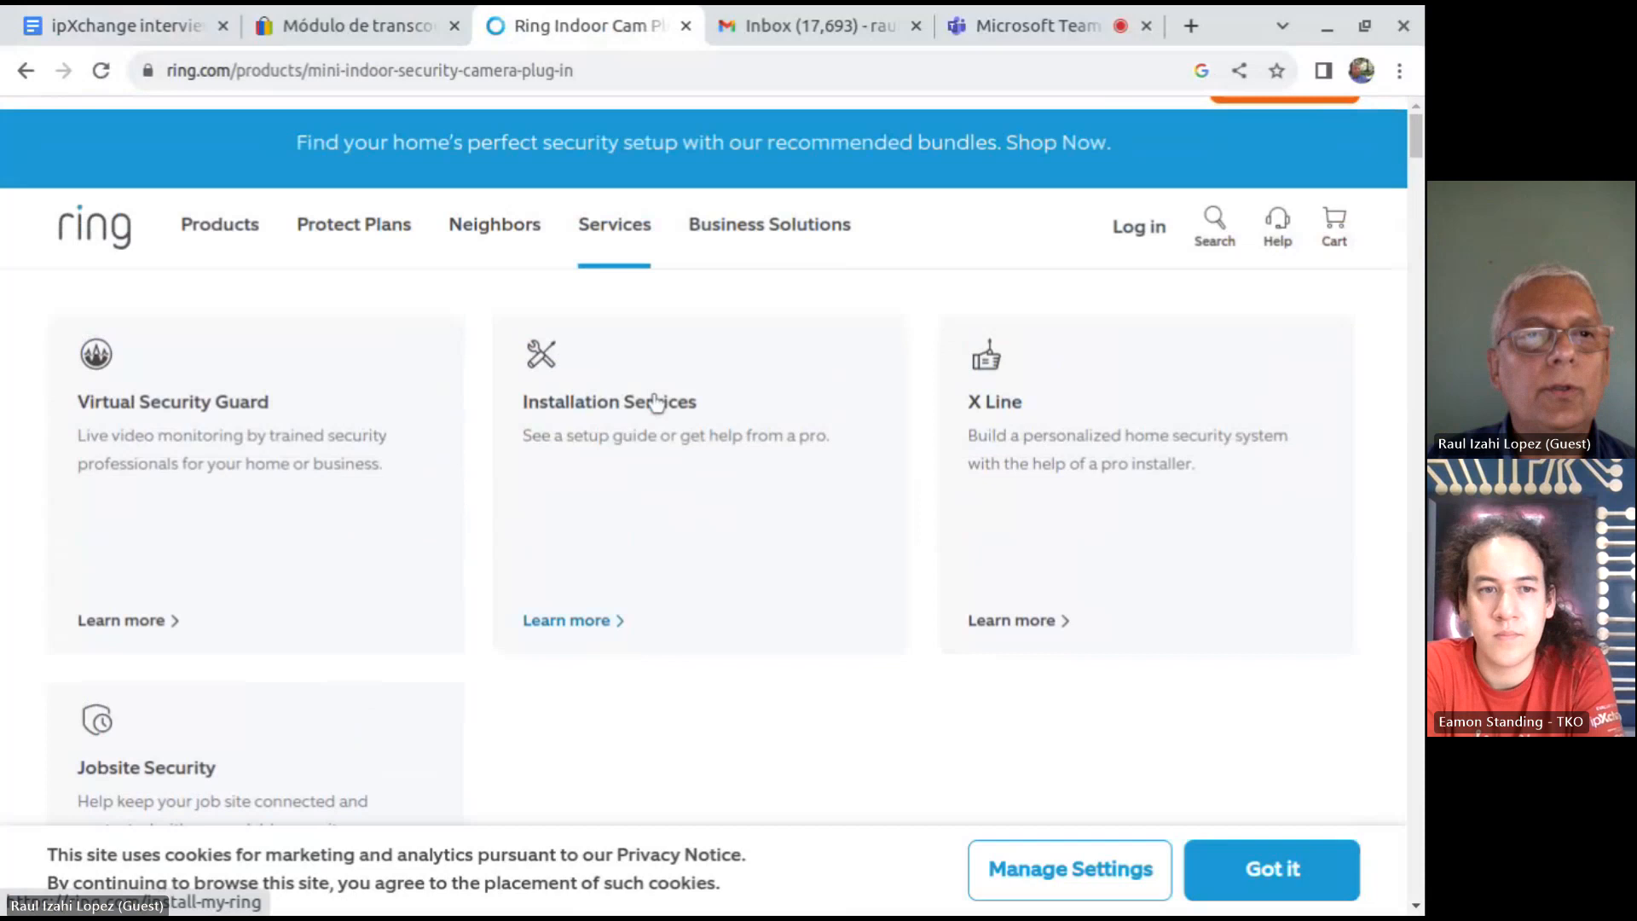
Browse Ring's Protect Plans and Products menus and load the indoor security cameras listing.
{"action": "left_click", "coordinate": [353, 223]}
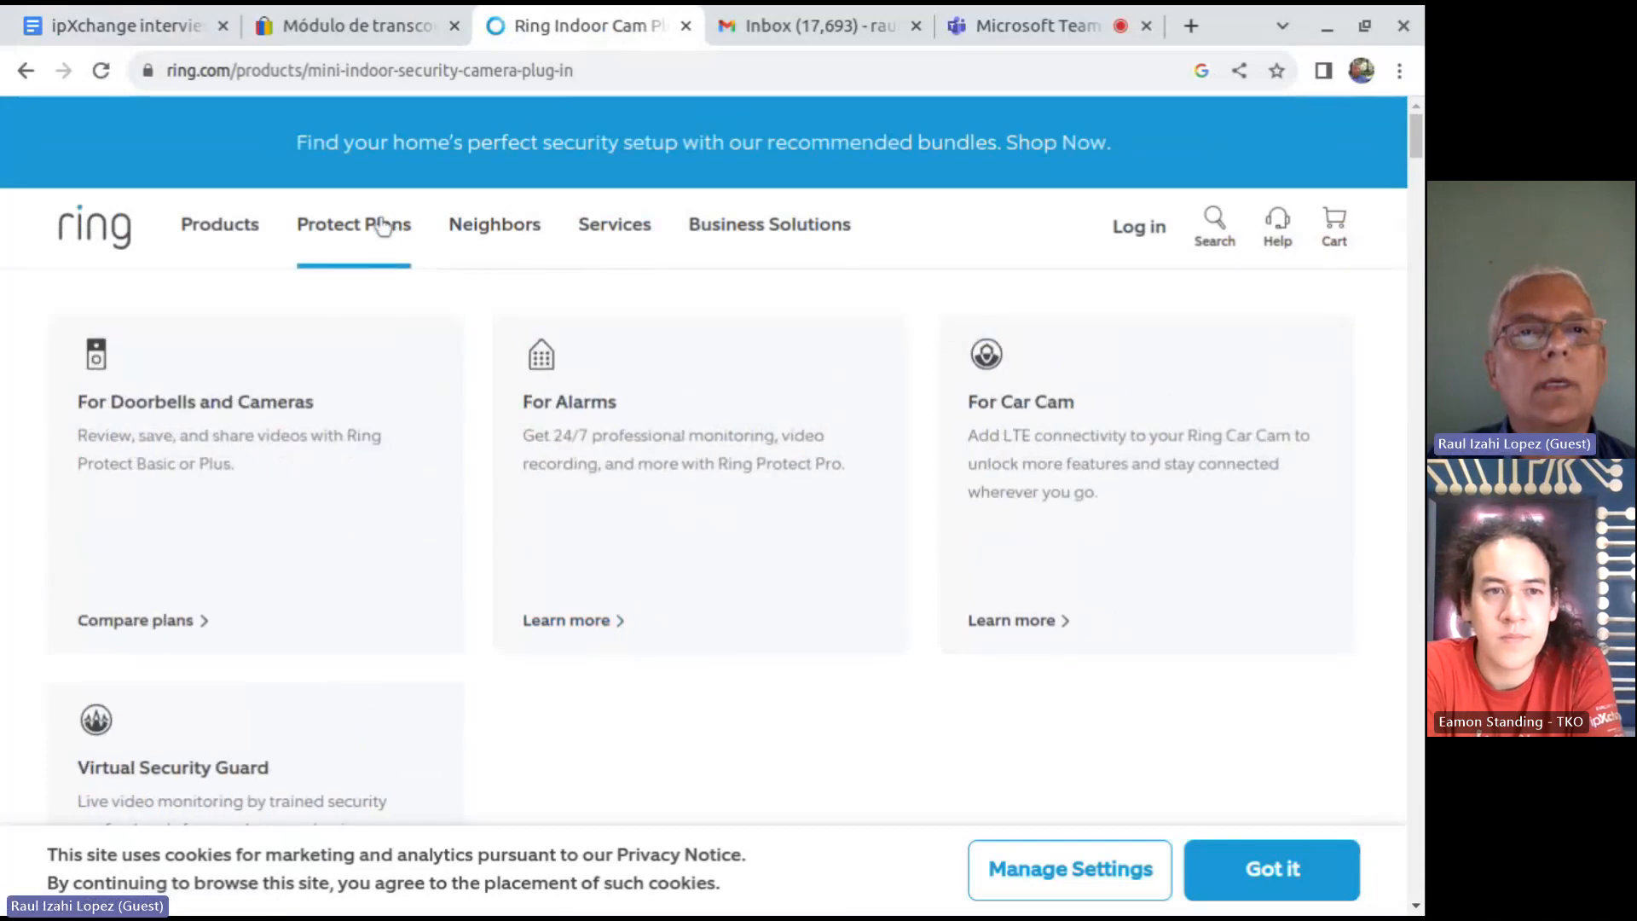
{"action": "left_click", "coordinate": [220, 225]}
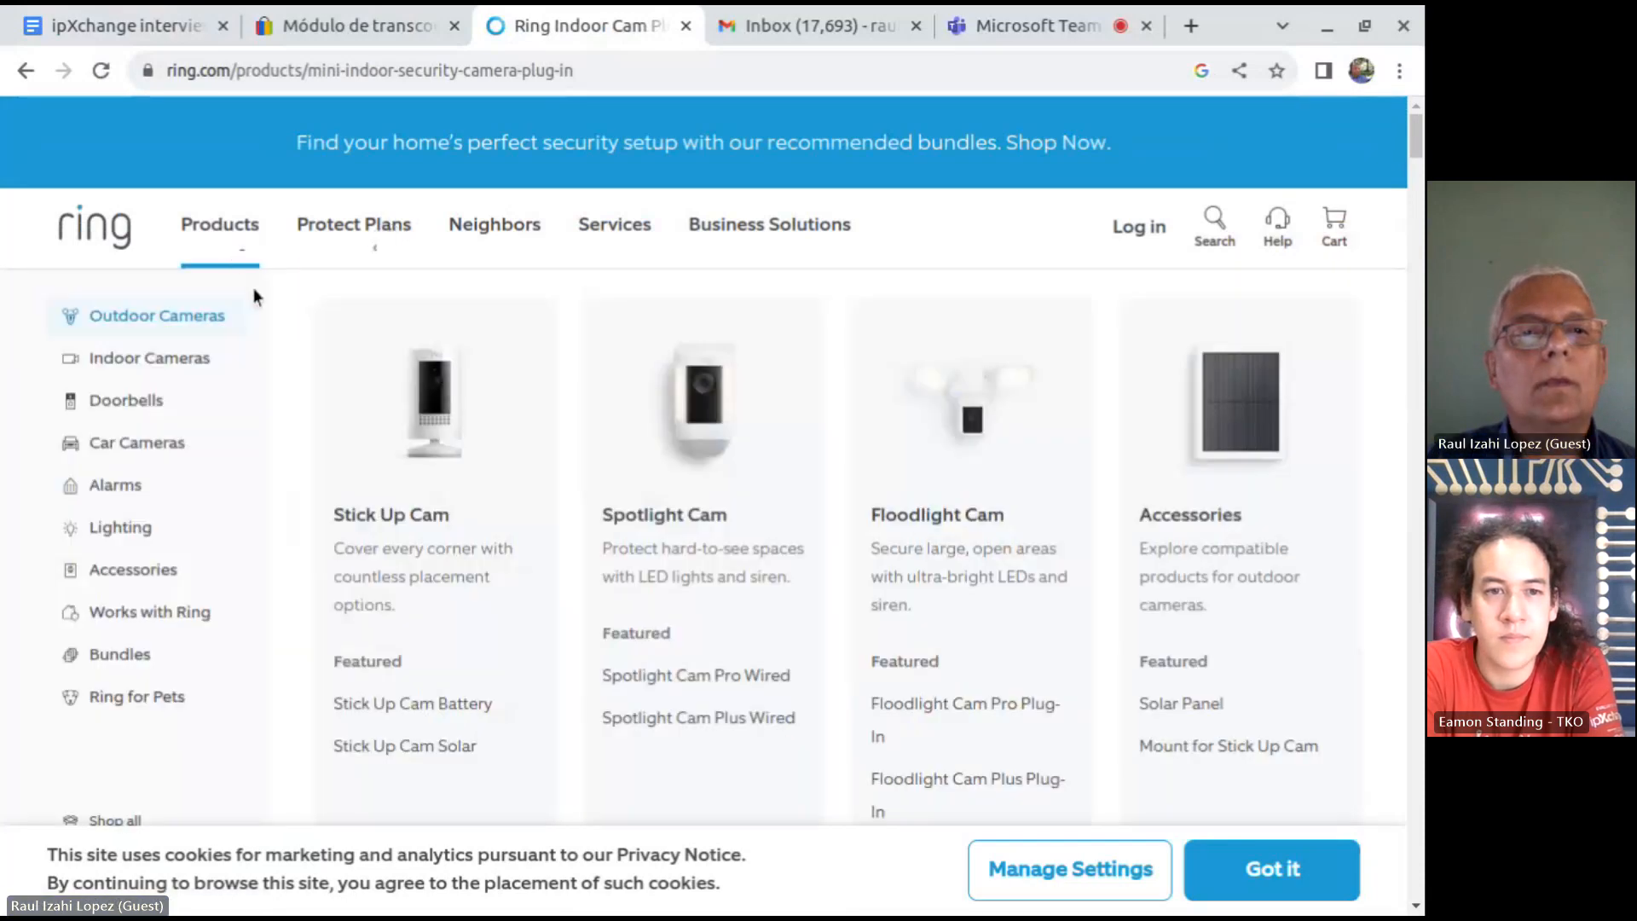
{"action": "left_click", "coordinate": [150, 356]}
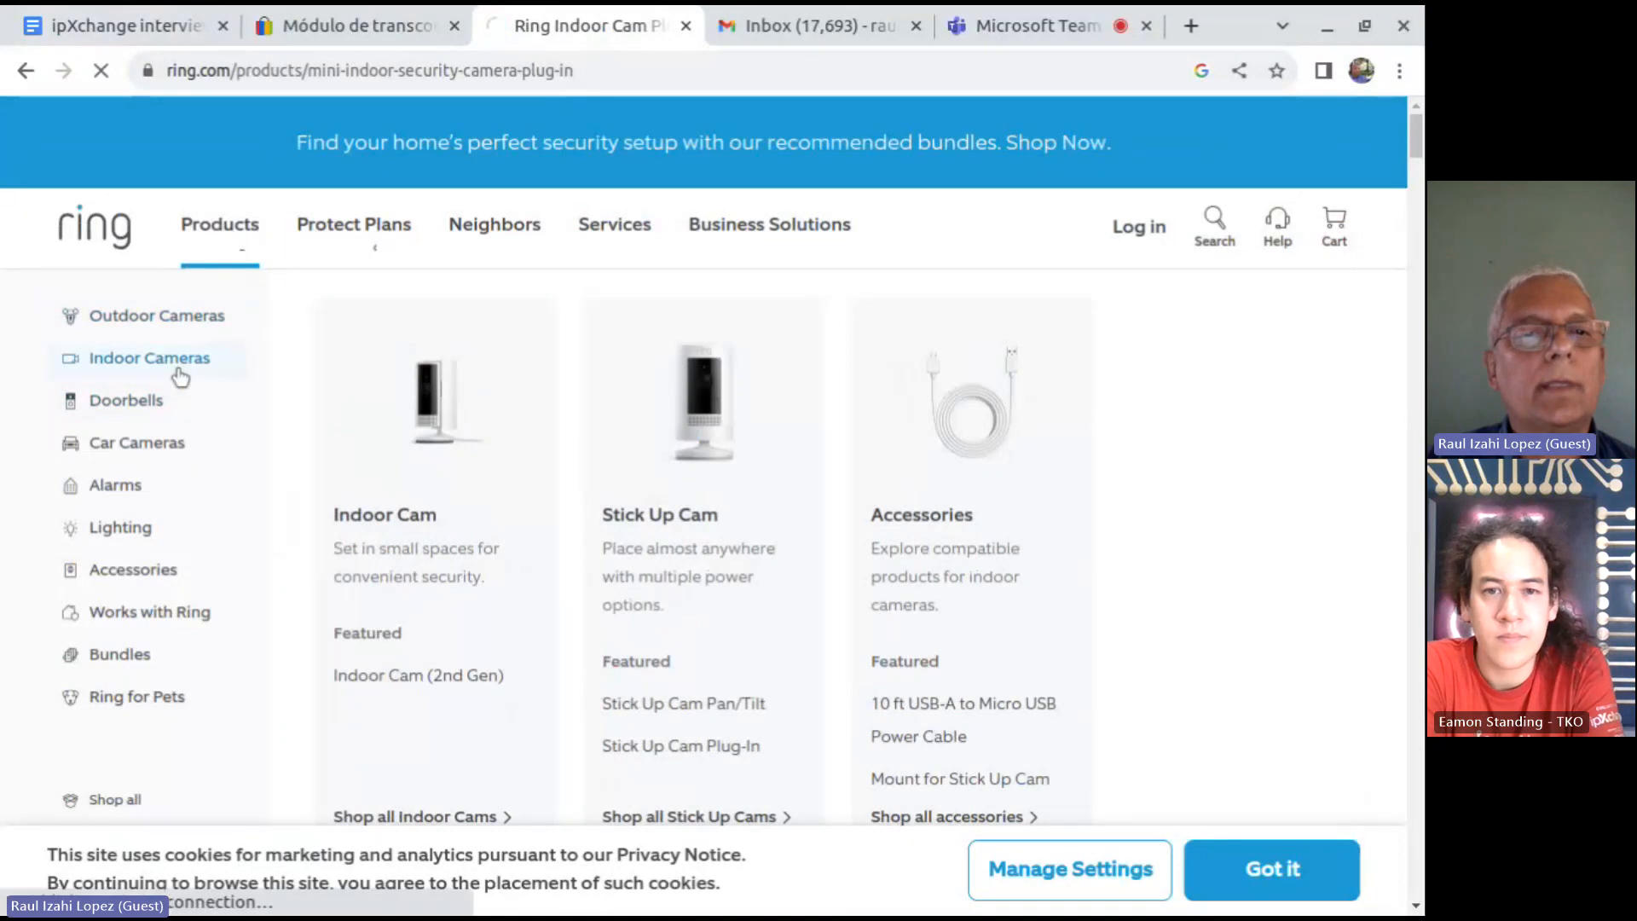
{"action": "left_click", "coordinate": [148, 356]}
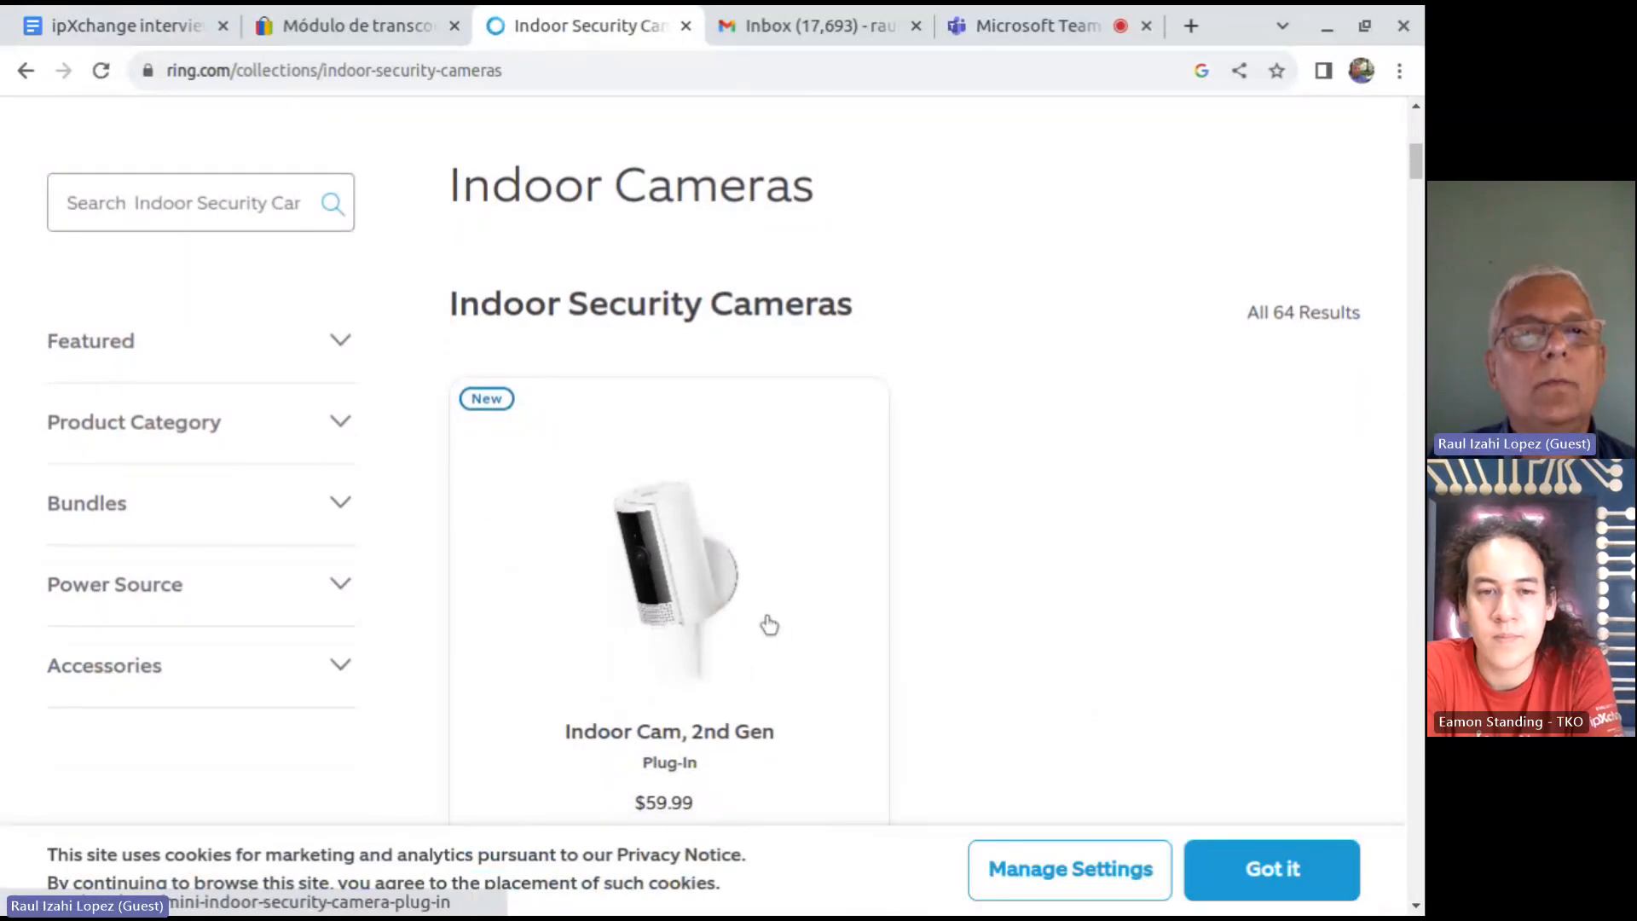
View the Indoor Cam, 2nd Gen page at $59.99, then return to the interview outline document.
{"action": "left_click", "coordinate": [668, 574]}
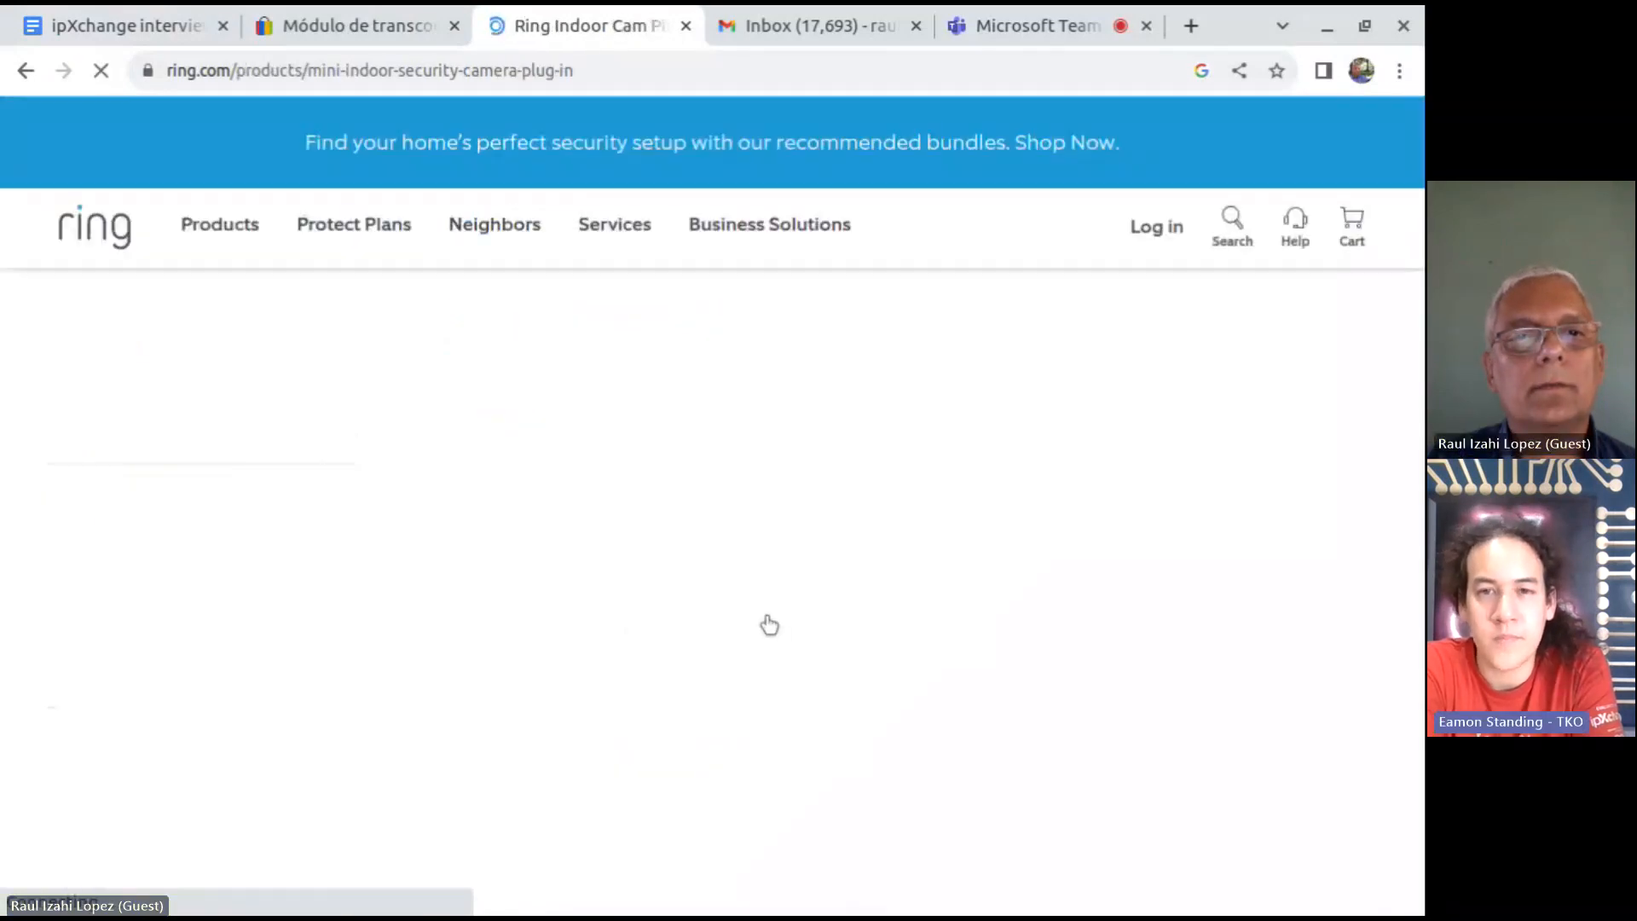
{"action": "left_click", "coordinate": [494, 223]}
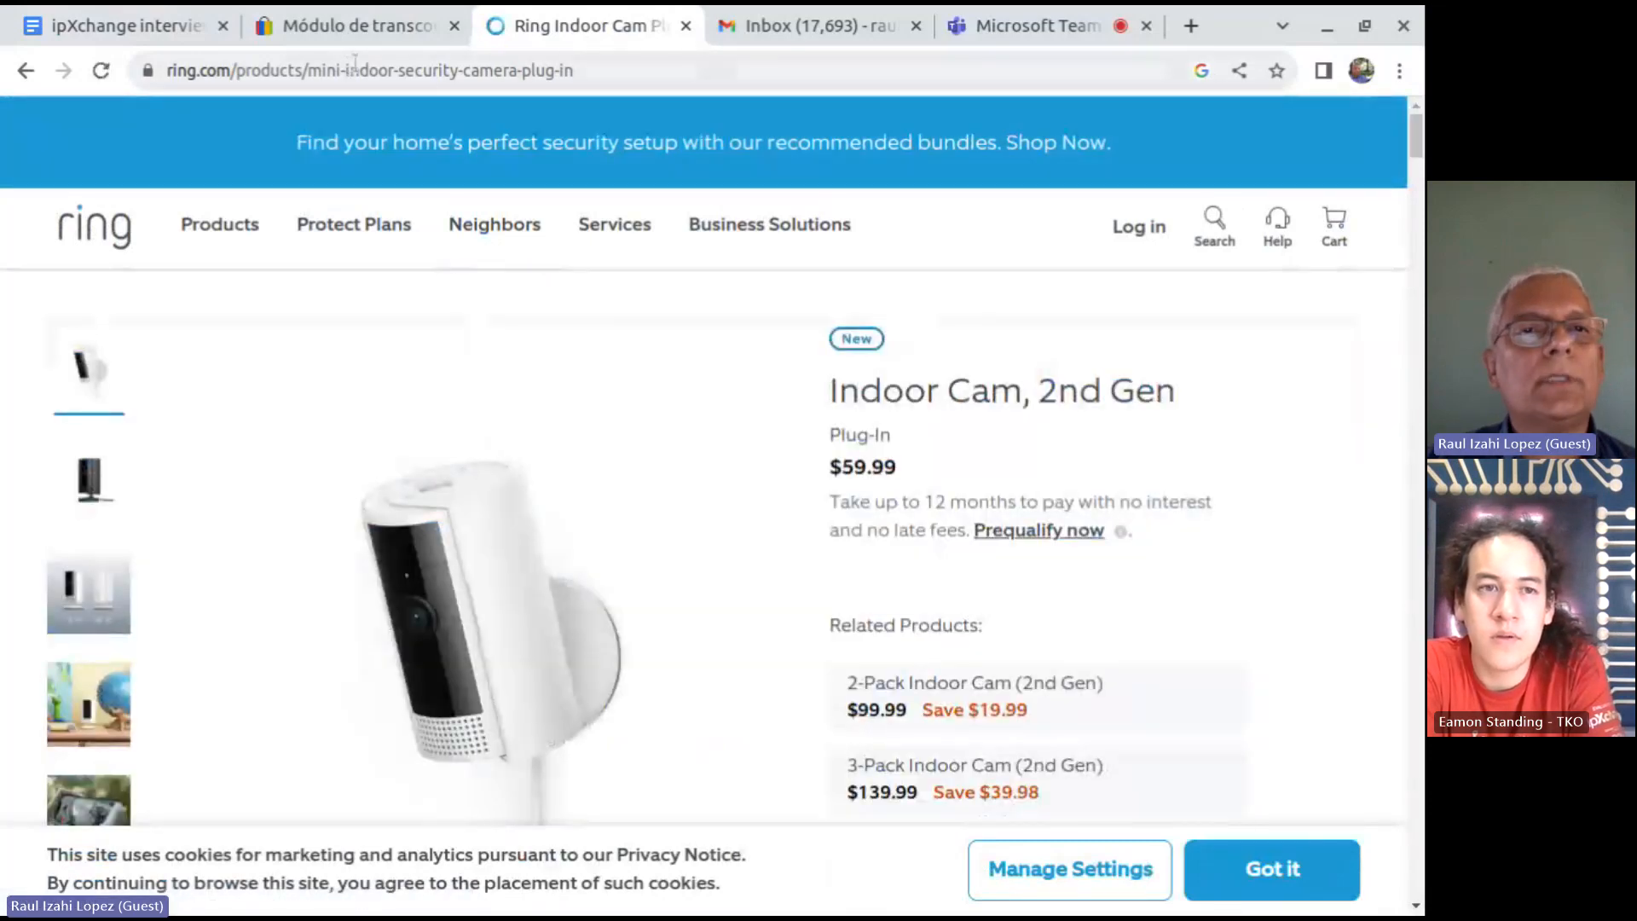
{"action": "mouse_move", "coordinate": [120, 26]}
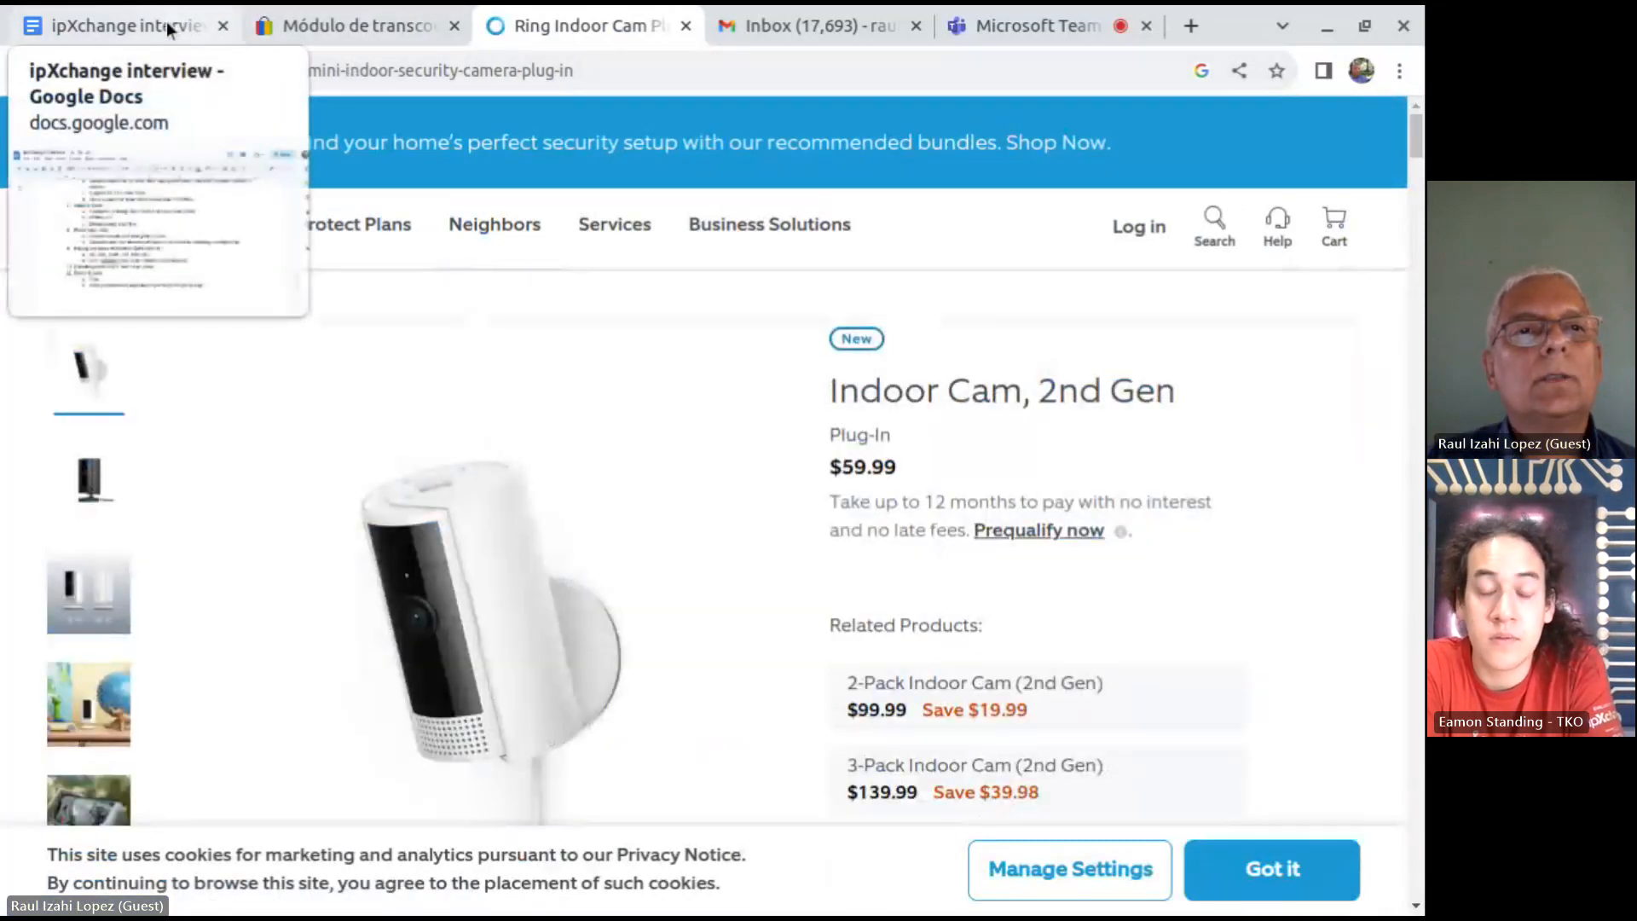
{"action": "left_click", "coordinate": [119, 26]}
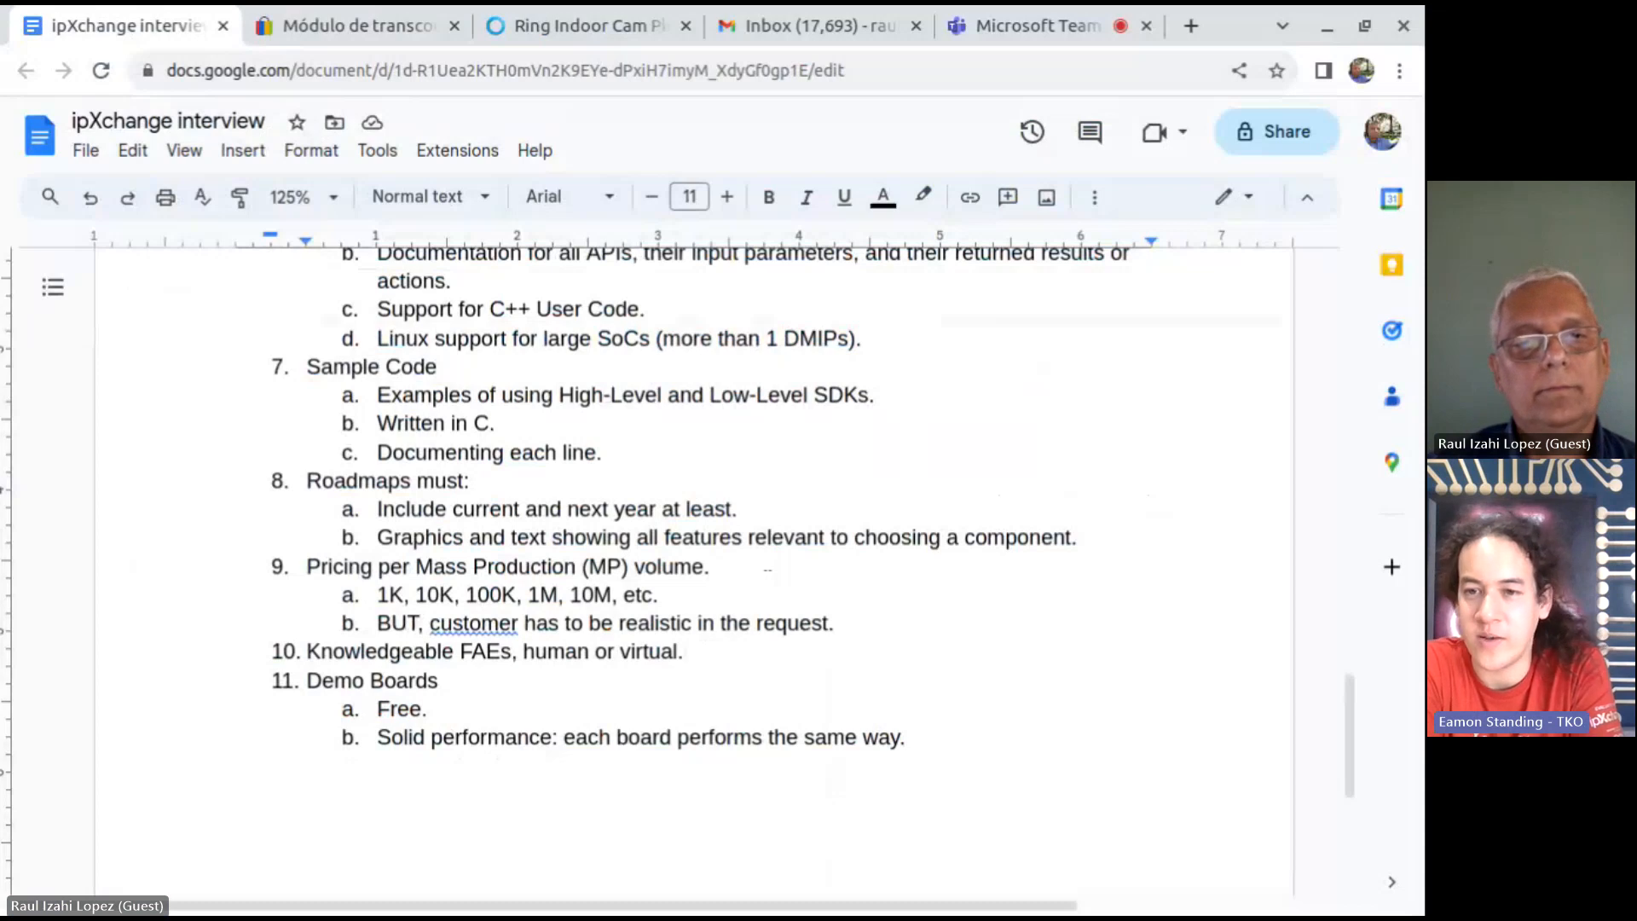
{"action": "scroll", "scroll_direction": "down", "scroll_amount": 3}
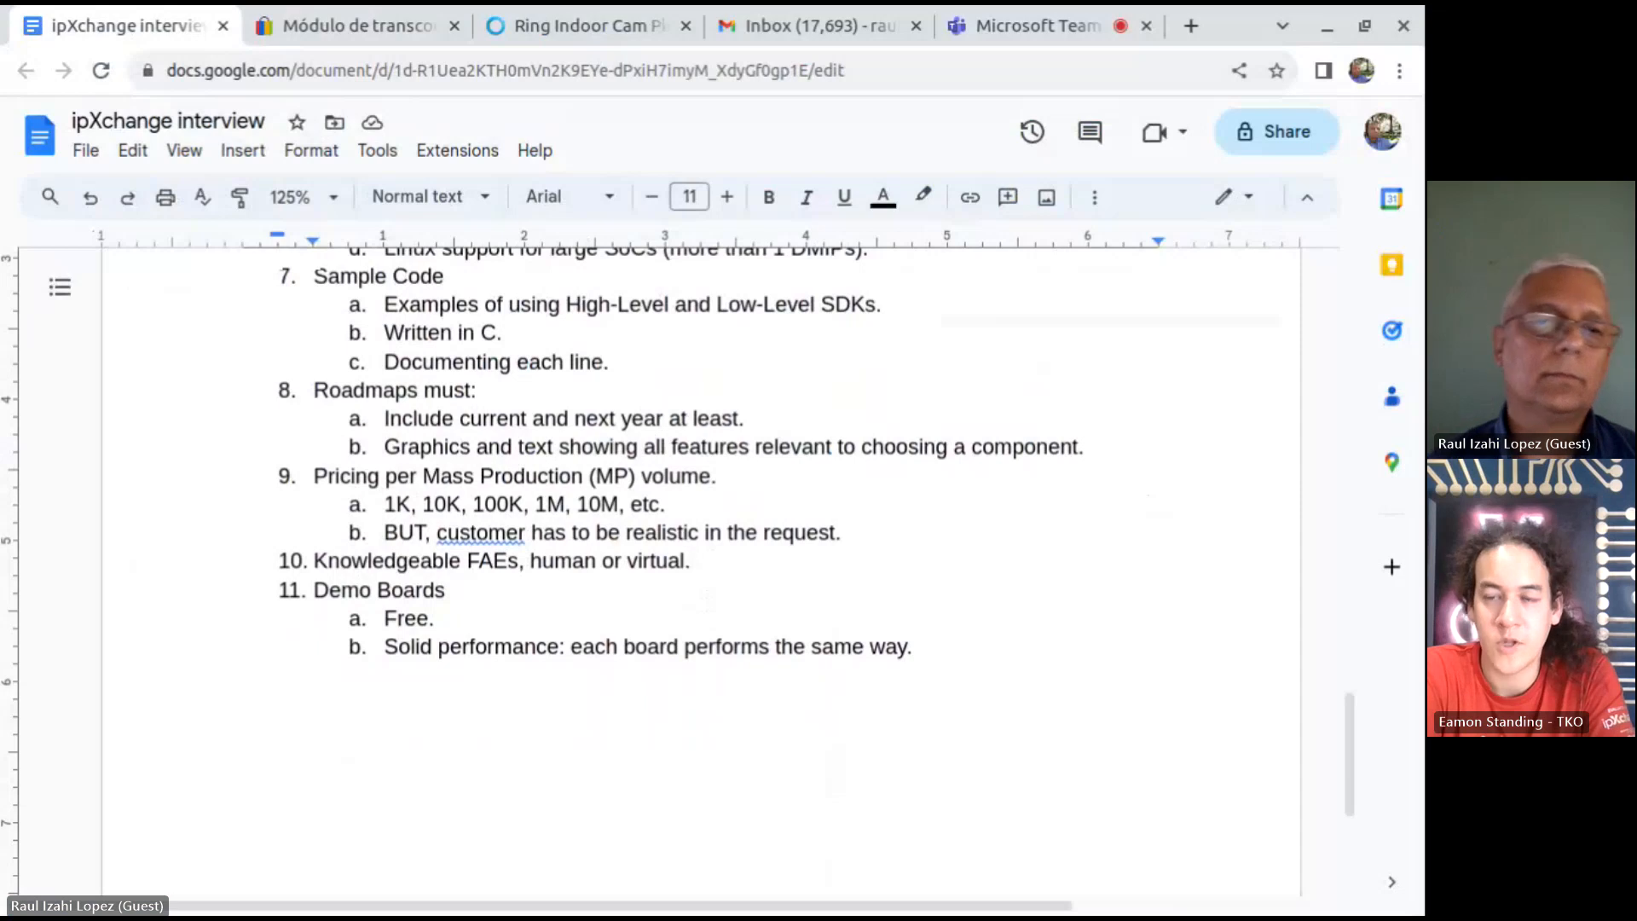
{"action": "scroll", "scroll_direction": "down", "scroll_amount": 3}
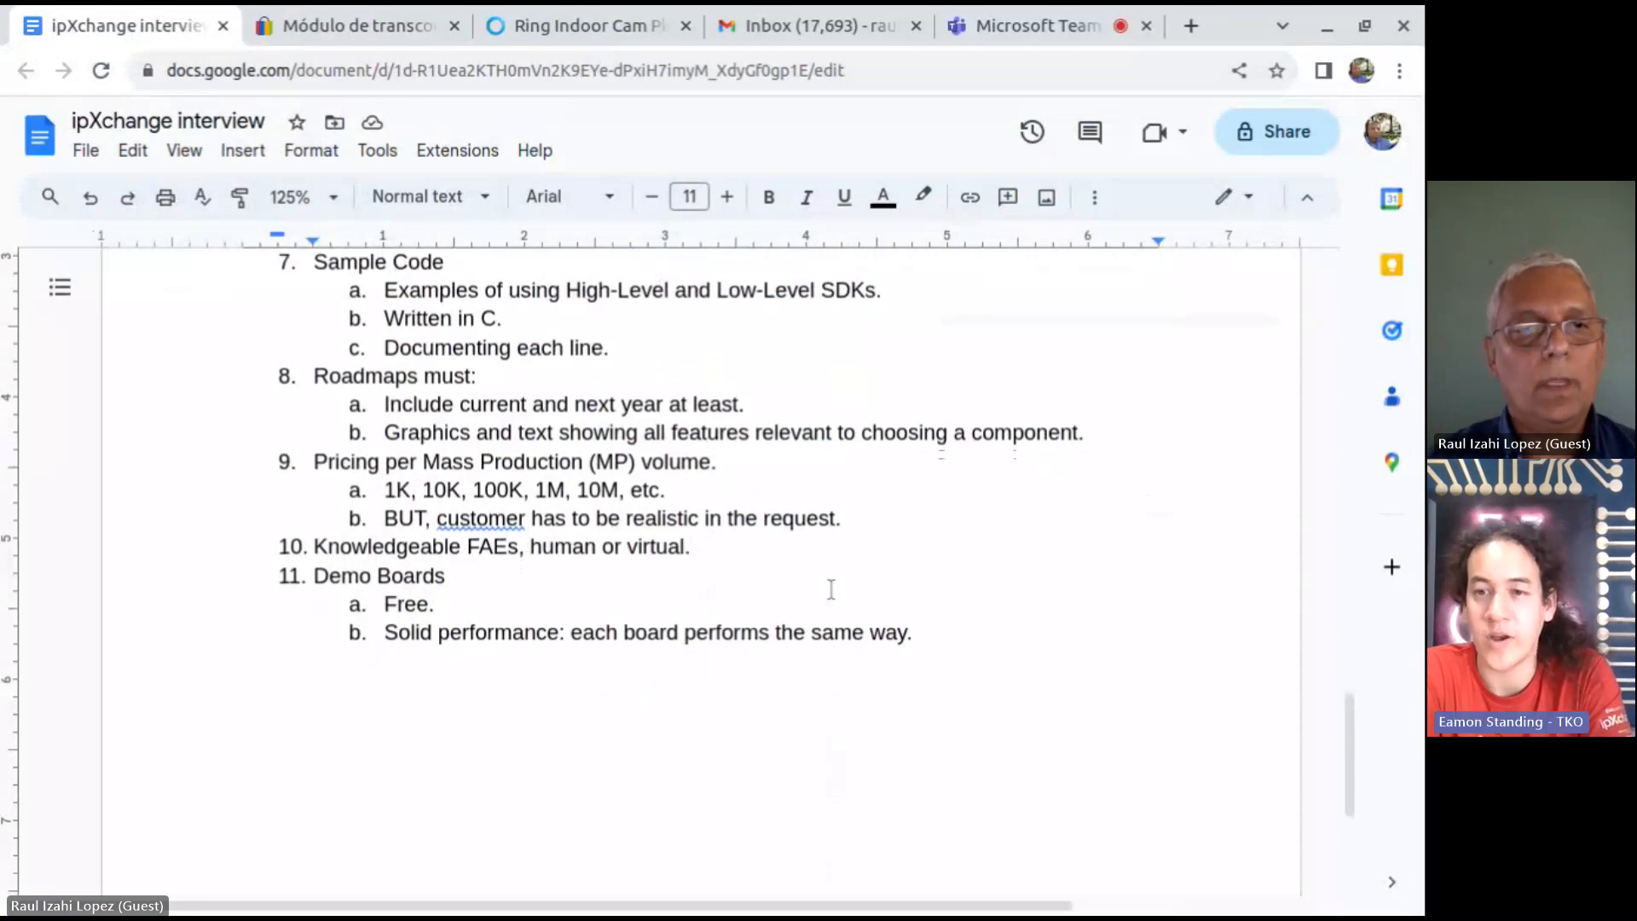
{"action": "scroll", "scroll_direction": "down", "scroll_amount": 3}
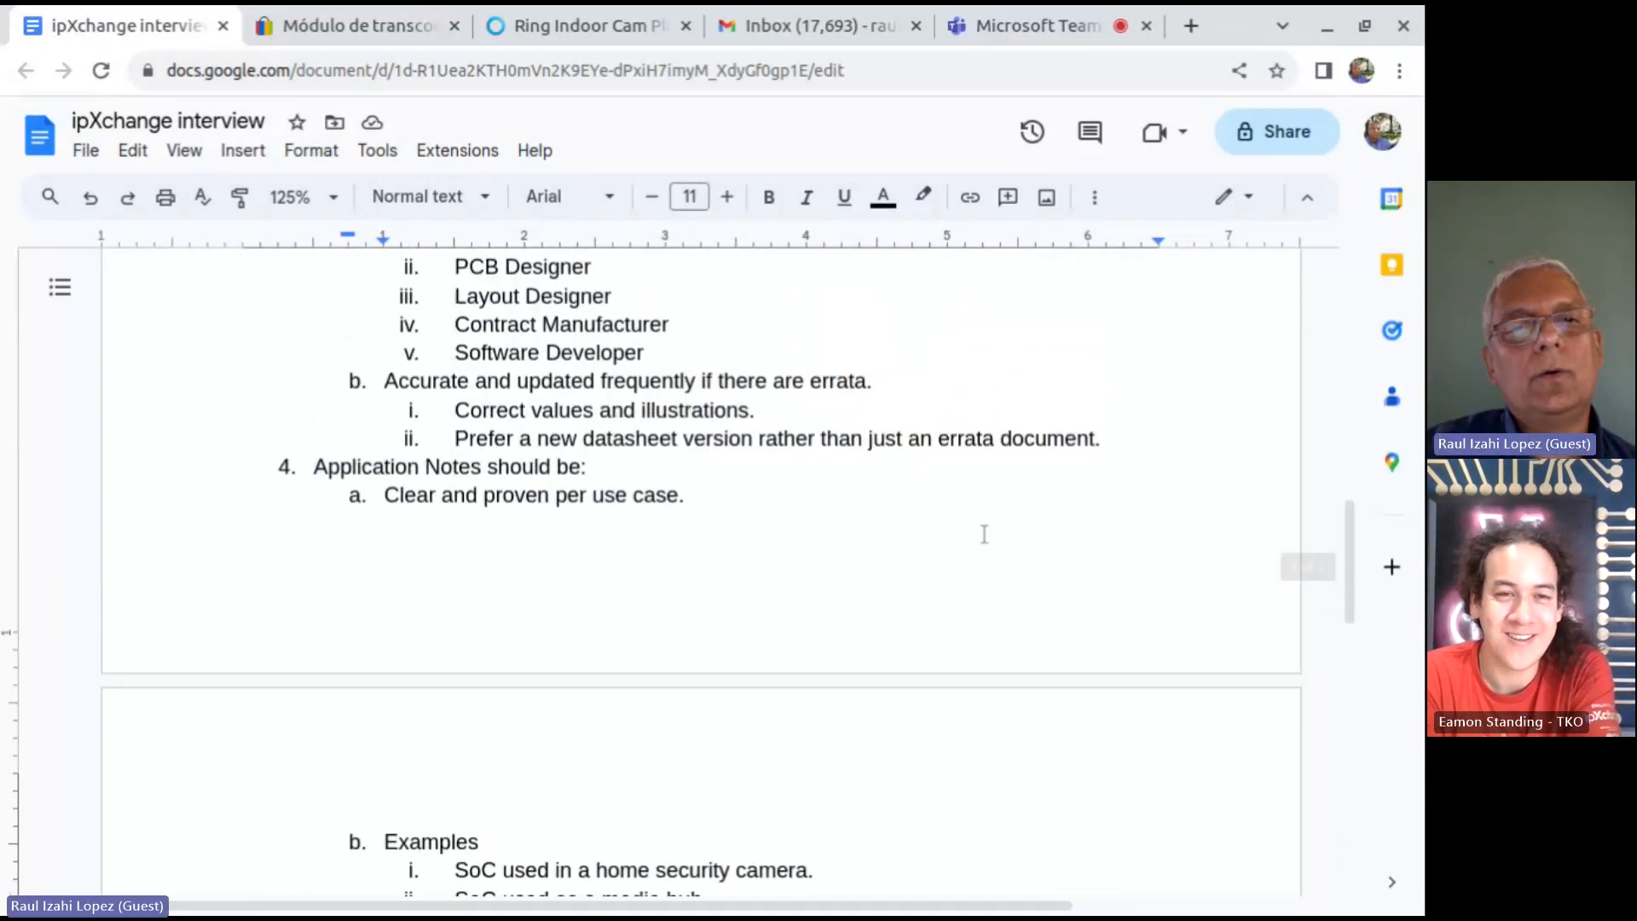
{"action": "scroll", "scroll_direction": "up", "scroll_amount": 3}
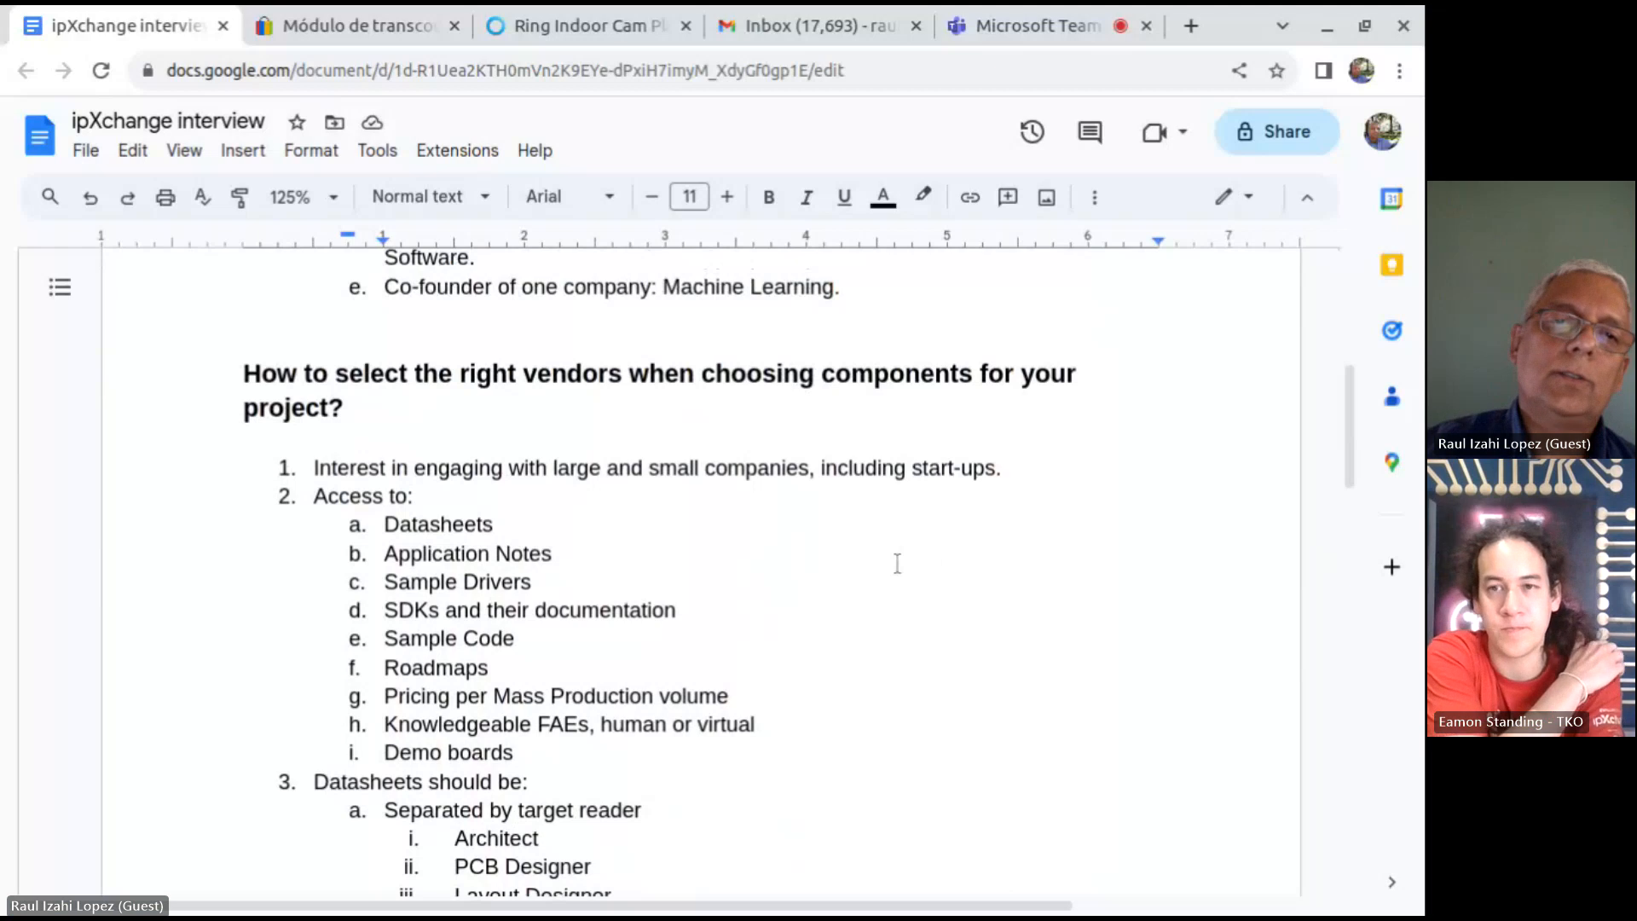
Highlight the first vendor-selection point about engaging large and small companies including start-ups.
{"action": "triple_click", "coordinate": [655, 467]}
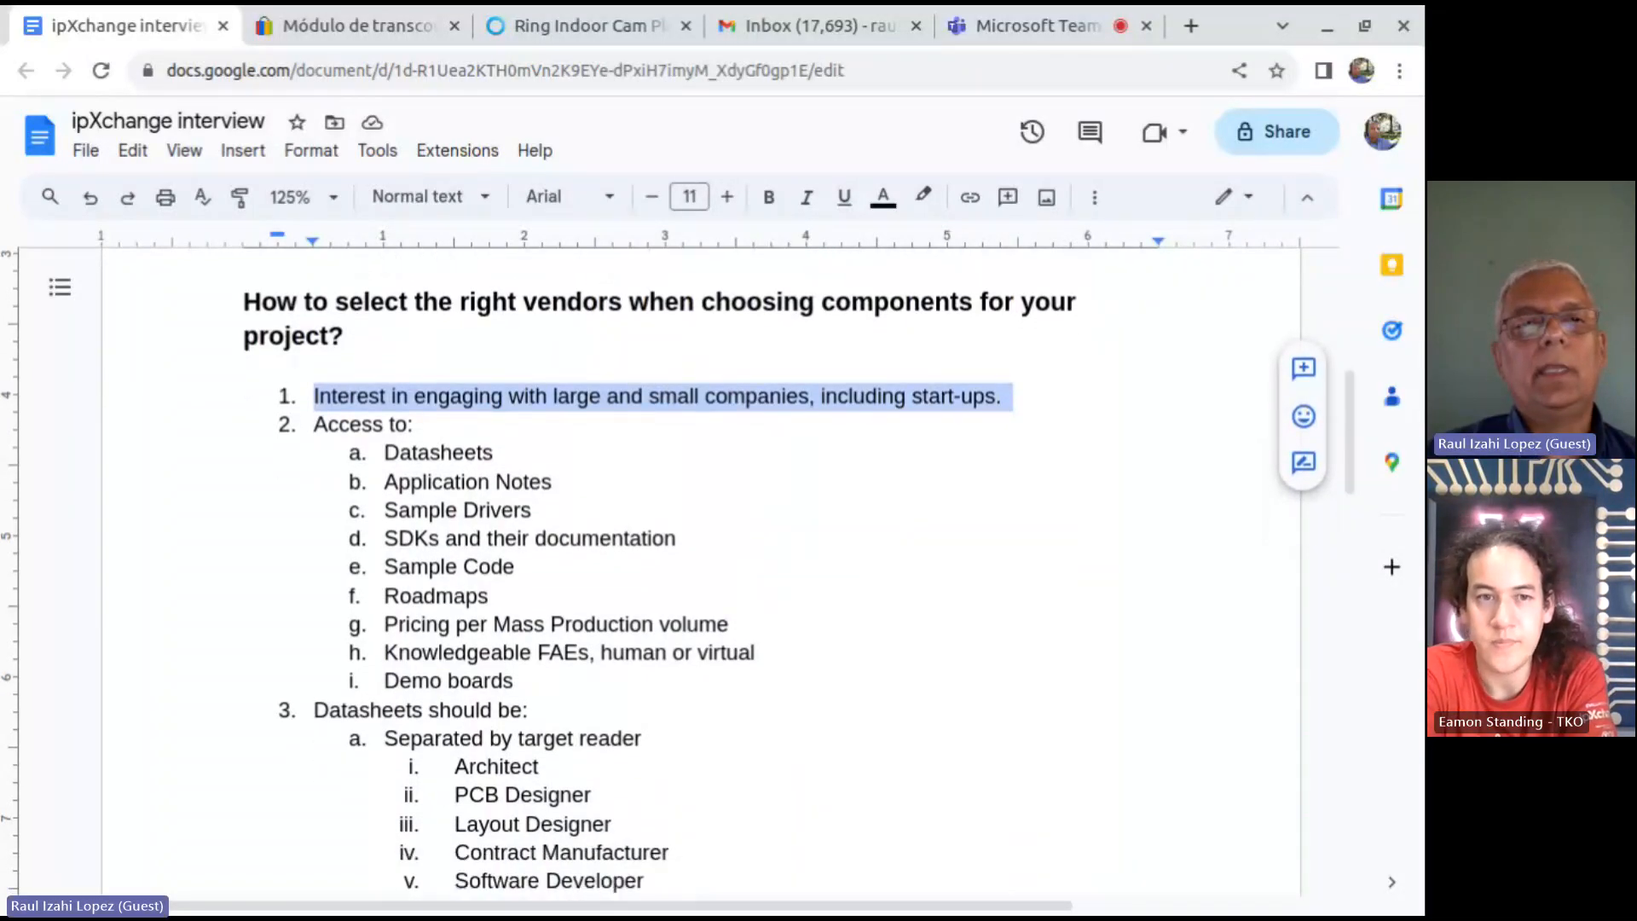
{"action": "scroll", "scroll_direction": "down", "scroll_amount": 3}
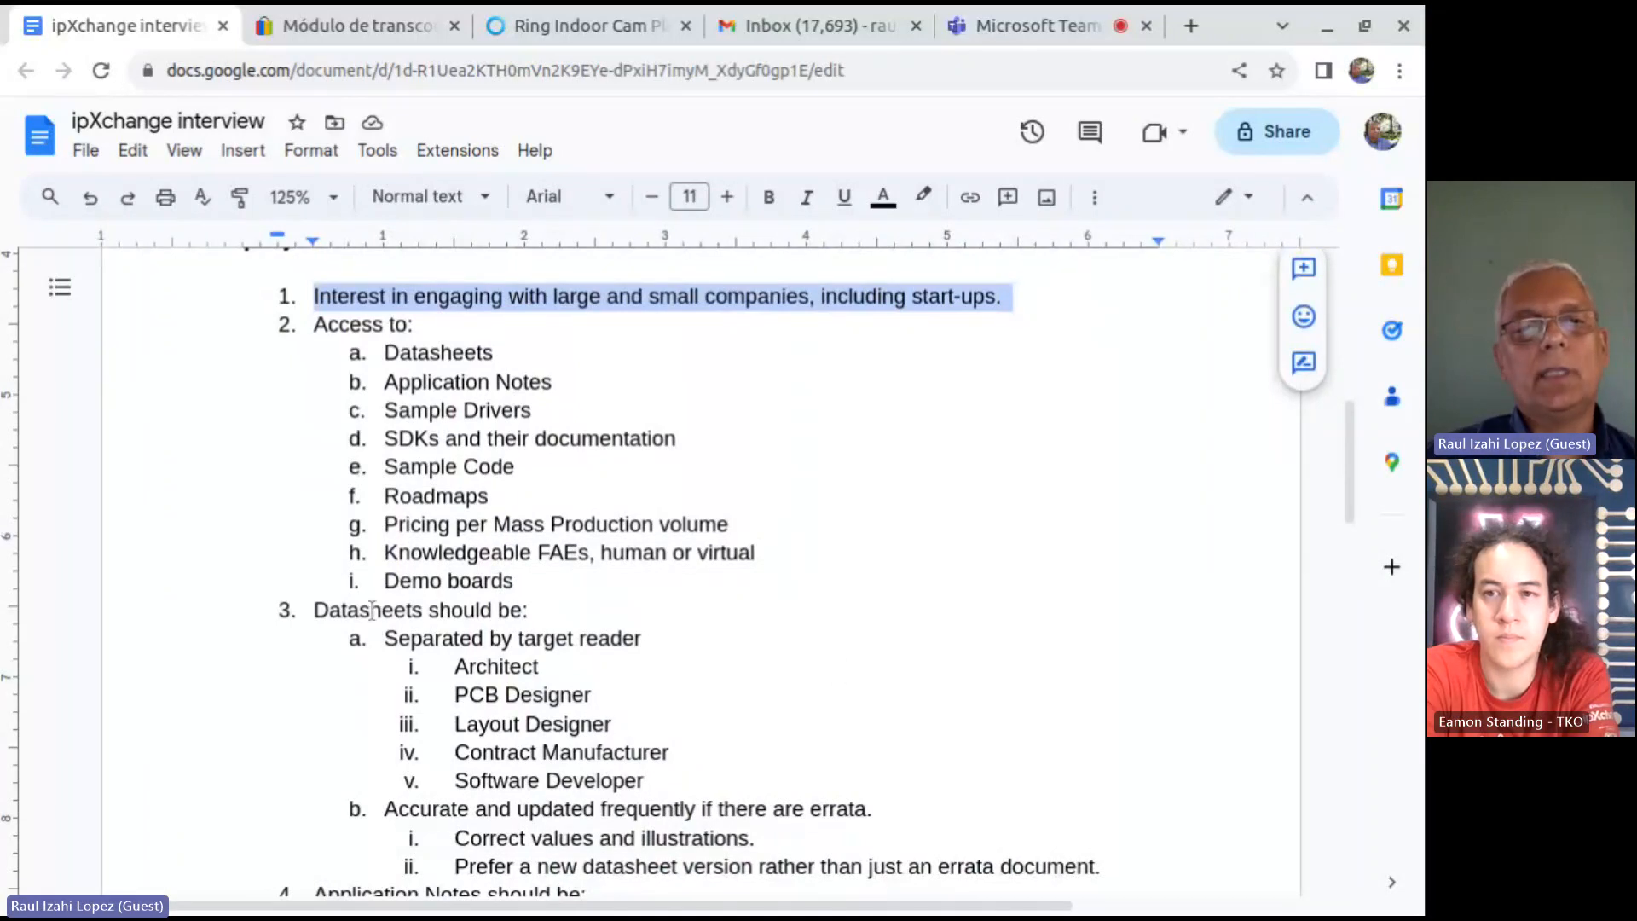
{"action": "double_click", "coordinate": [367, 610]}
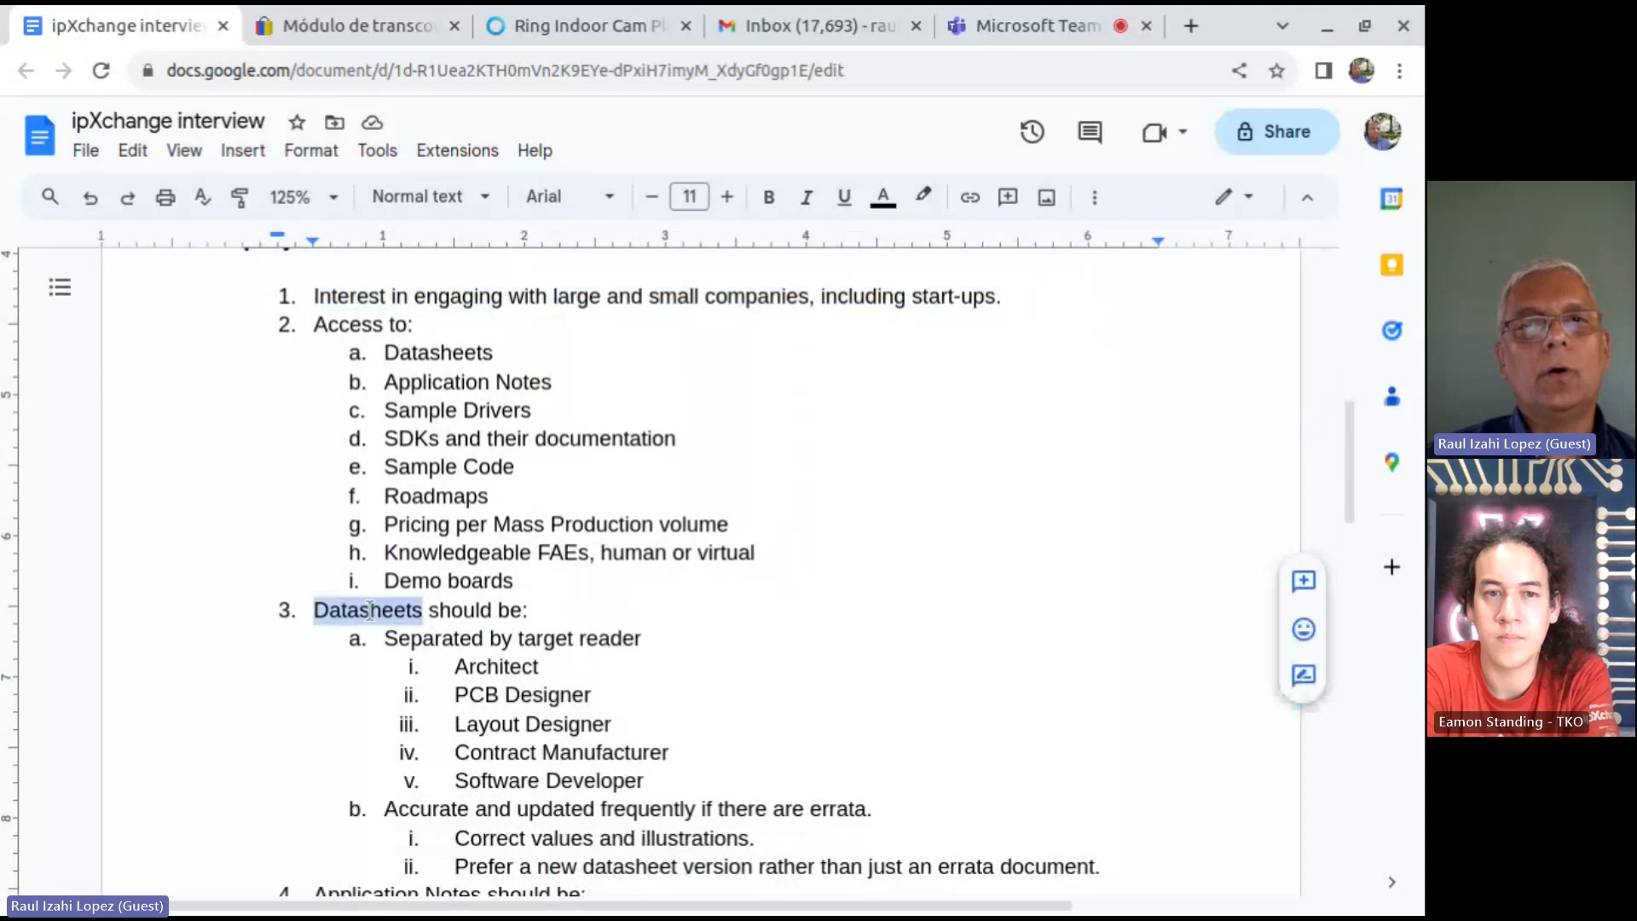
{"action": "mouse_move", "coordinate": [370, 609]}
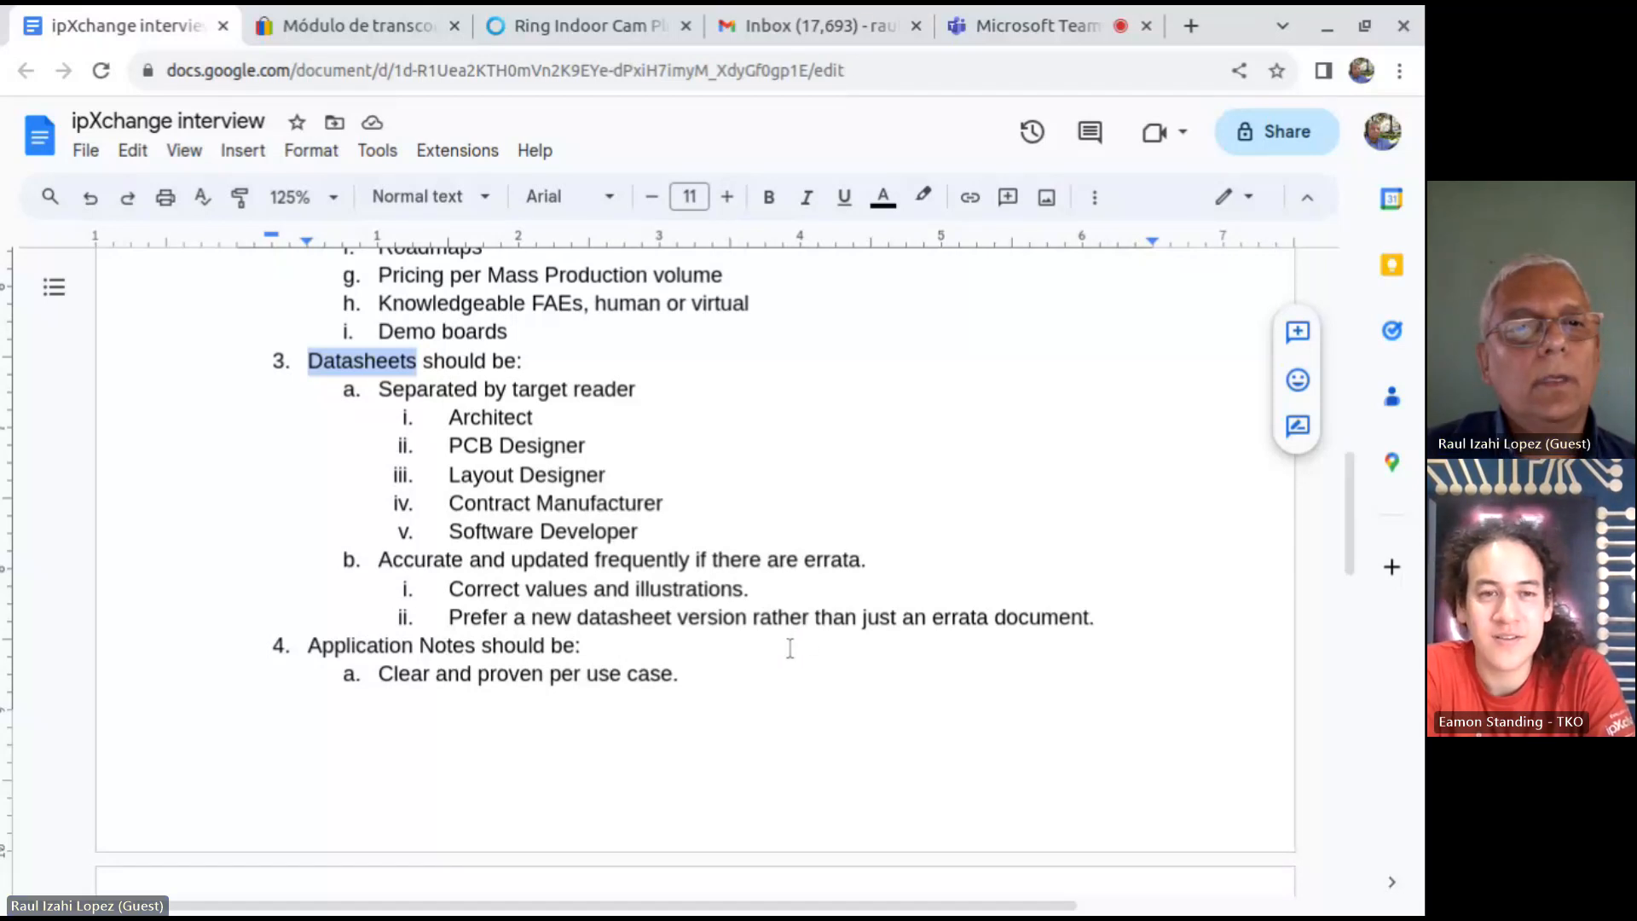
{"action": "scroll", "scroll_direction": "down", "scroll_amount": 3}
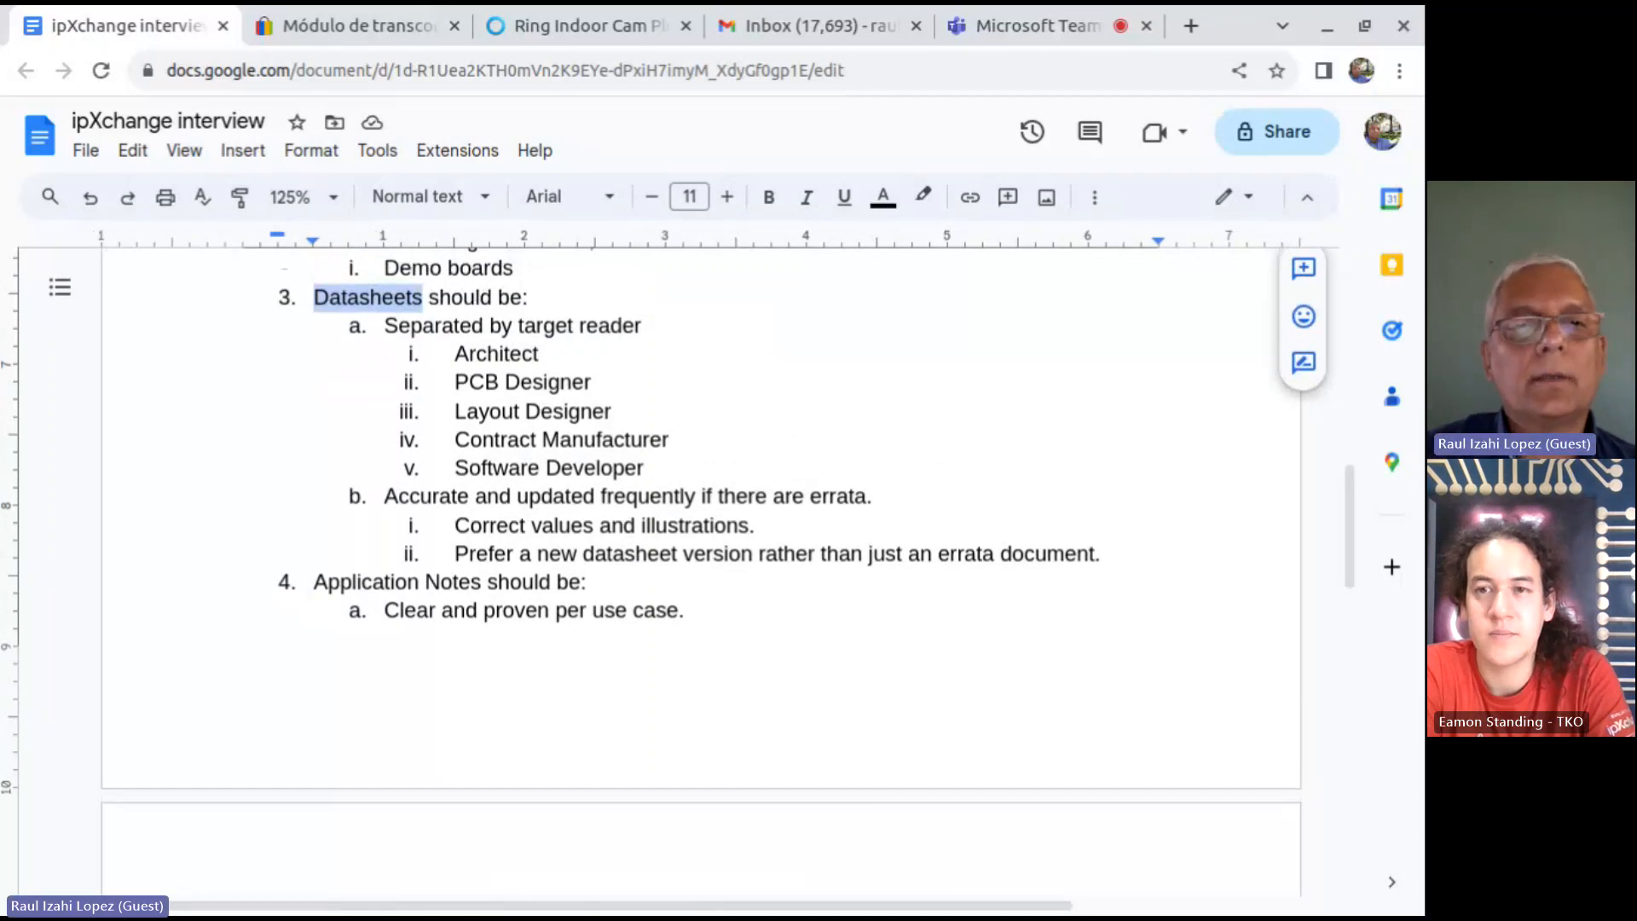
{"action": "scroll", "scroll_direction": "down", "scroll_amount": 3}
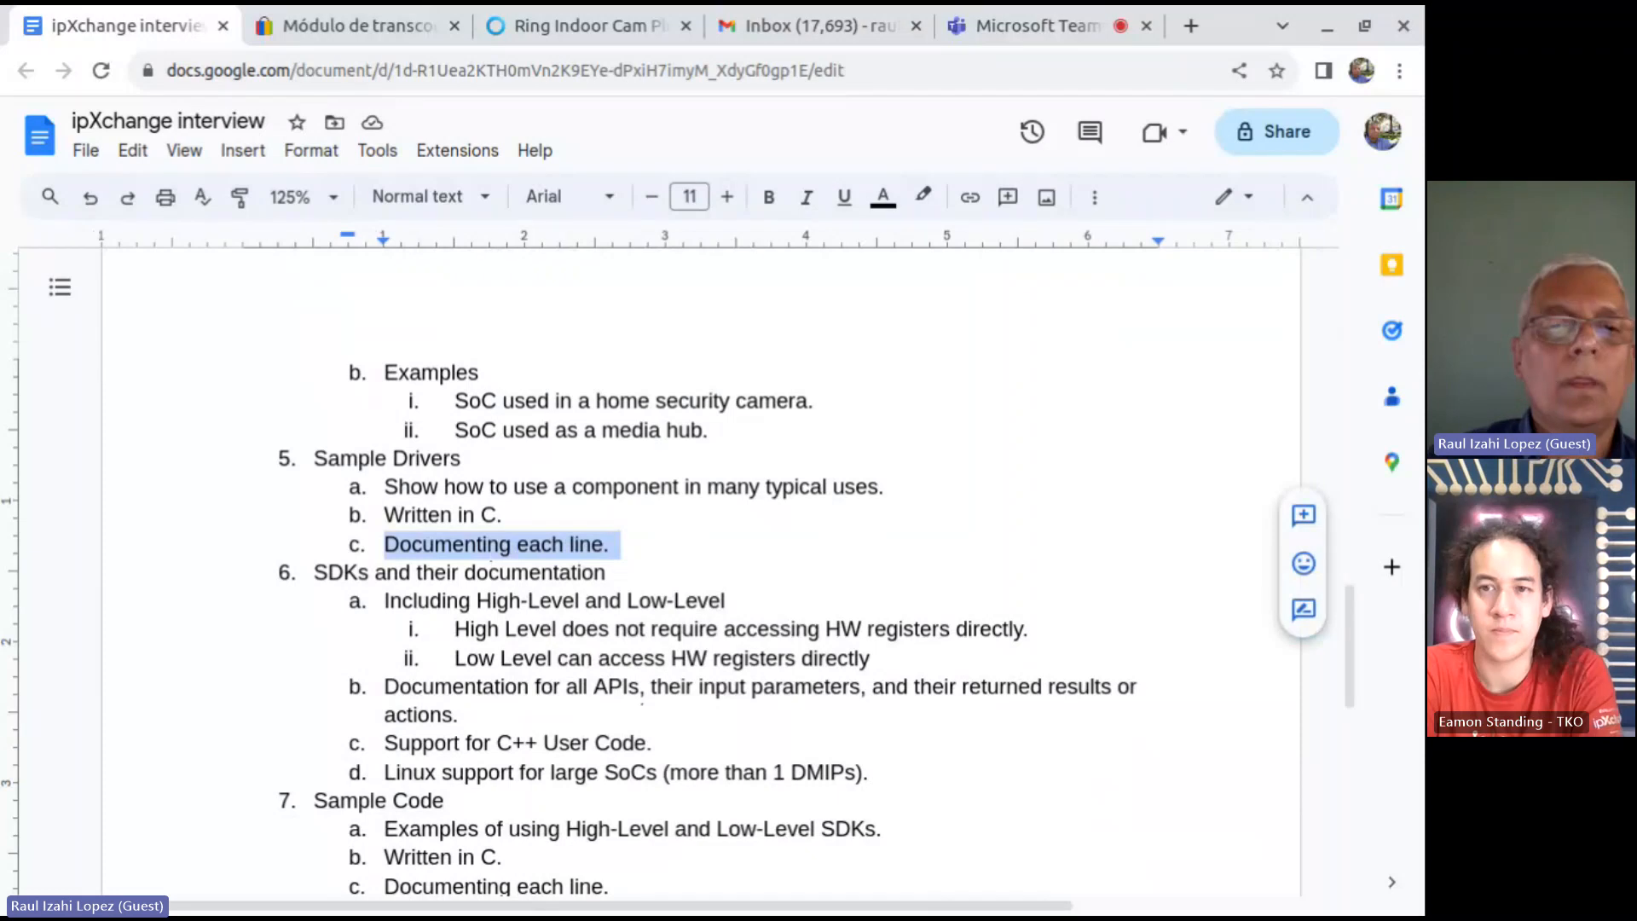
{"action": "left_click", "coordinate": [613, 544]}
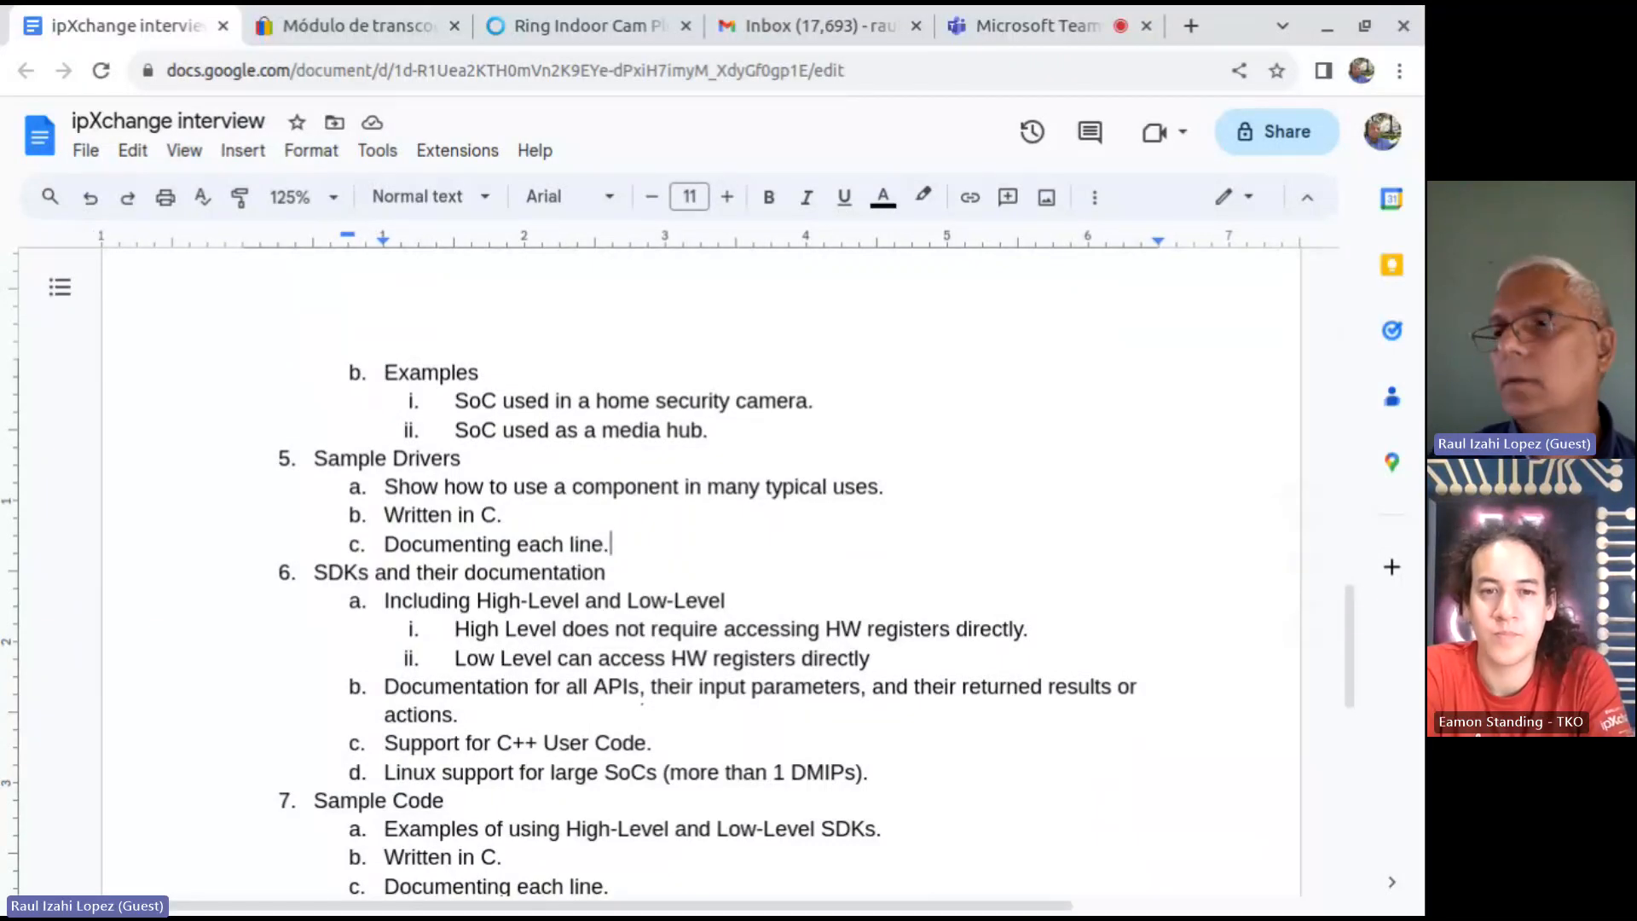
{"action": "scroll", "scroll_direction": "down", "scroll_amount": 3}
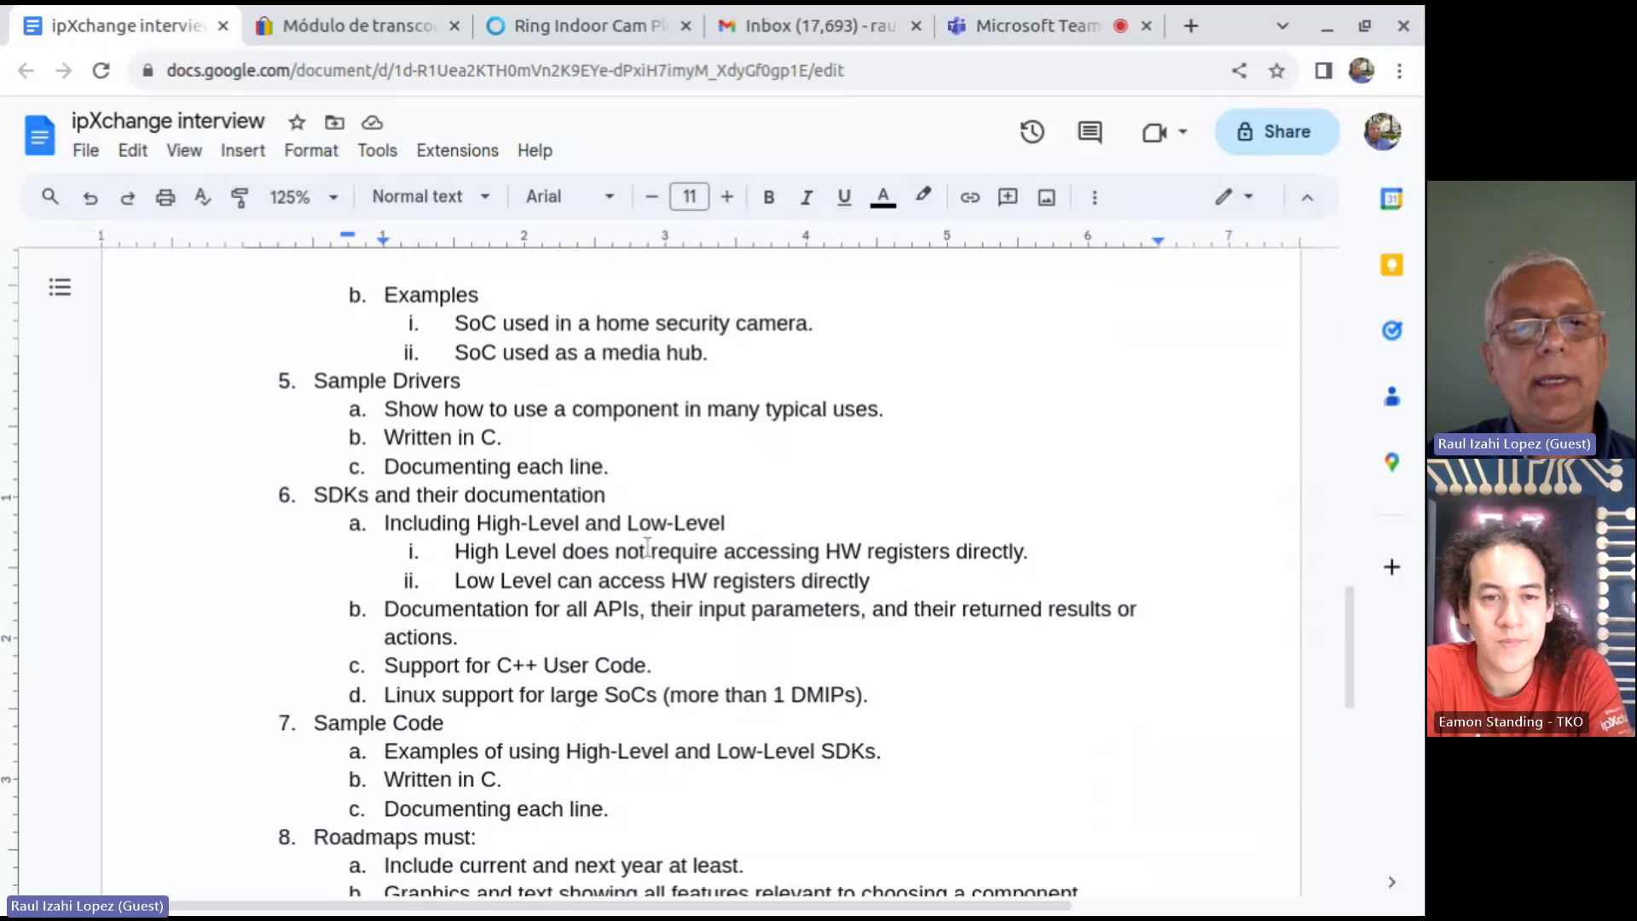
{"action": "scroll", "scroll_direction": "down", "scroll_amount": 3}
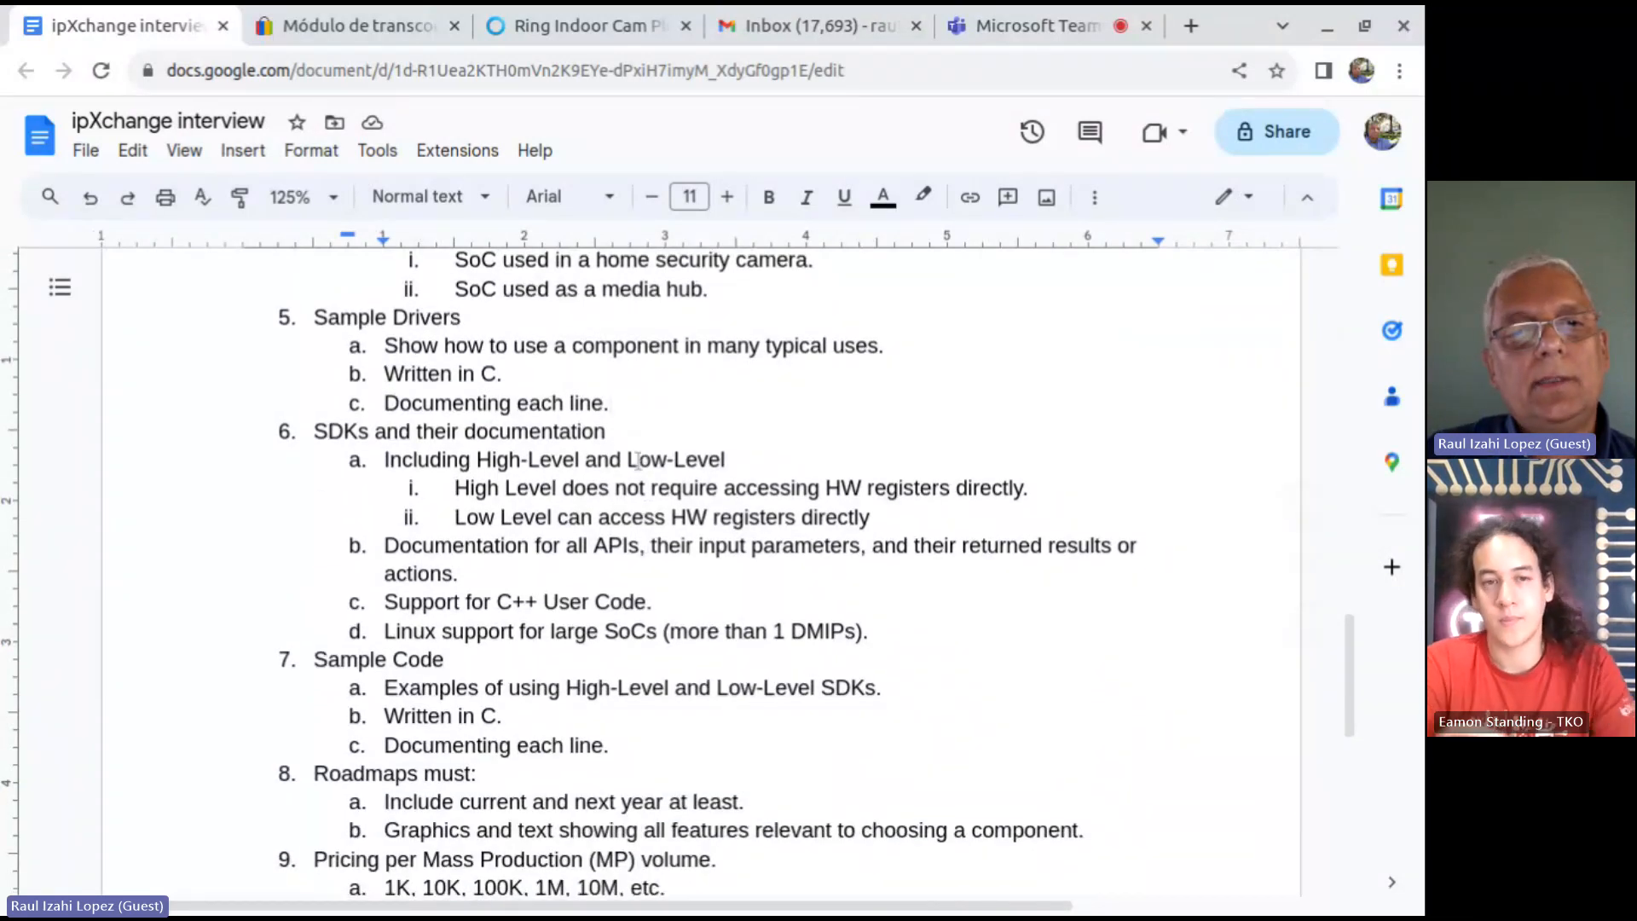
{"action": "double_click", "coordinate": [676, 458]}
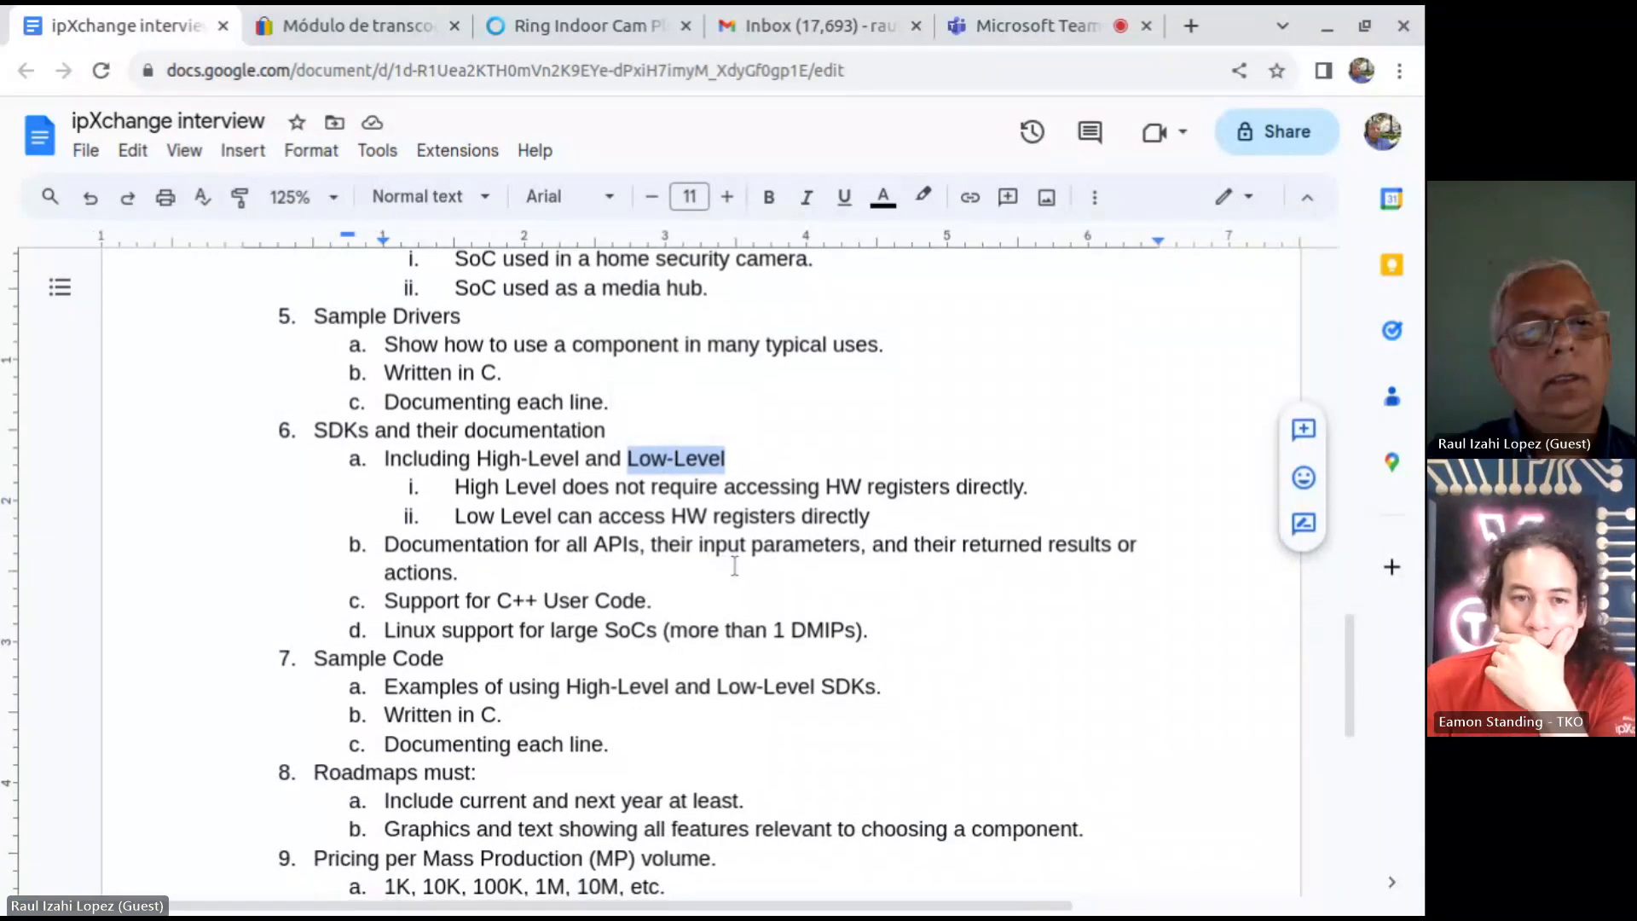
Scroll to the outline's end showing Pricing per MP volume, Knowledgeable FAEs and Demo Boards.
{"action": "scroll", "scroll_direction": "down", "scroll_amount": 3}
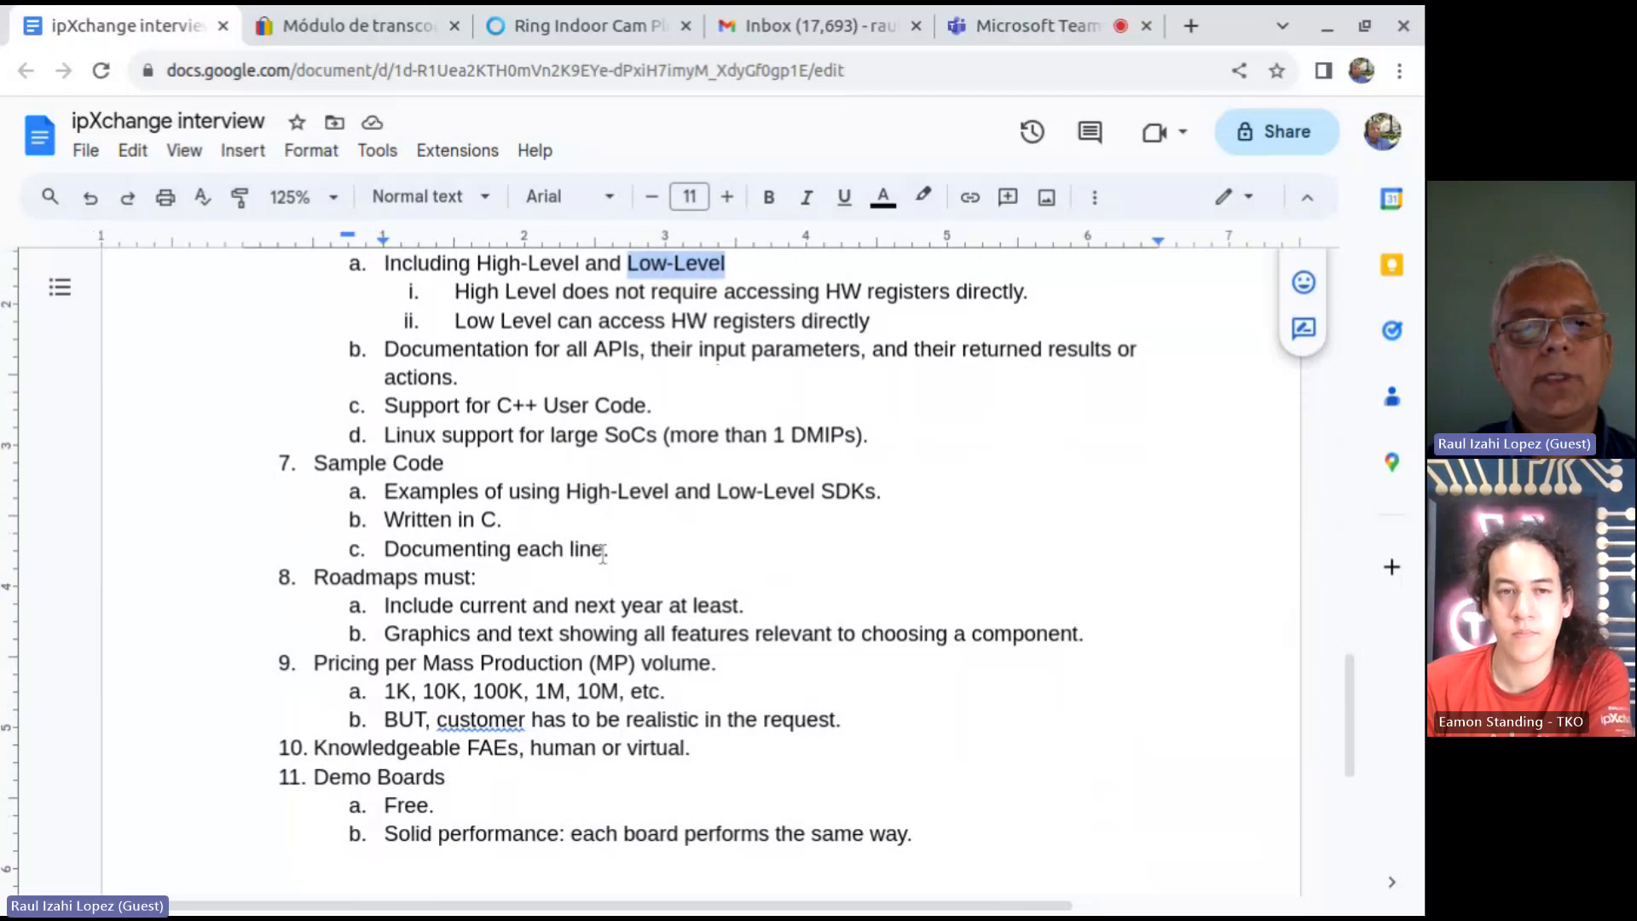
{"action": "scroll", "scroll_direction": "down", "scroll_amount": 3}
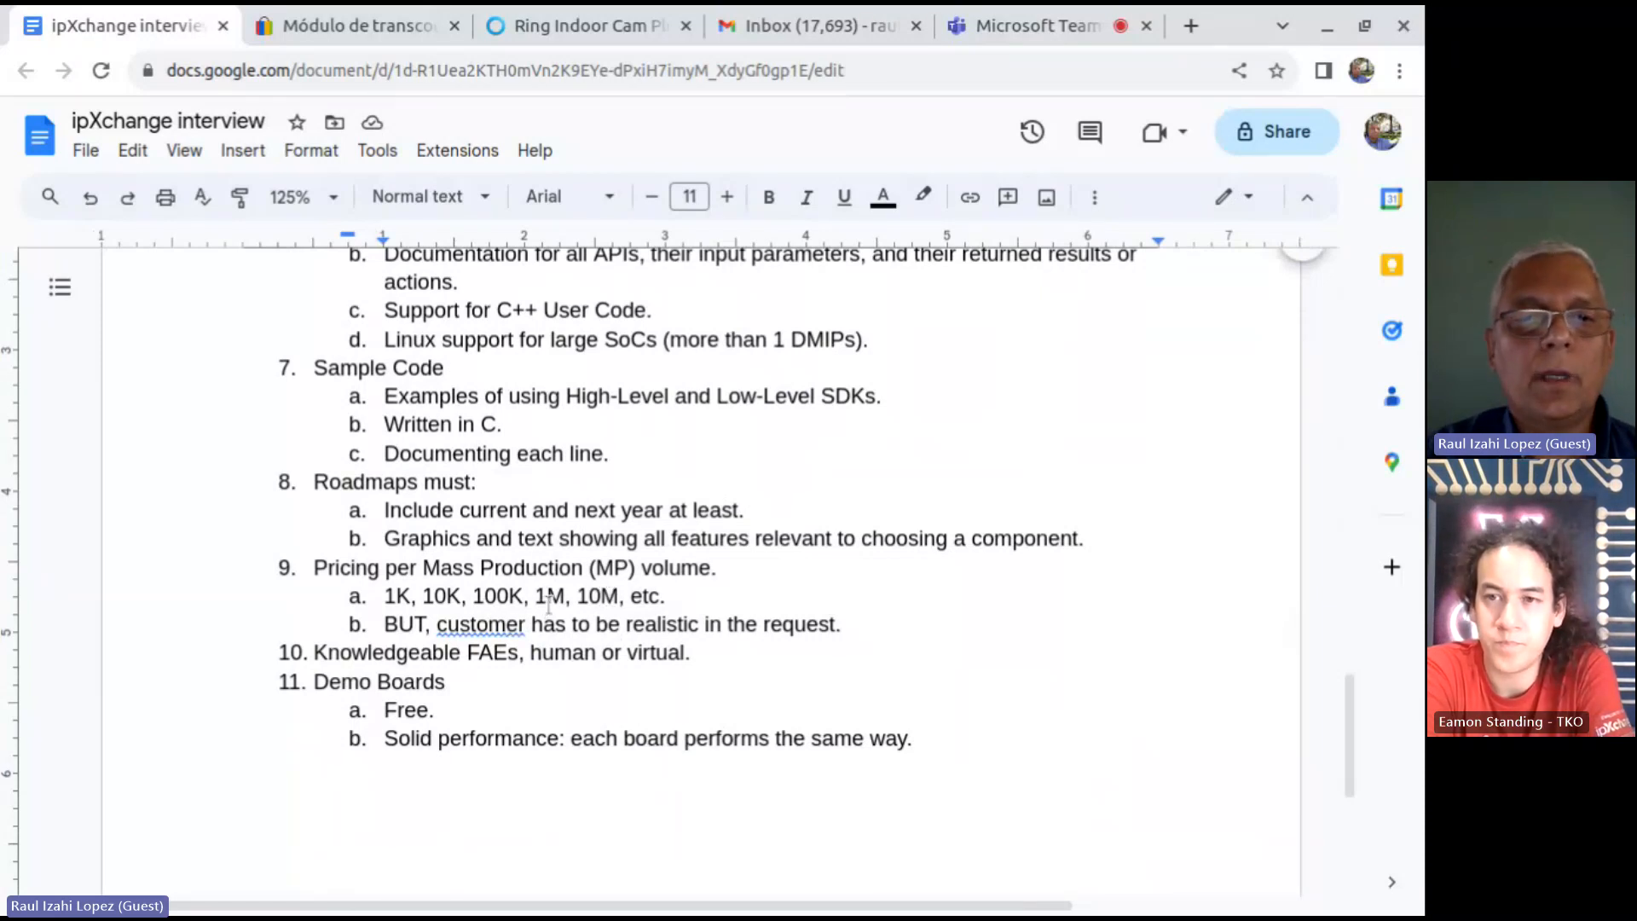
{"action": "left_click", "coordinate": [553, 595]}
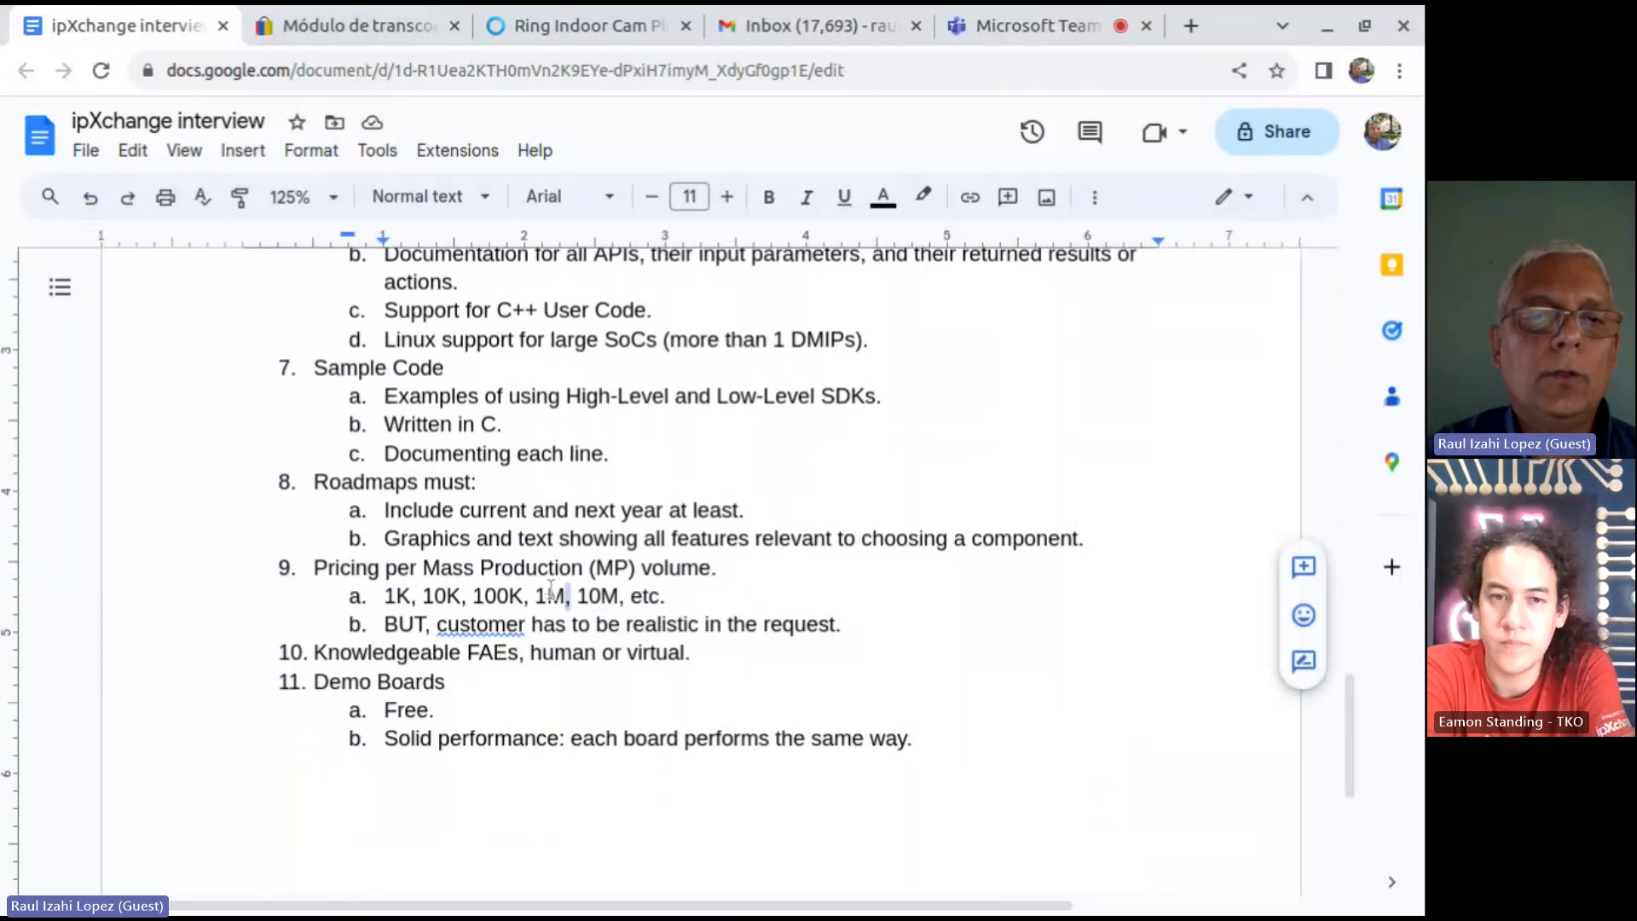
{"action": "double_click", "coordinate": [551, 597]}
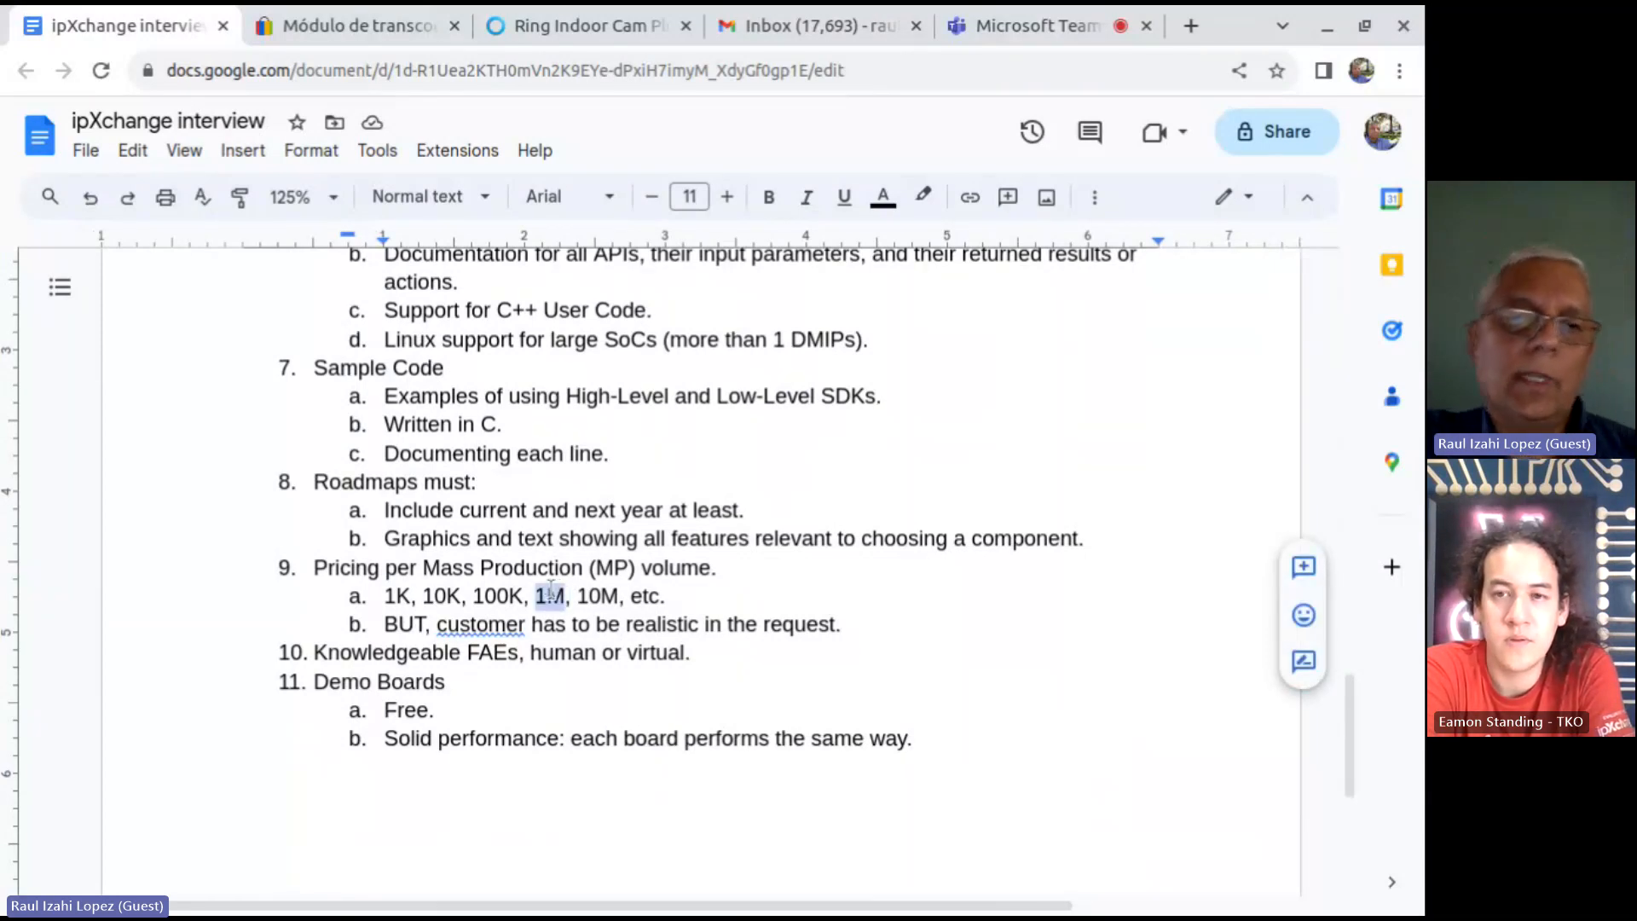
{"action": "double_click", "coordinate": [551, 595]}
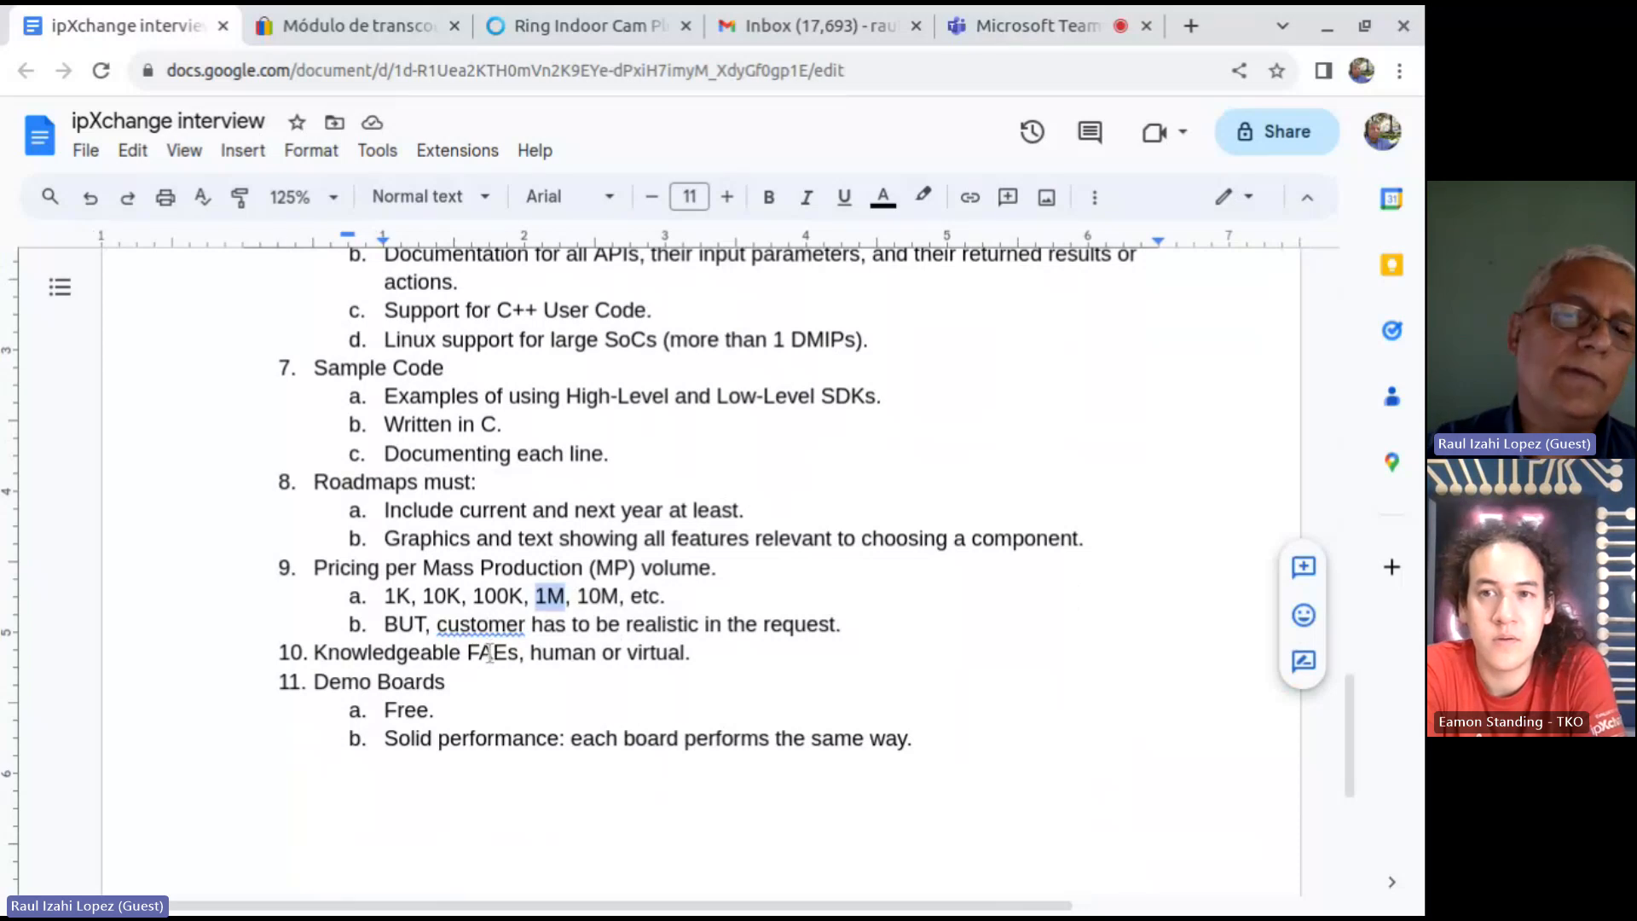
{"action": "triple_click", "coordinate": [501, 651]}
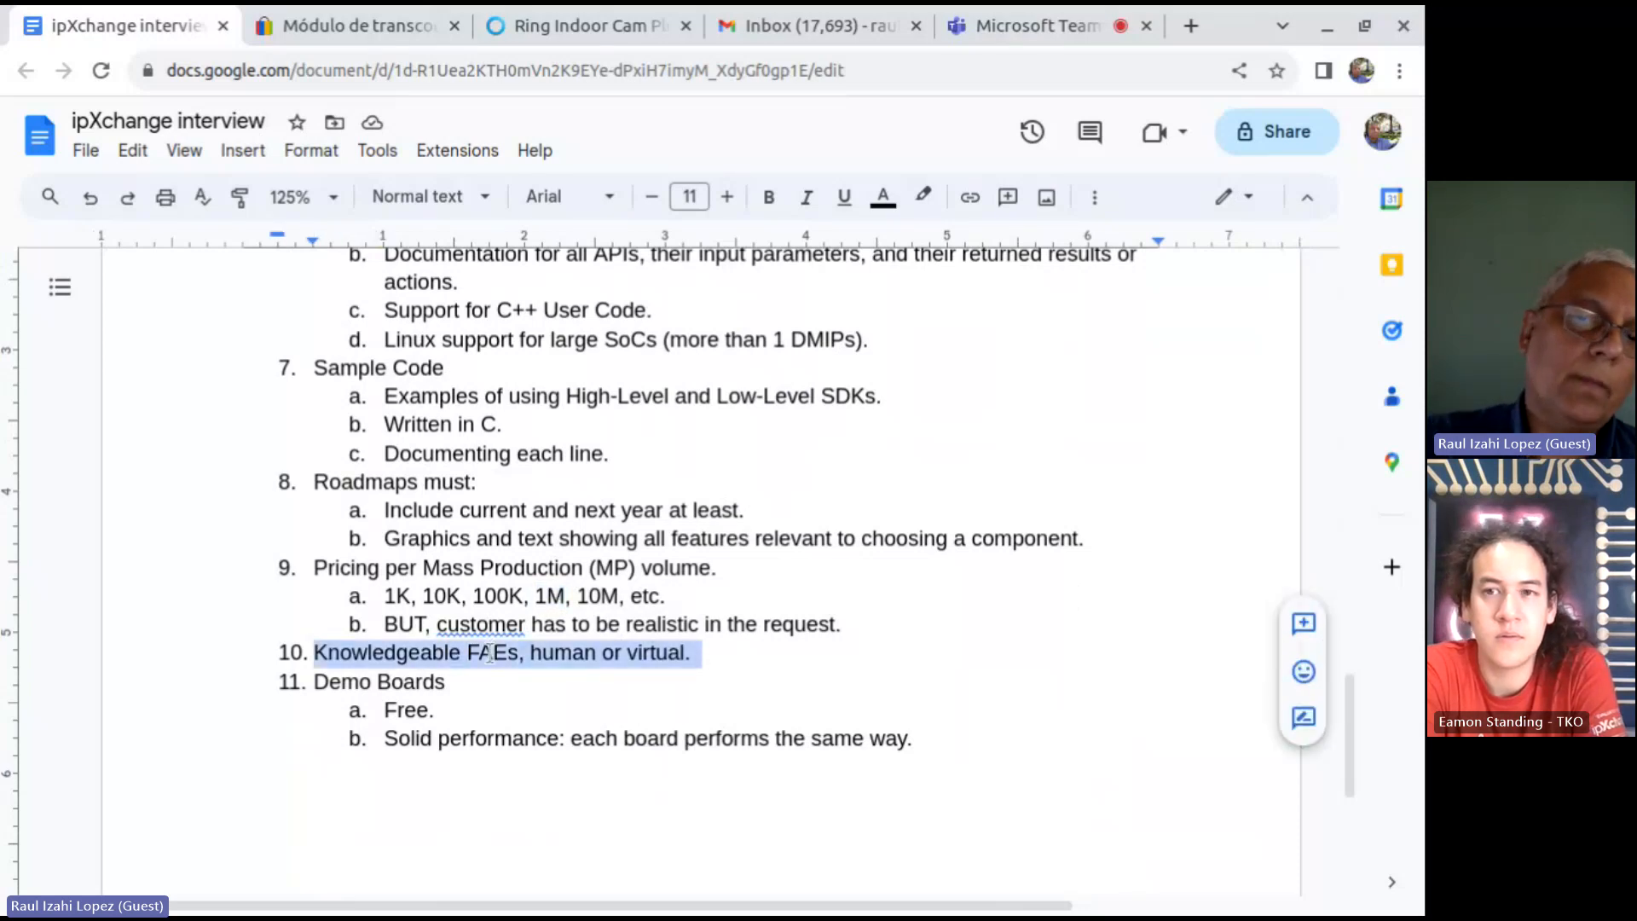